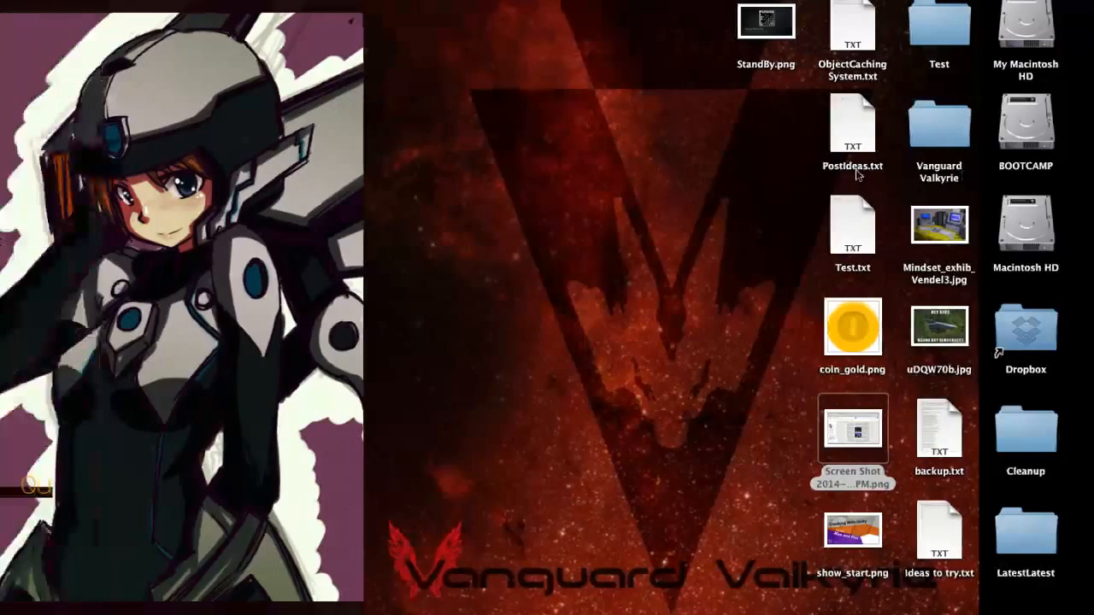
Launch Unity and open the MorningsWithUnity project from the recent list
click(851, 427)
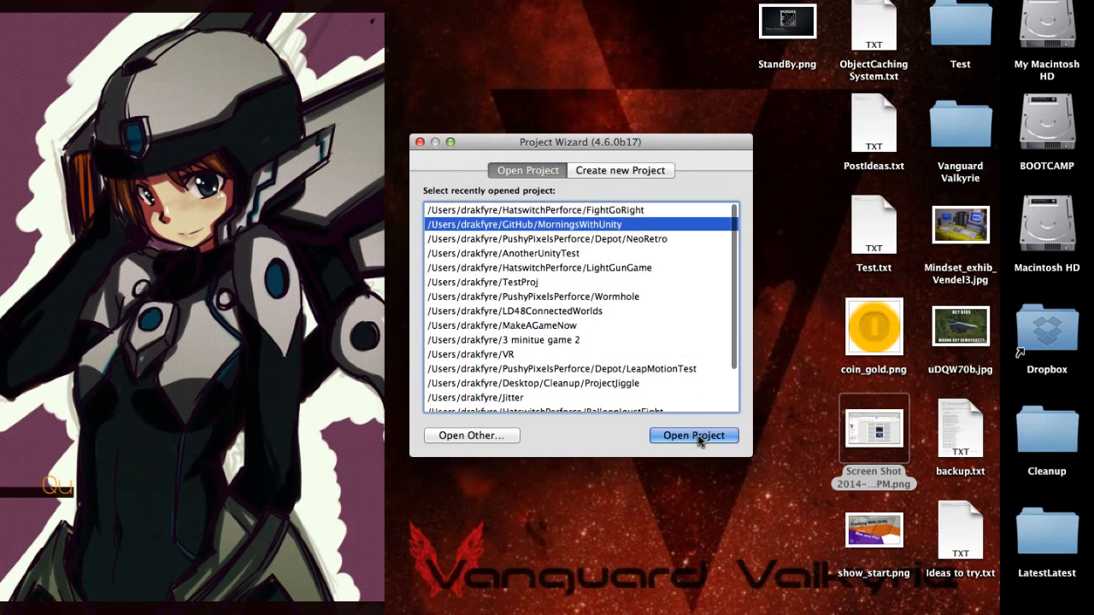
click(693, 436)
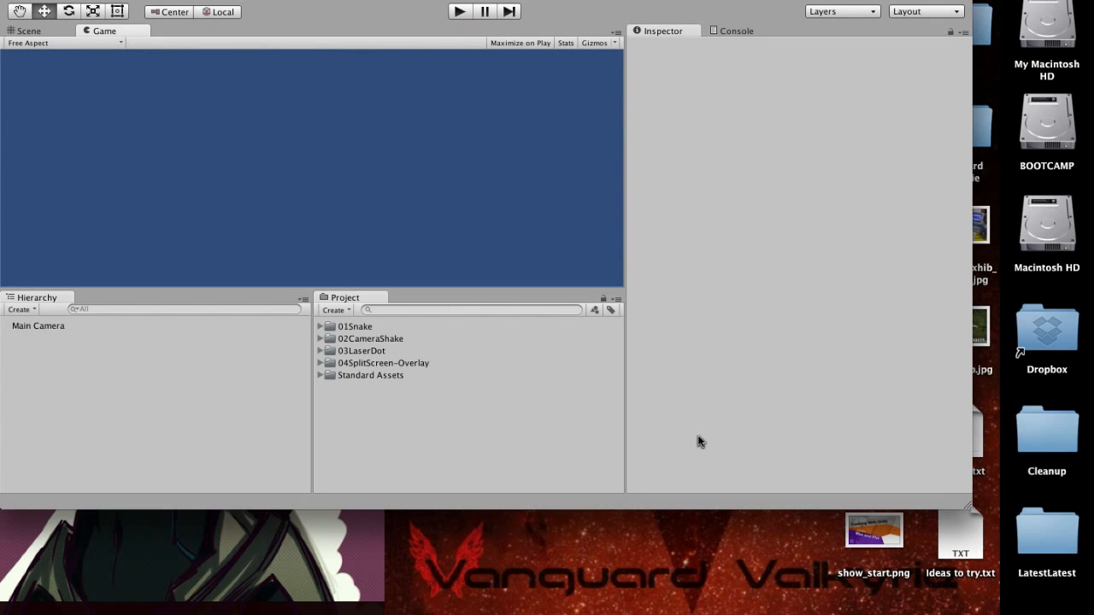
mouse_move(243, 7)
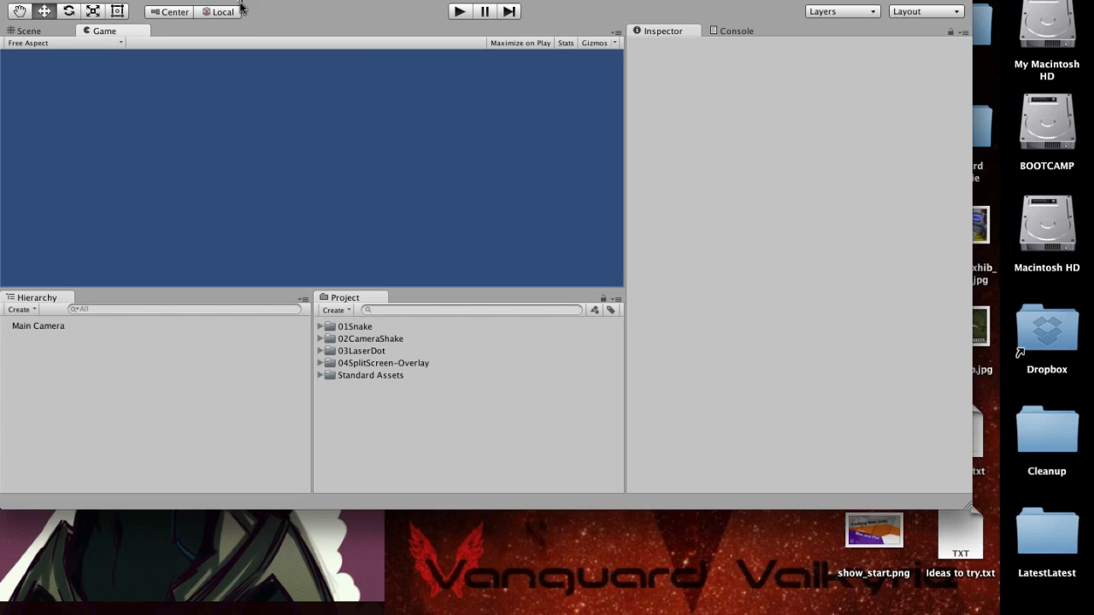
mouse_move(430, 1)
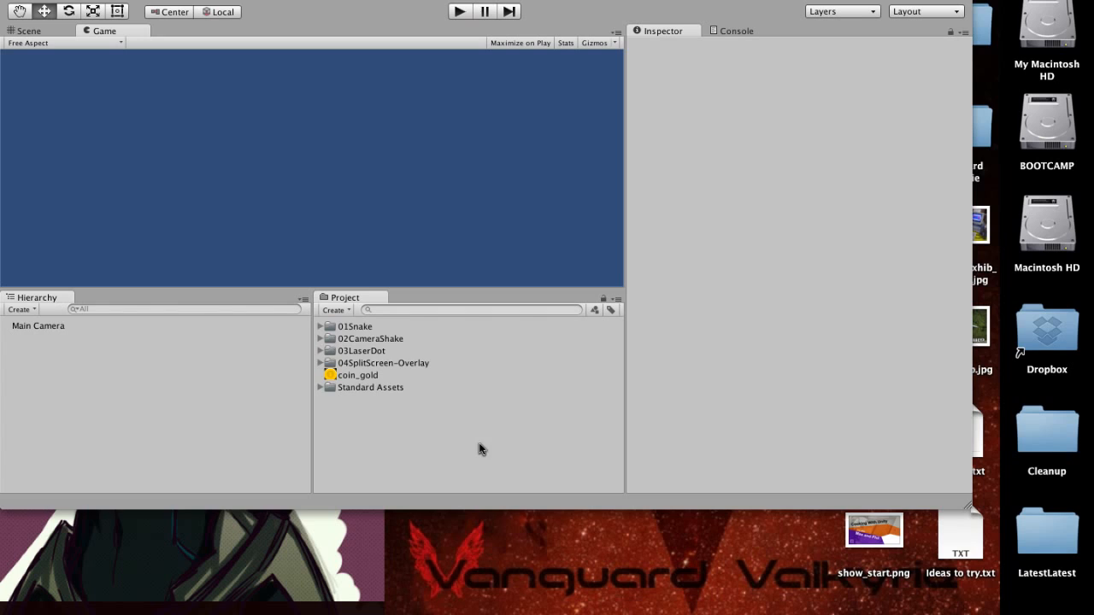
Enable Alpha Is Transparency on the coin_gold texture import settings and apply it
click(357, 375)
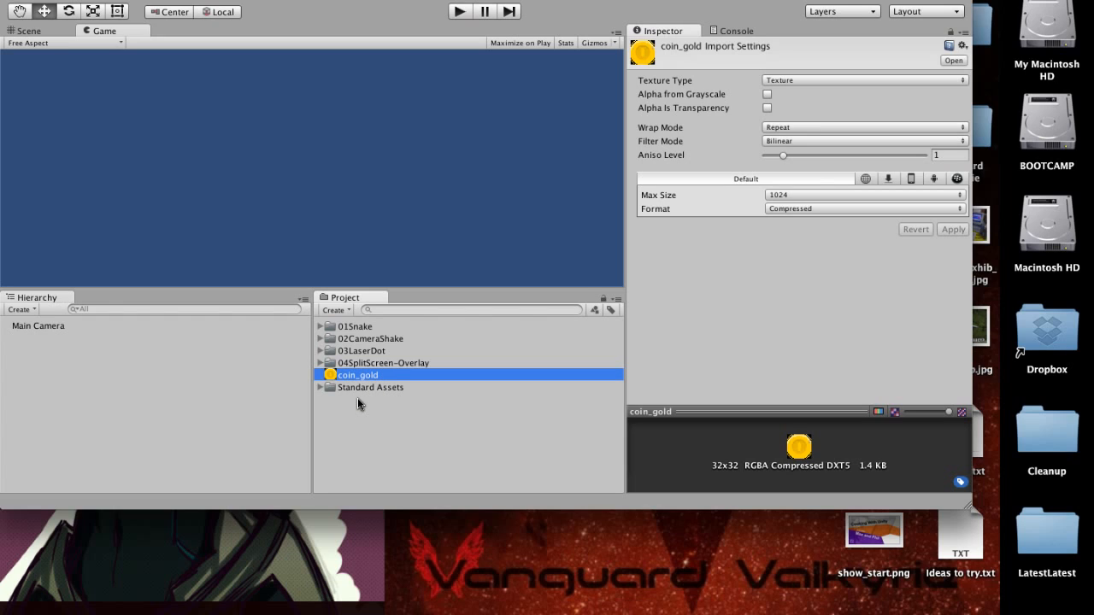
mouse_move(333, 403)
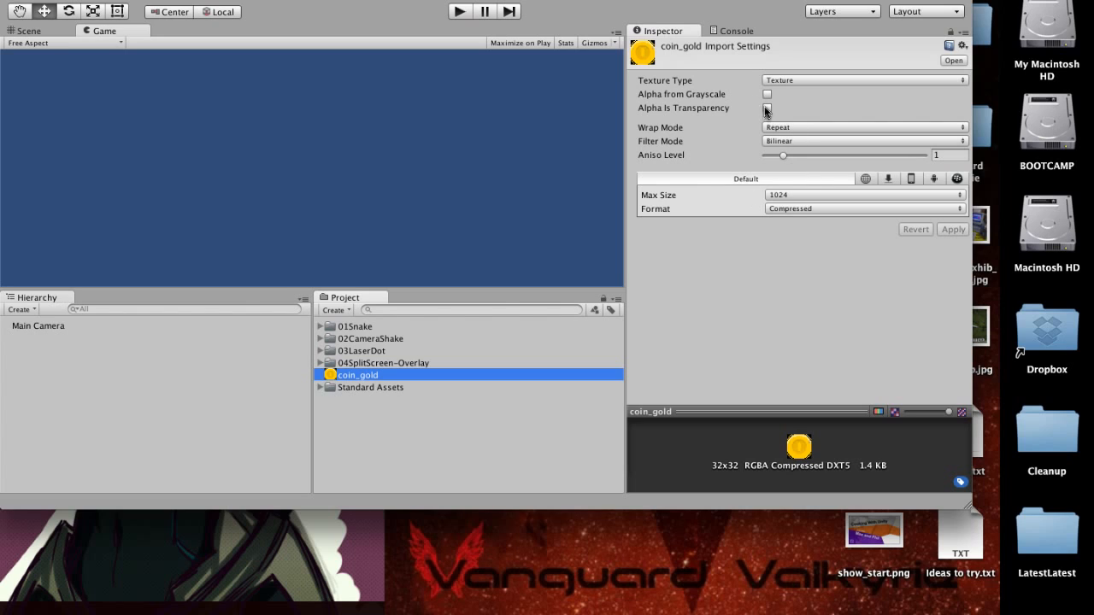
click(766, 107)
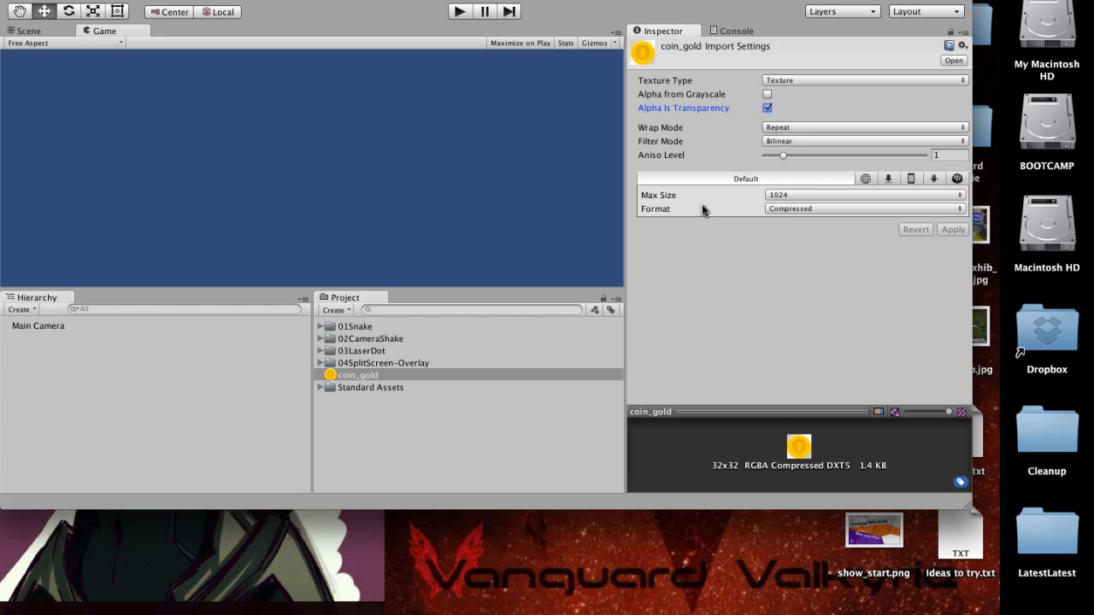
click(863, 126)
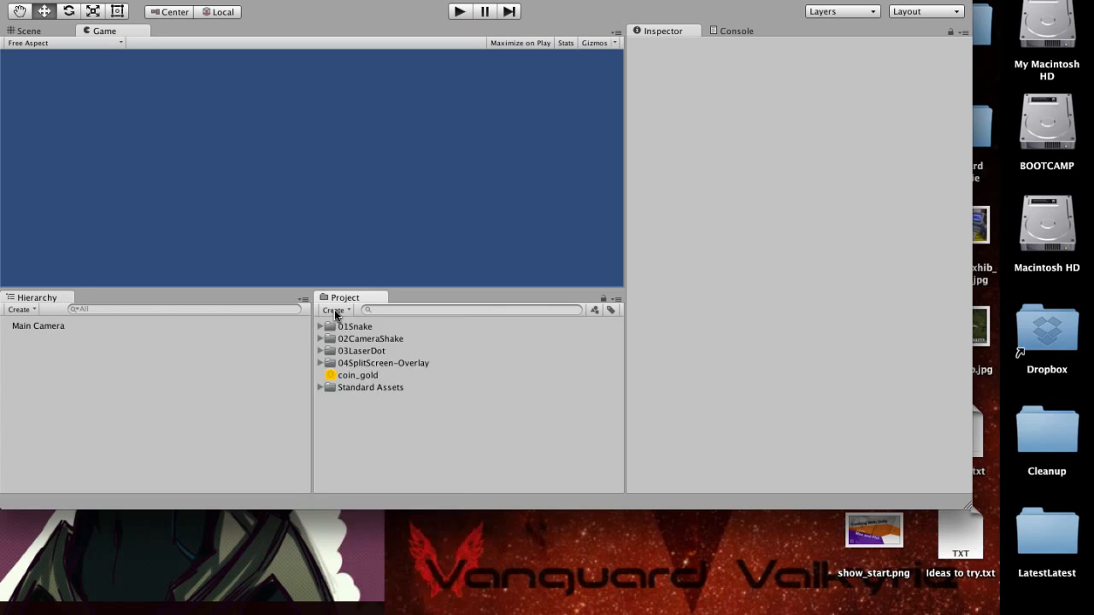
Create a C# script named CreateCubesFromBitmap and open it in MonoDevelop
click(333, 309)
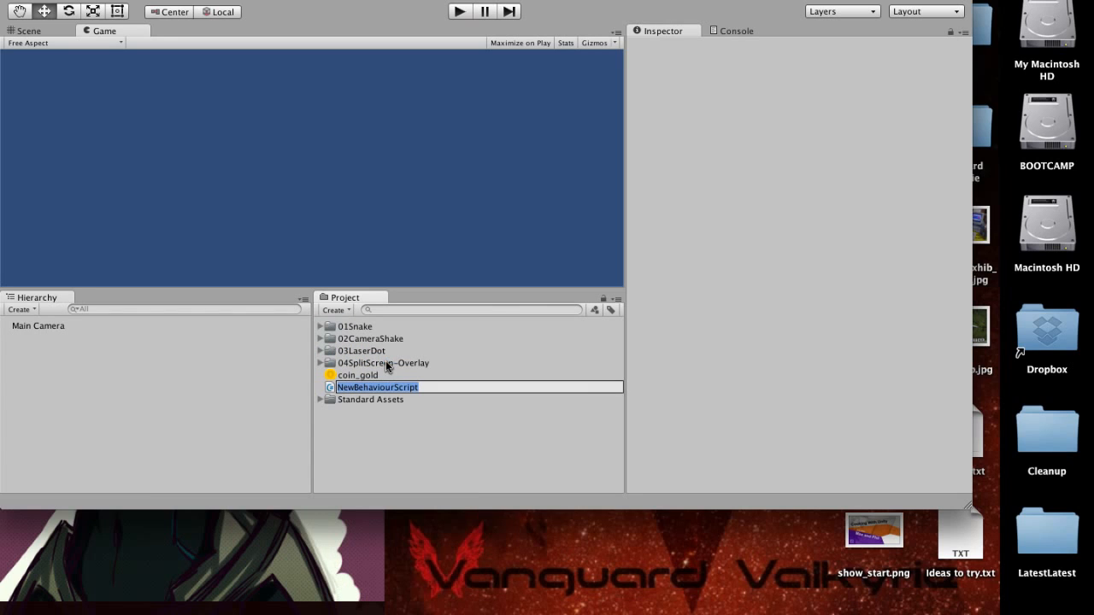
mouse_move(362, 383)
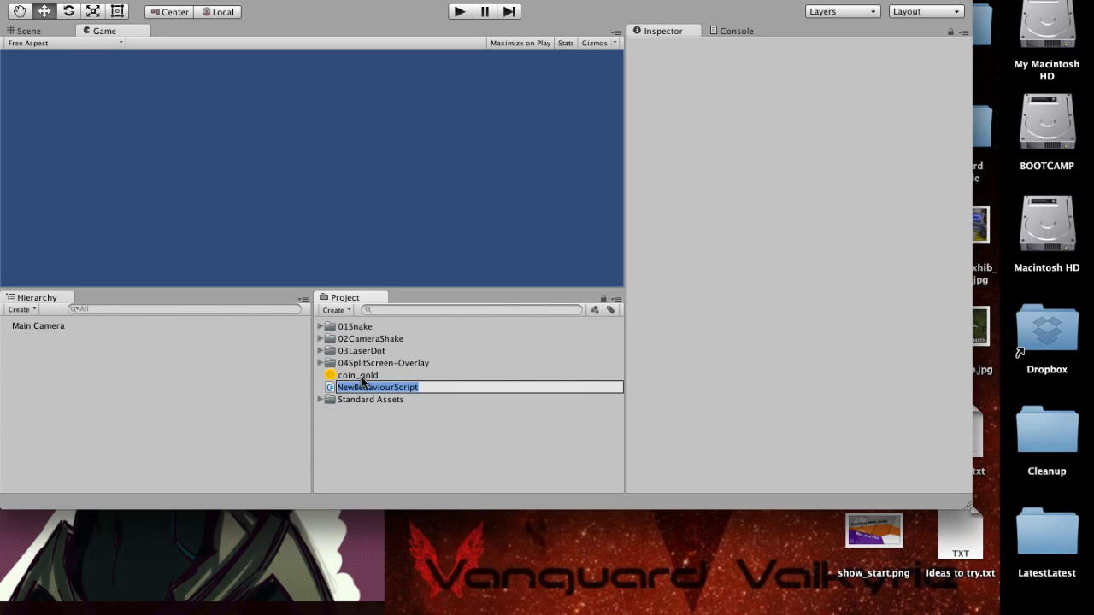
text(CreateCubesFromBitmap)
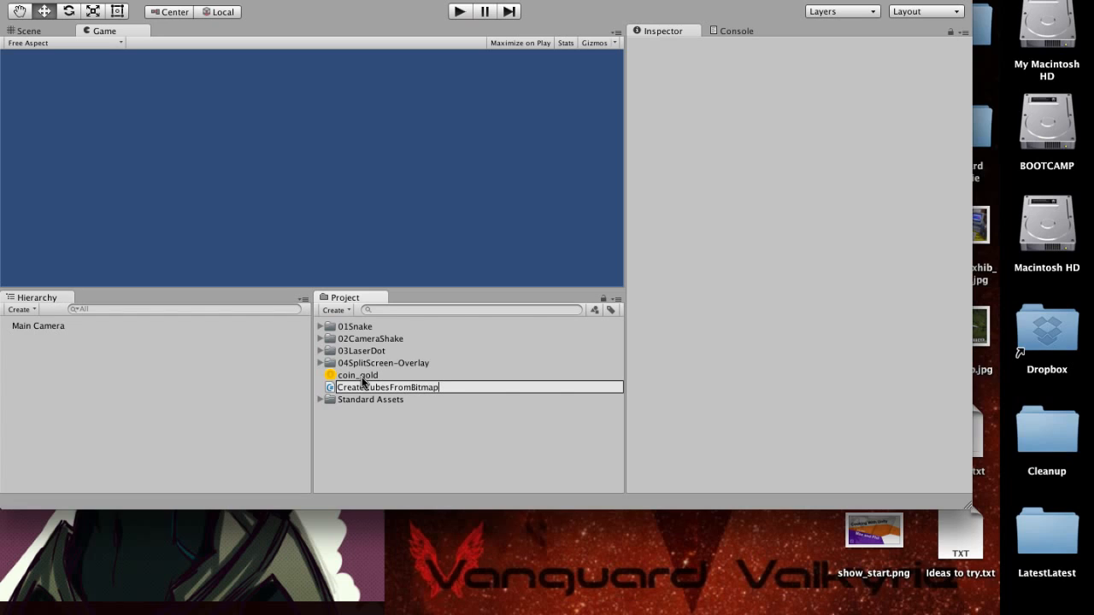
click(386, 387)
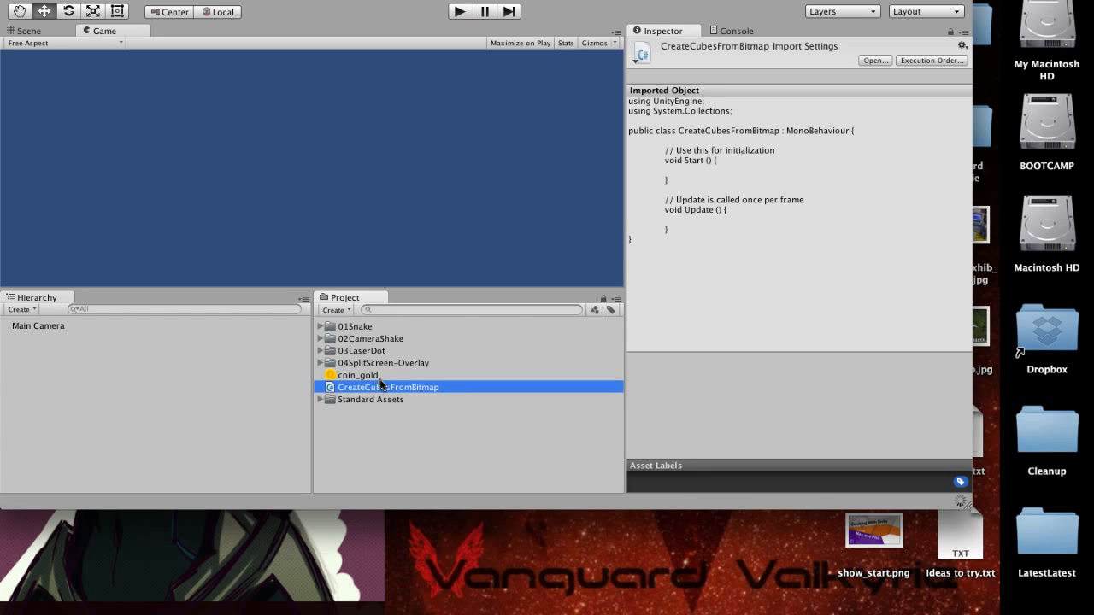
mouse_move(442, 396)
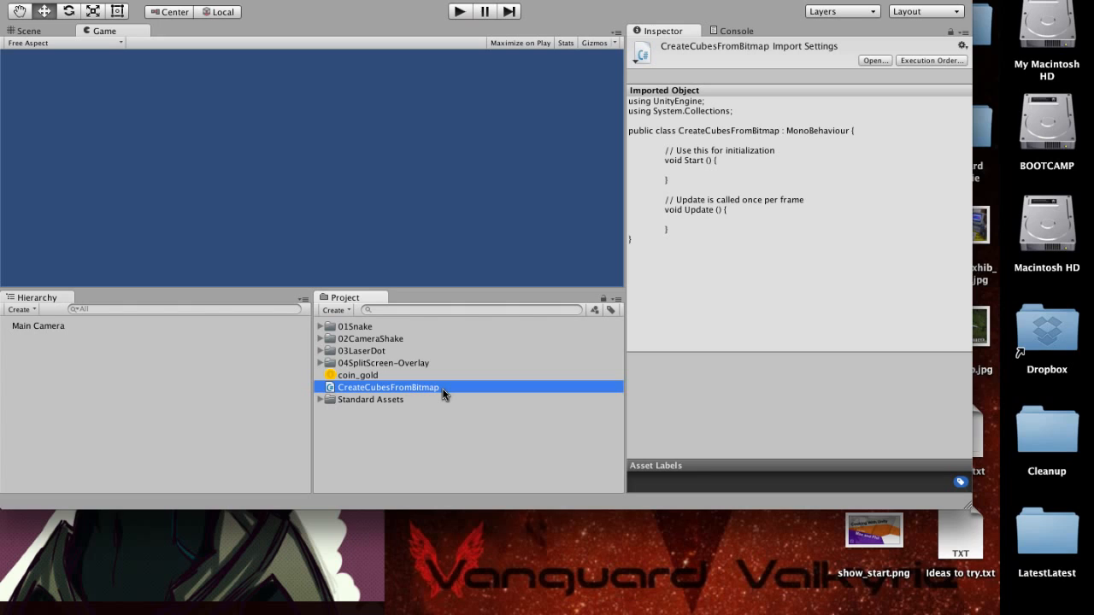
mouse_move(441, 391)
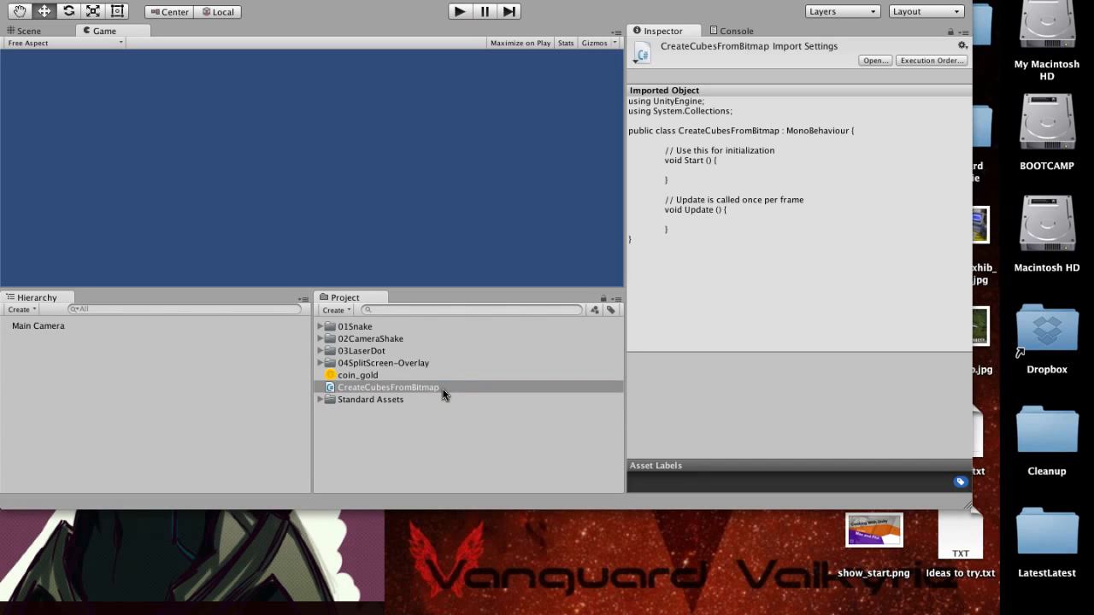
double_click(390, 387)
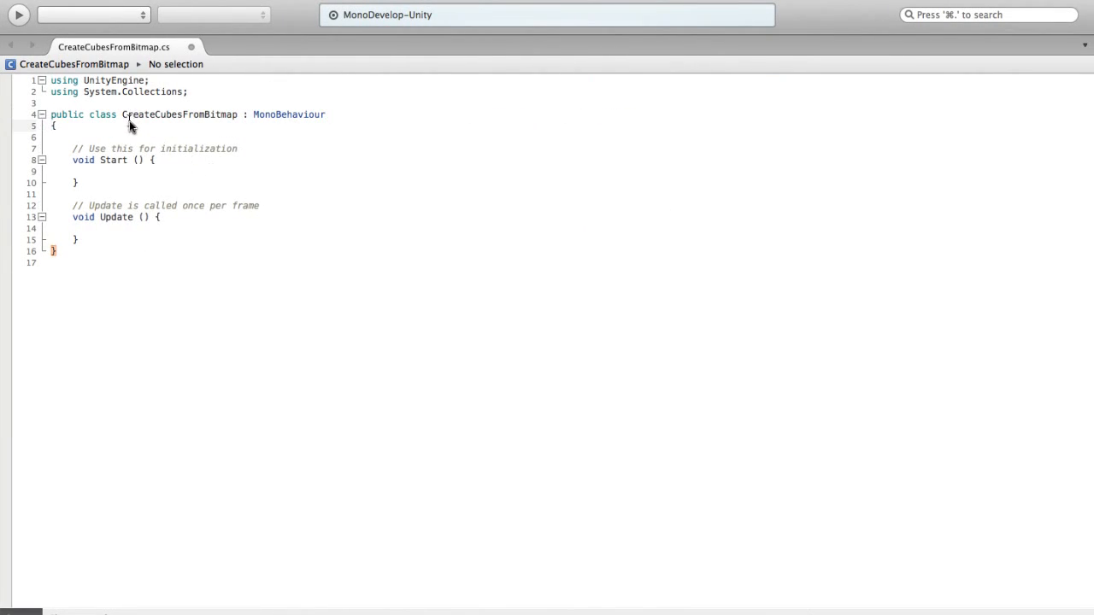
Declare a 'public GameObject cube;' field inside the class
key(Return)
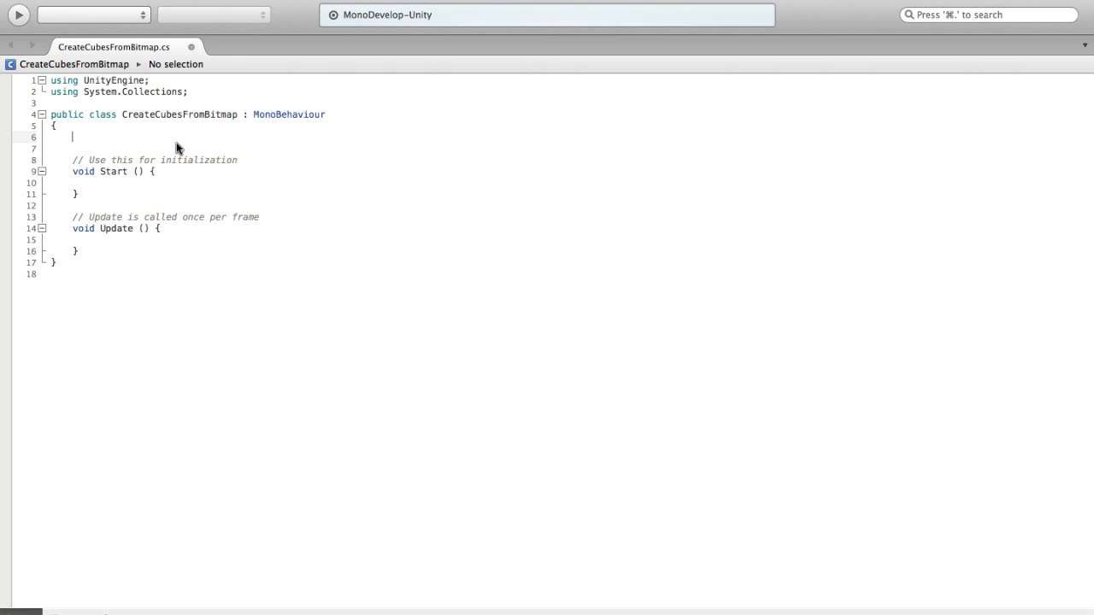
text(public)
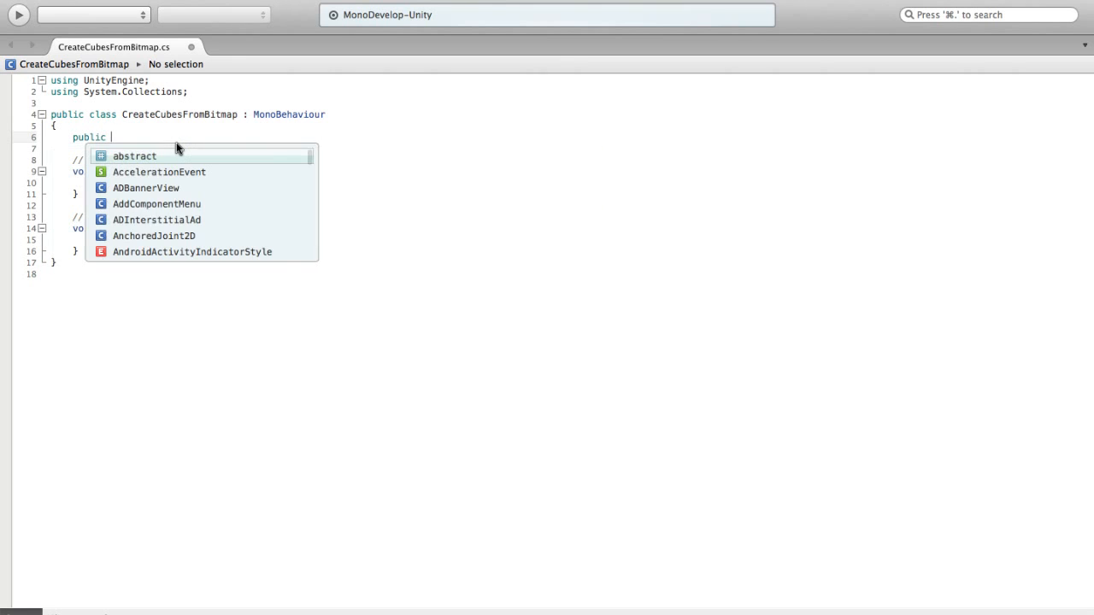
text(GameObject)
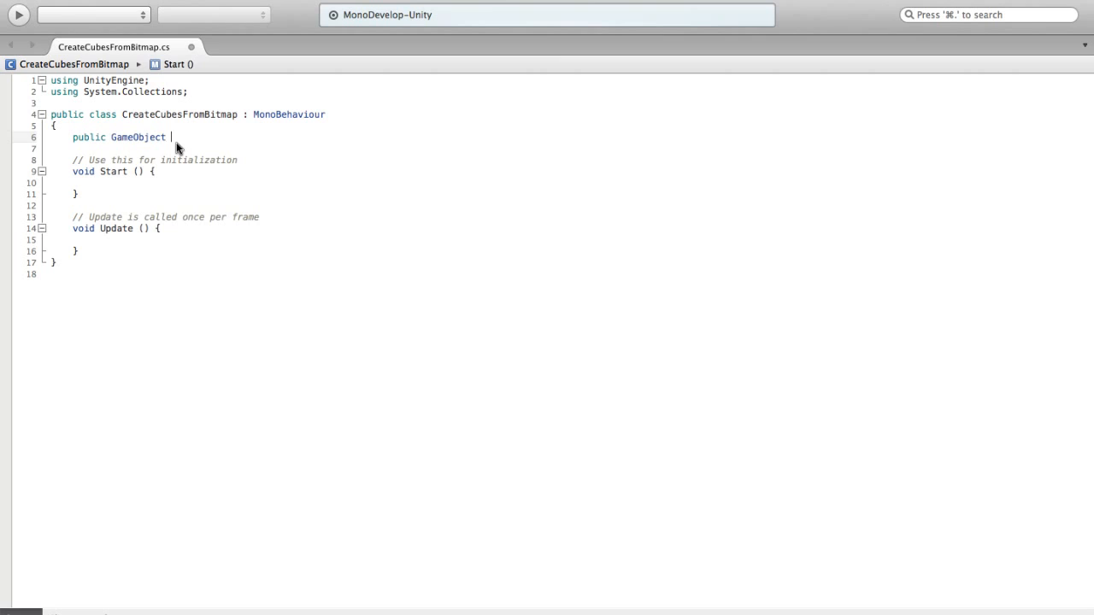
text(cube;\)
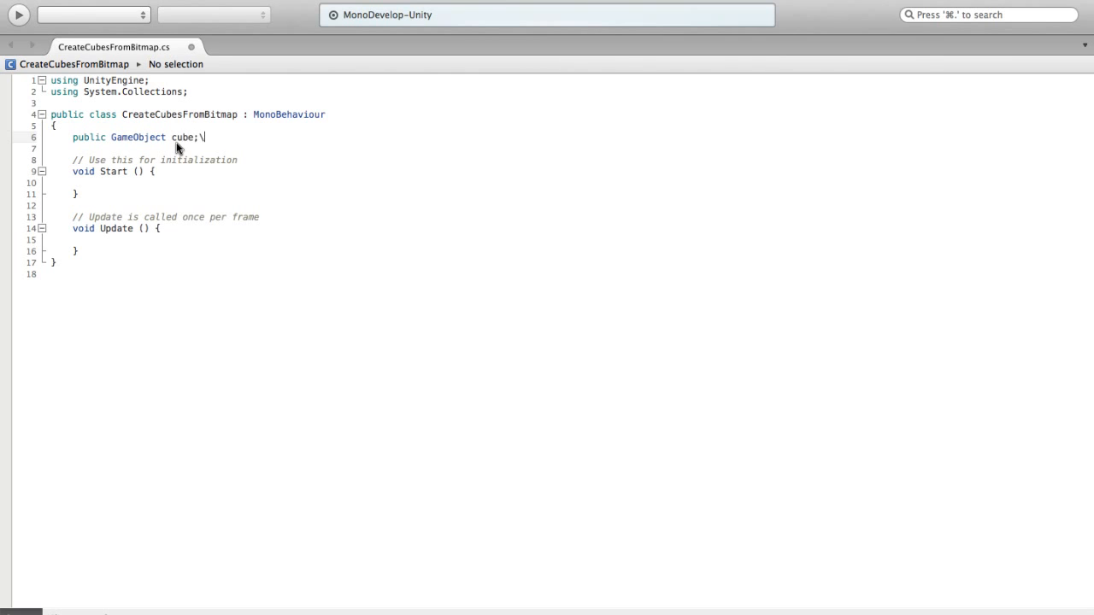
key(Return)
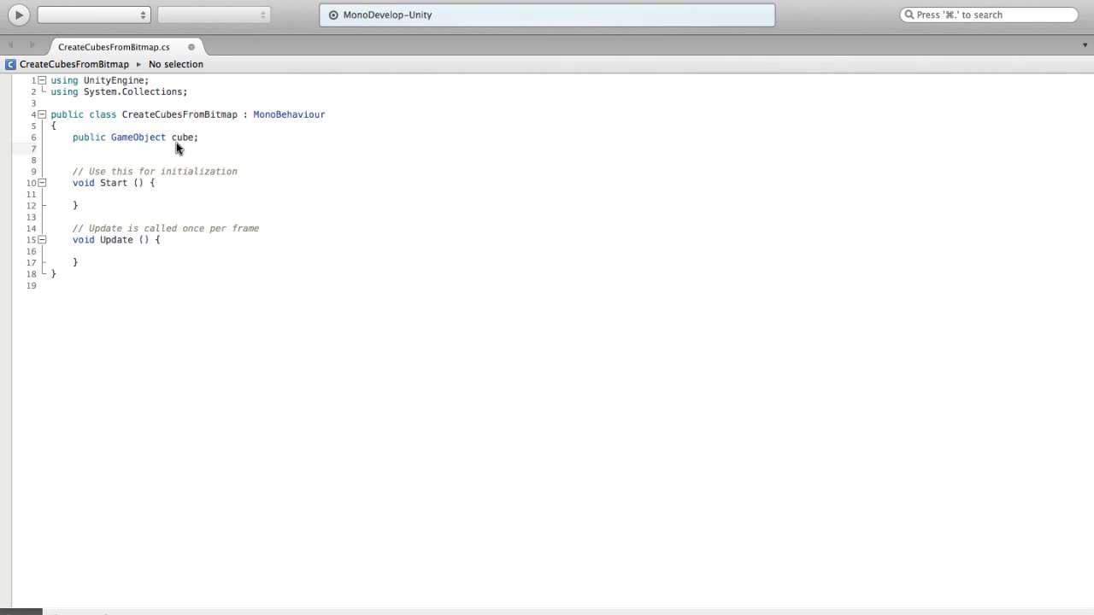
click(72, 147)
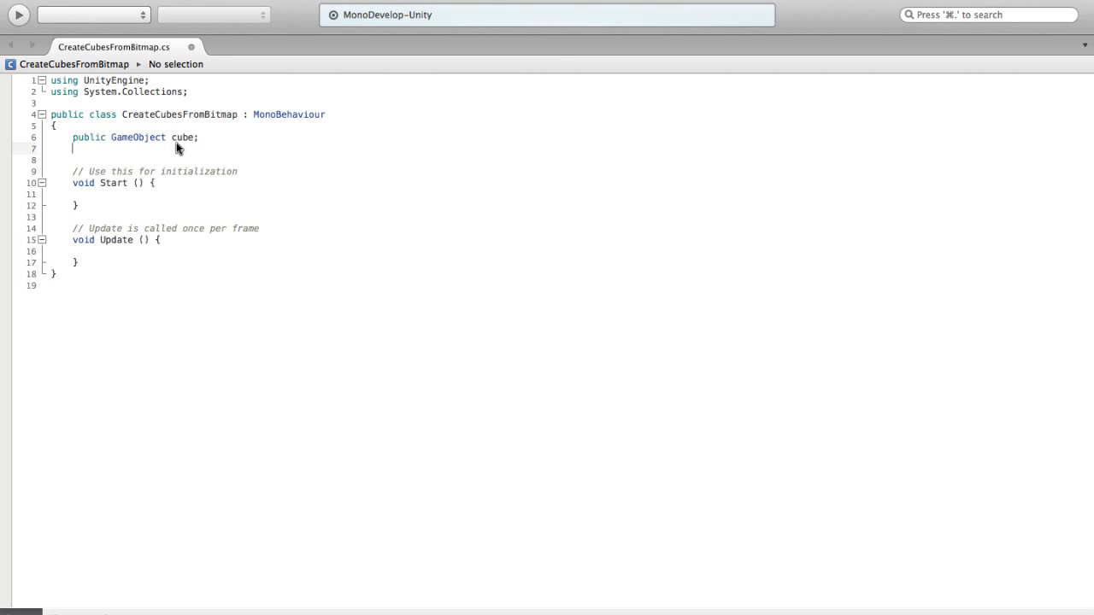
Declare 'public Texture2D texture;', rename the class to CreateCubesFromTexture and save
text(public Tex)
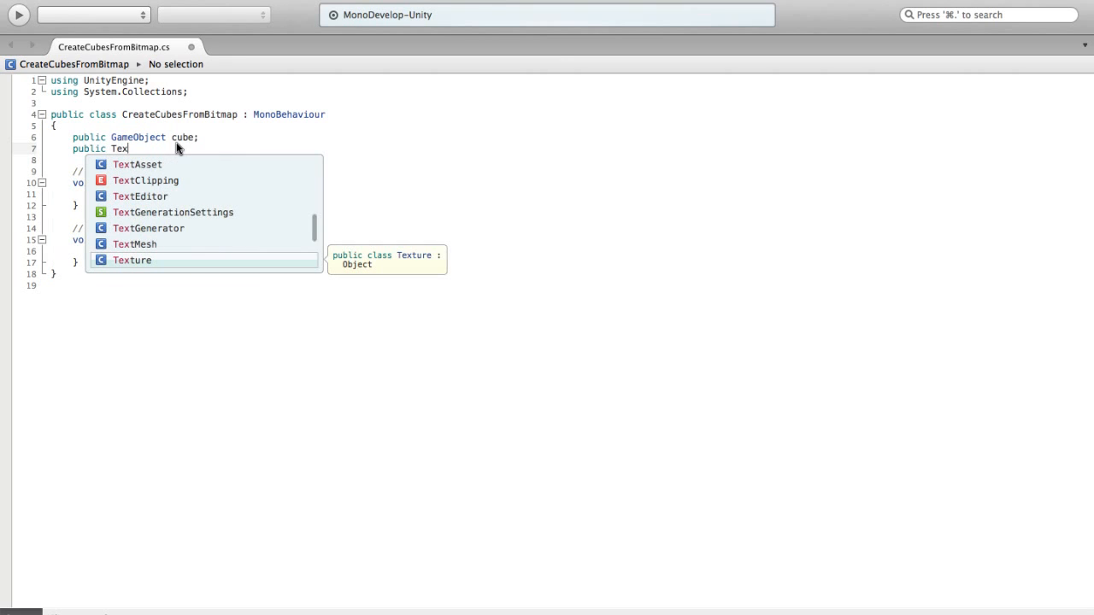
text(ture2)
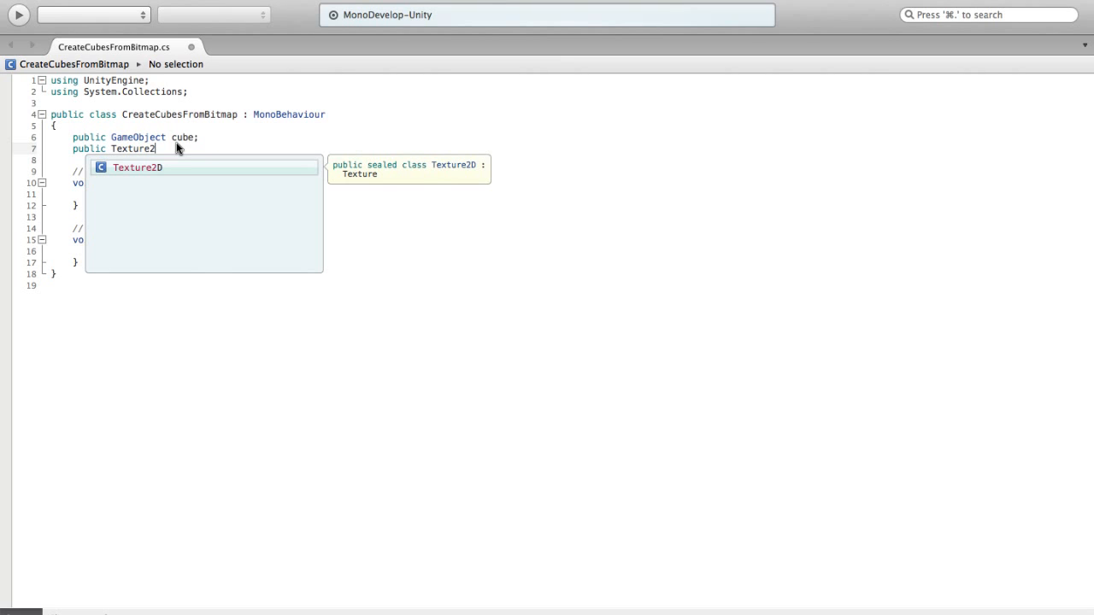
text(d)
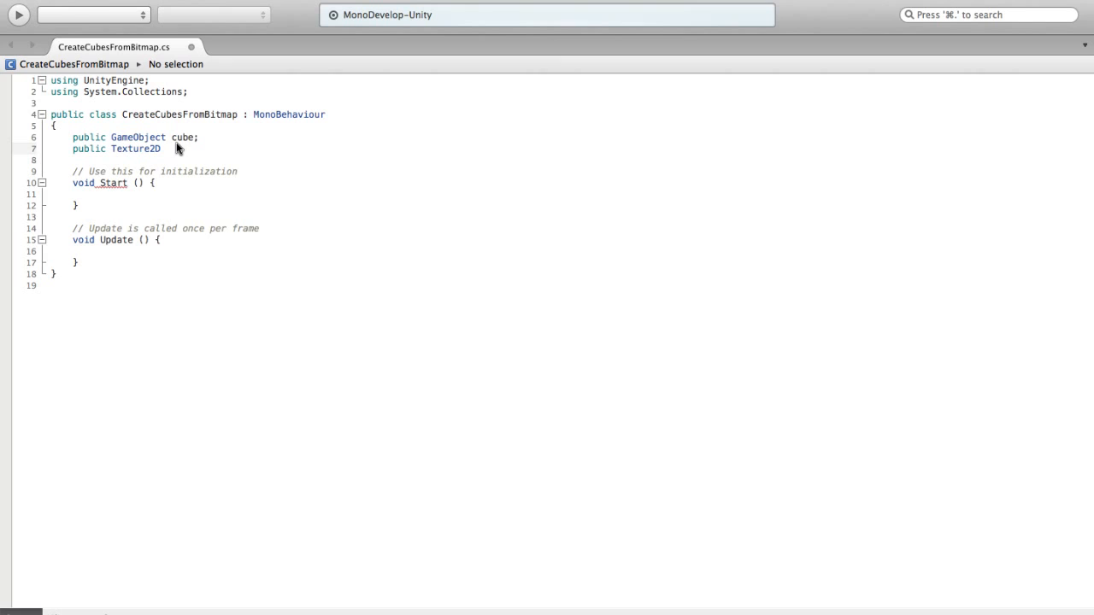
text(bi)
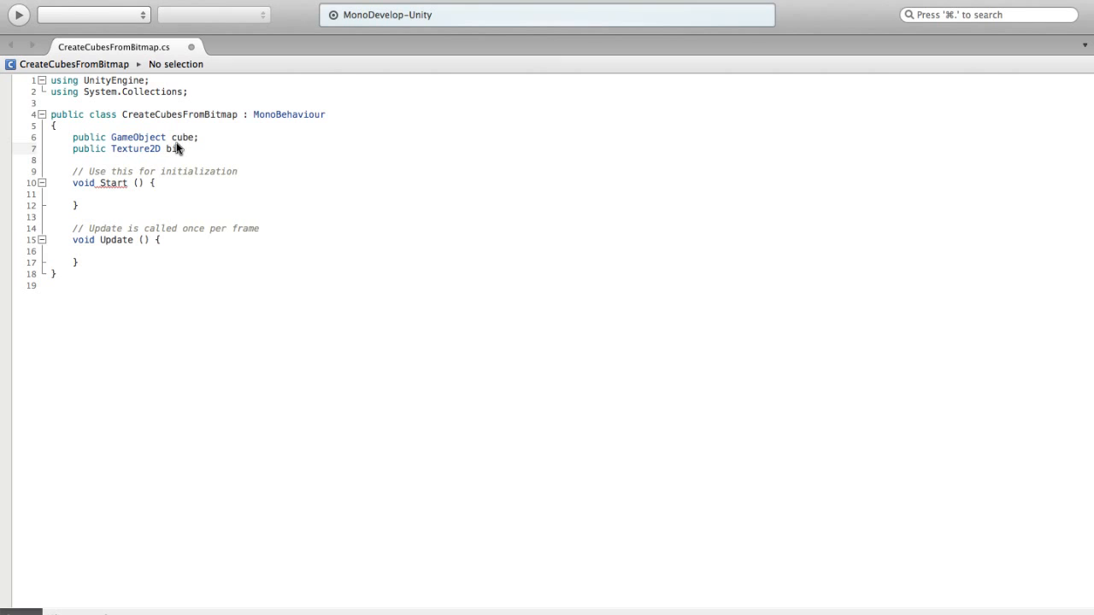
text(t)
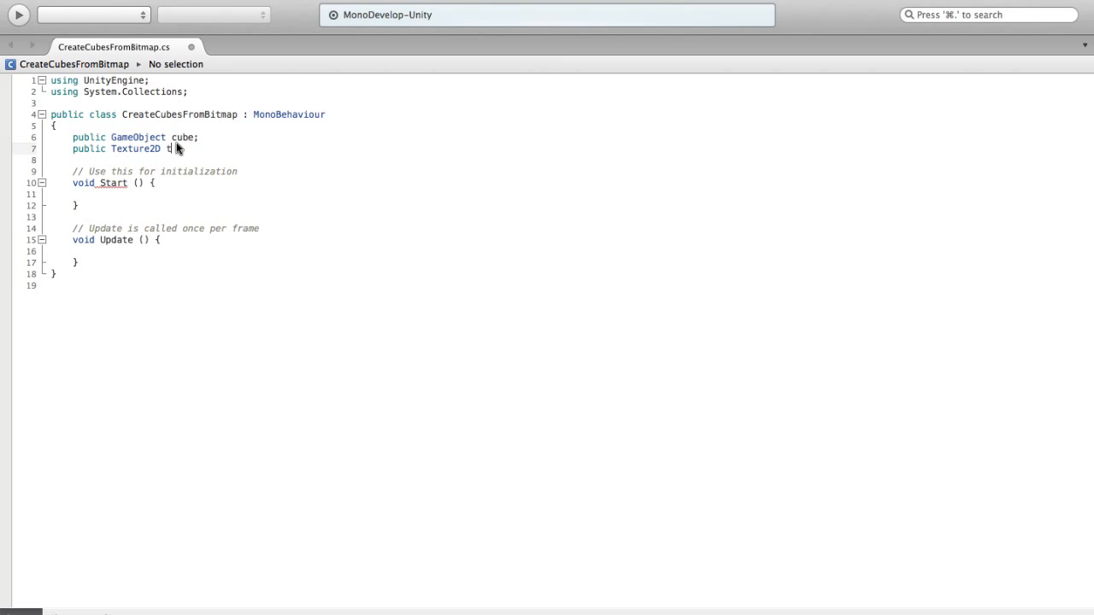
text(exture)
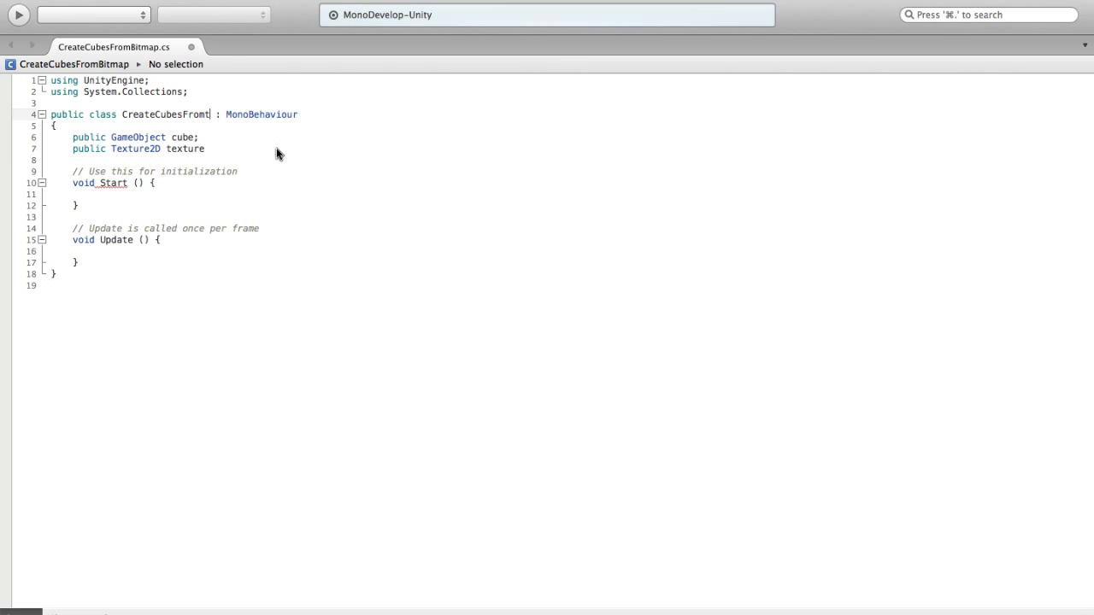
text(Texture)
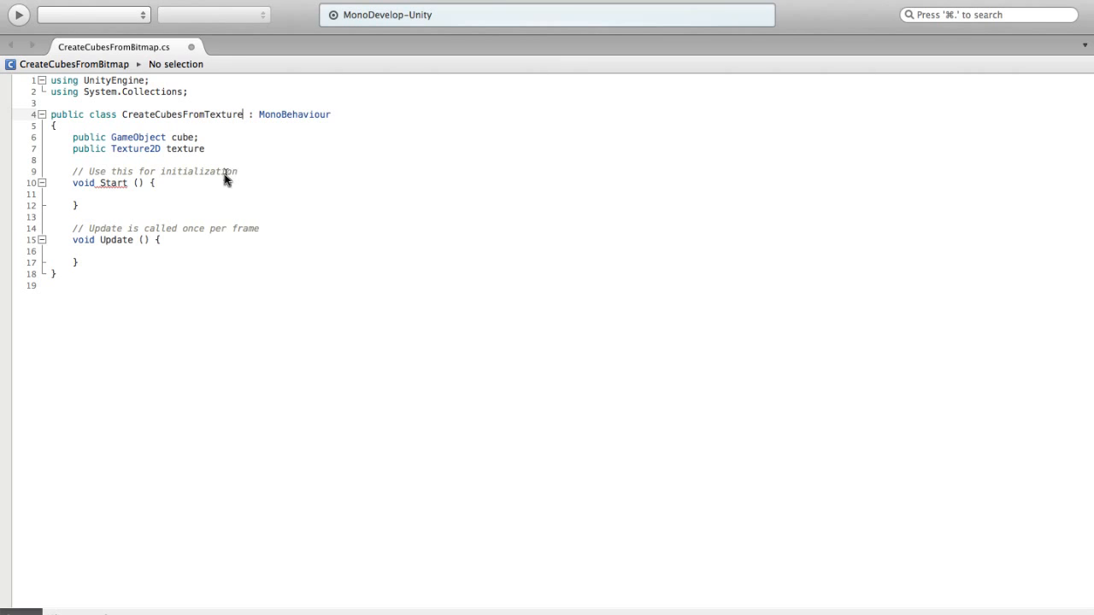
click(89, 14)
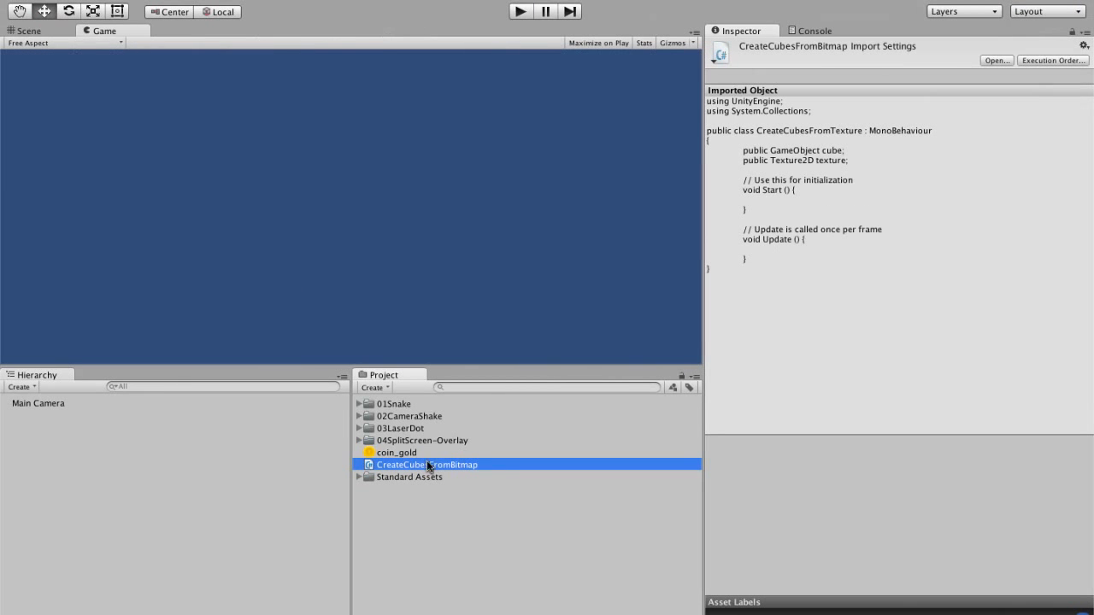
mouse_move(475, 471)
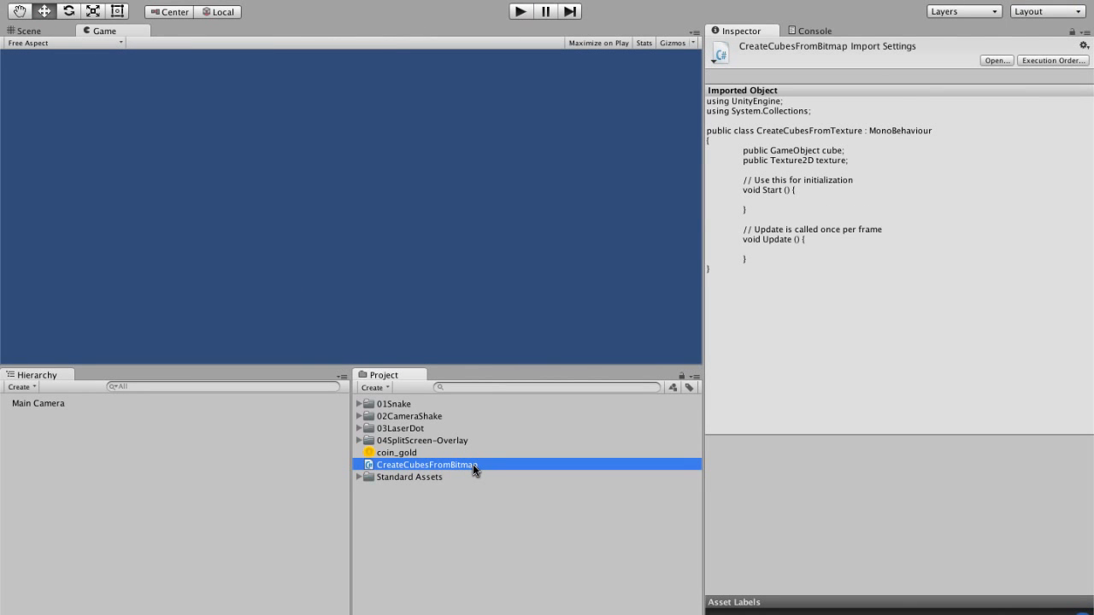
mouse_move(465, 468)
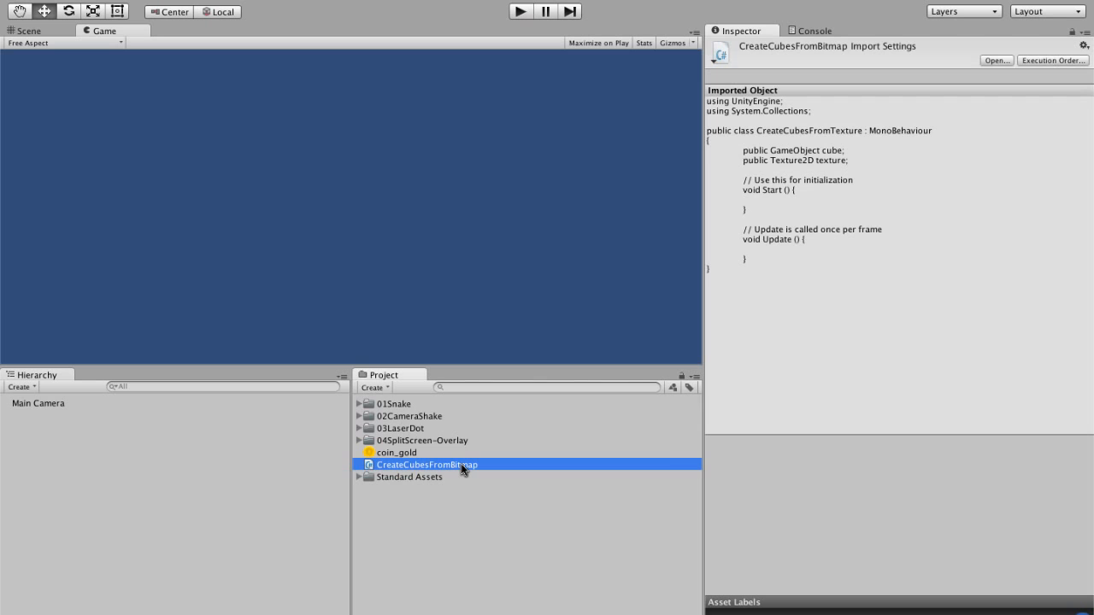
Reopen the renamed CreateCubesFromTexture script in MonoDevelop
double_click(426, 465)
text(Texture)
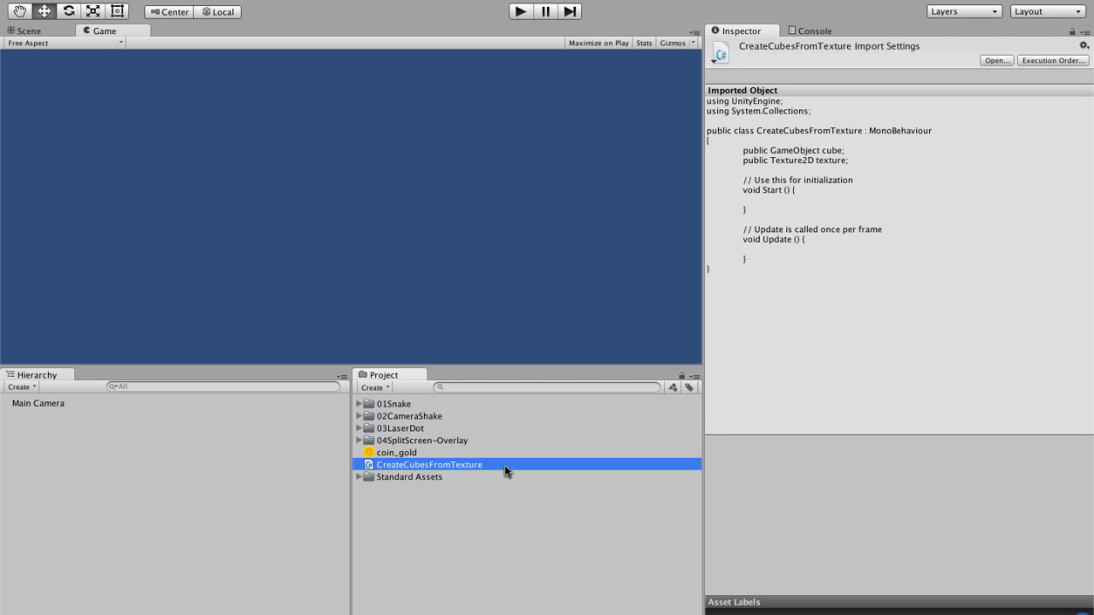
double_click(427, 465)
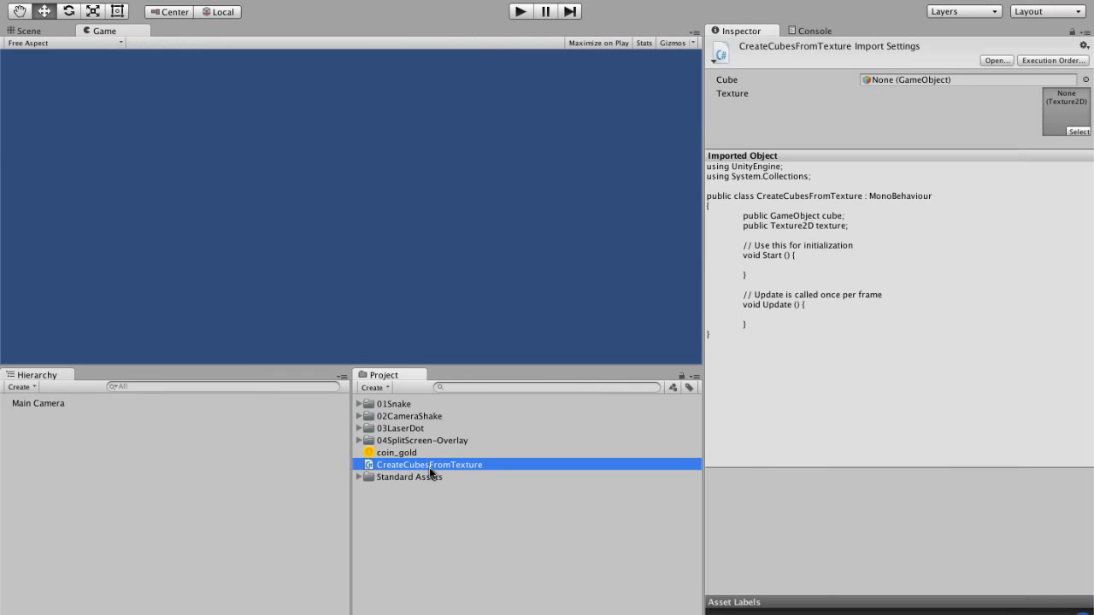
double_click(429, 465)
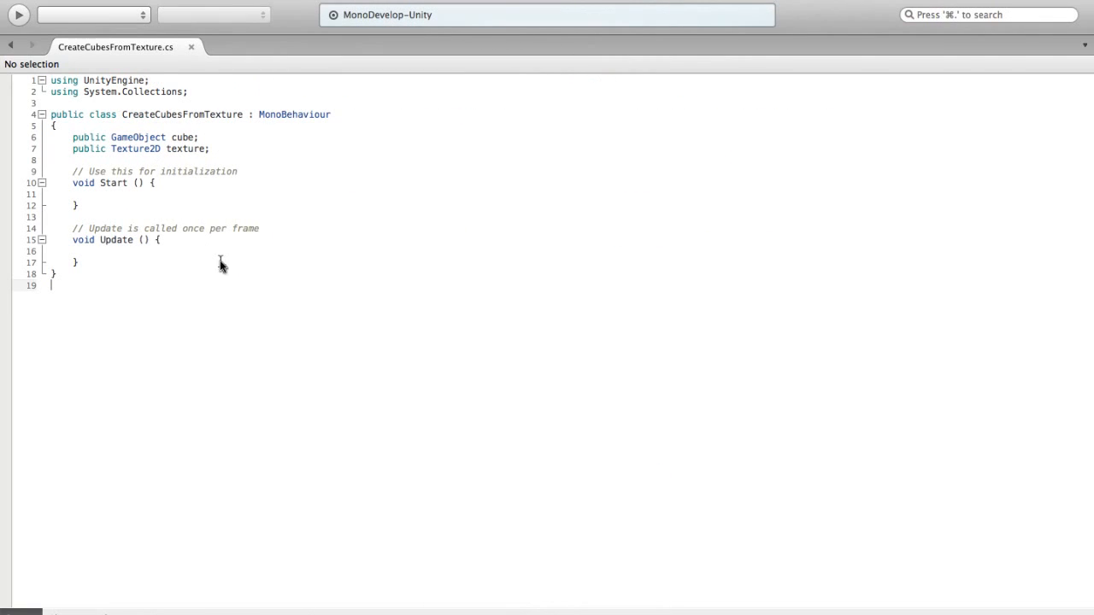
Write a foreach over each Color32 color in texture.GetPixels32() inside Start
click(152, 183)
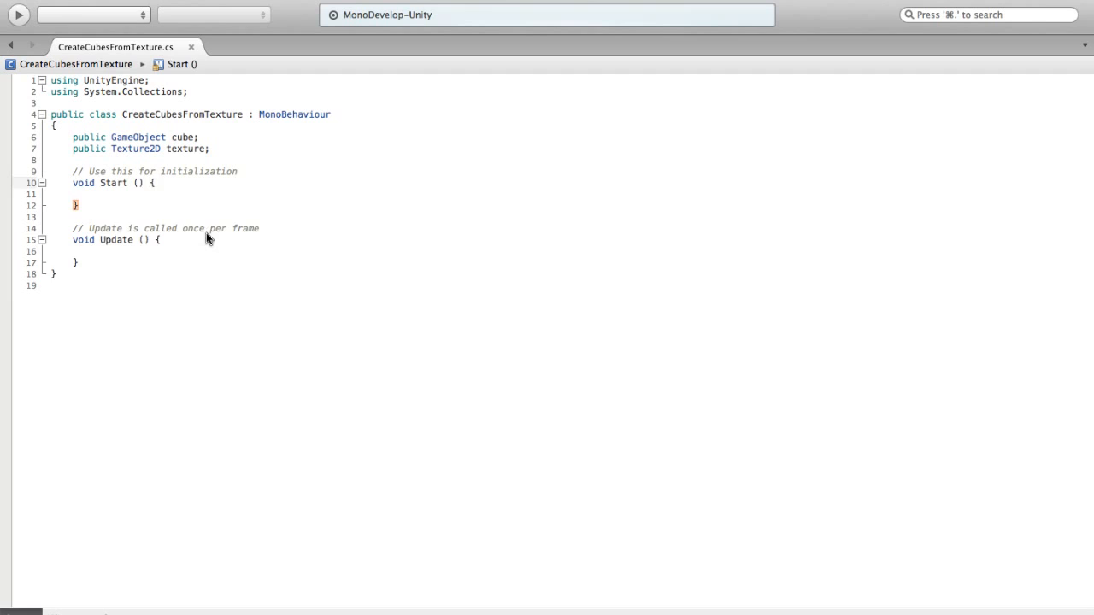
key(Return)
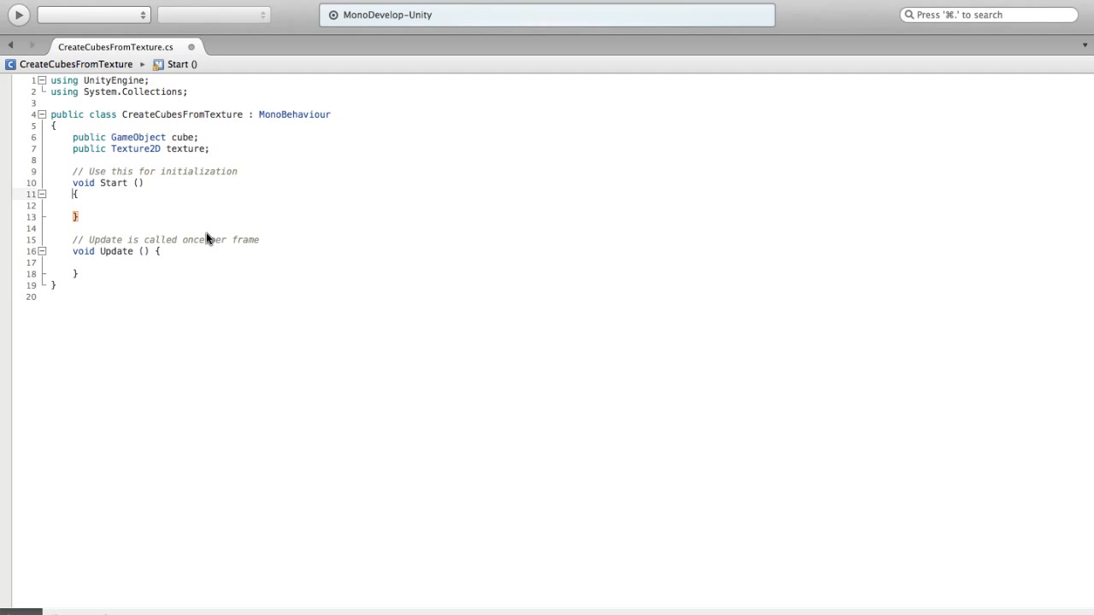
text(foreach()
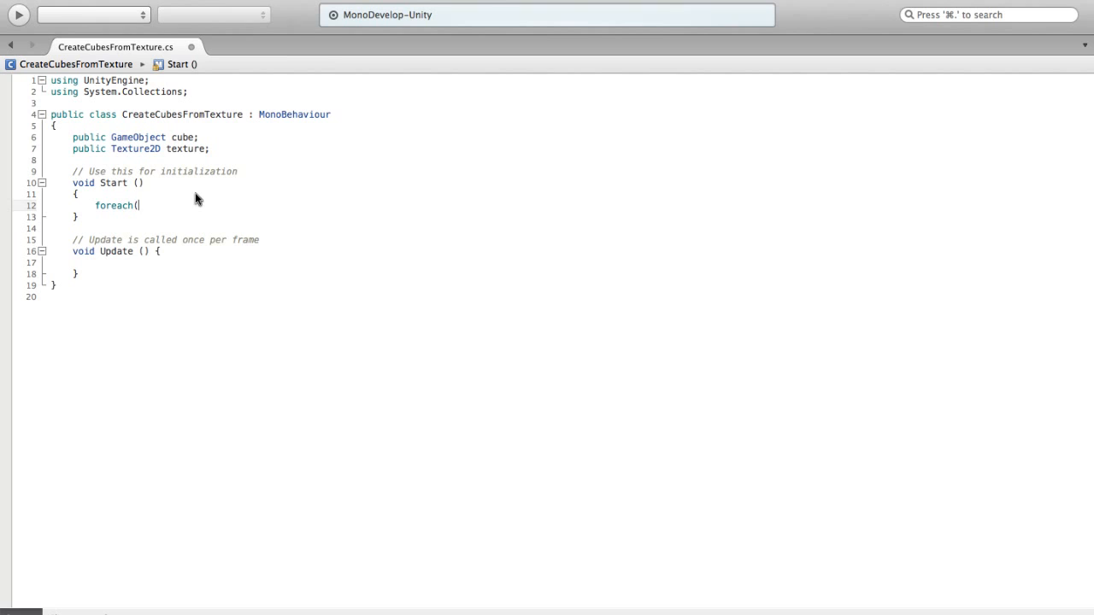
text(Cor)
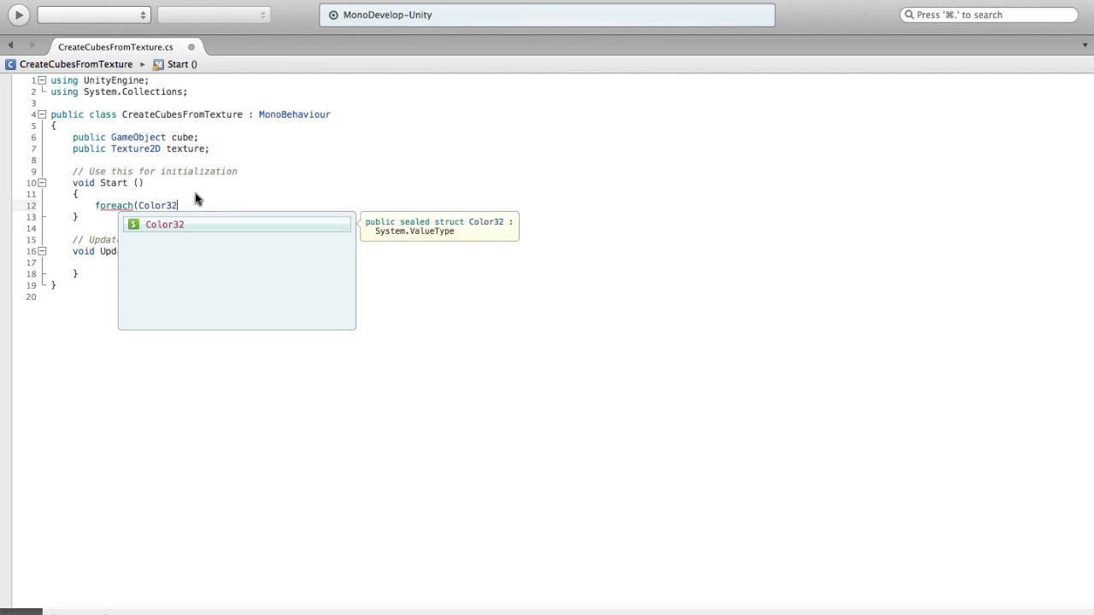
text(in texture.GetPixels32)
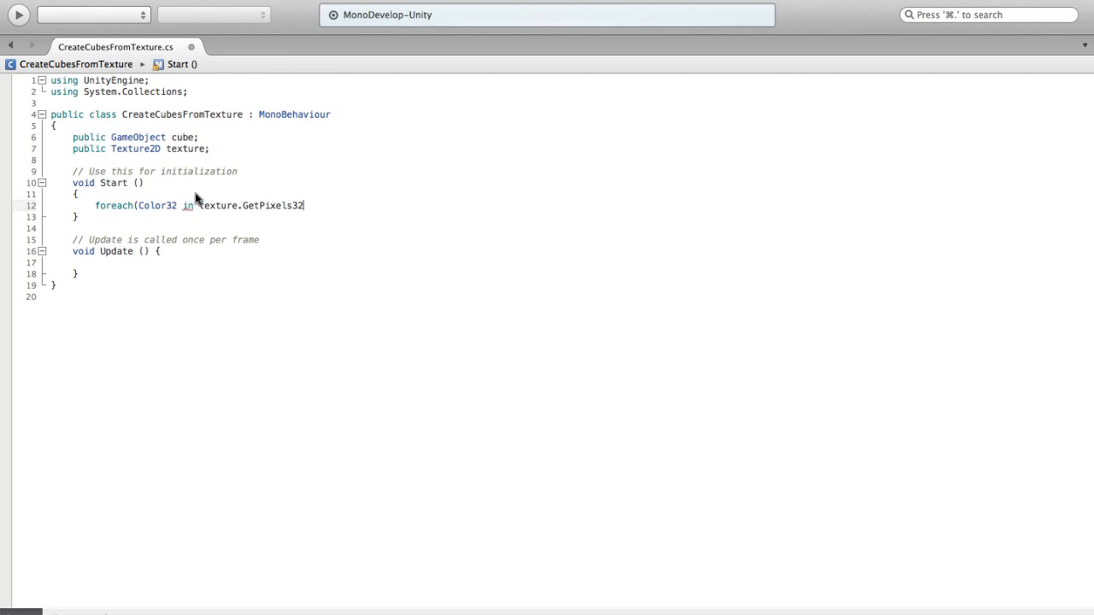
text())
text({)
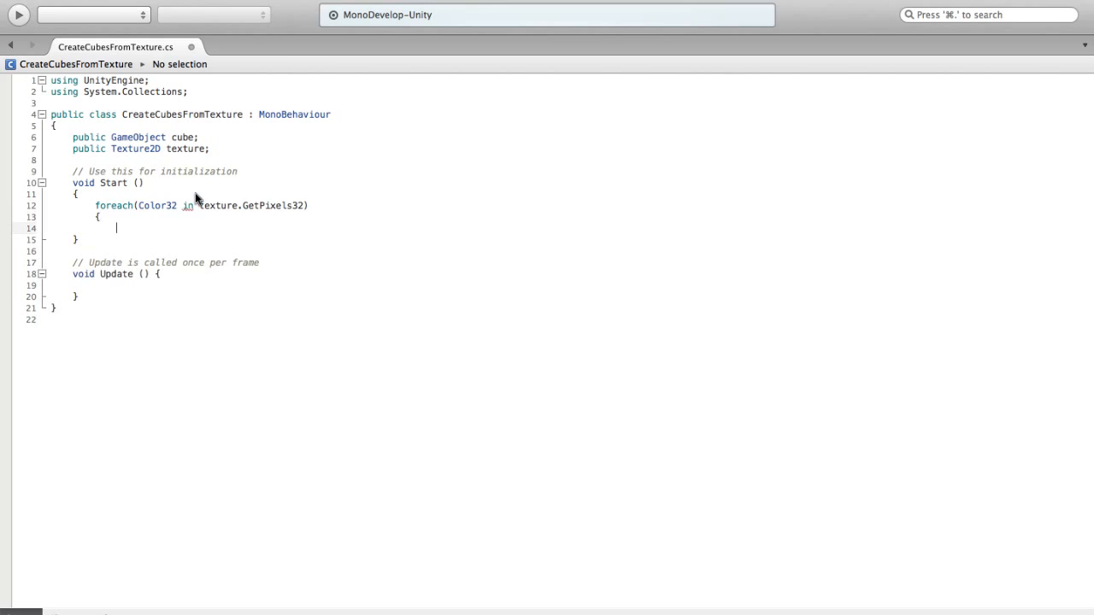
key(Return)
text(})
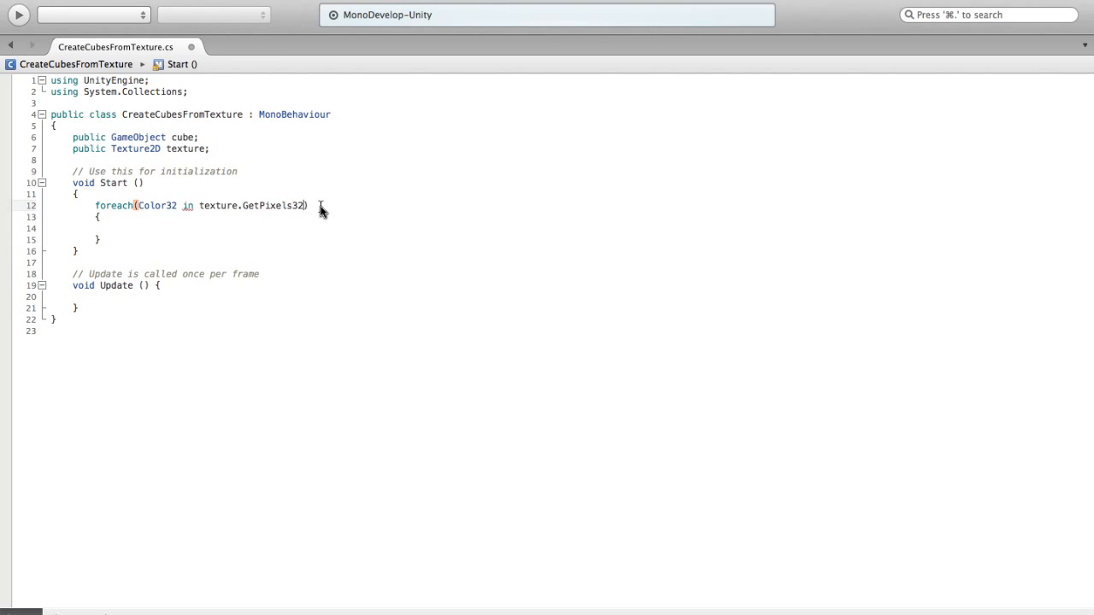
text(()
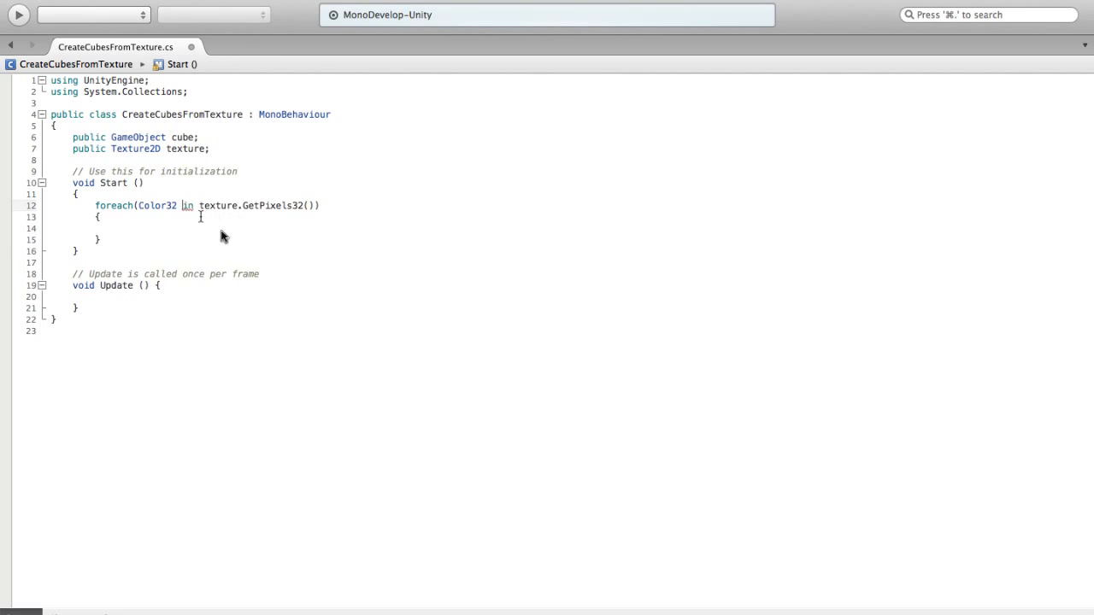
mouse_move(284, 256)
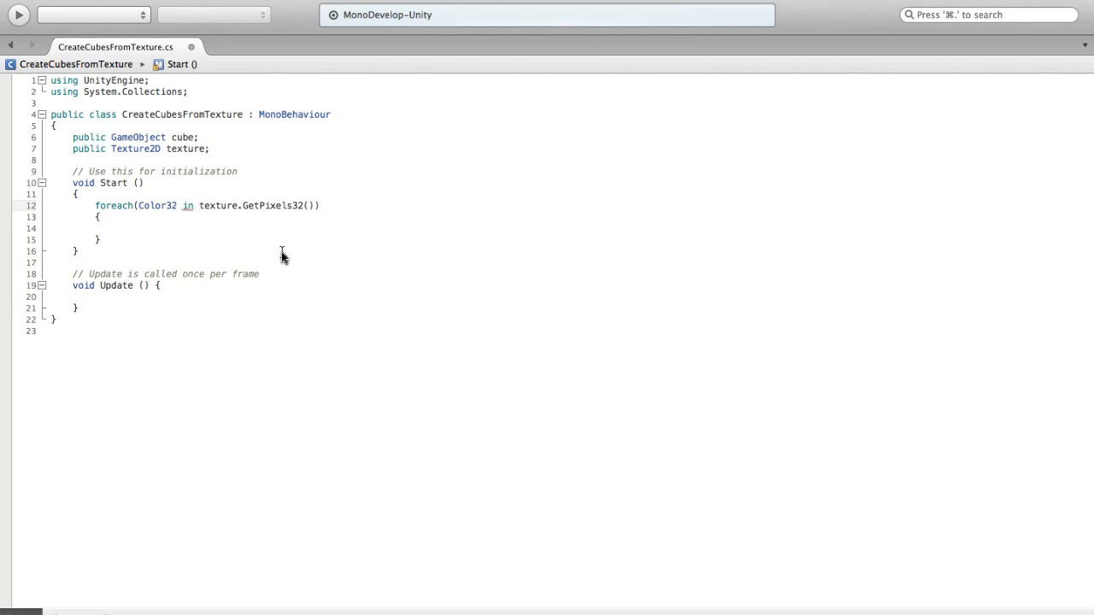
text(color)
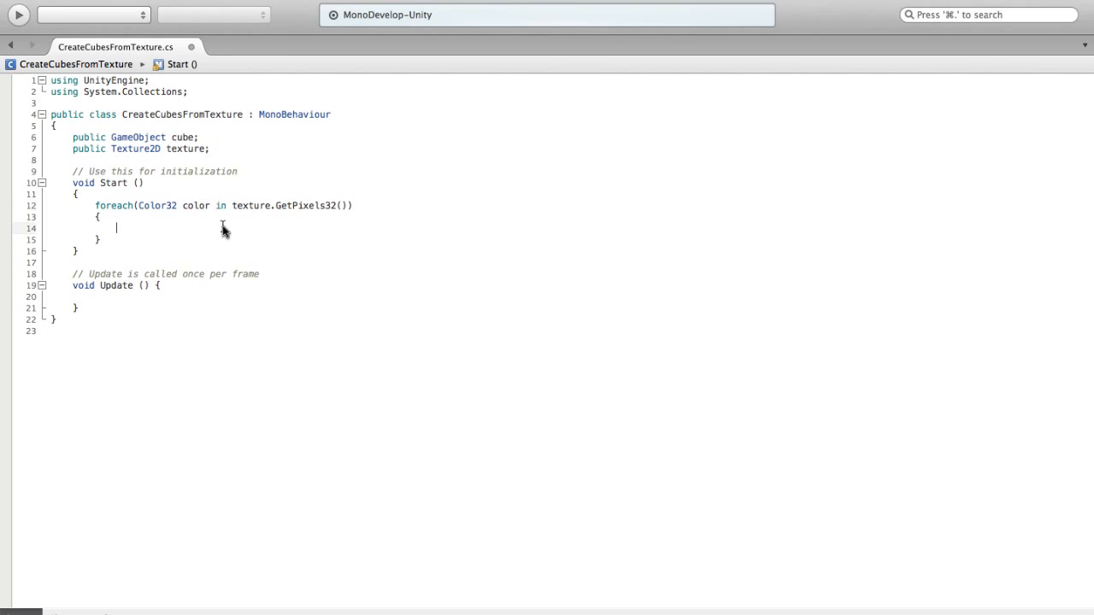
mouse_move(276, 241)
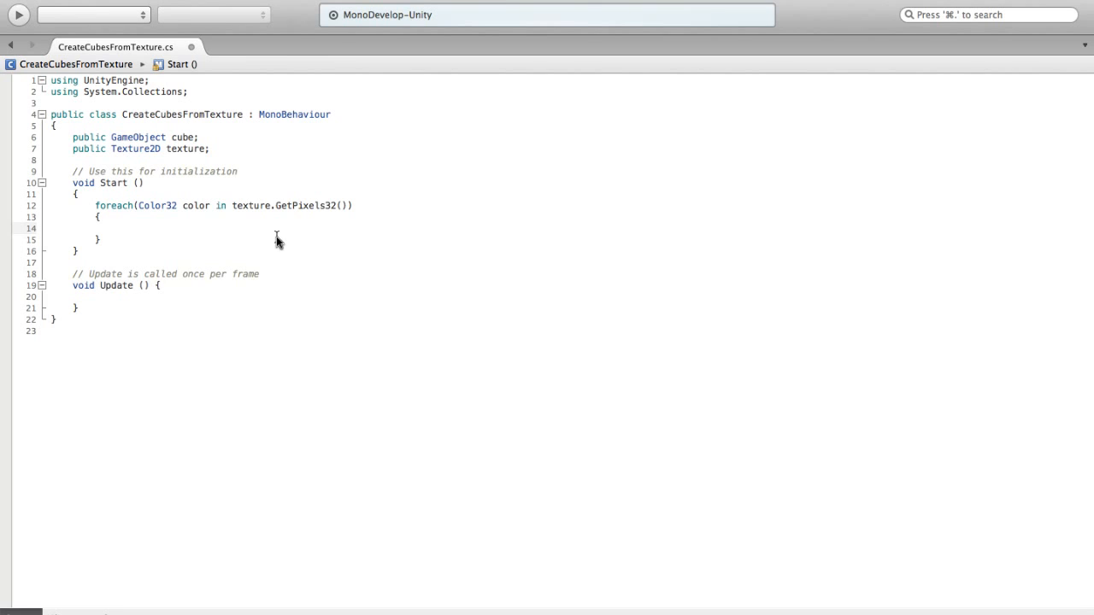
Inside the loop, Instantiate(cube, transform.position, Quaternion.identity) as GameObject
click(116, 229)
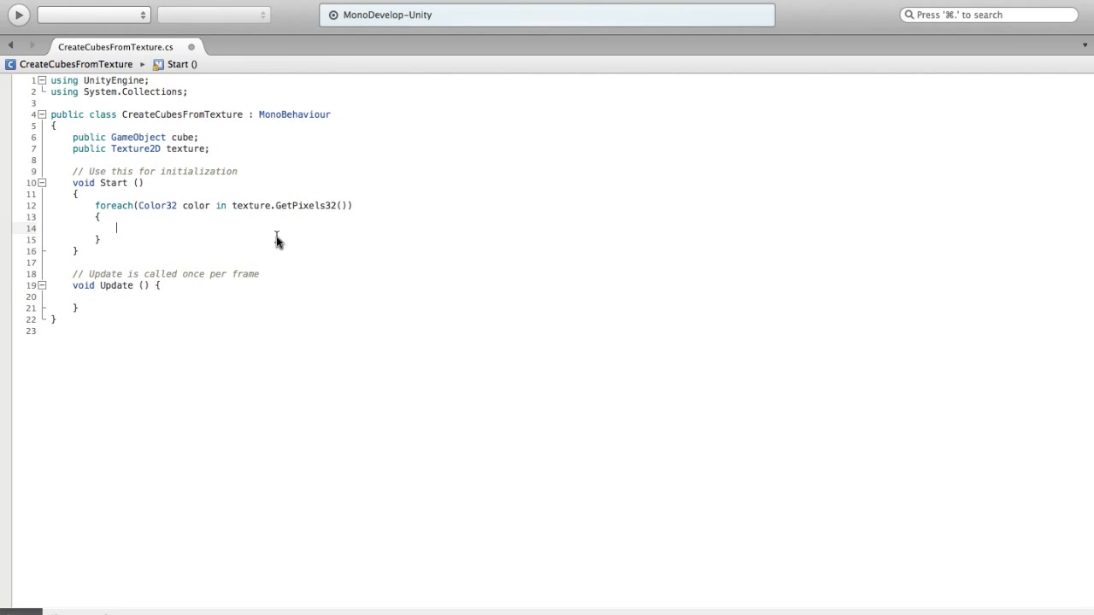
text(Instantiate()
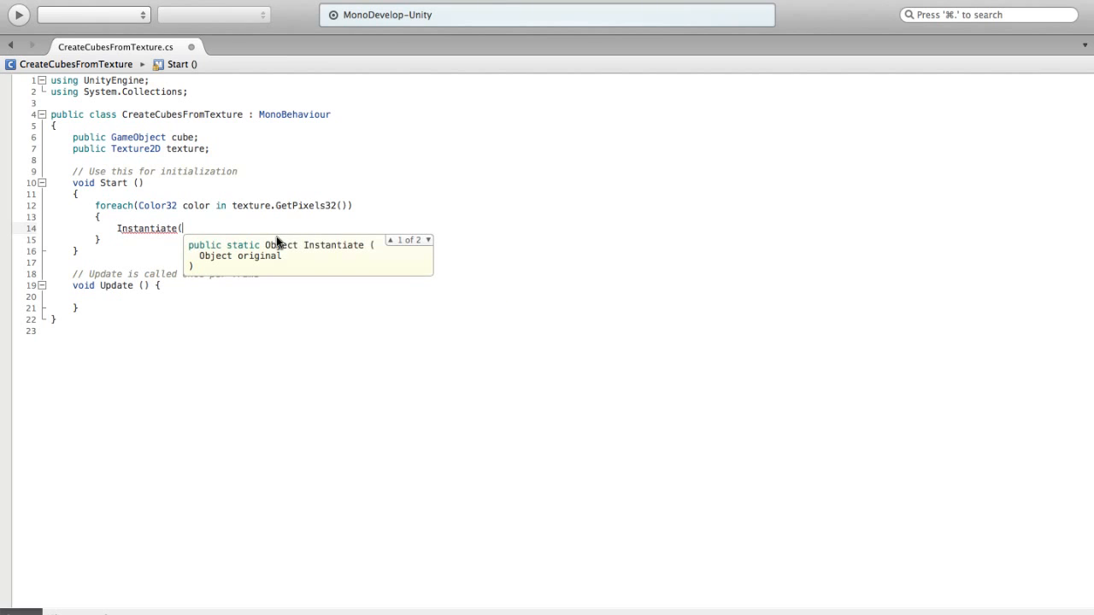
text(cube,transform.position)
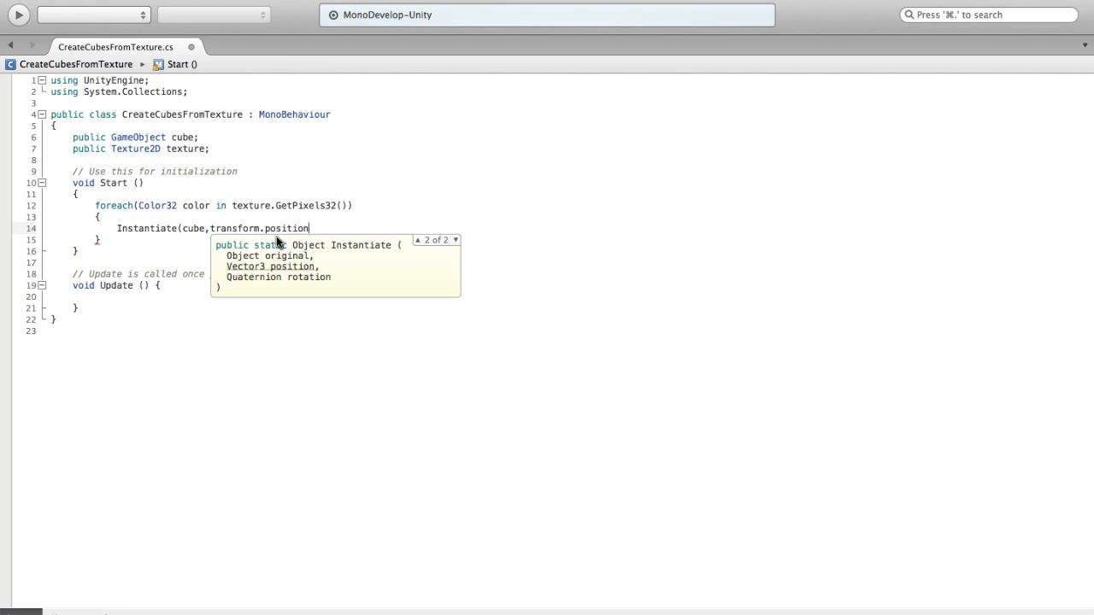
text(,)
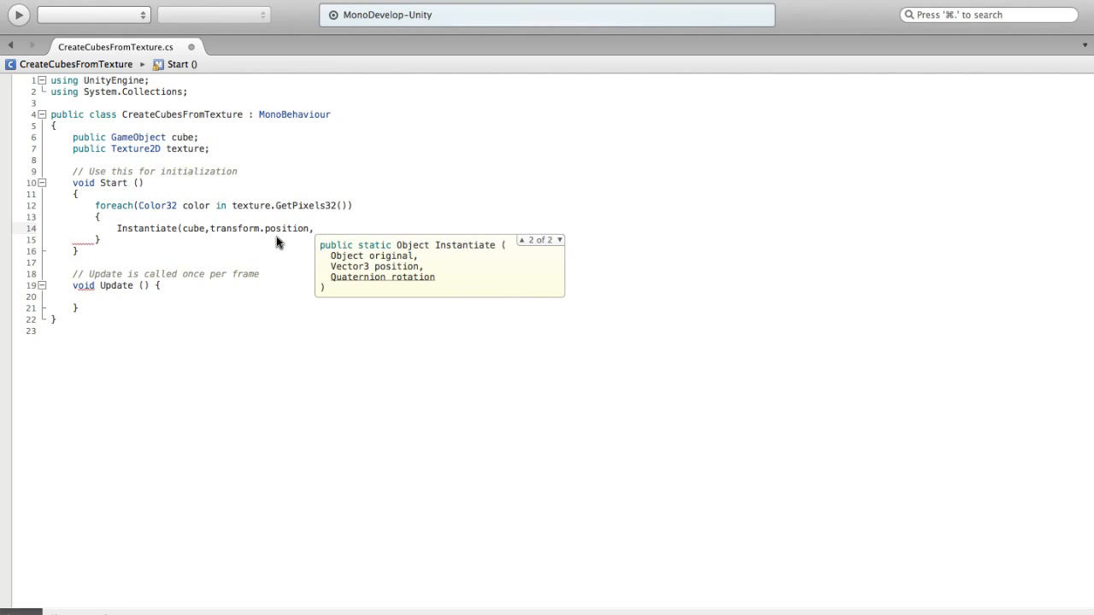
text(qua)
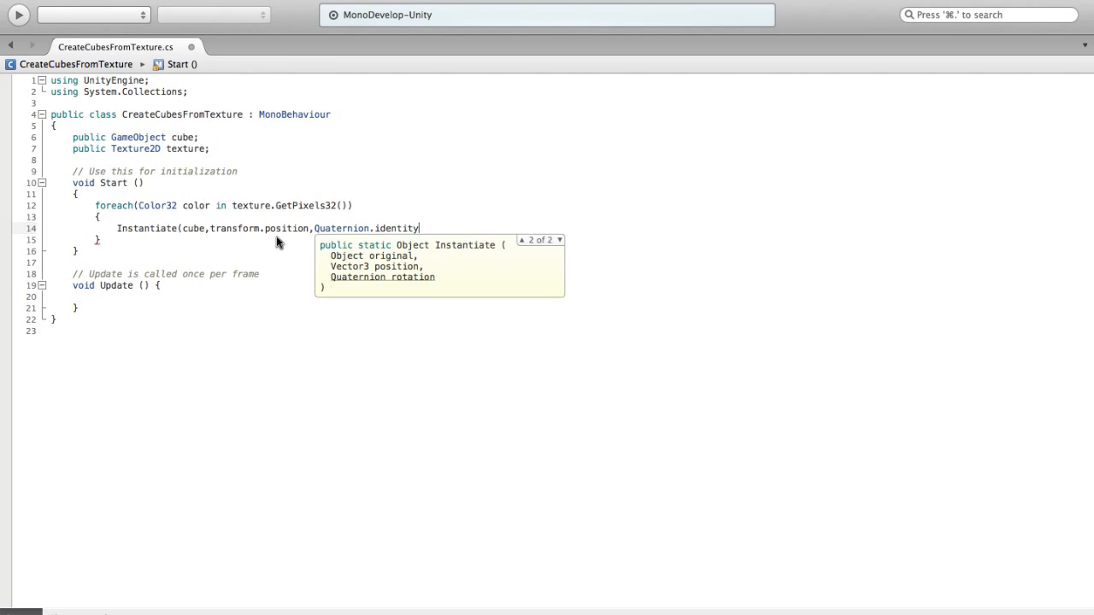
text();)
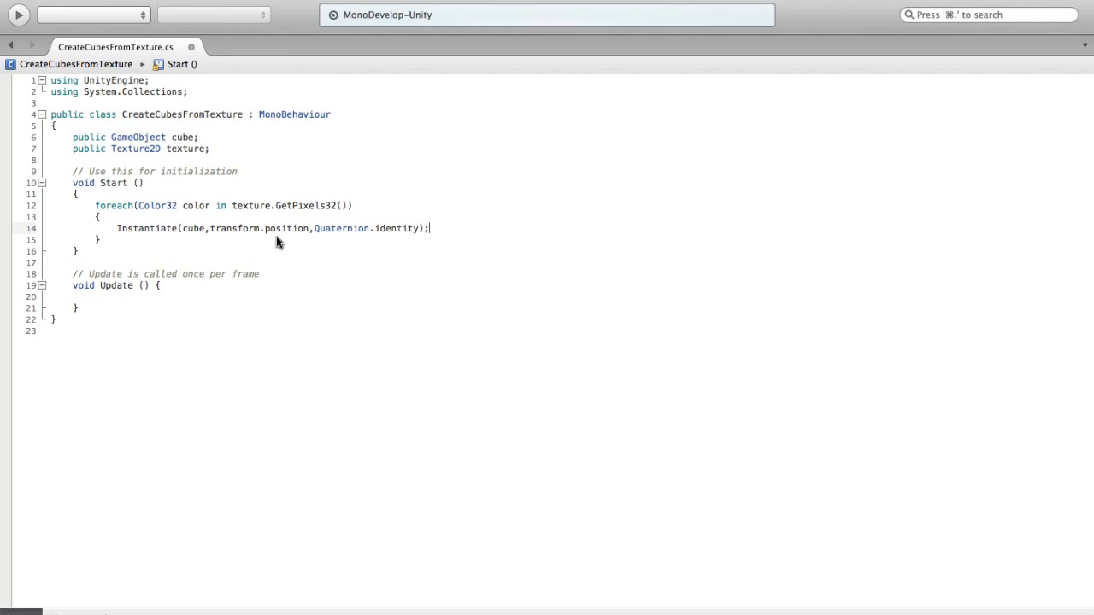
text(as)
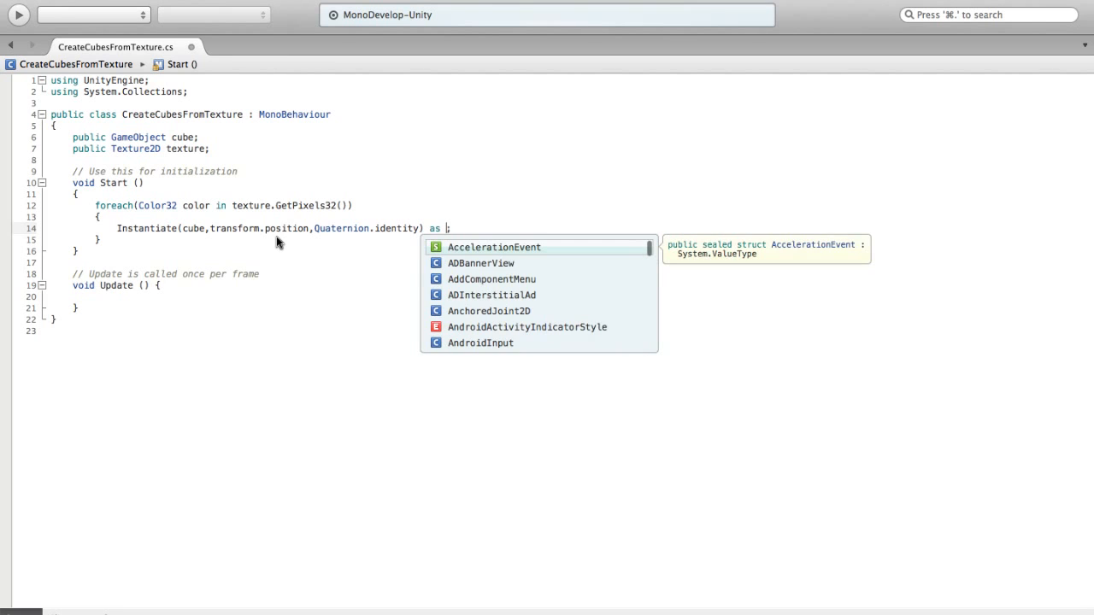
text(GameObject)
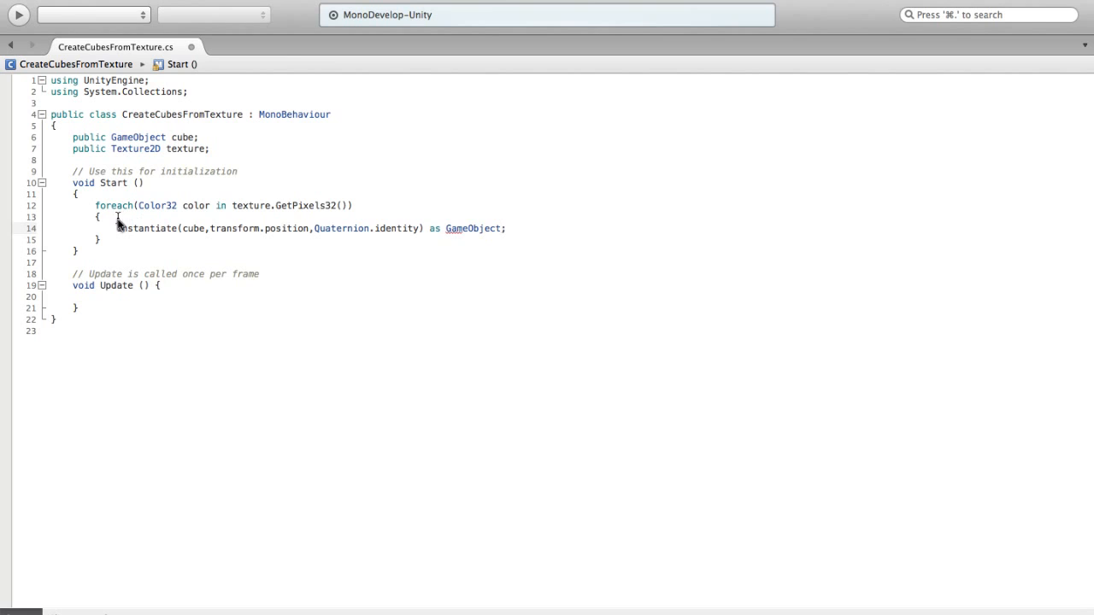
mouse_move(144, 137)
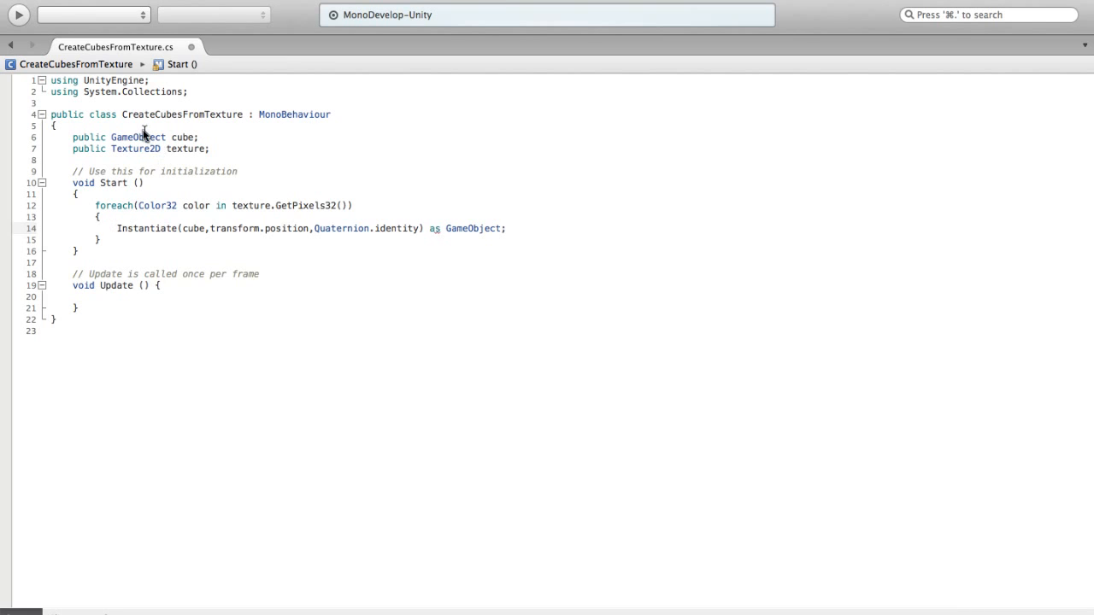
Change cube to a Renderer and store the instantiated object as 'Renderer instance'
text(Renderer)
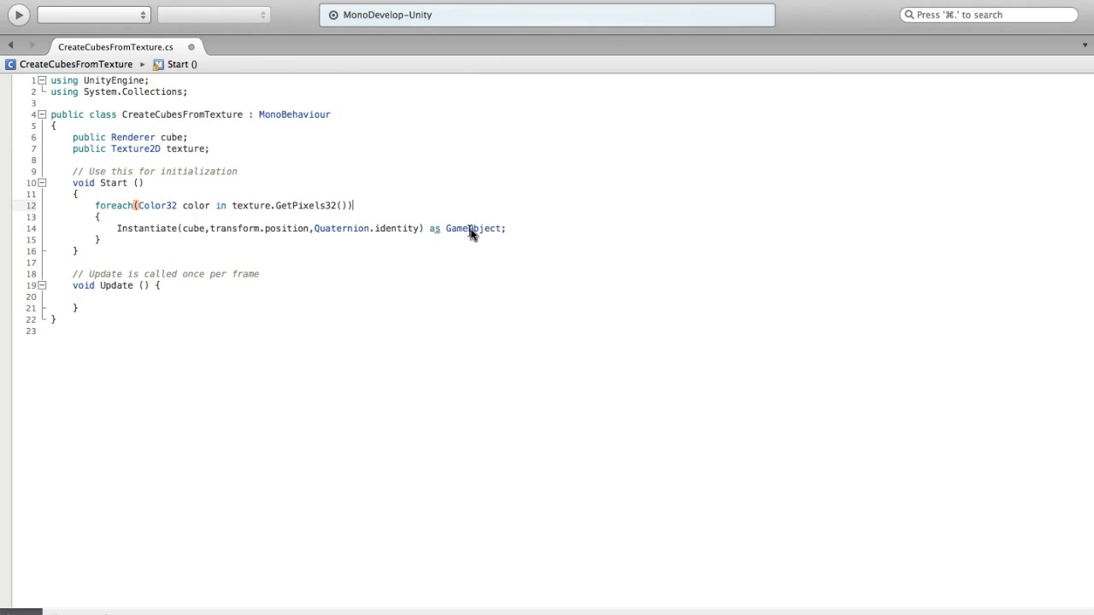
text(Renderer)
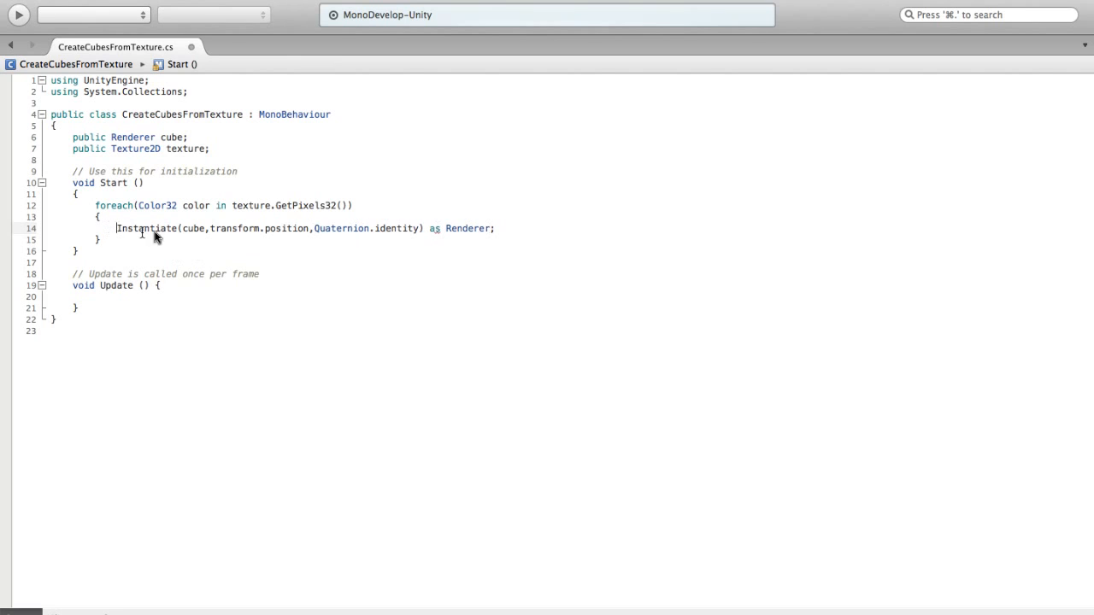
mouse_move(222, 242)
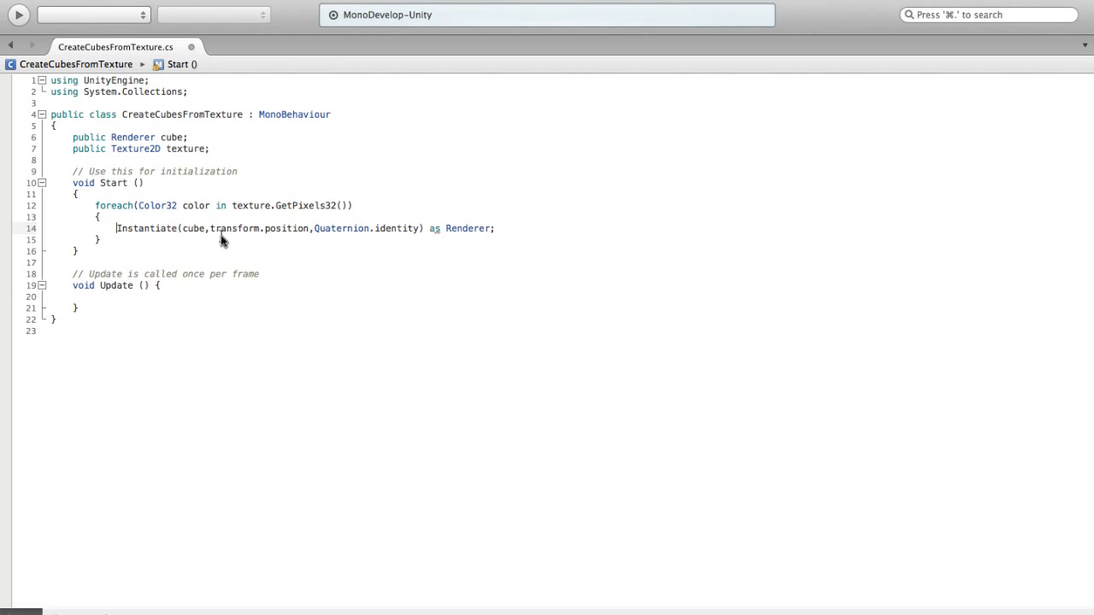
text(Renderer instance =)
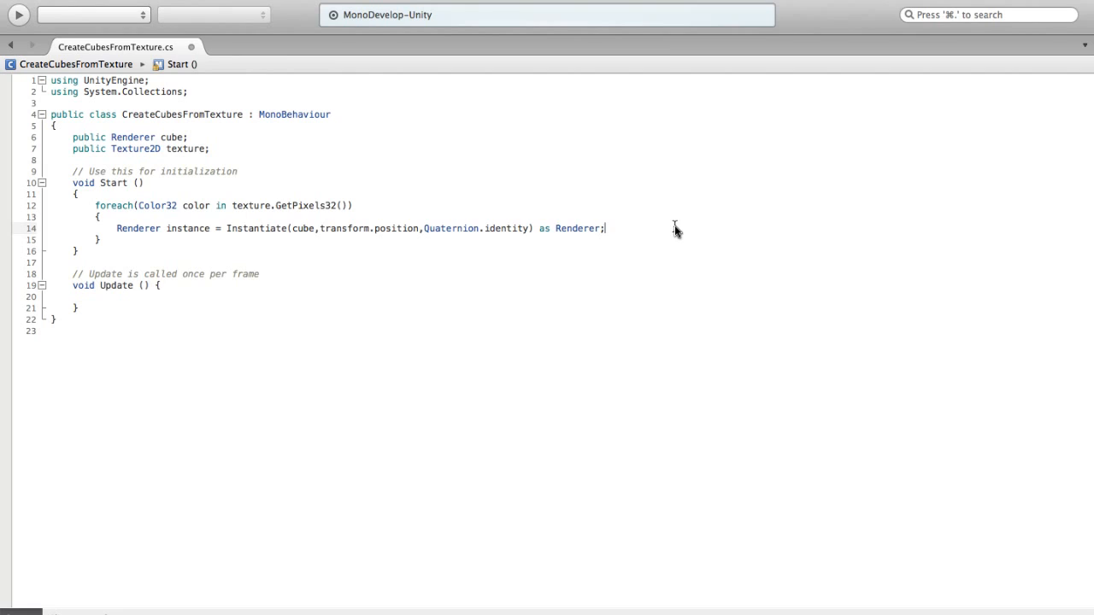
key(Return)
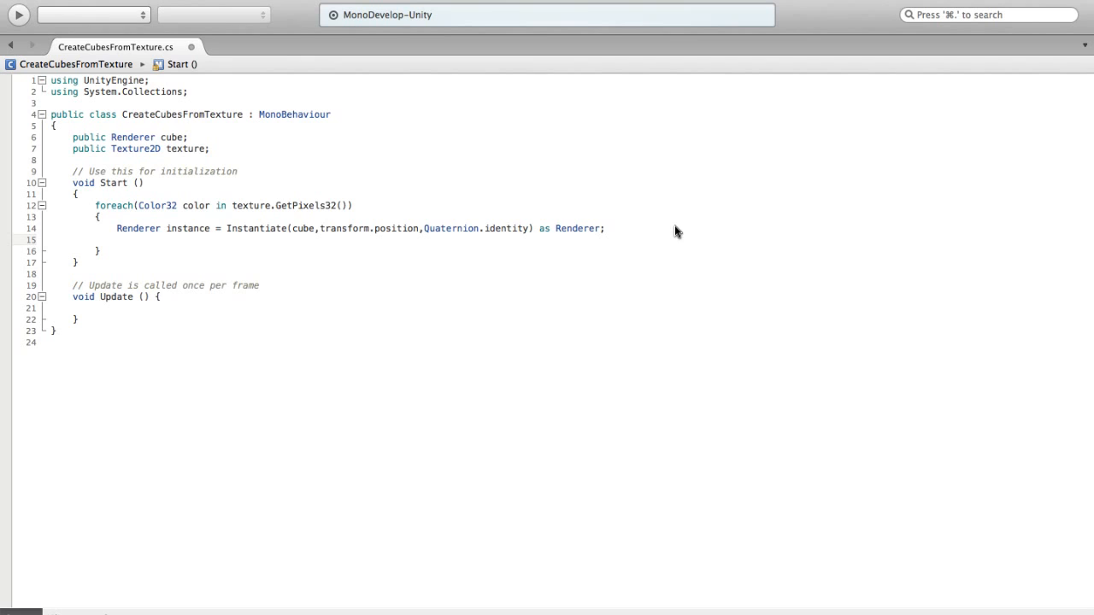
Set instance.material.color = color for each spawned cube
text(instance.)
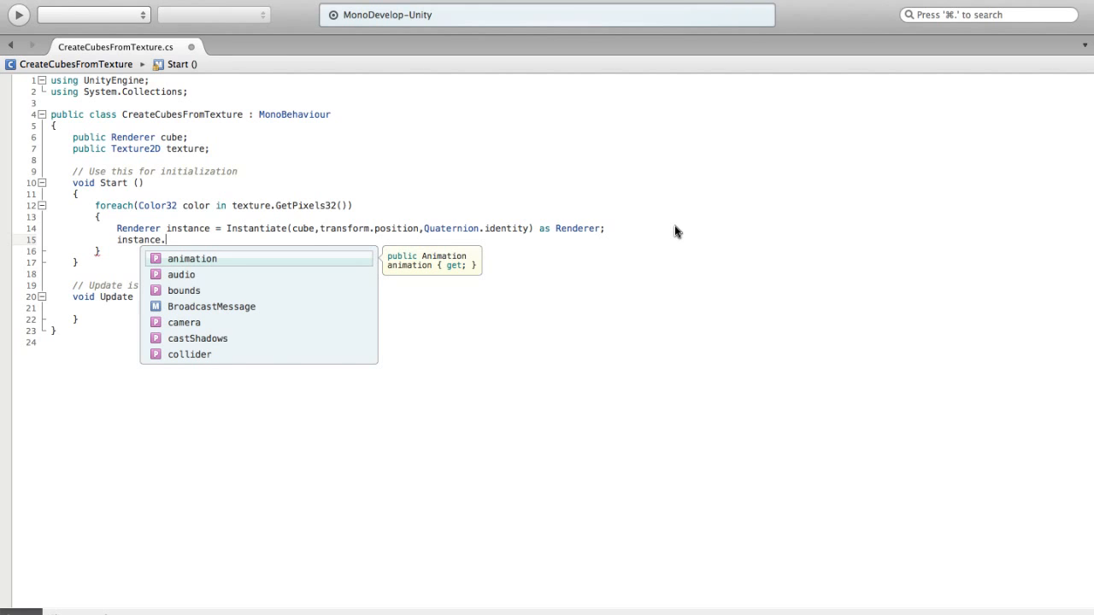
text(mai)
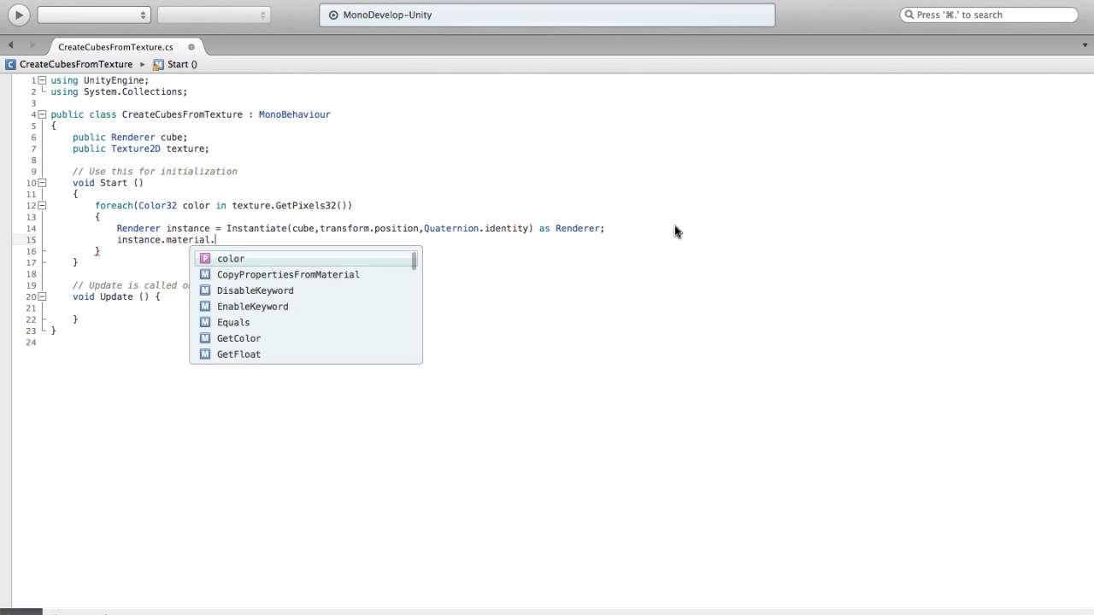
text(color)
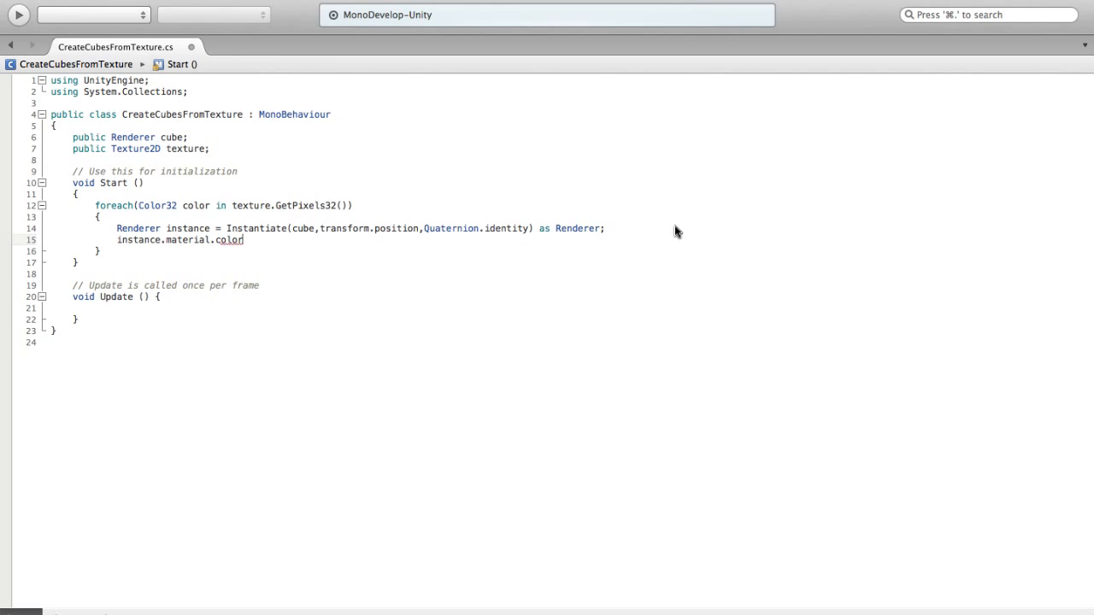
text(= cd)
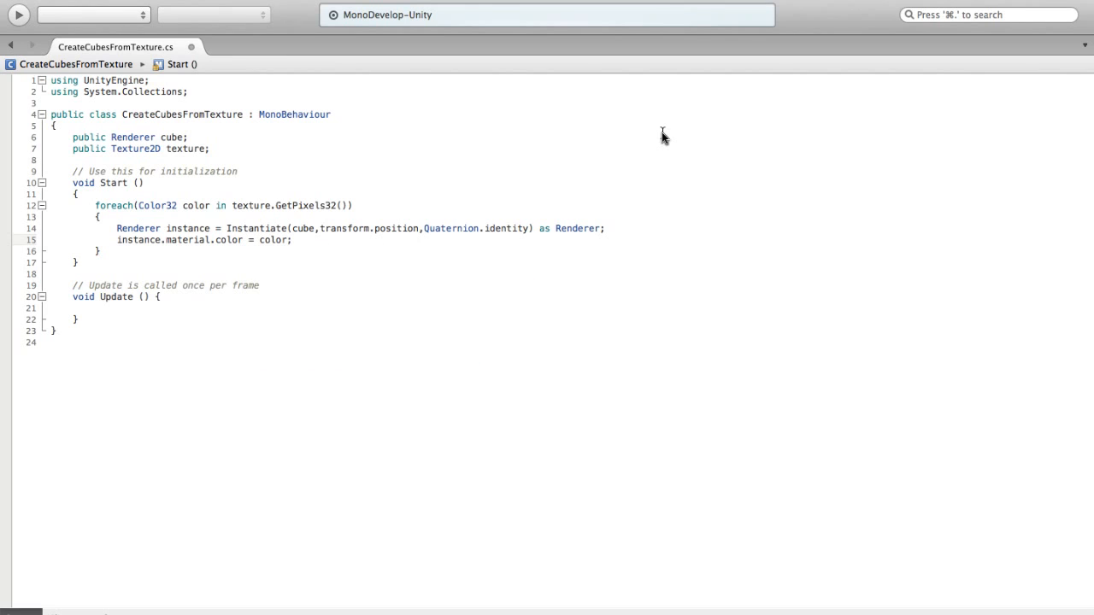
mouse_move(75, 314)
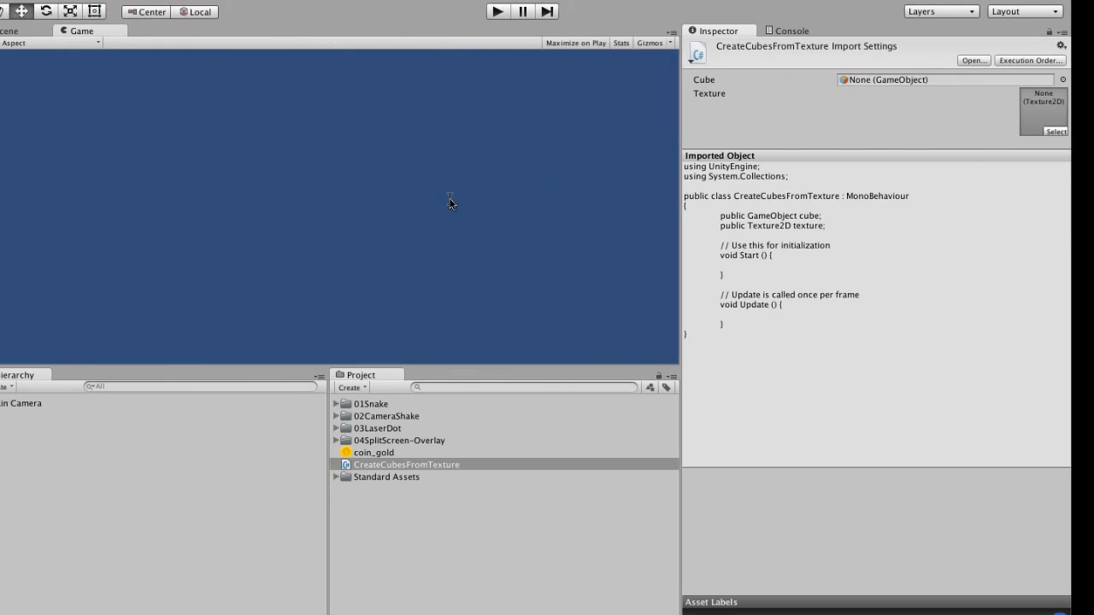
Add a Cube, make it a prefab in the Project assets, then delete it from the scene
click(429, 465)
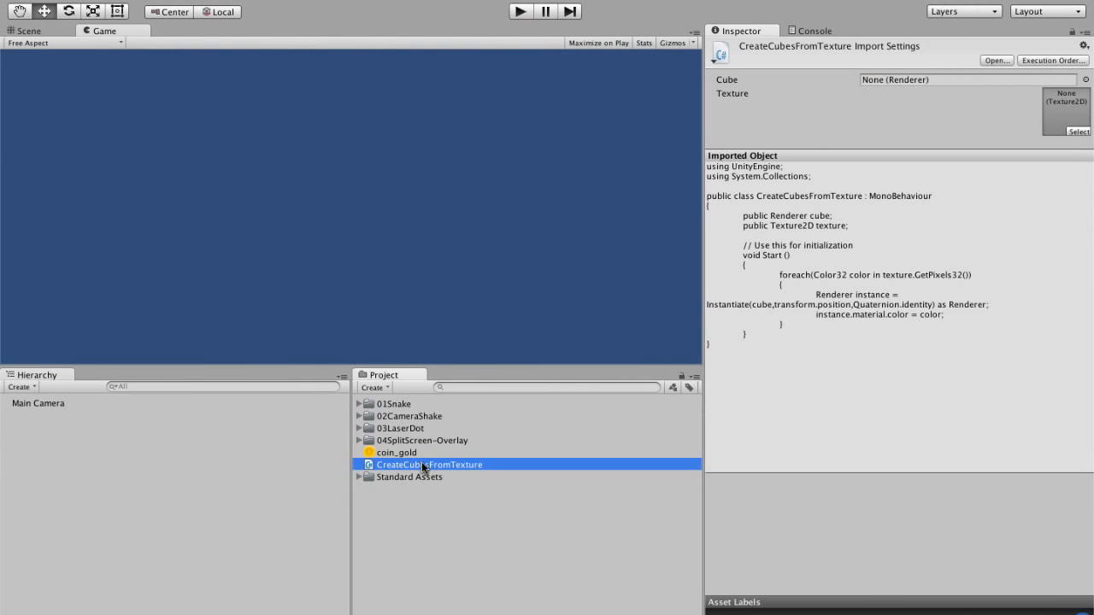
mouse_move(278, 407)
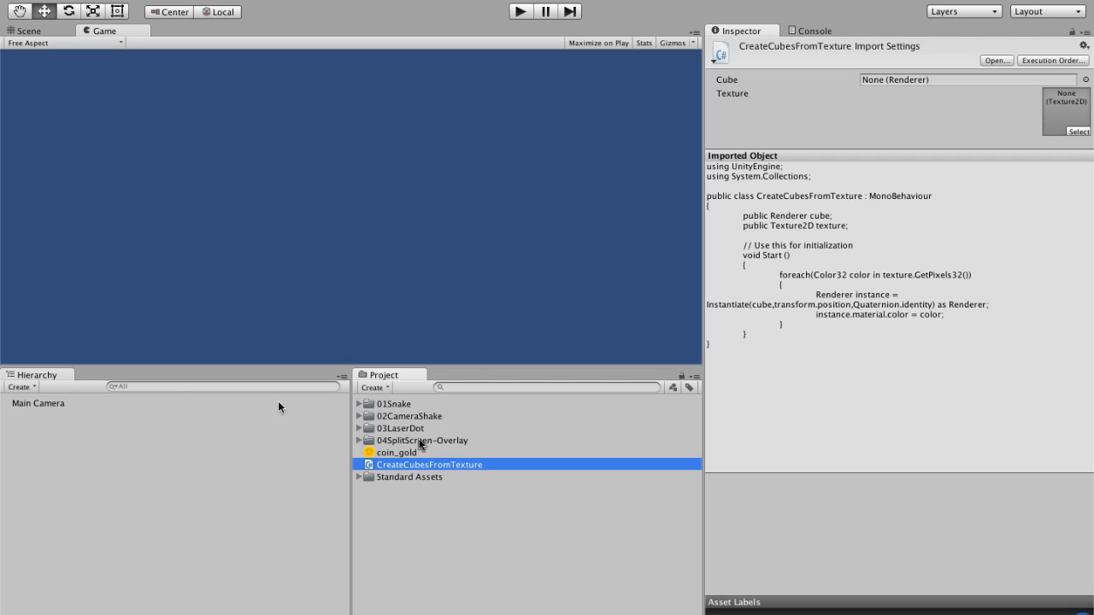
click(21, 387)
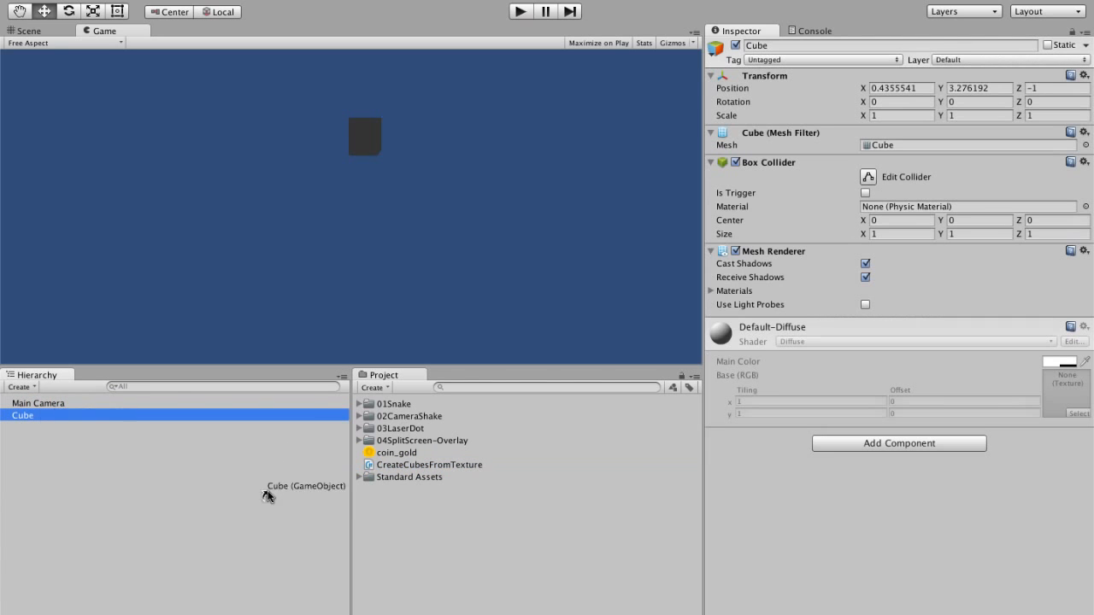
right_click(21, 415)
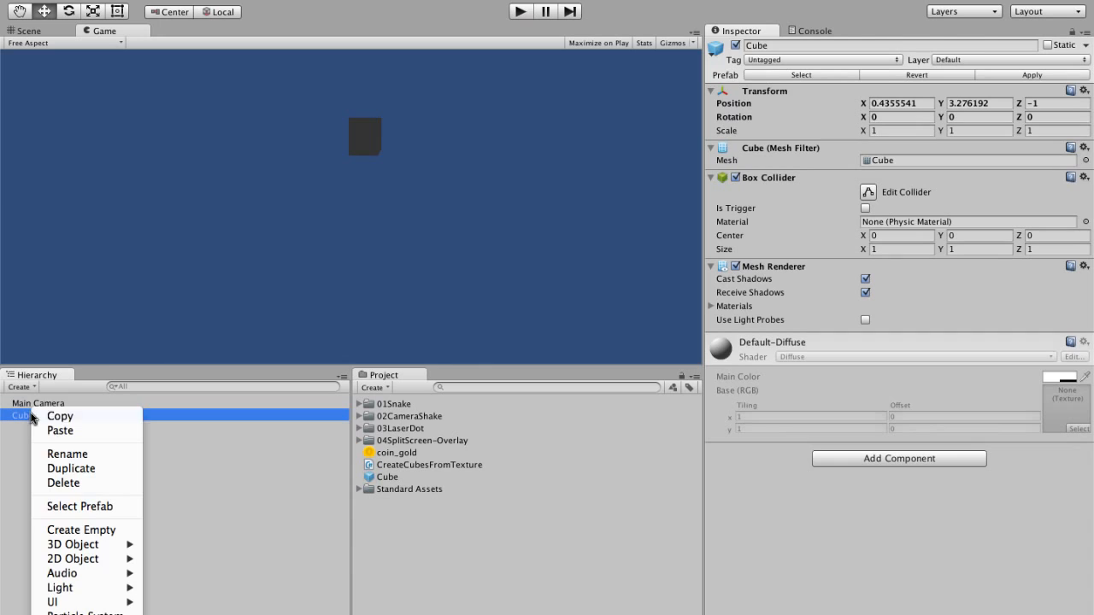
click(63, 482)
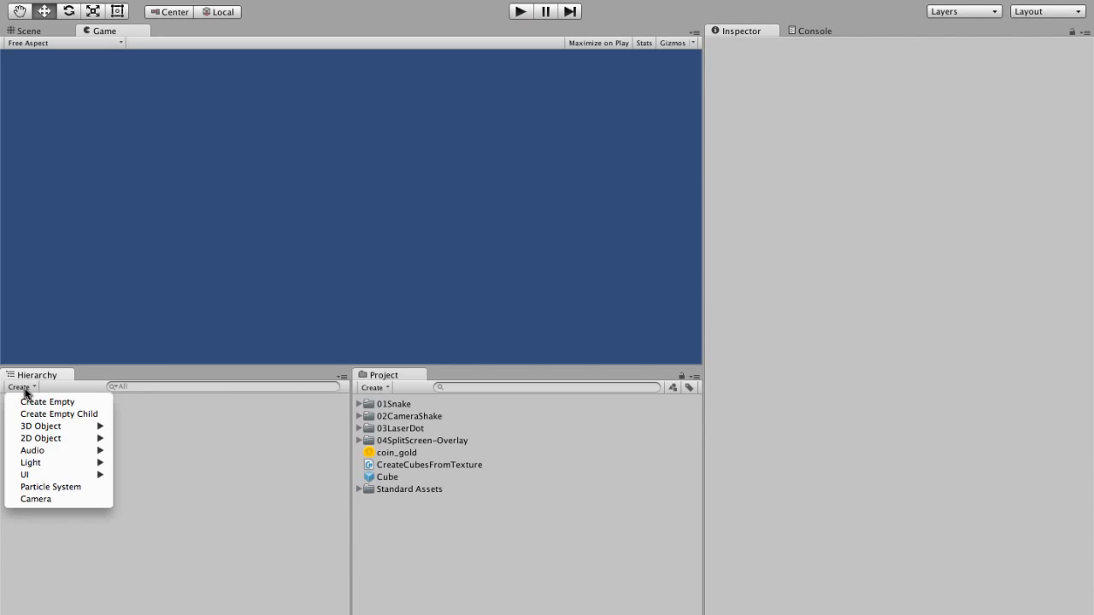
Create an empty GameObject at the origin, attach CreateCubesFromTexture with Cube and coin_gold assigned, and enter Play mode
click(44, 401)
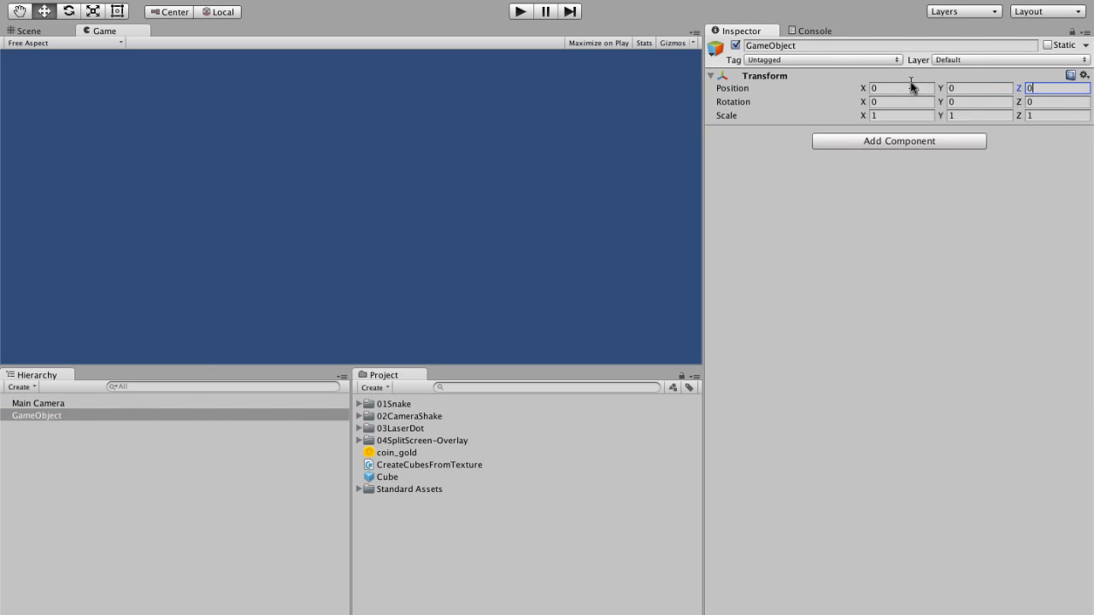
click(38, 404)
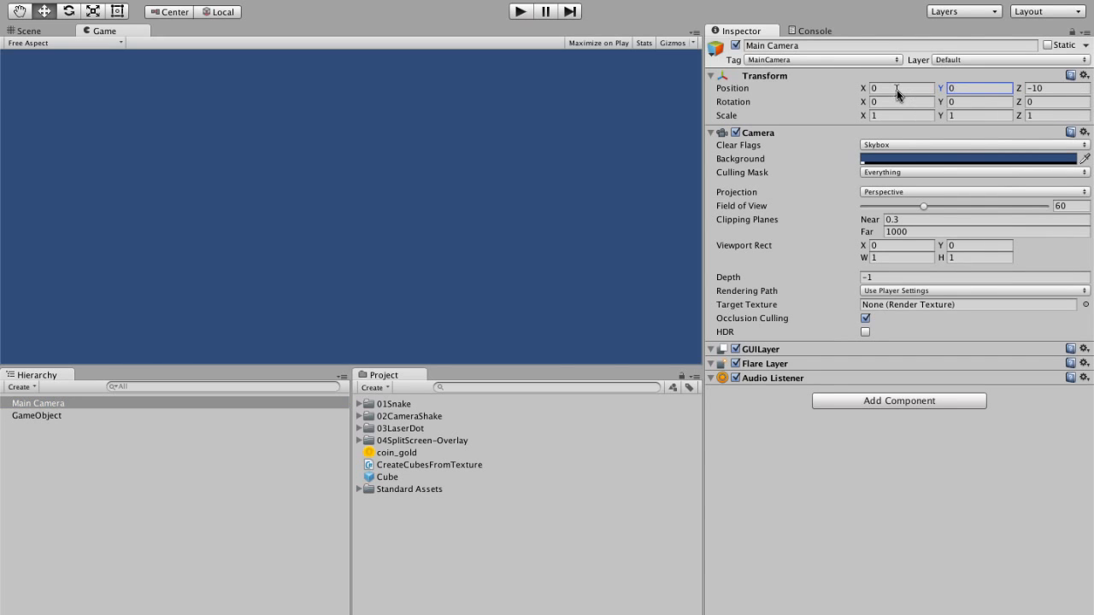
click(36, 415)
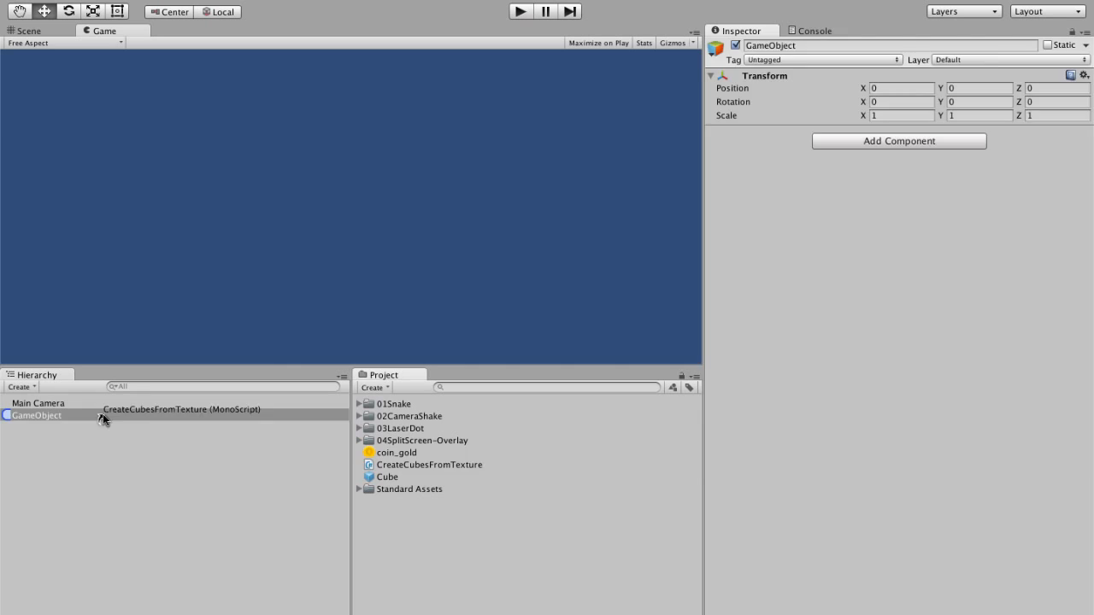
click(429, 465)
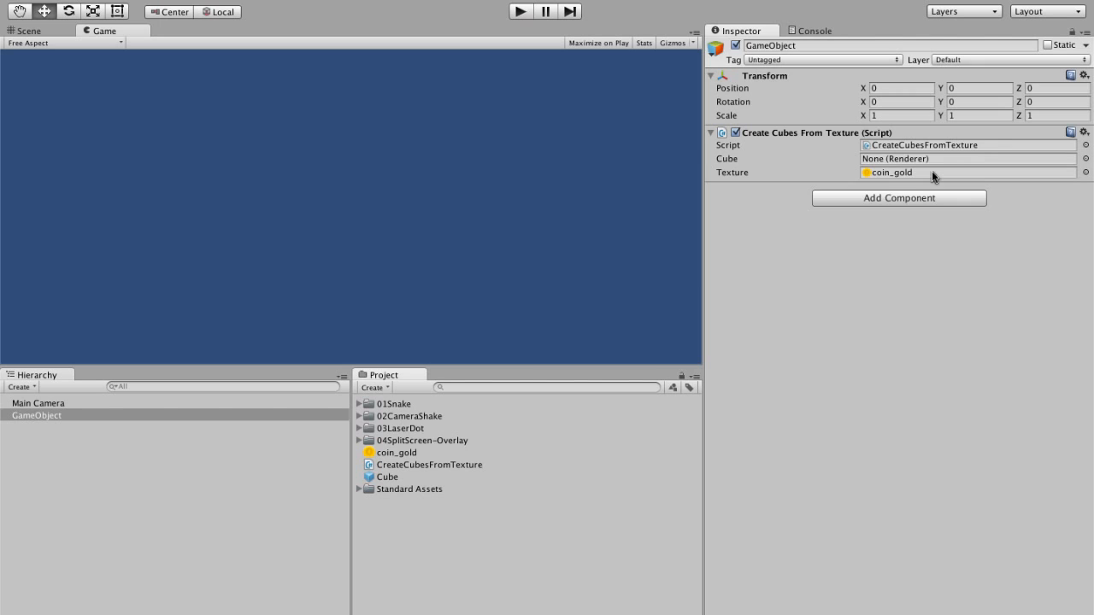
mouse_move(410, 488)
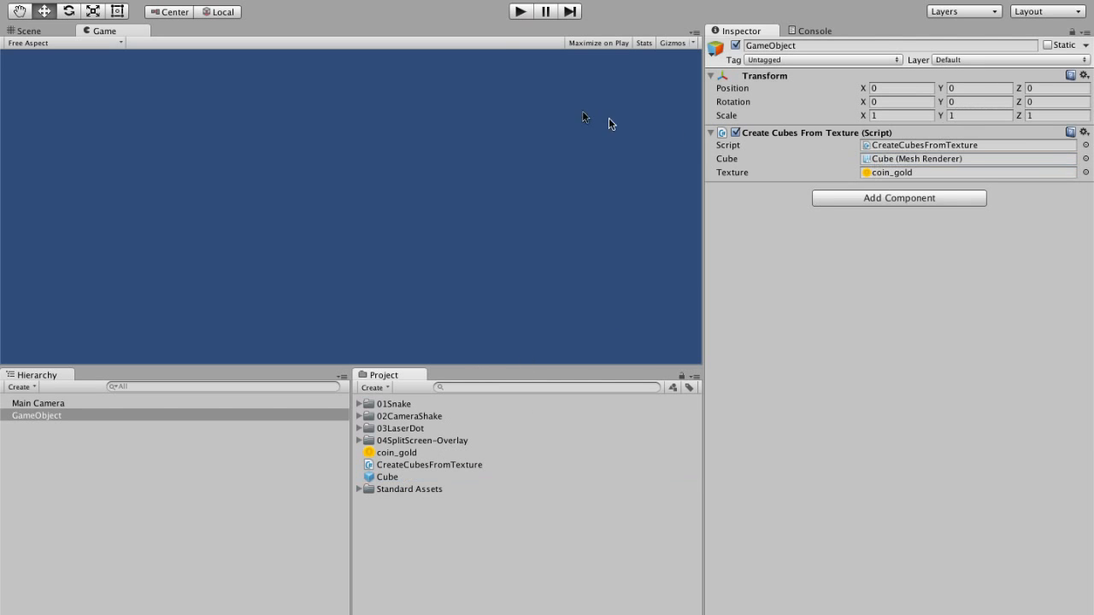
click(519, 11)
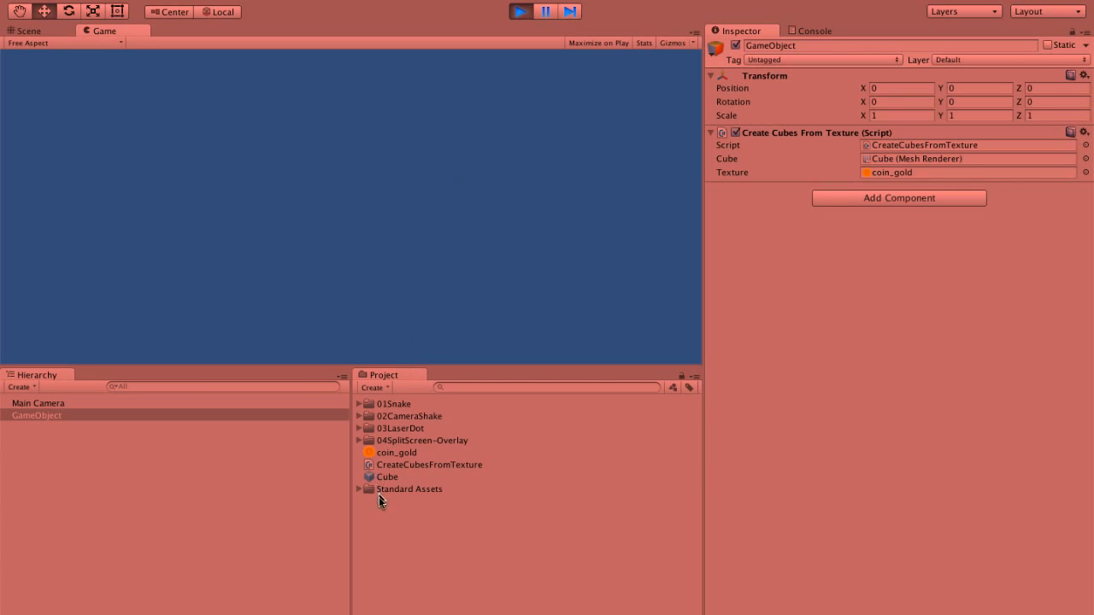
mouse_move(386, 578)
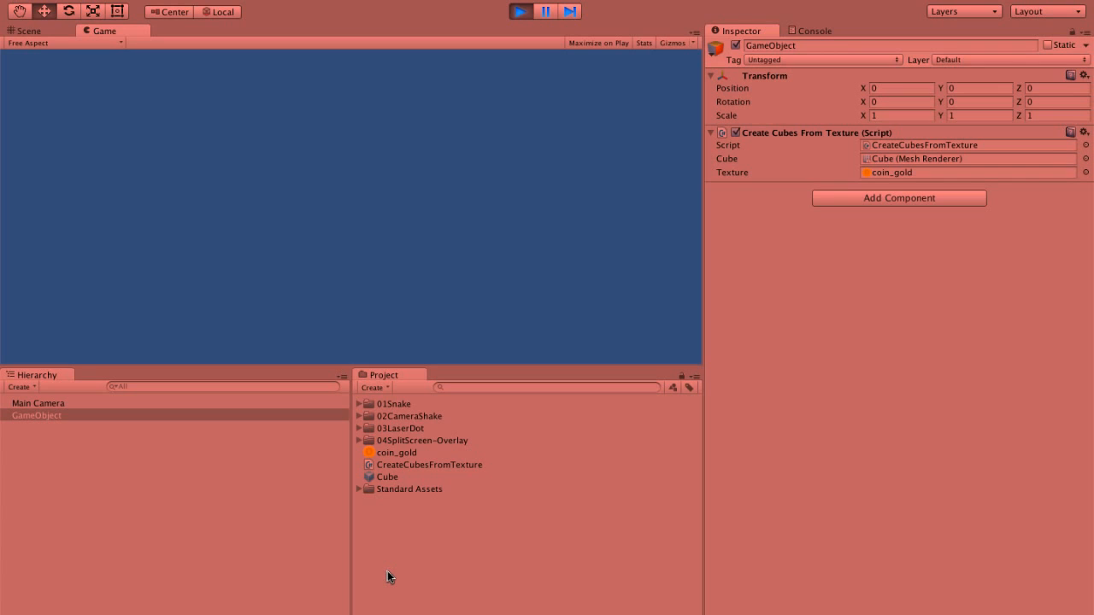
mouse_move(461, 85)
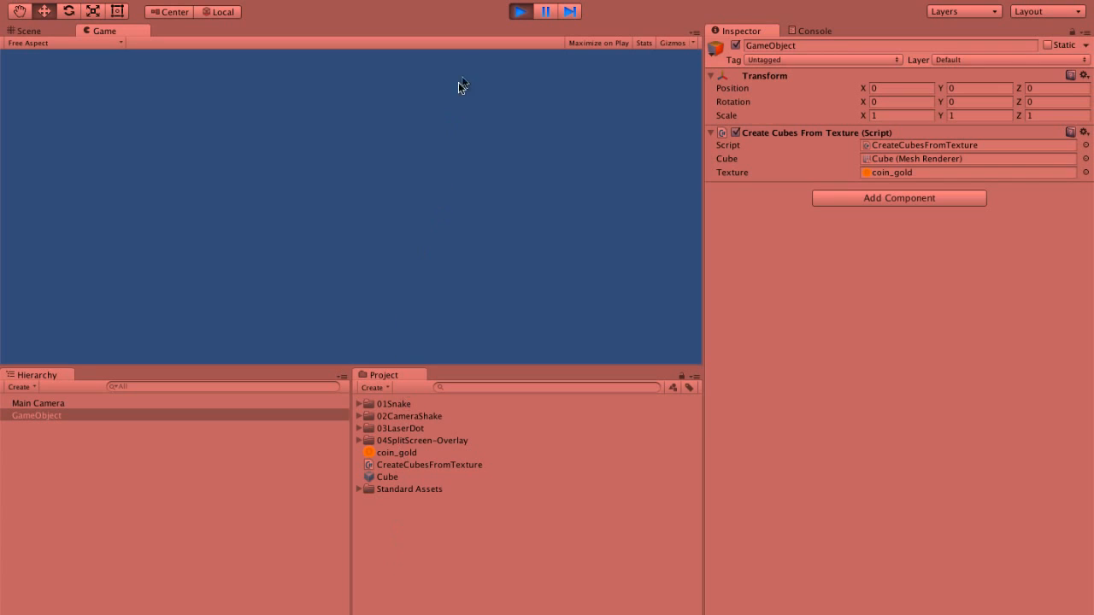
click(520, 10)
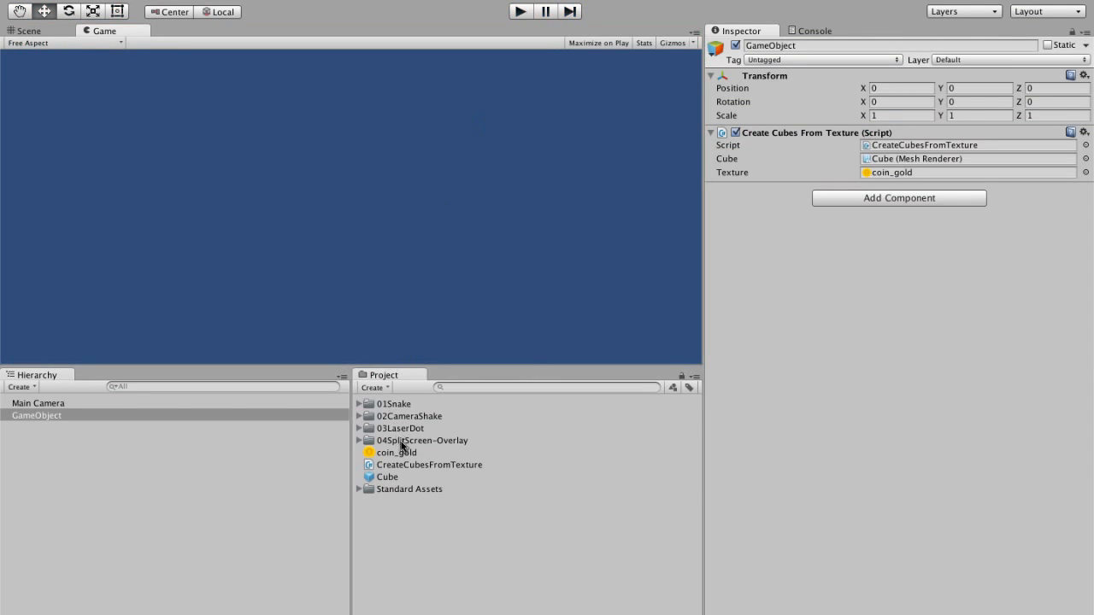
Set coin_gold's Texture Type to Advanced and tick Read/Write Enabled
click(813, 30)
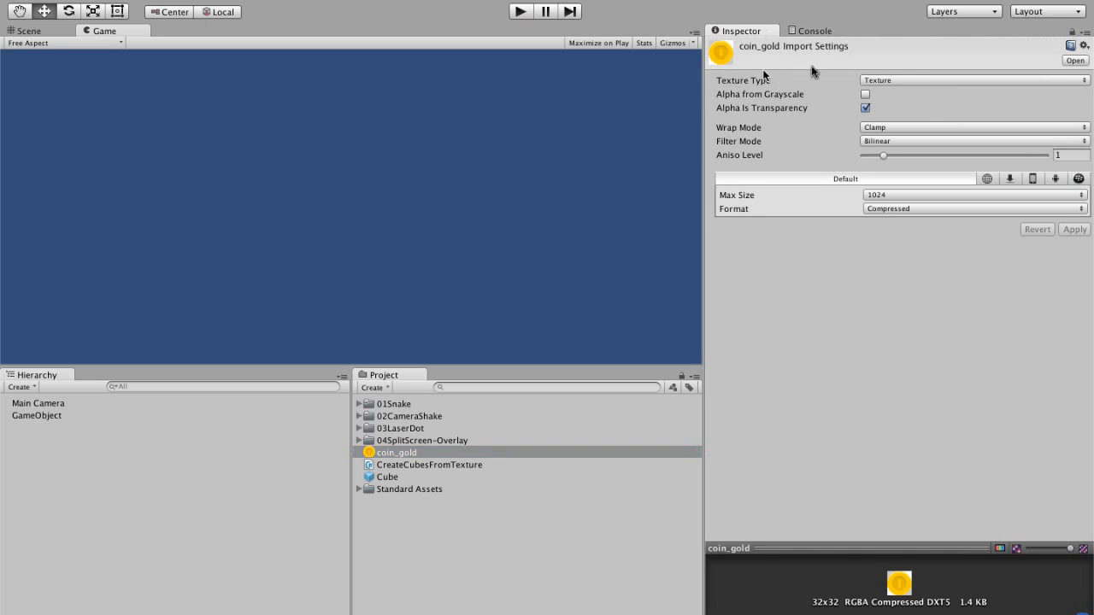
click(973, 81)
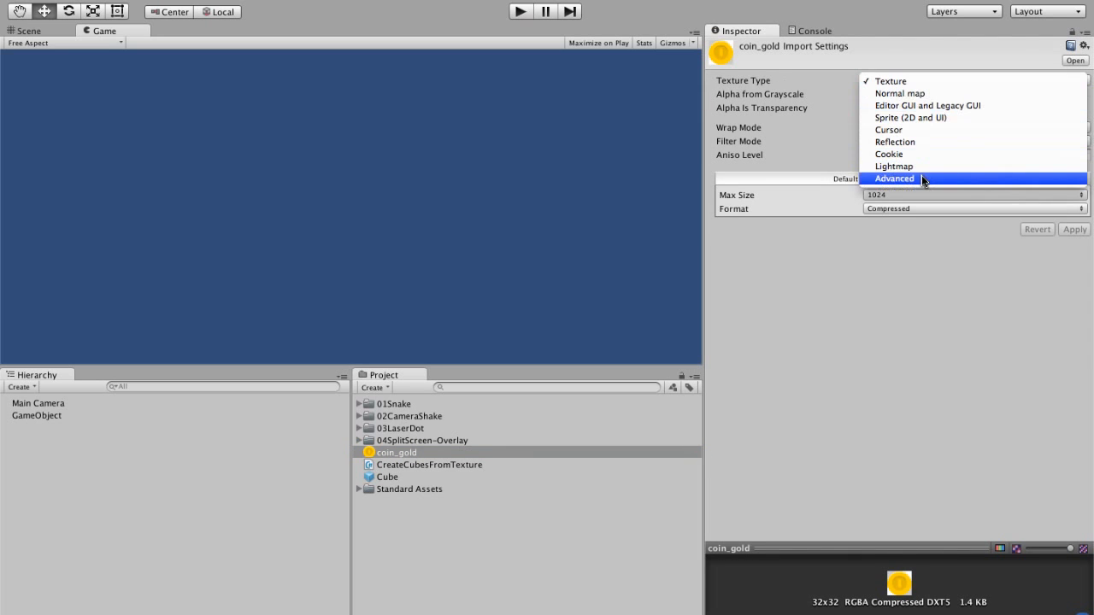
click(894, 177)
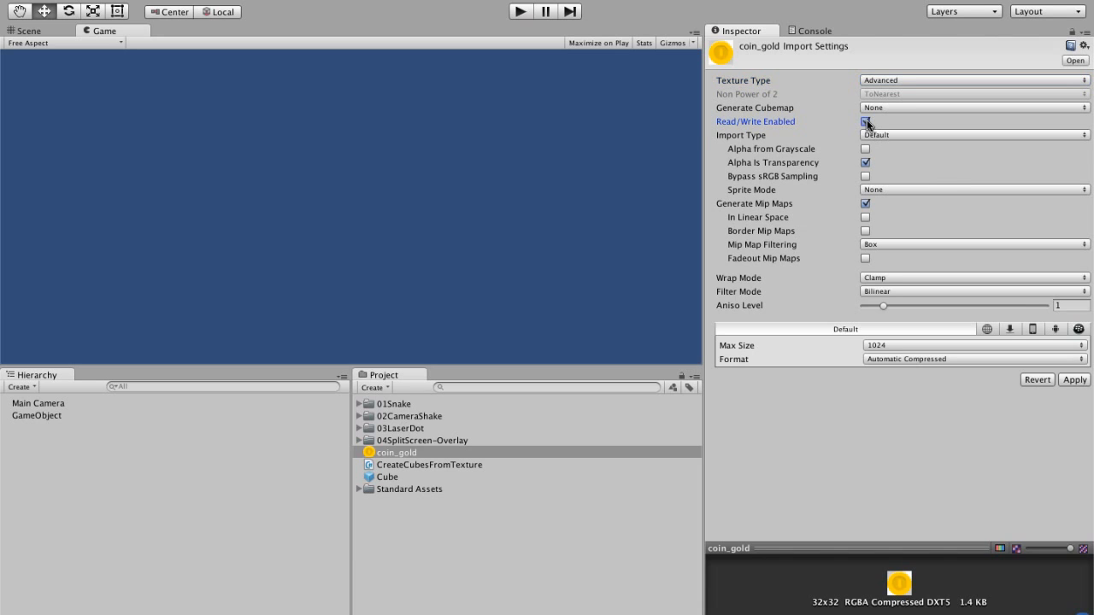
click(865, 122)
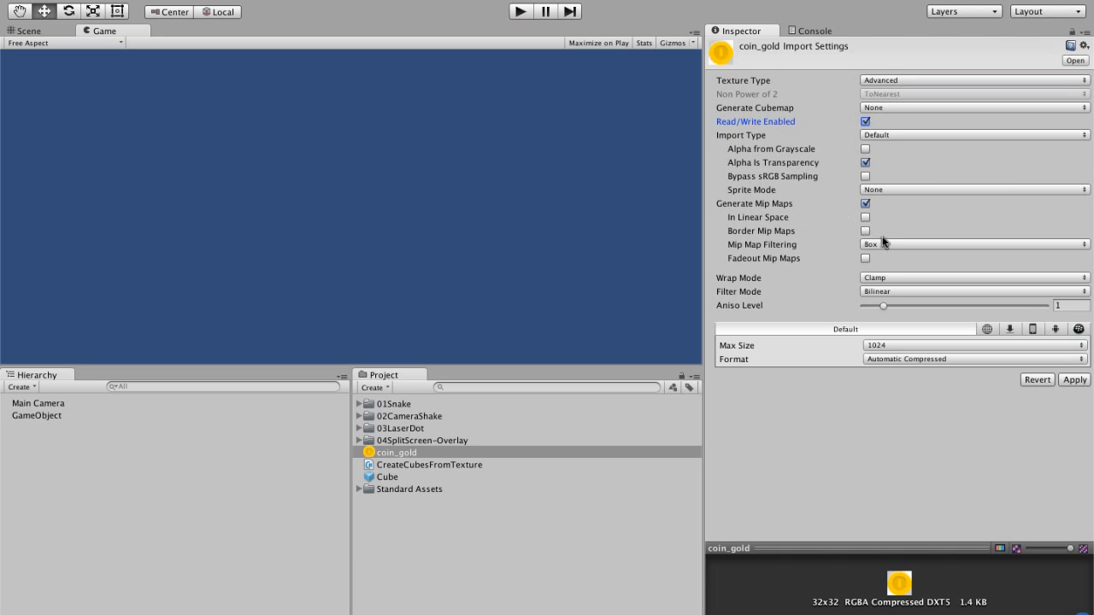
Run the scene and inspect several spawned Cube(Clone) objects, then stop playback
click(520, 10)
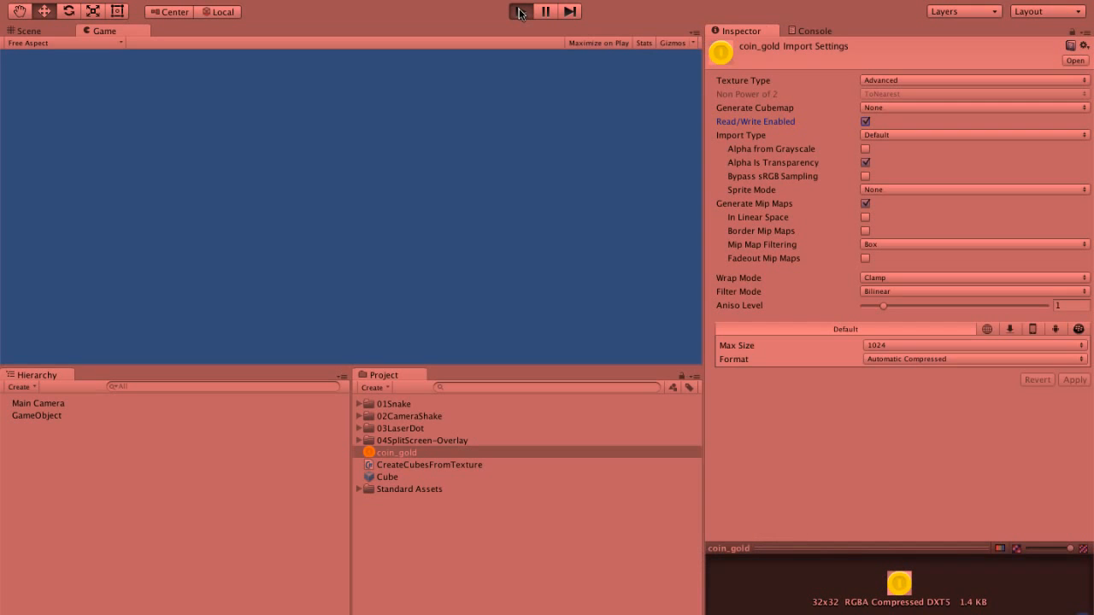
click(520, 10)
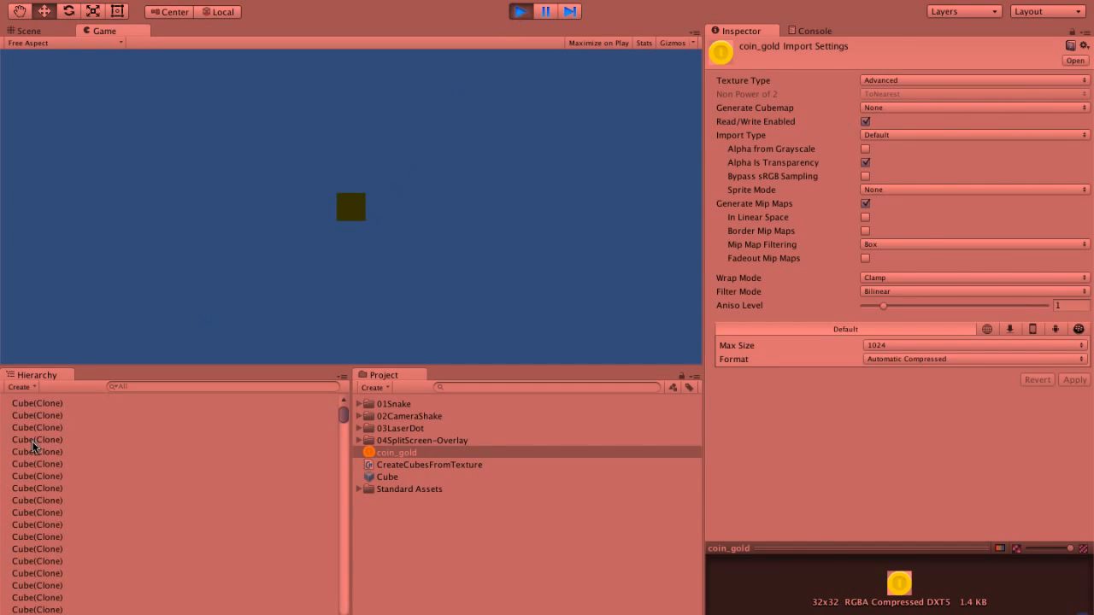
click(38, 524)
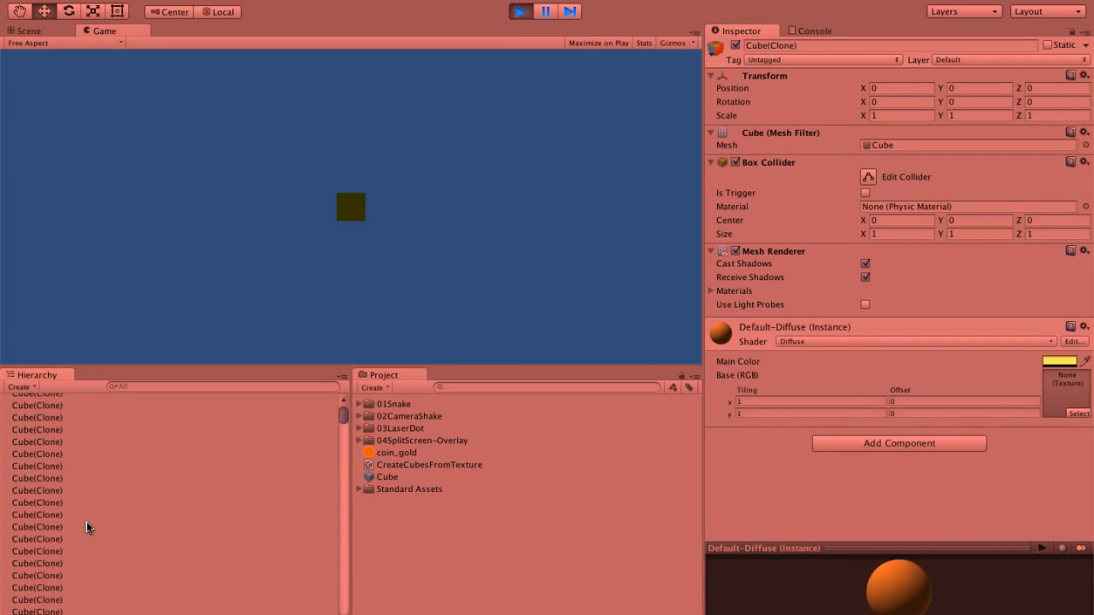
click(38, 503)
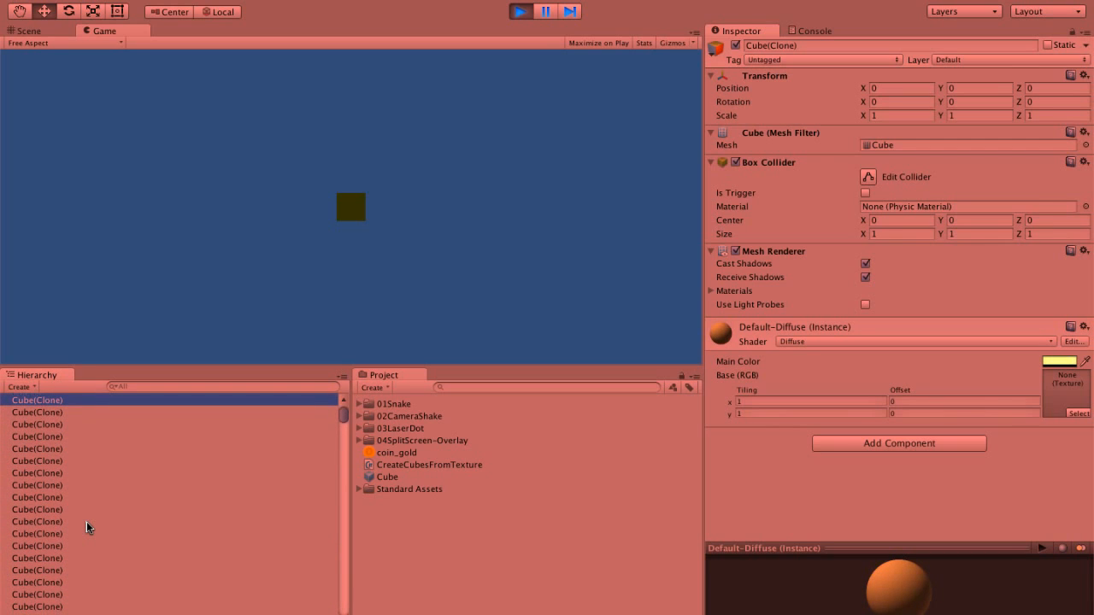
click(38, 581)
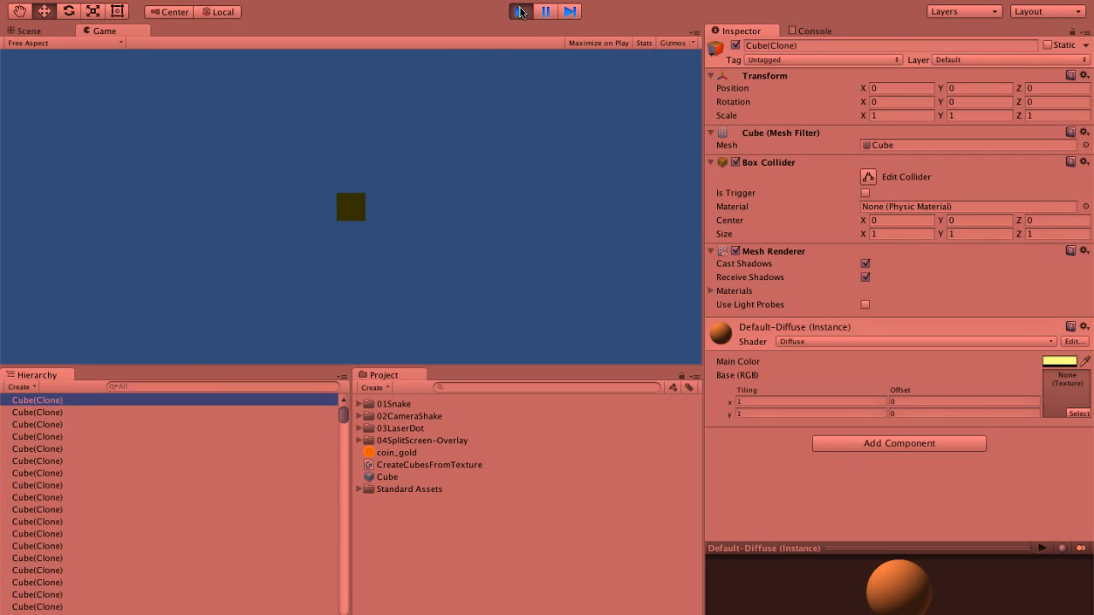
click(21, 386)
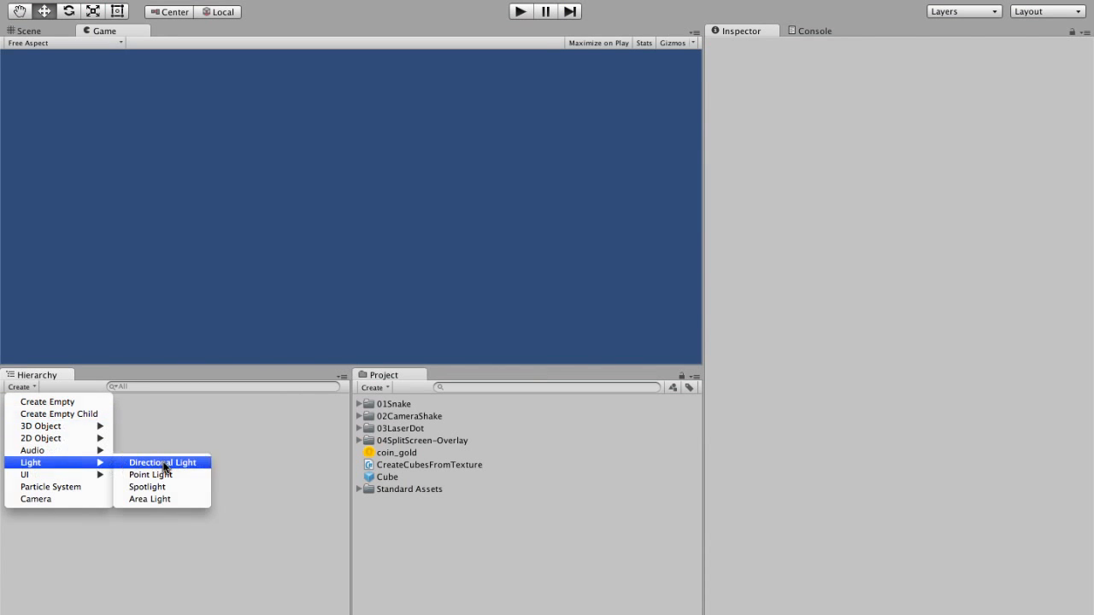
Add a Directional Light, rerun the scene, and reopen the script in MonoDevelop
click(160, 462)
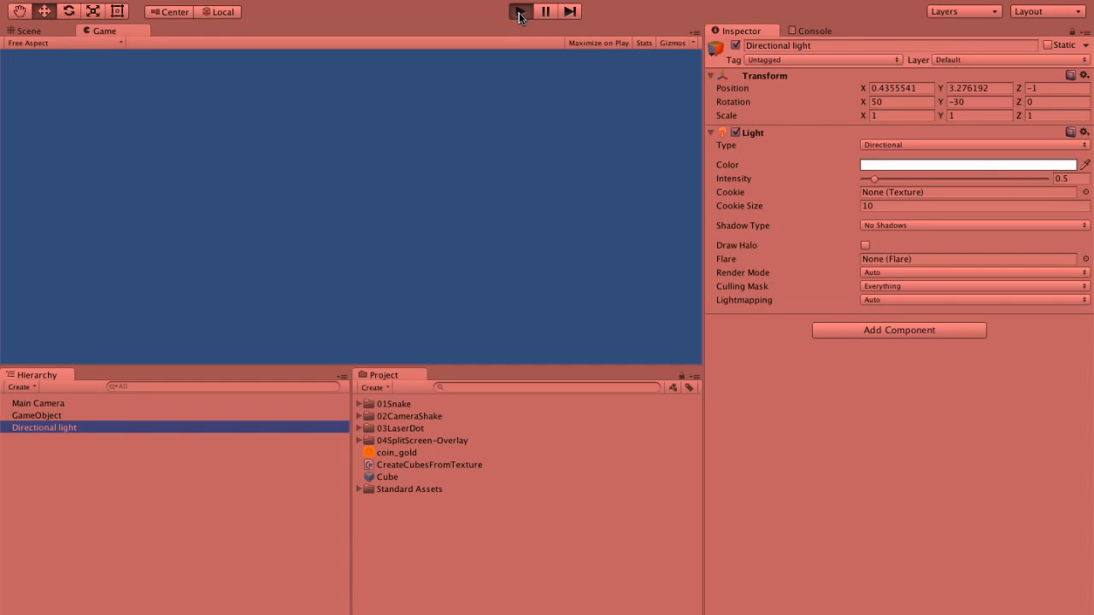
click(520, 10)
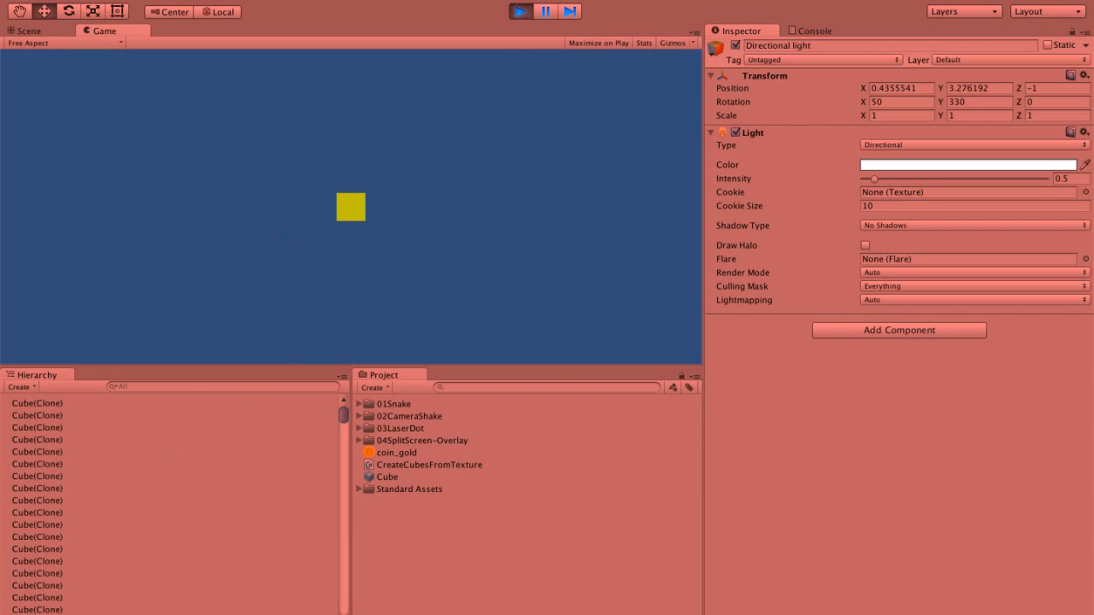
double_click(429, 465)
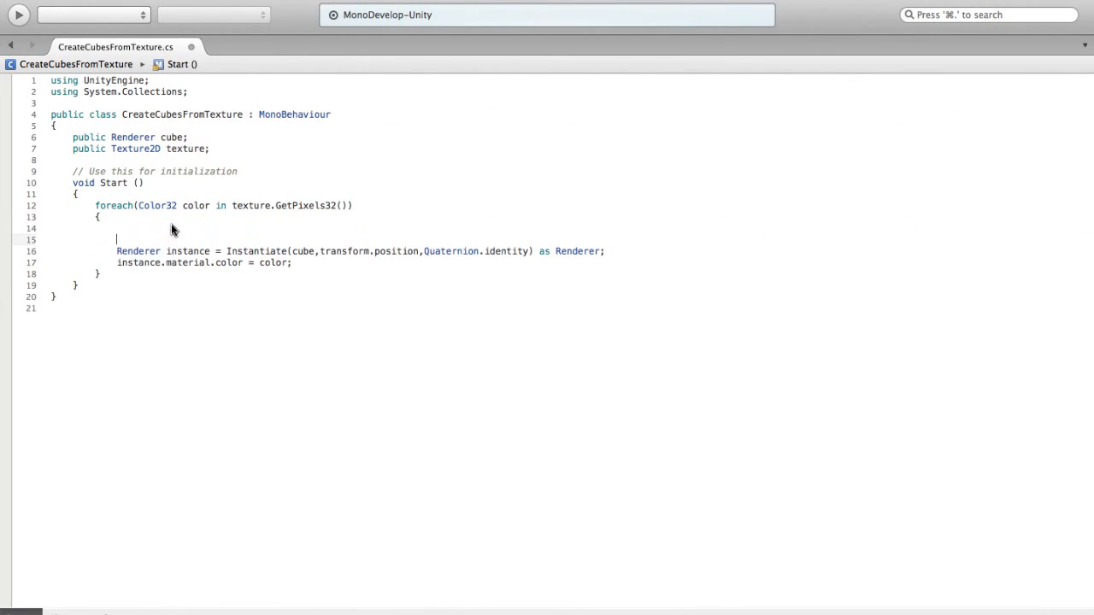
Declare int x = 0 and int y = 0 inside the foreach loop and check GetPixels32's signature
text(int)
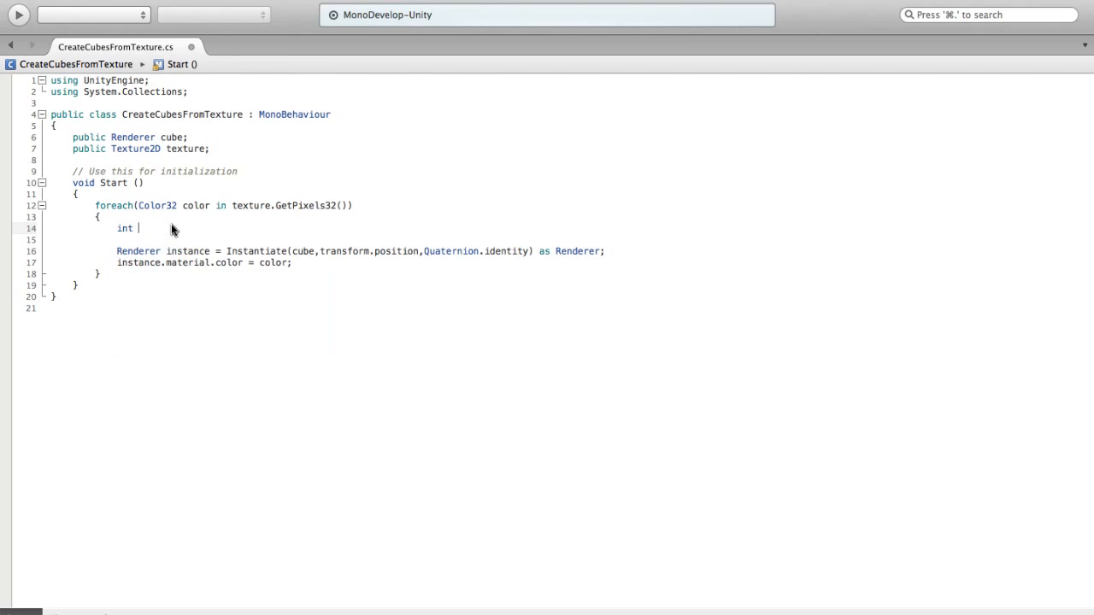
text(x;)
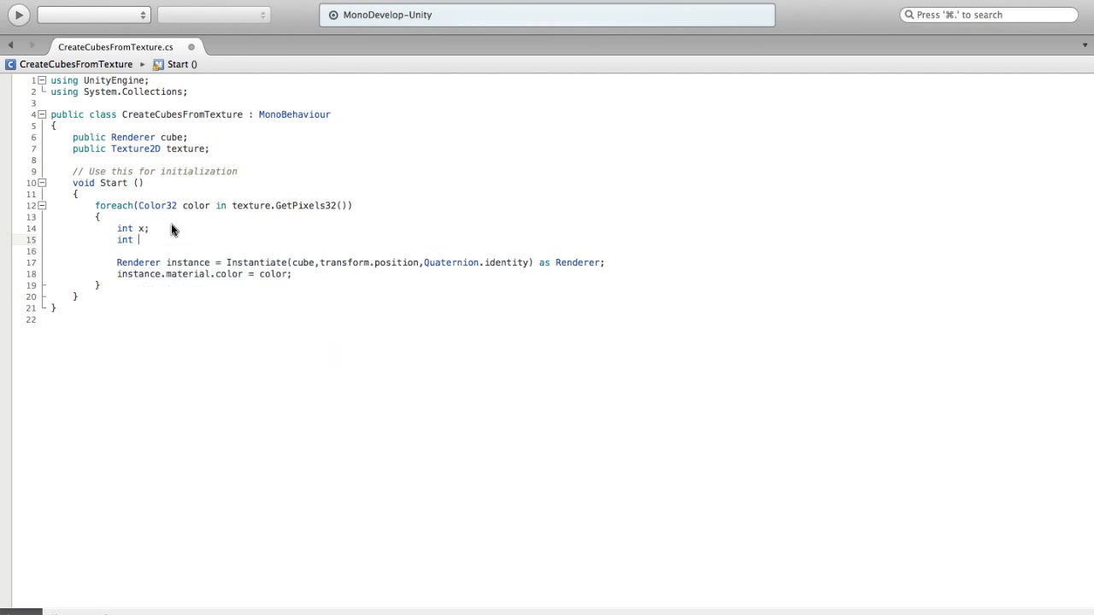
text(y;)
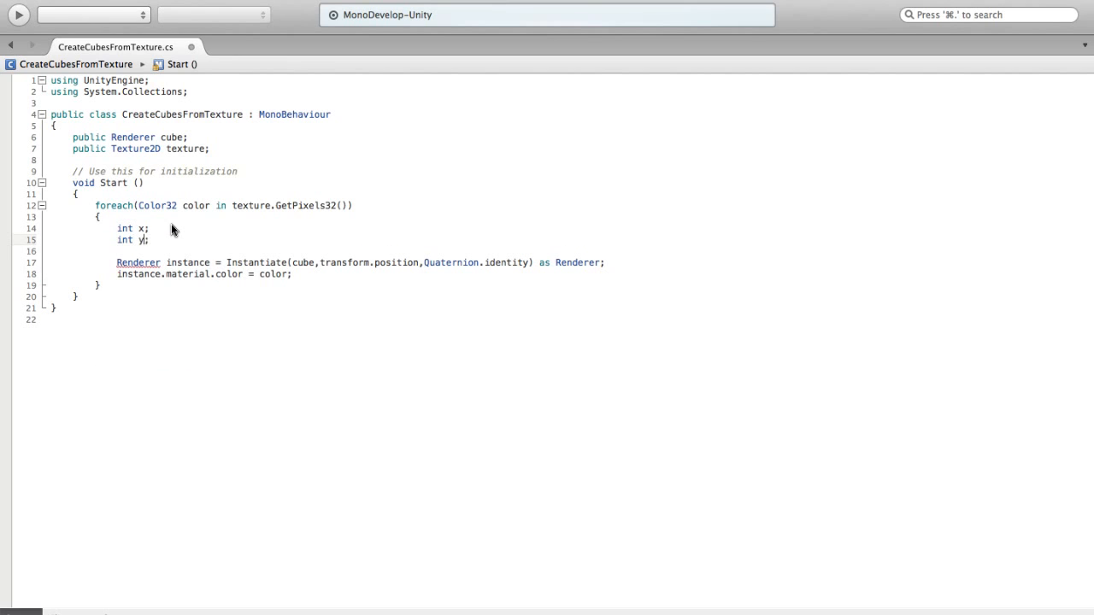
text(= 0)
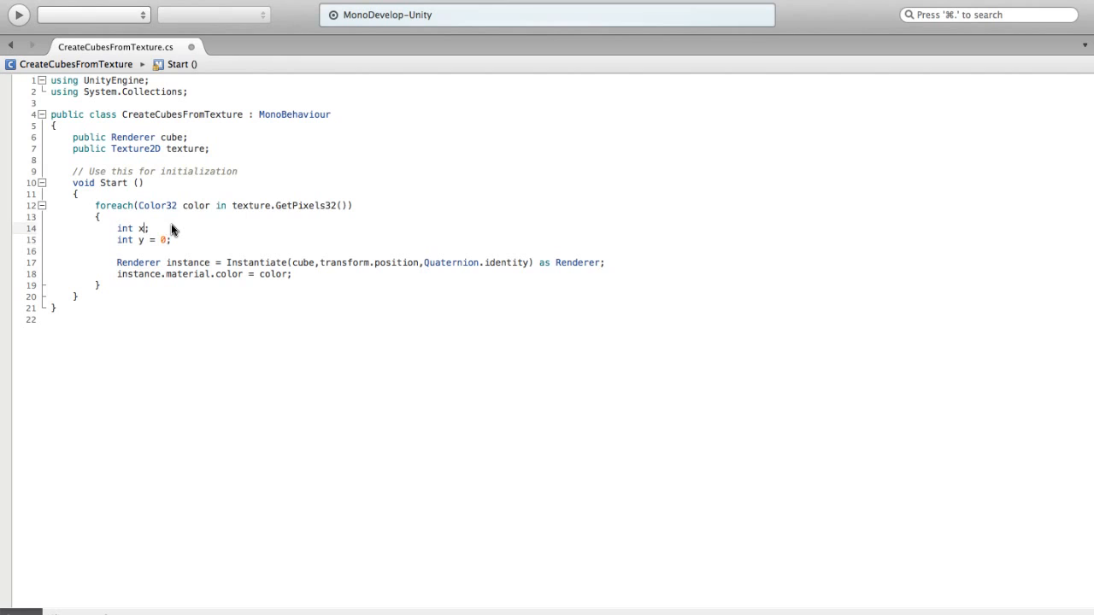
text(= 0)
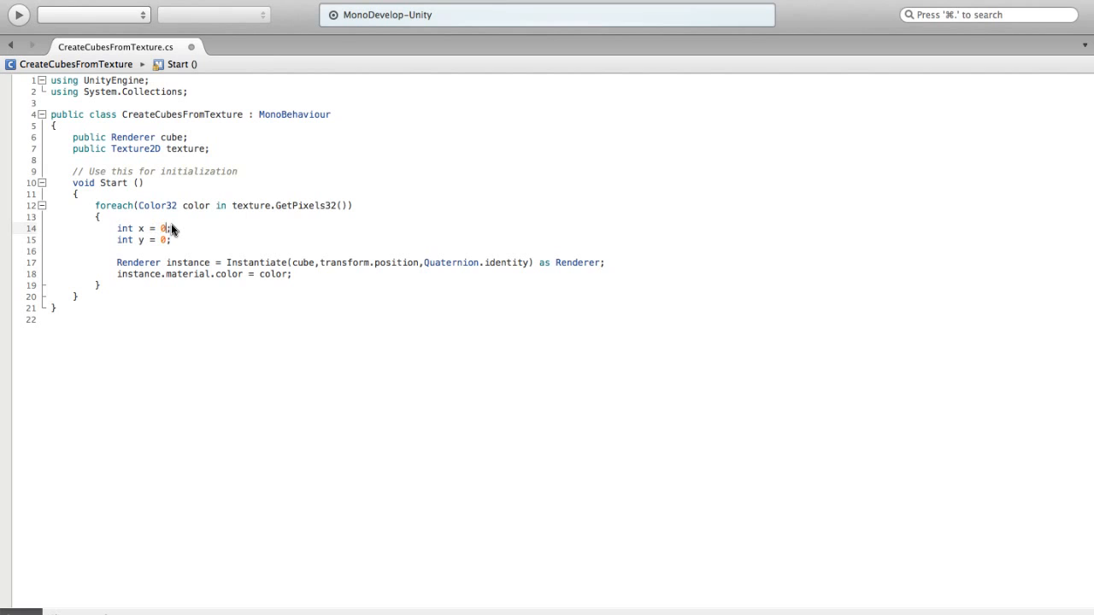
double_click(273, 205)
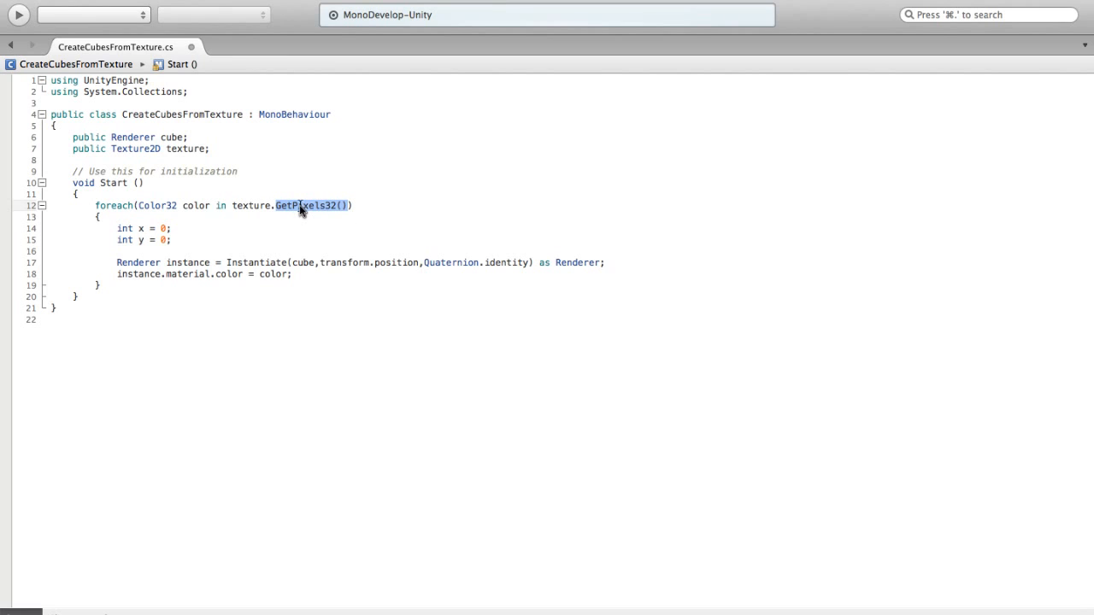
mouse_move(304, 205)
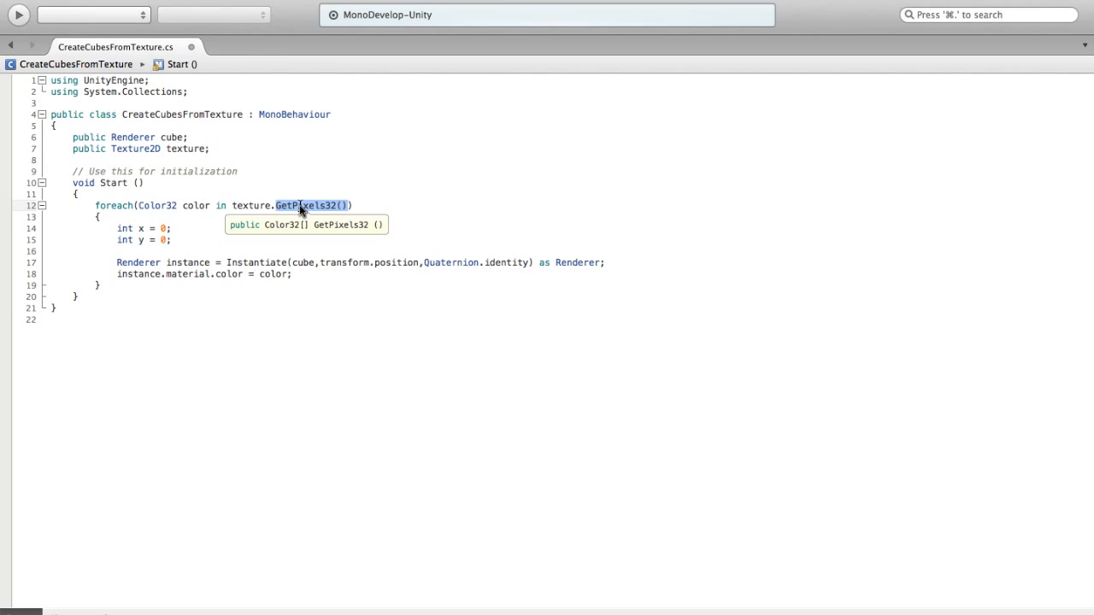
mouse_move(298, 211)
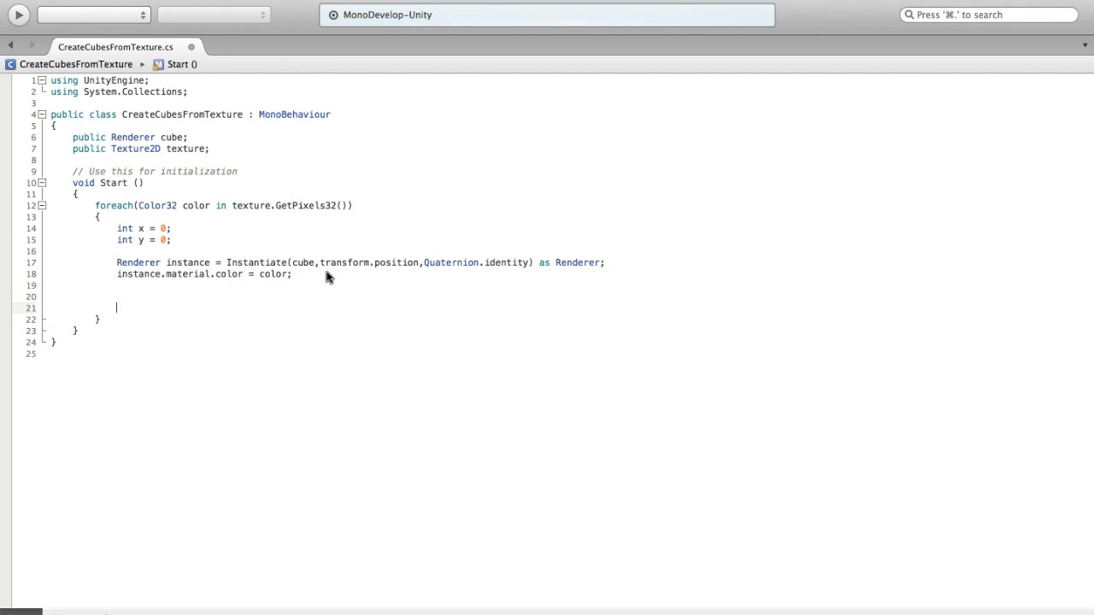
Add x++; and write the condition if(x >= texture.width) above the Instantiate line
text(int)
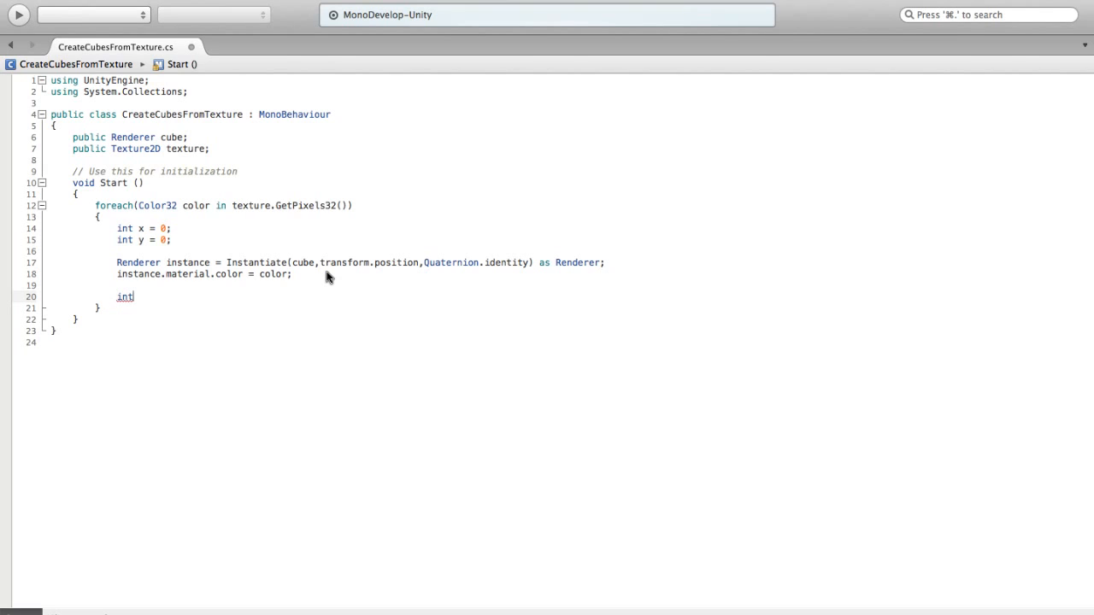
text(x++;)
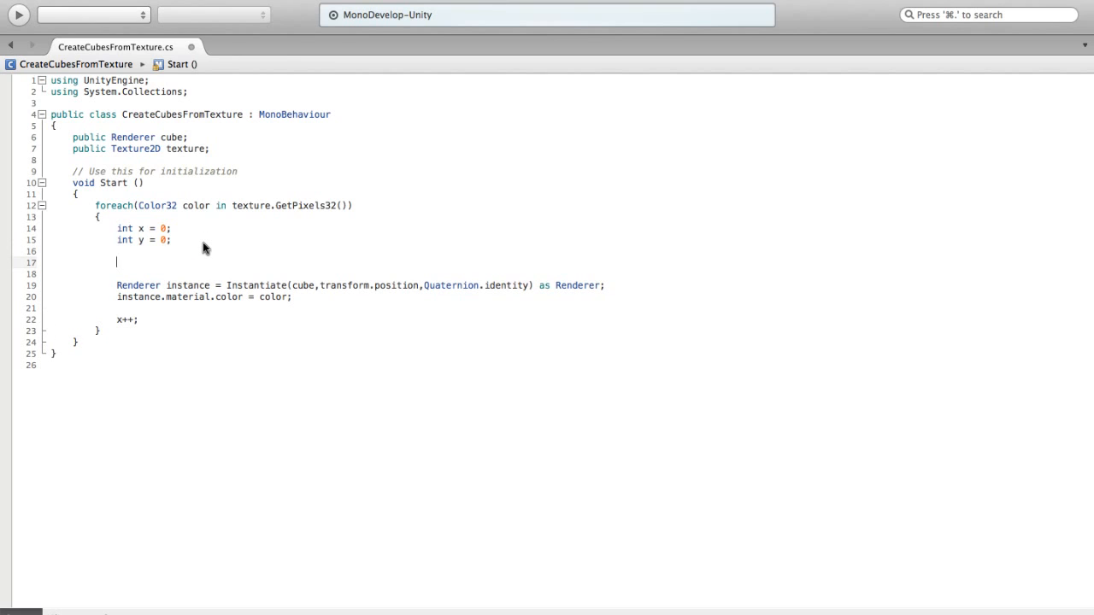
text(if(x)
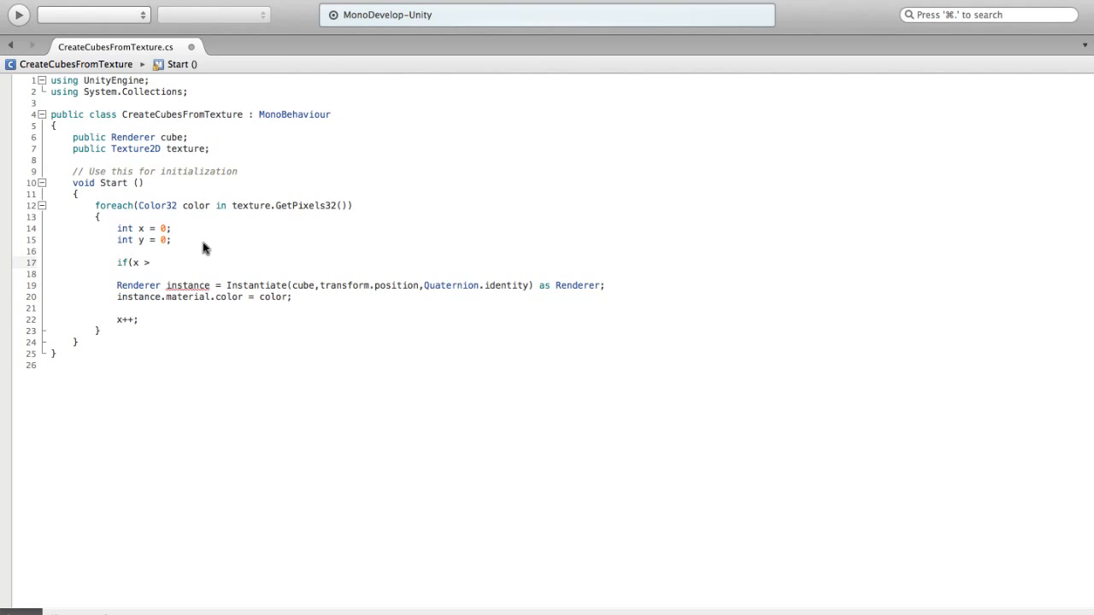
text(>=)
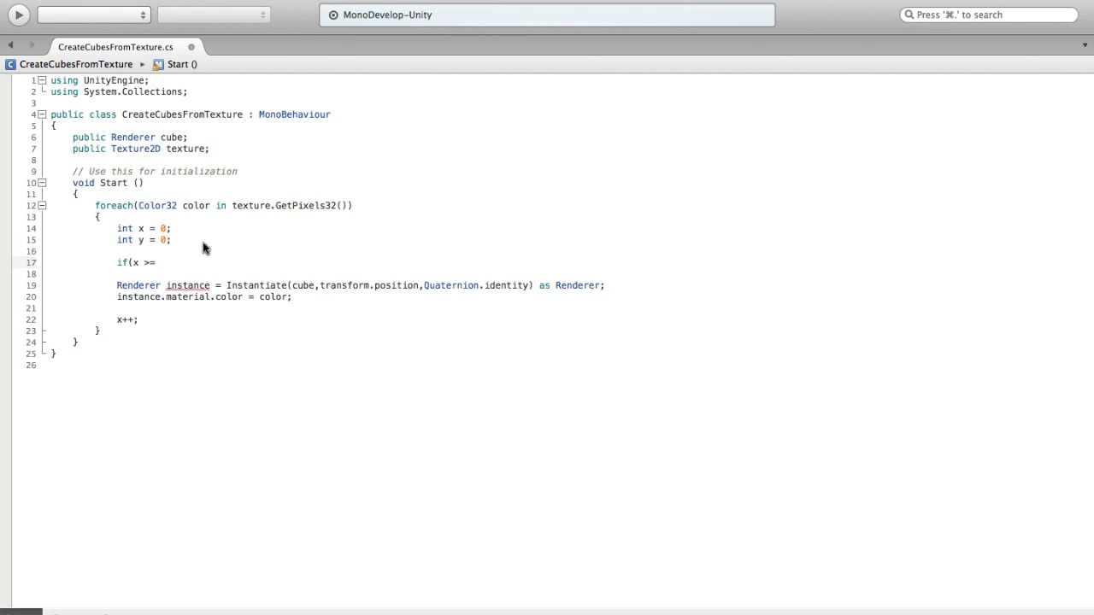
text(texture.width)
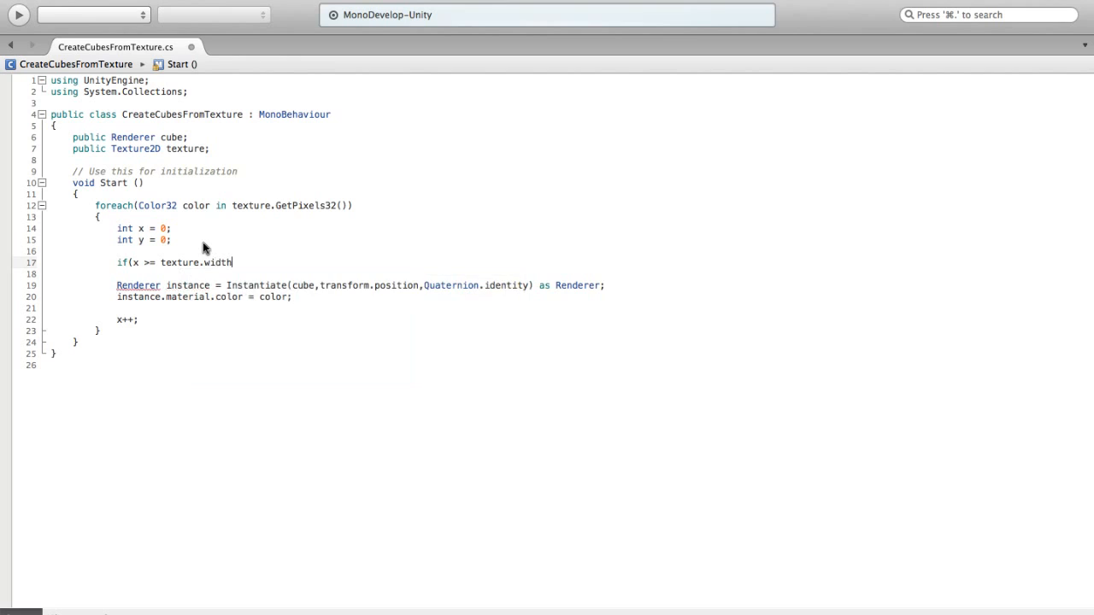
text())
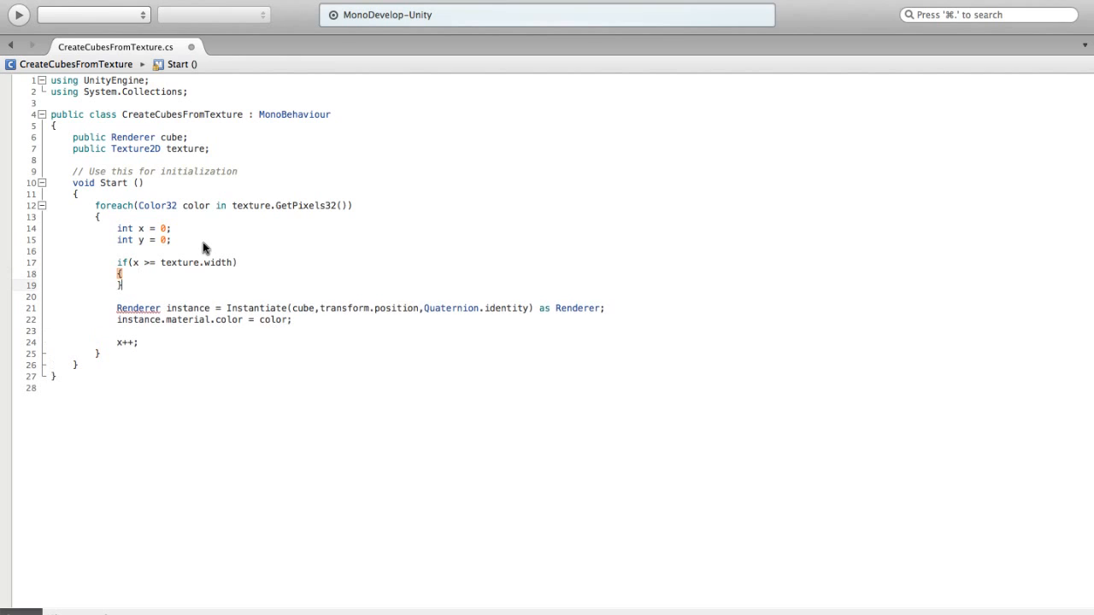
Fill the if block body with y++ and x = 0
key(enter)
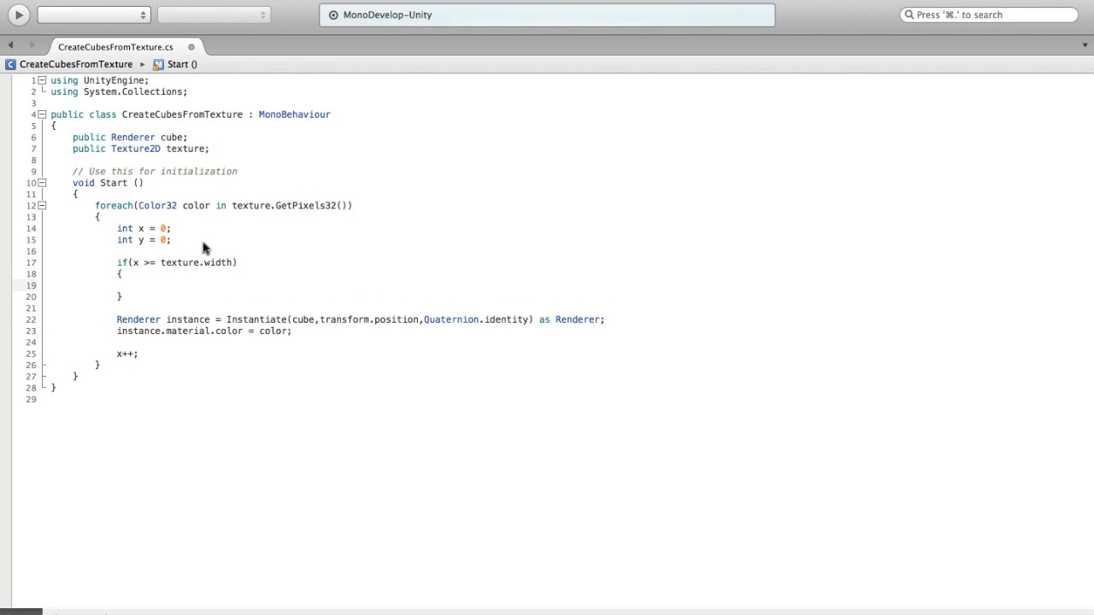
click(138, 283)
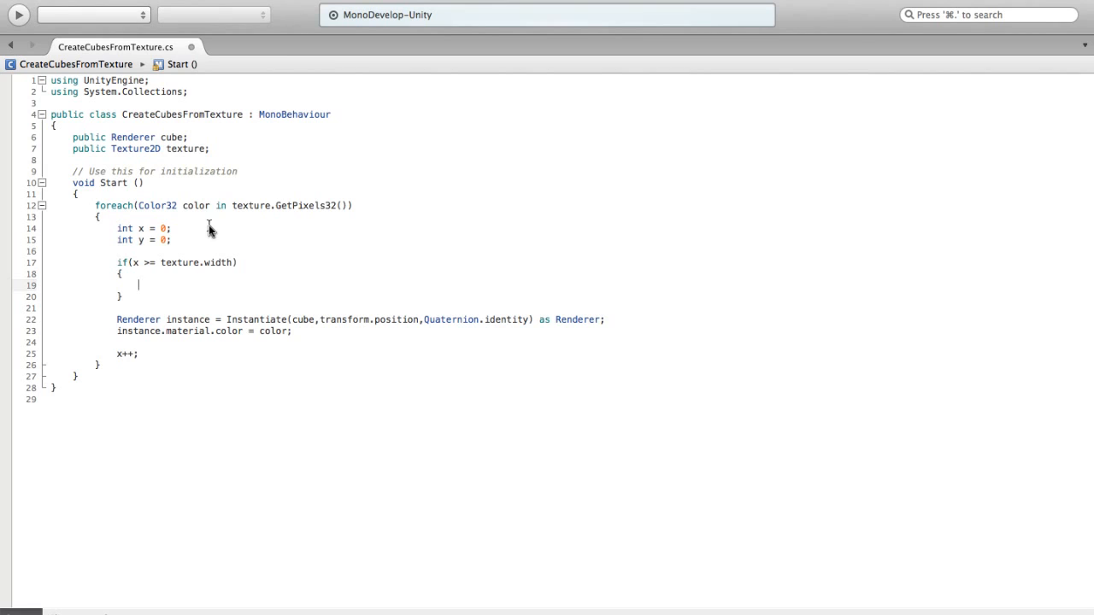
text(y++;)
text(x = 0;)
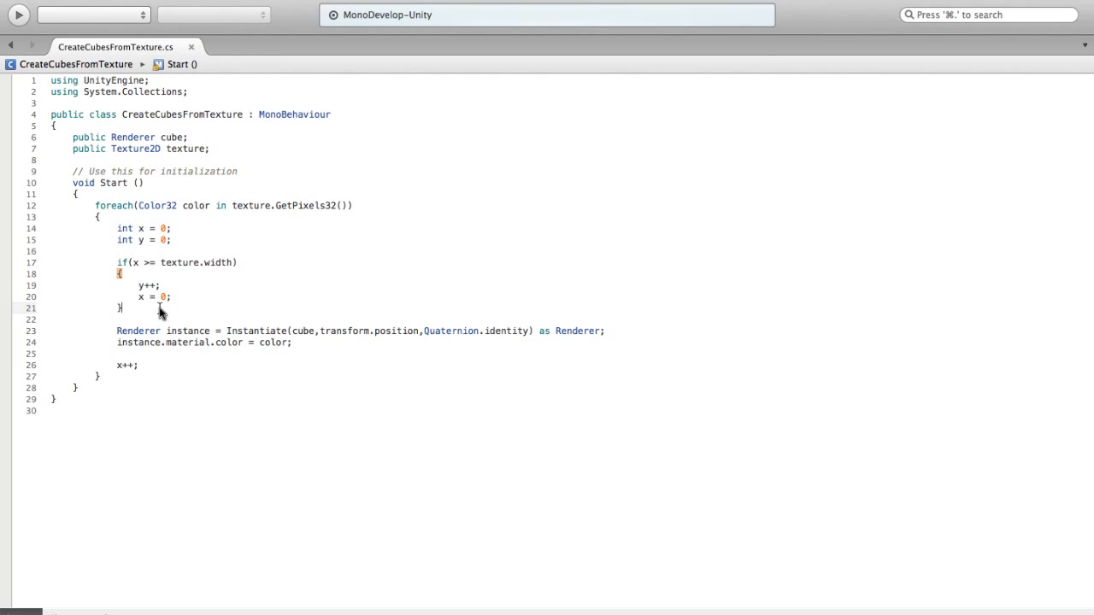
mouse_move(337, 334)
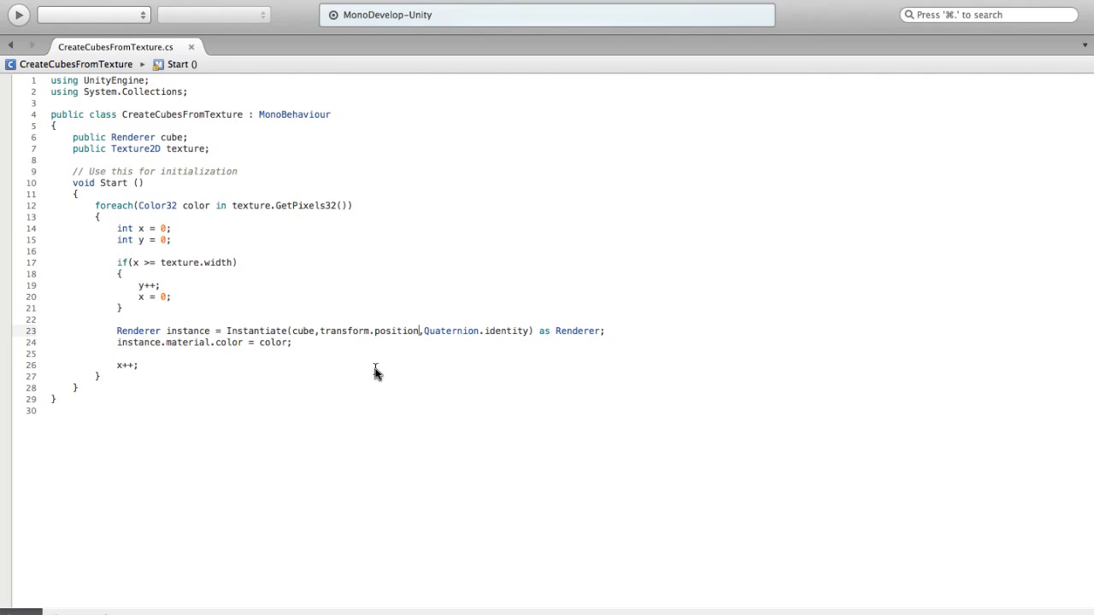
Change the Instantiate position to transform.position+transform.right*x
text(+transform.)
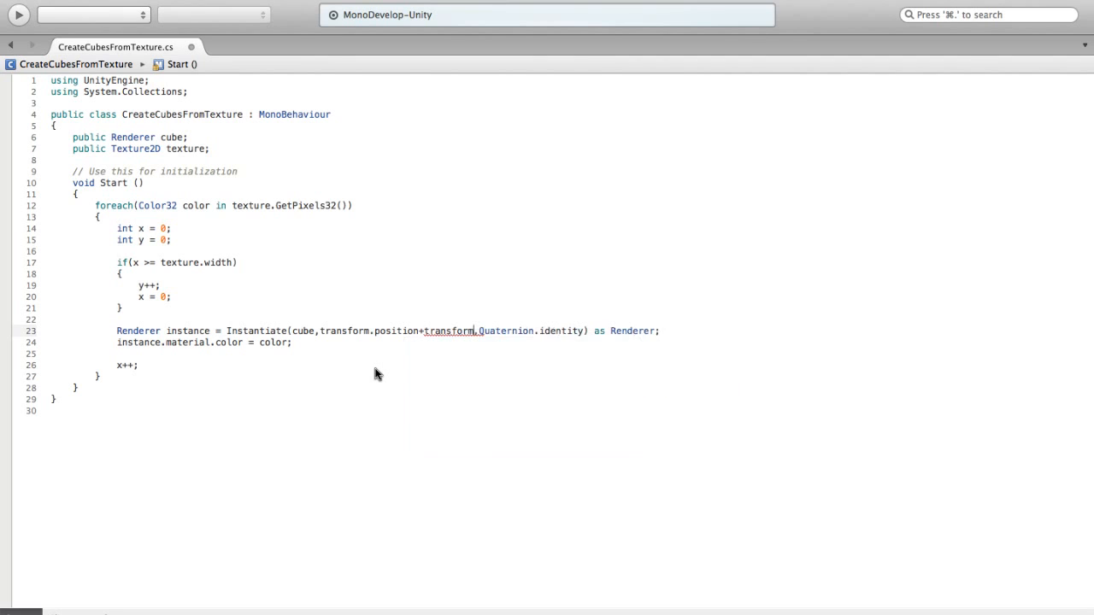
text(right*)
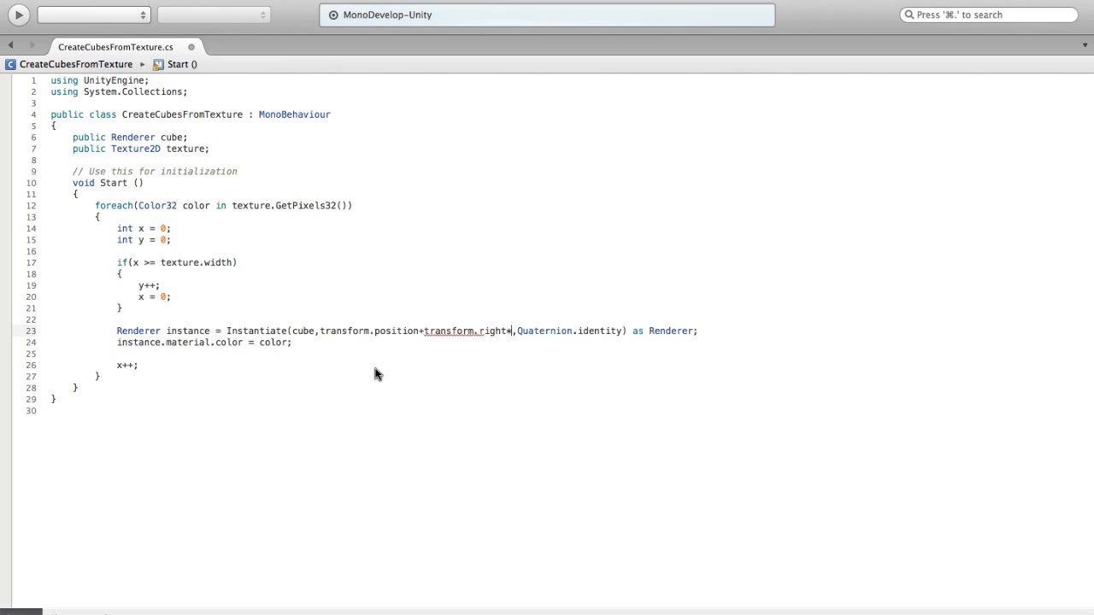
text(x)
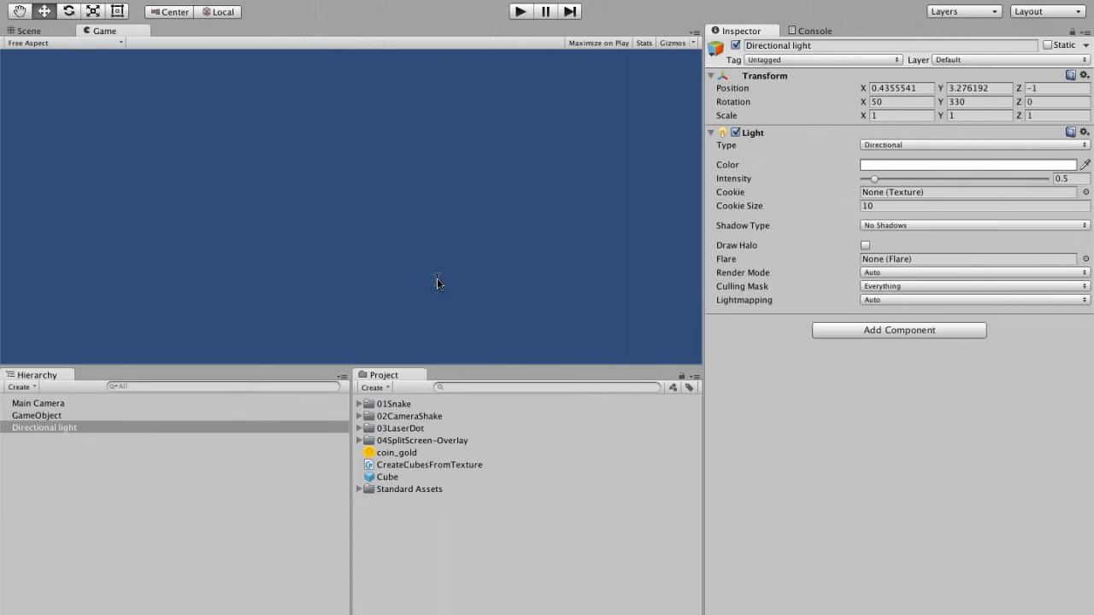
Run the scene and orbit around a selected Cube(Clone) in the Scene view
click(520, 11)
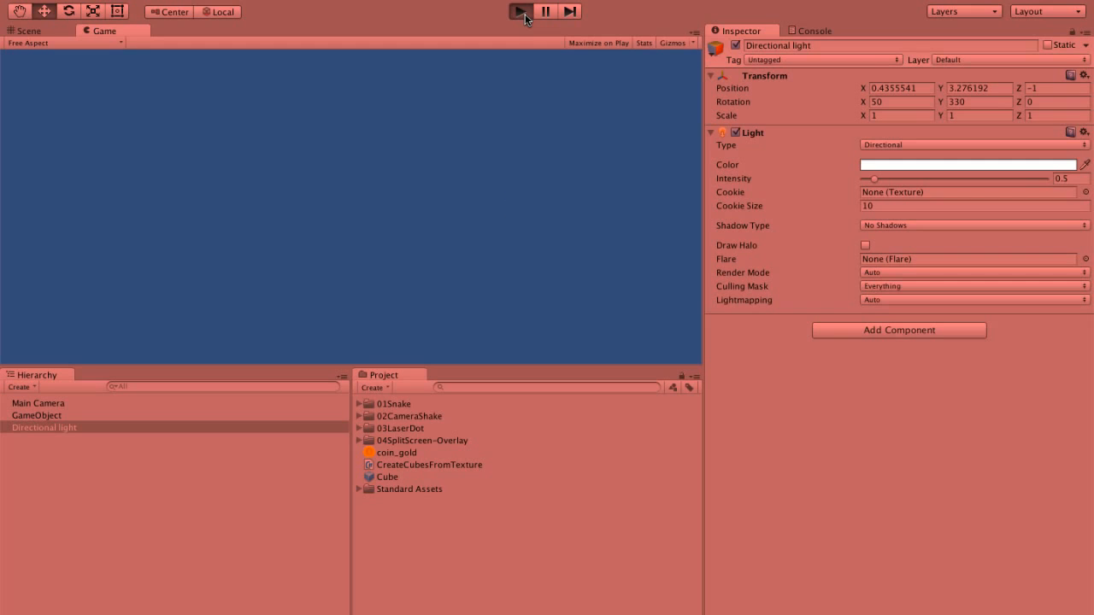
click(519, 10)
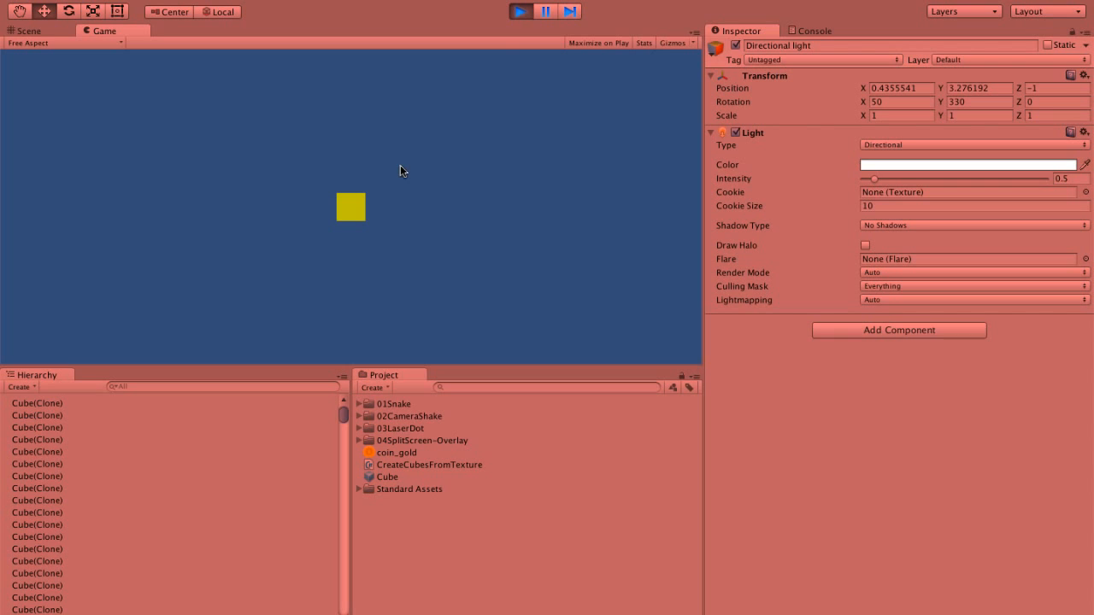
click(31, 31)
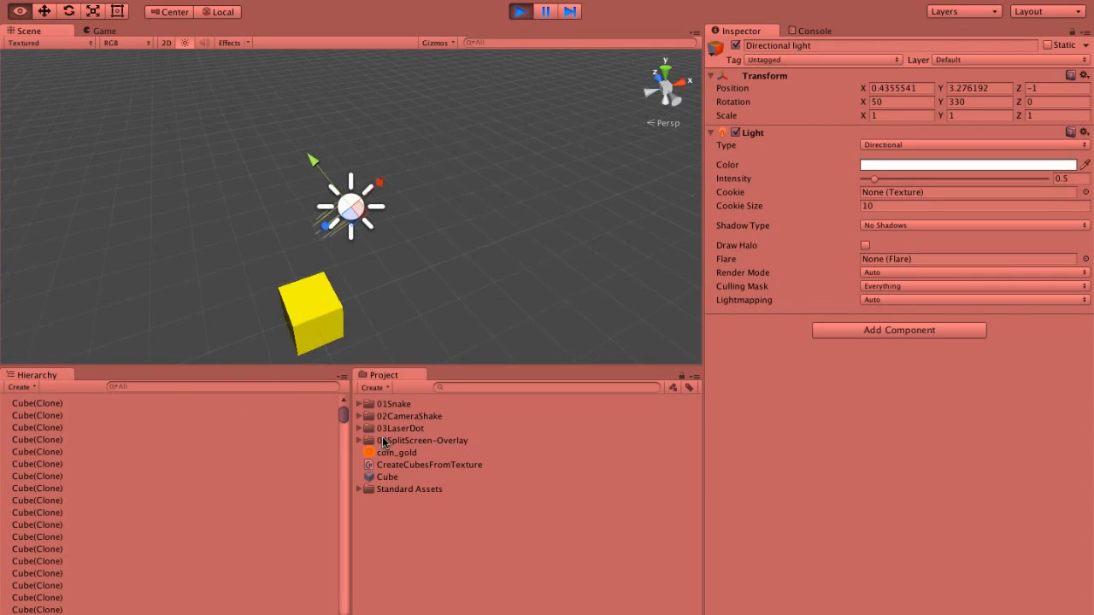
click(308, 321)
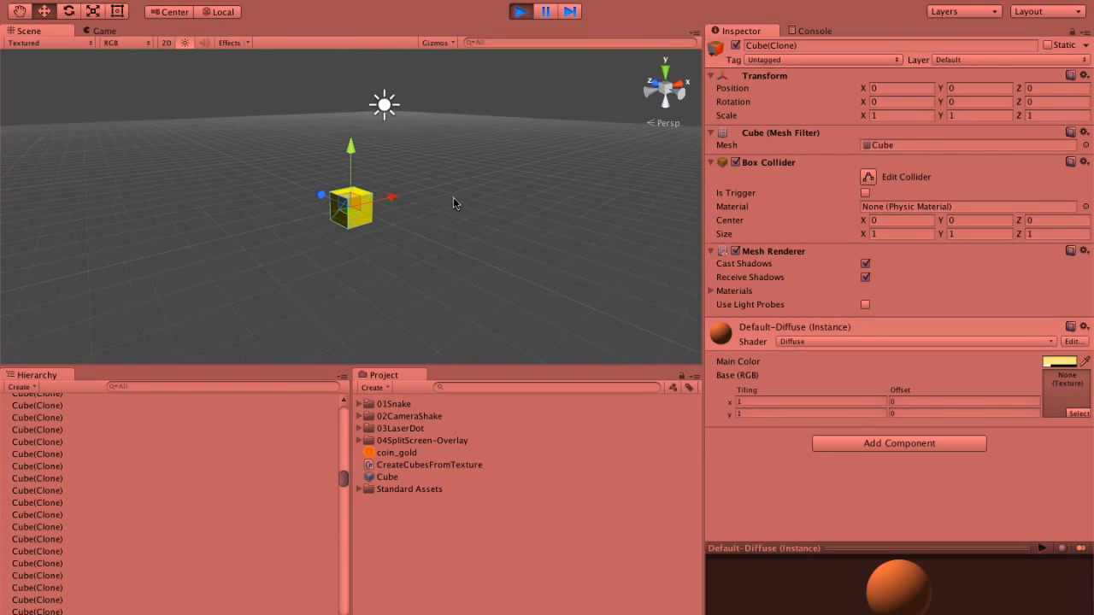
drag(453, 201, 239, 145)
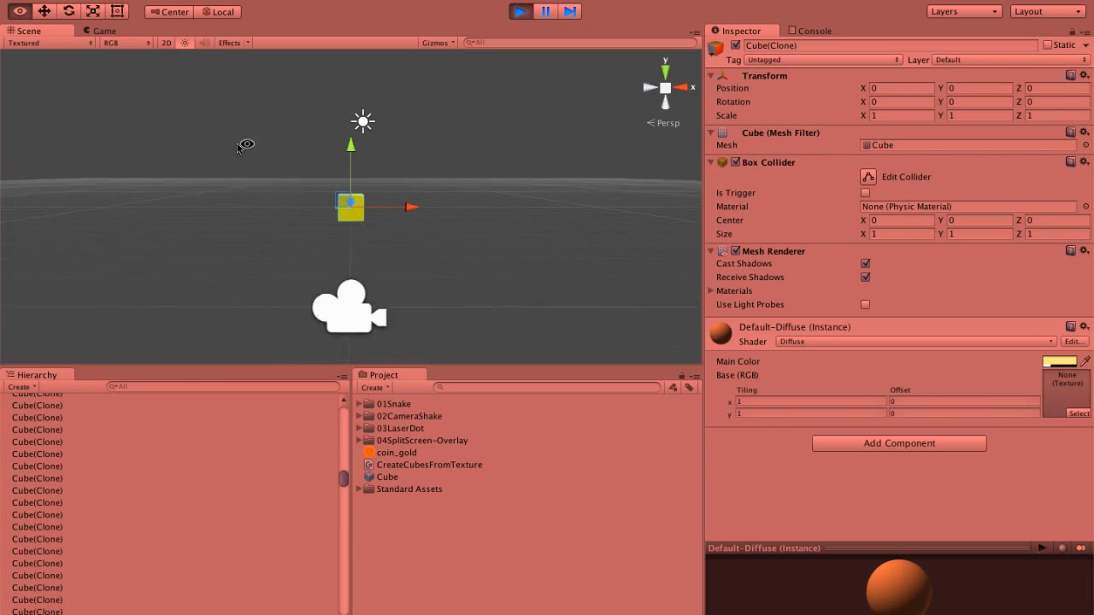
Stop, replay the scene, and stop again after the cubes still overlap
click(102, 30)
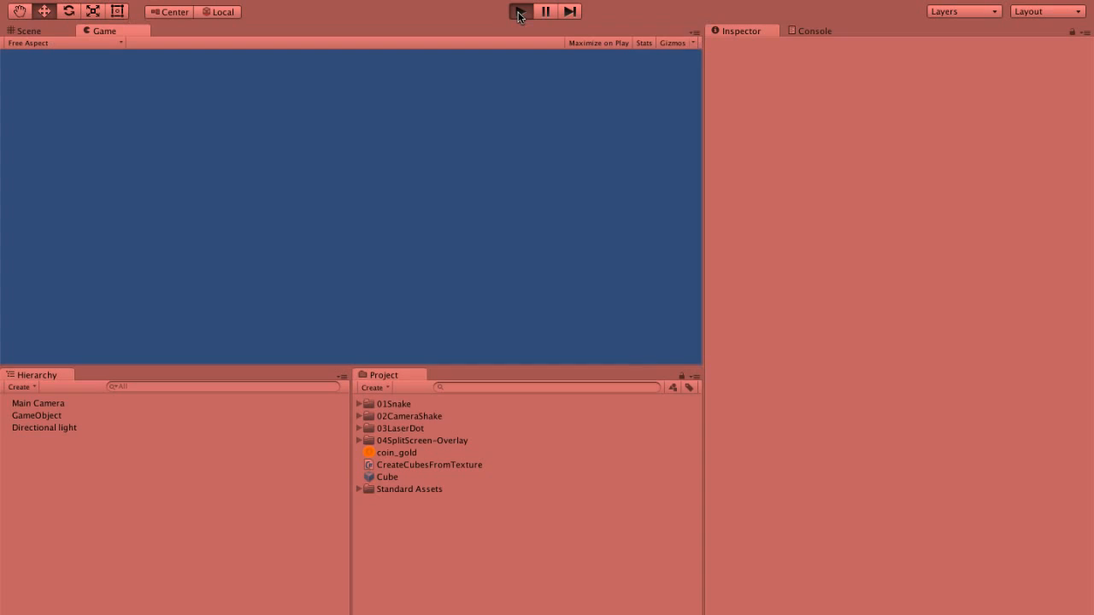
click(520, 11)
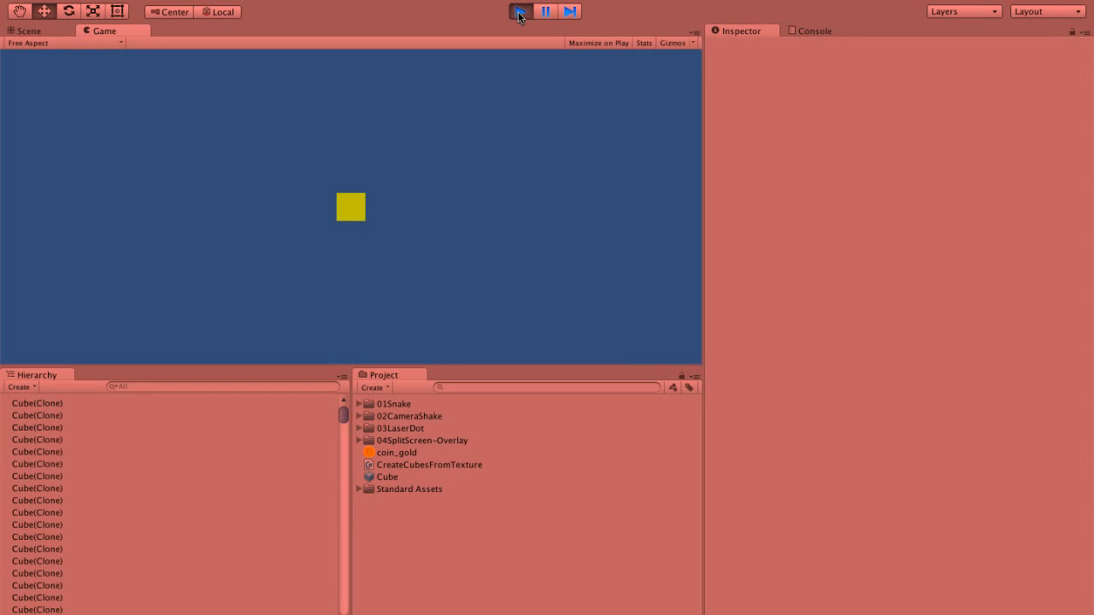
click(38, 463)
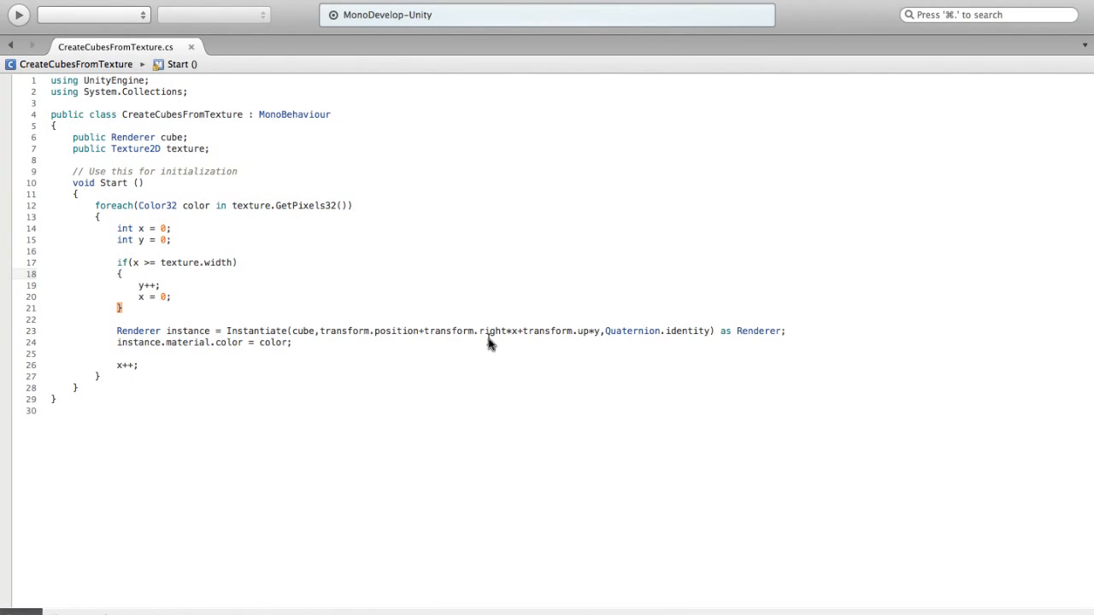
mouse_move(509, 352)
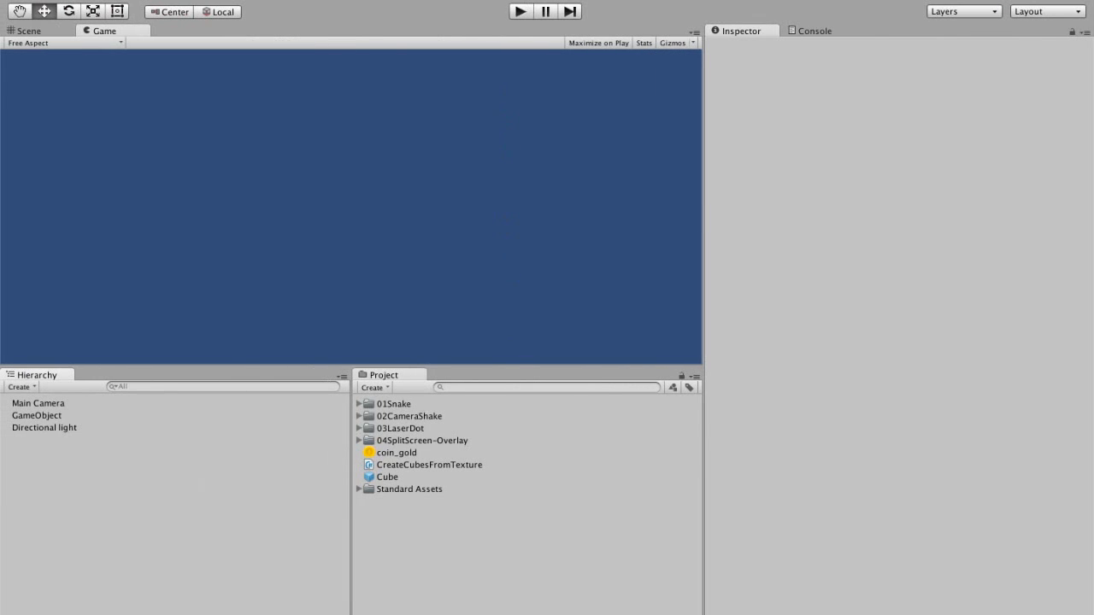
Run the scene with the transform.up*y offset and inspect a Cube(Clone)
click(519, 10)
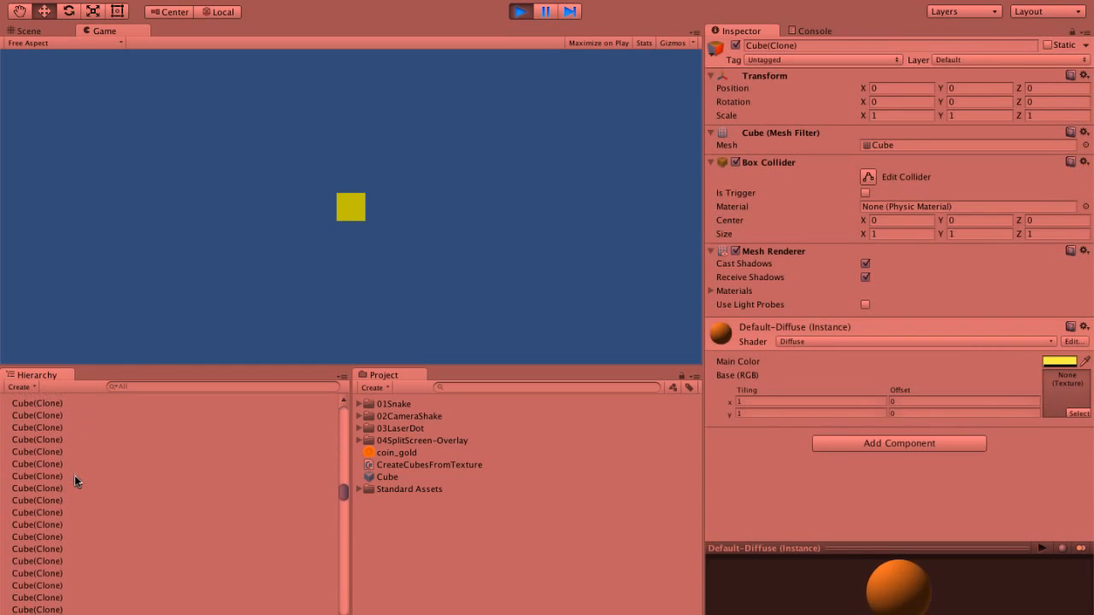
click(38, 584)
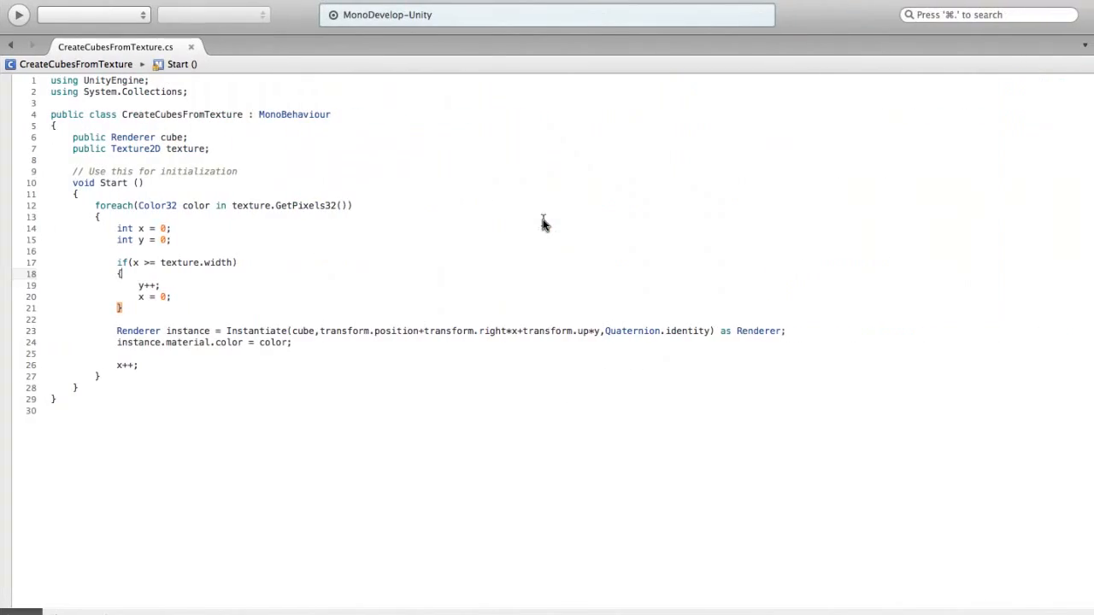
mouse_move(663, 362)
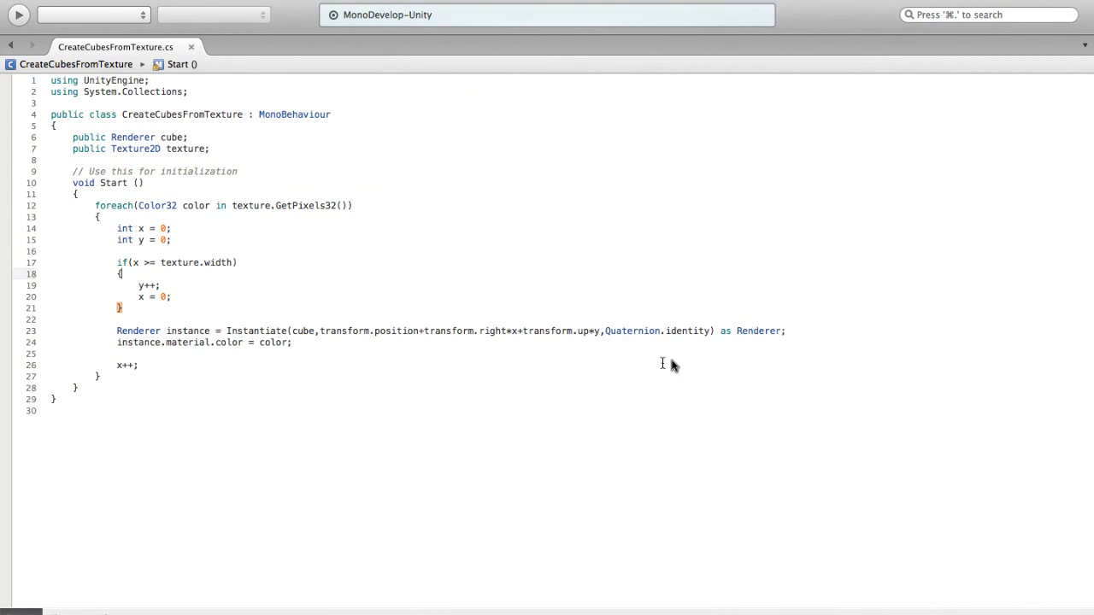
Add Debug.Log(x); and Debug.Log(y); below the Instantiate line
key(Return)
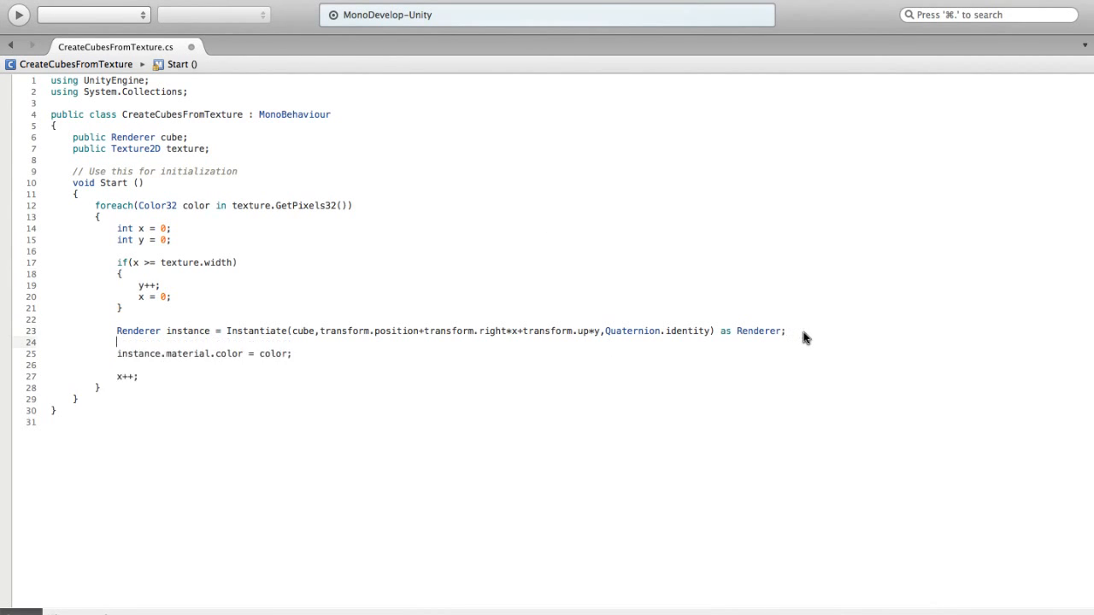
text(Debug.Log(x);)
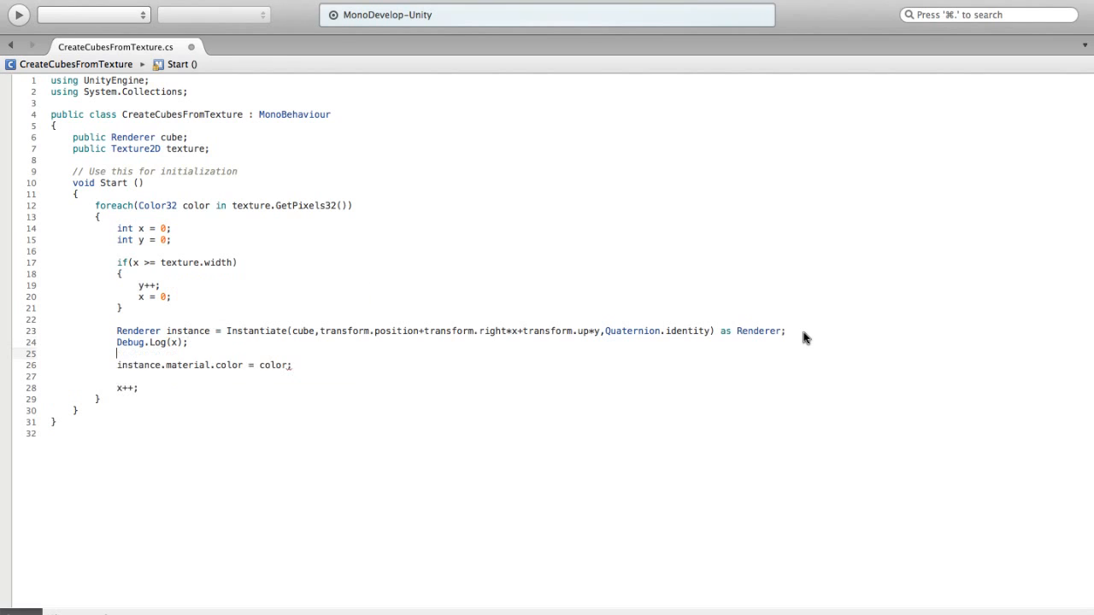
text(Deub)
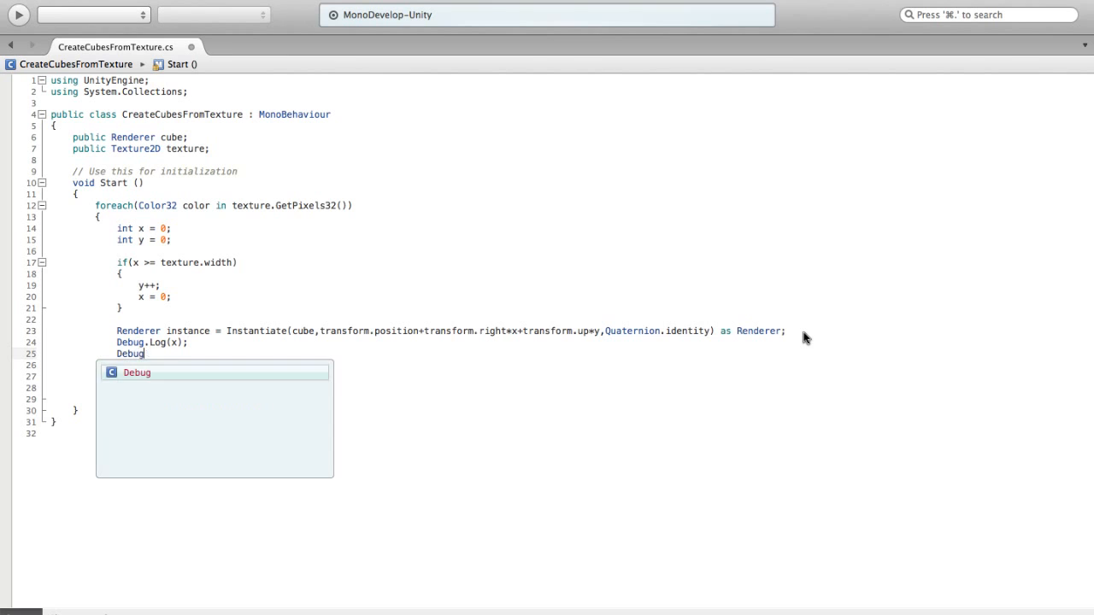
text(.Log (y)
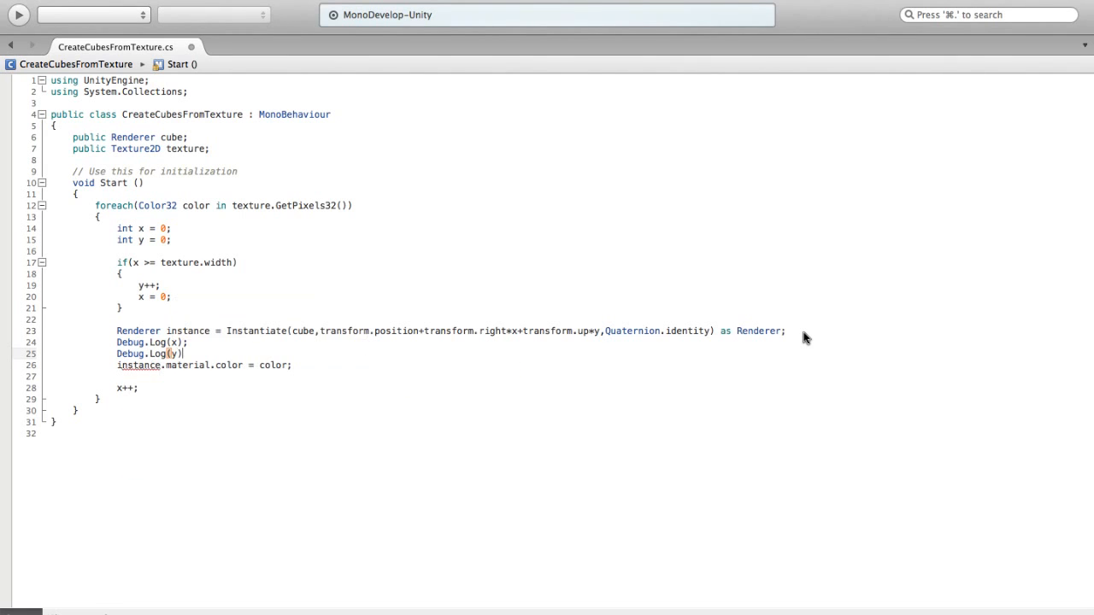
text(;)
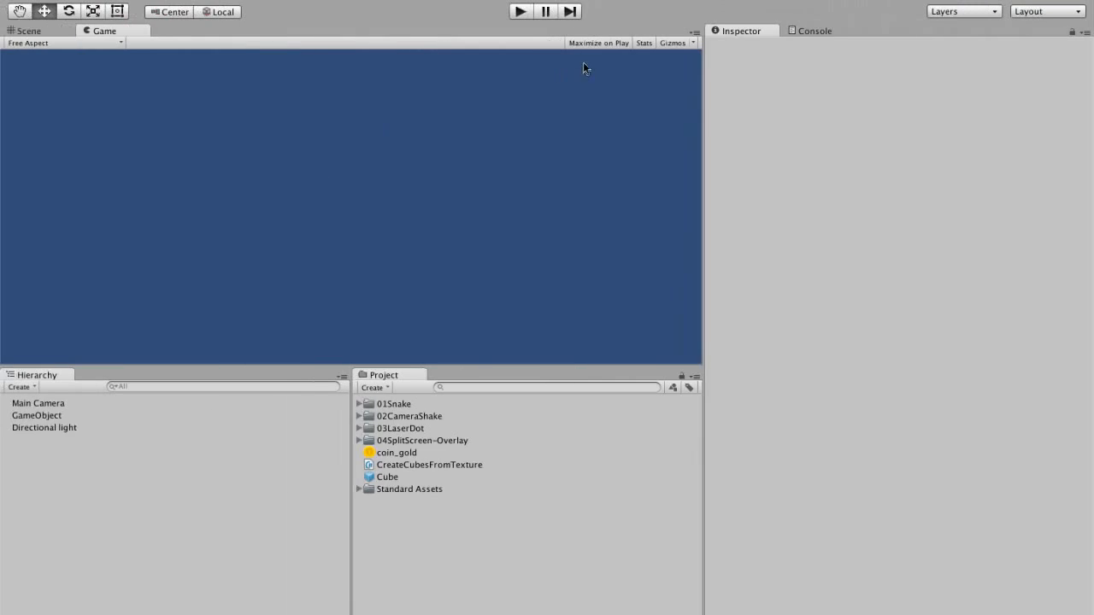
Run the game and view the Console, which logs x and y as 0
click(520, 10)
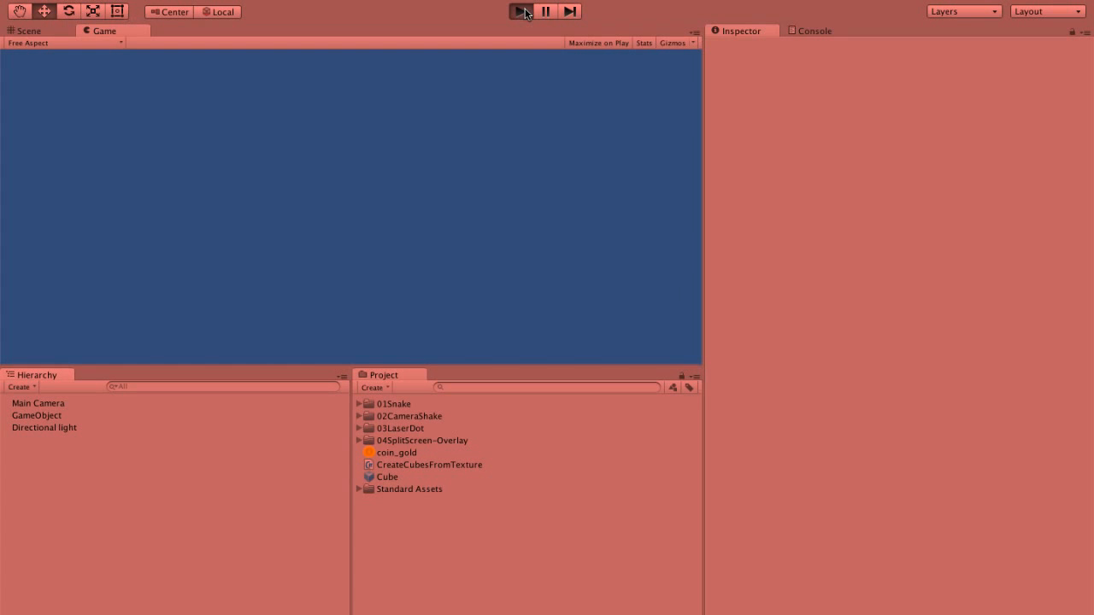
click(520, 10)
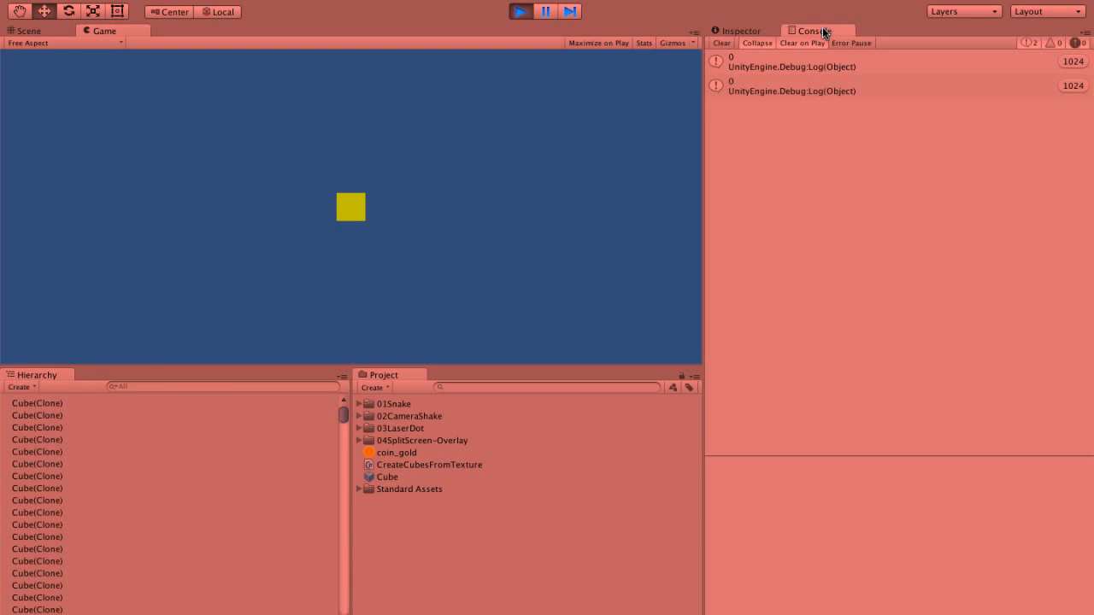
mouse_move(511, 25)
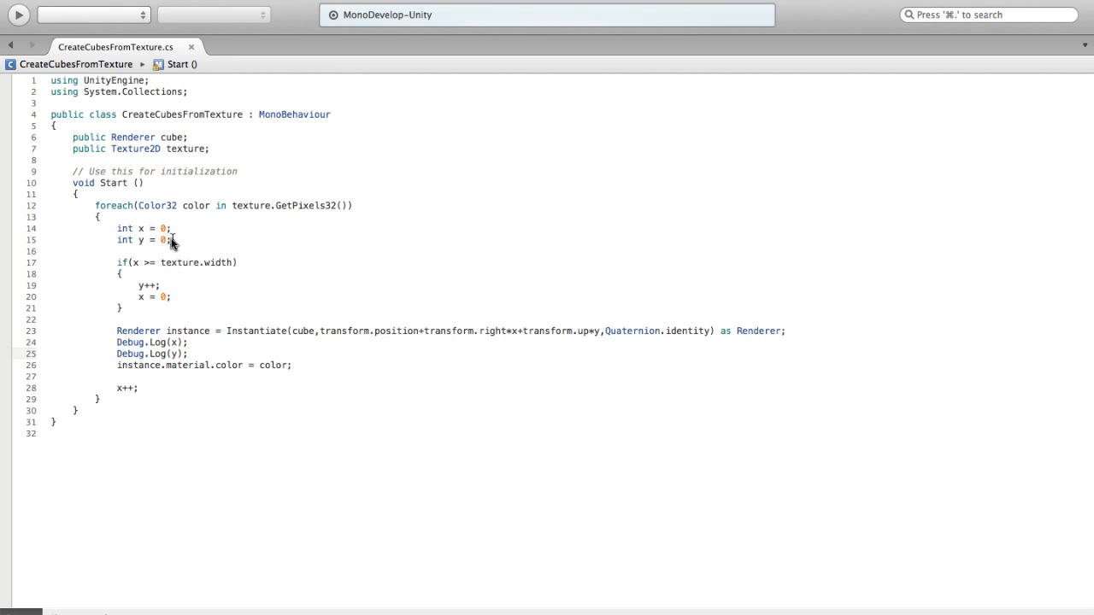
Move the int x and int y declarations out of the foreach loop to above it
drag(116, 229, 171, 239)
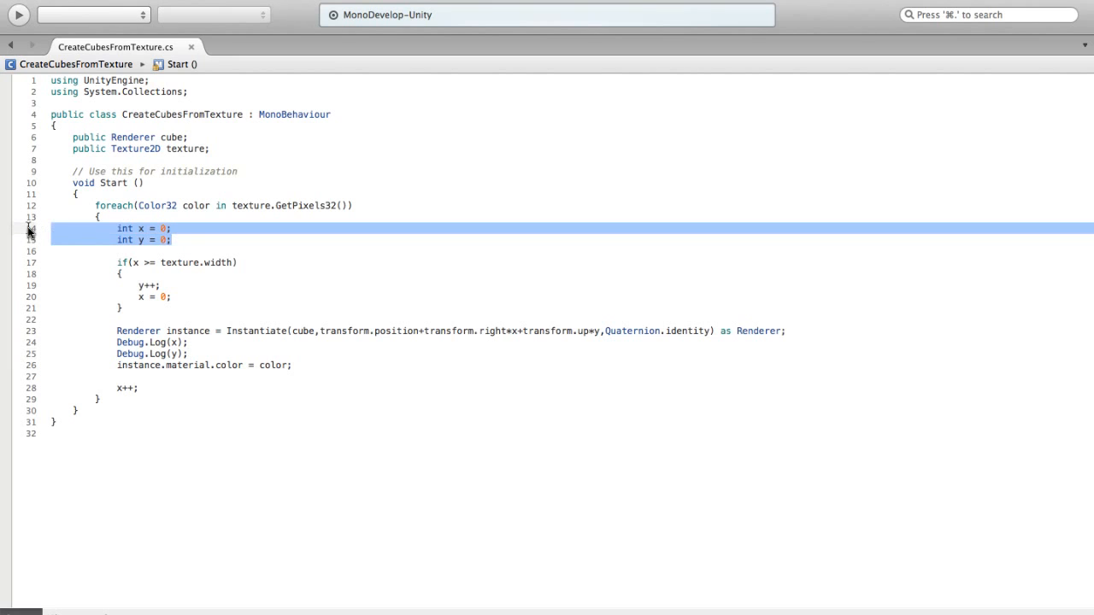
key(Delete)
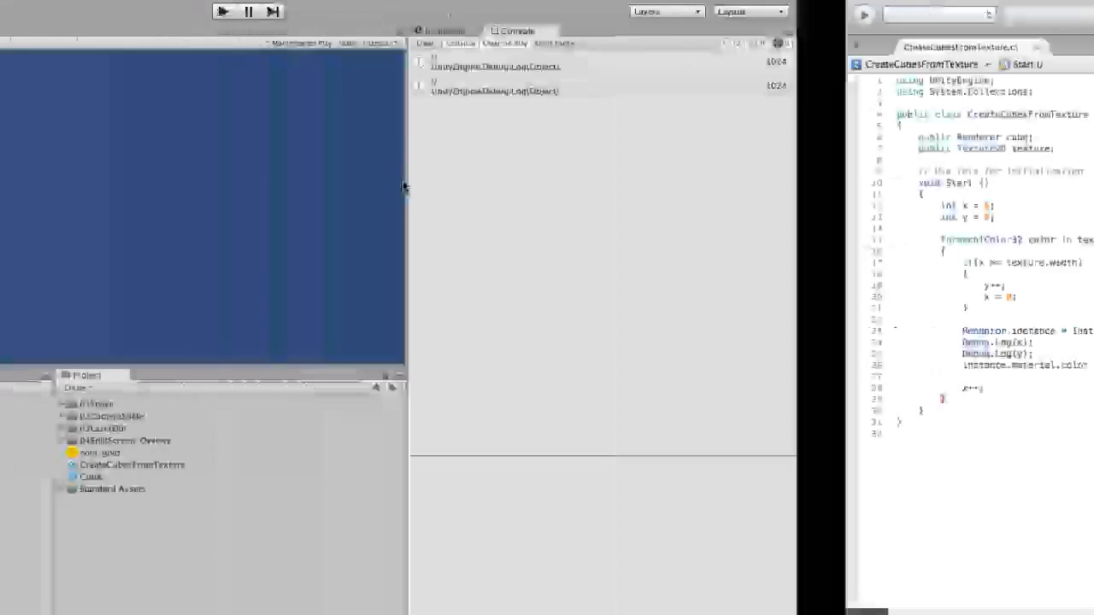
Run the game with the moved counters and view the coin-forming cube grid in the Scene view
click(519, 10)
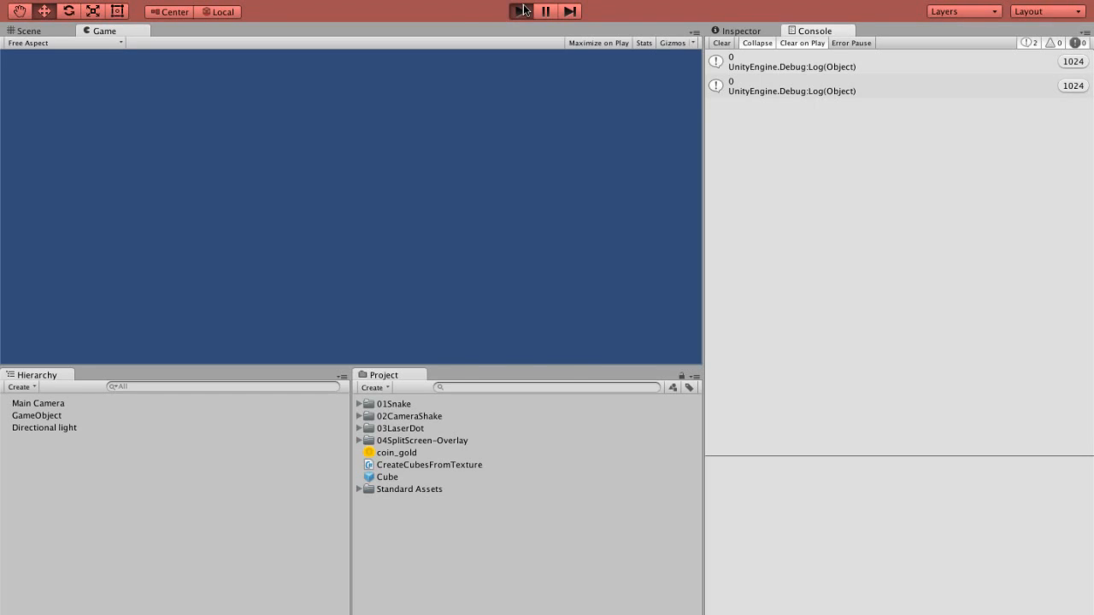
click(520, 10)
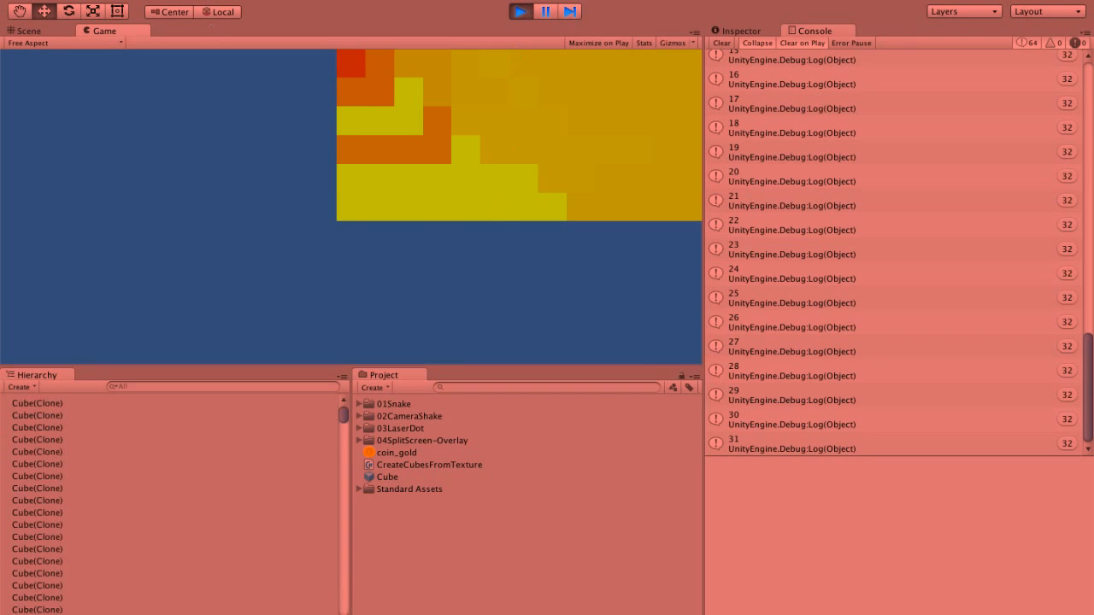
click(27, 31)
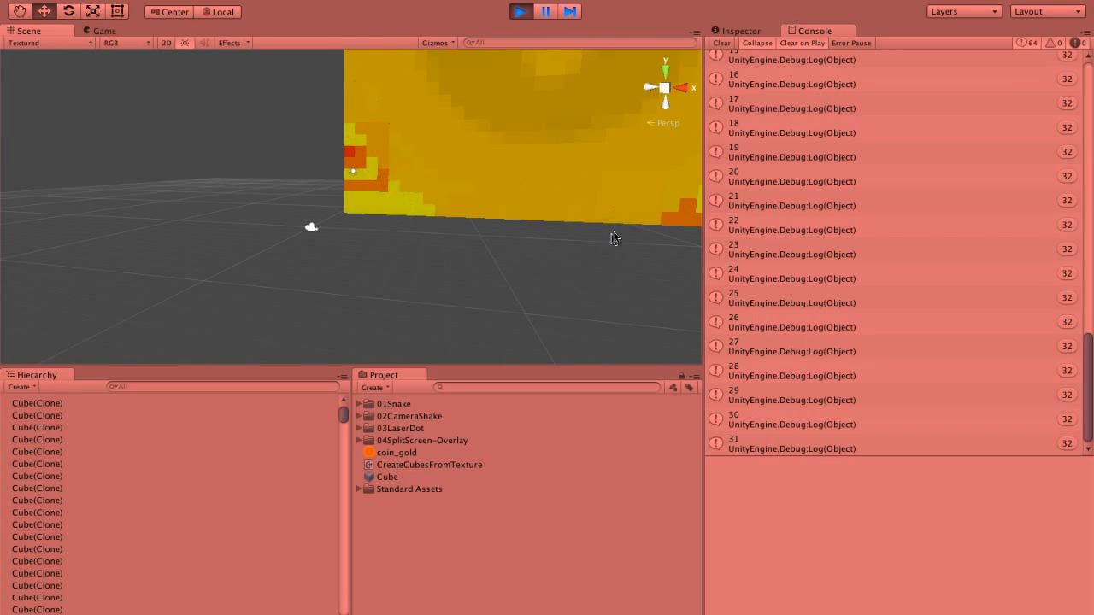
click(519, 10)
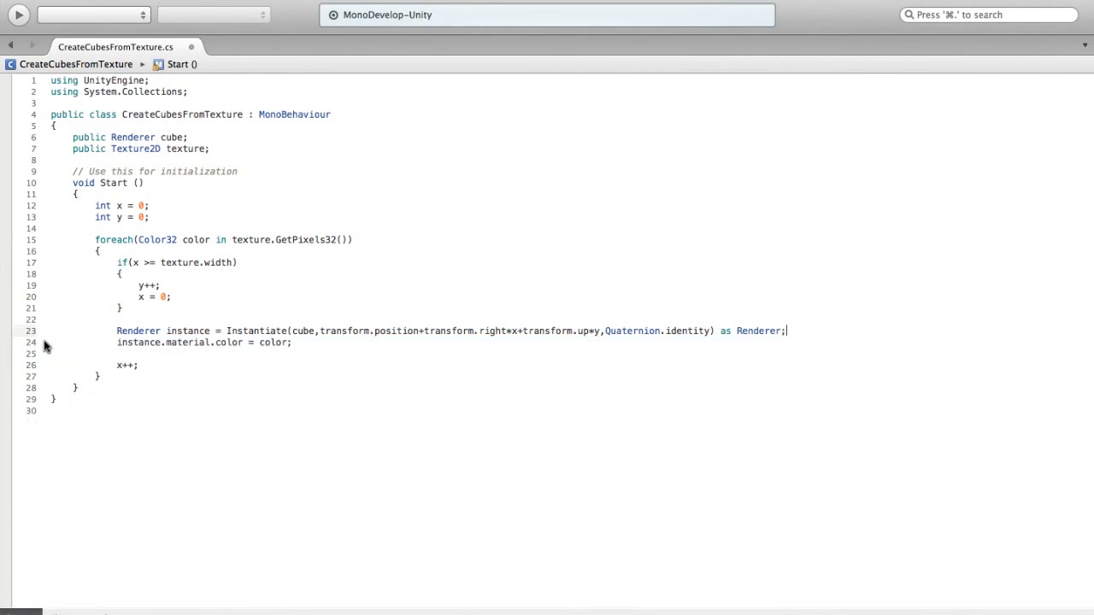
mouse_move(334, 226)
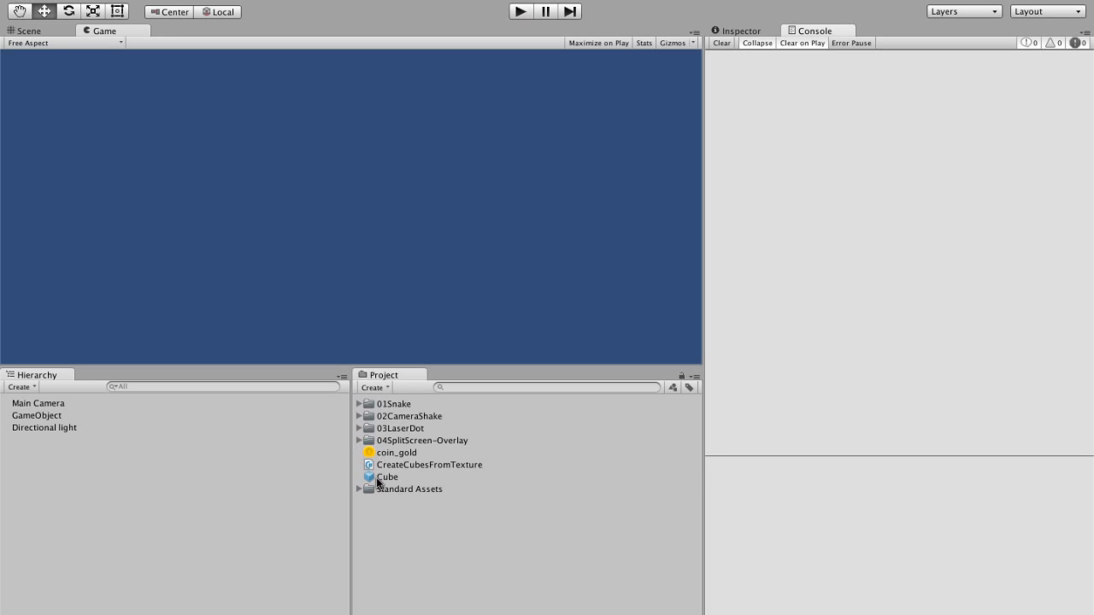
Create a Transparency material using the Transparent/Diffuse shader, then run the game
click(372, 386)
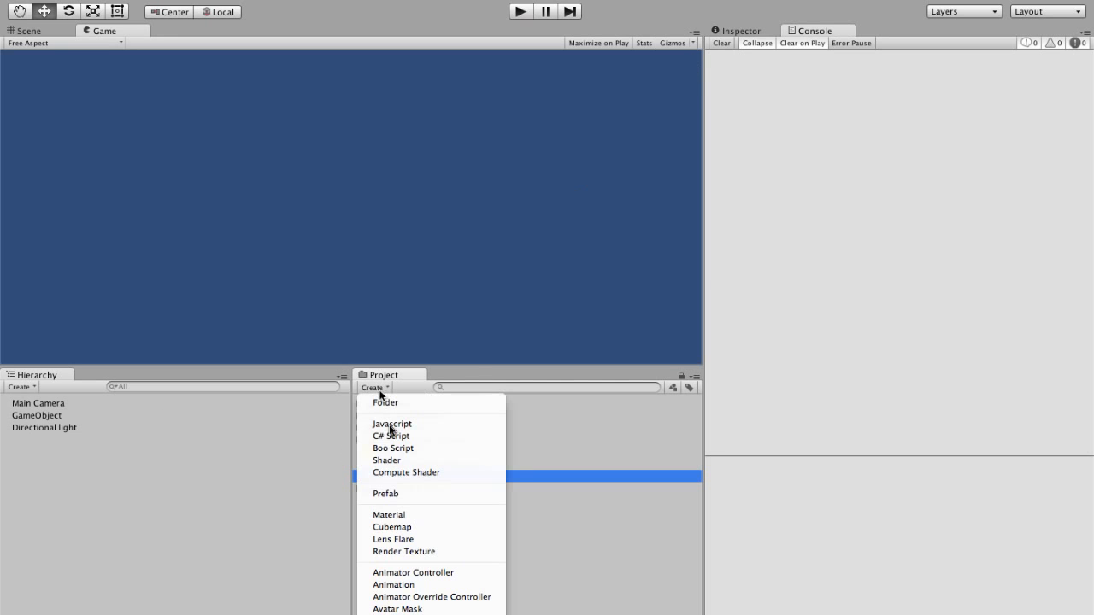
mouse_move(389, 514)
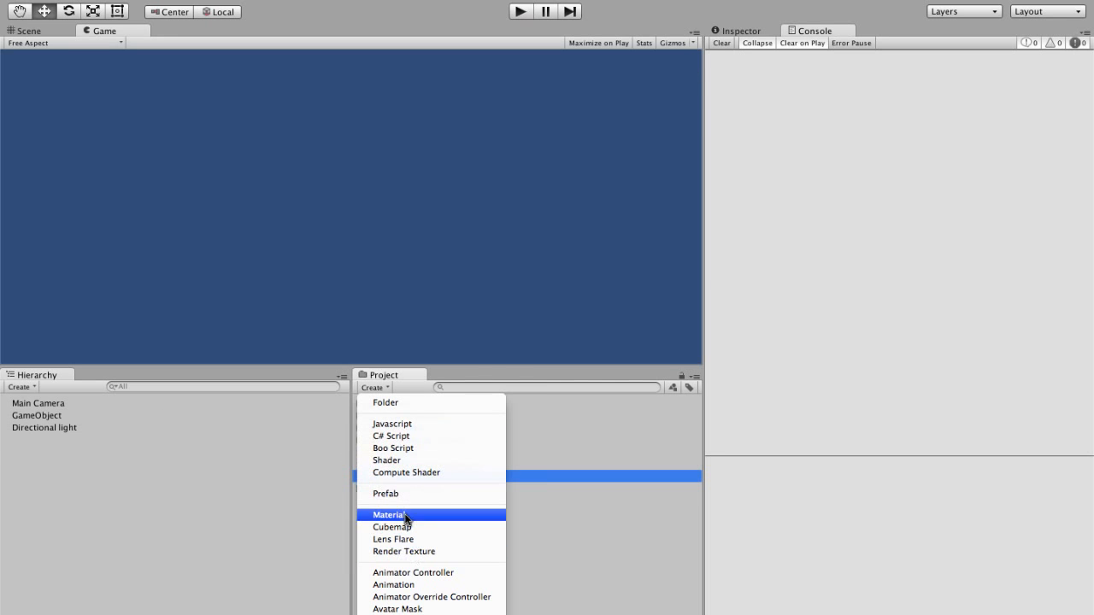
click(389, 514)
text(Transparency)
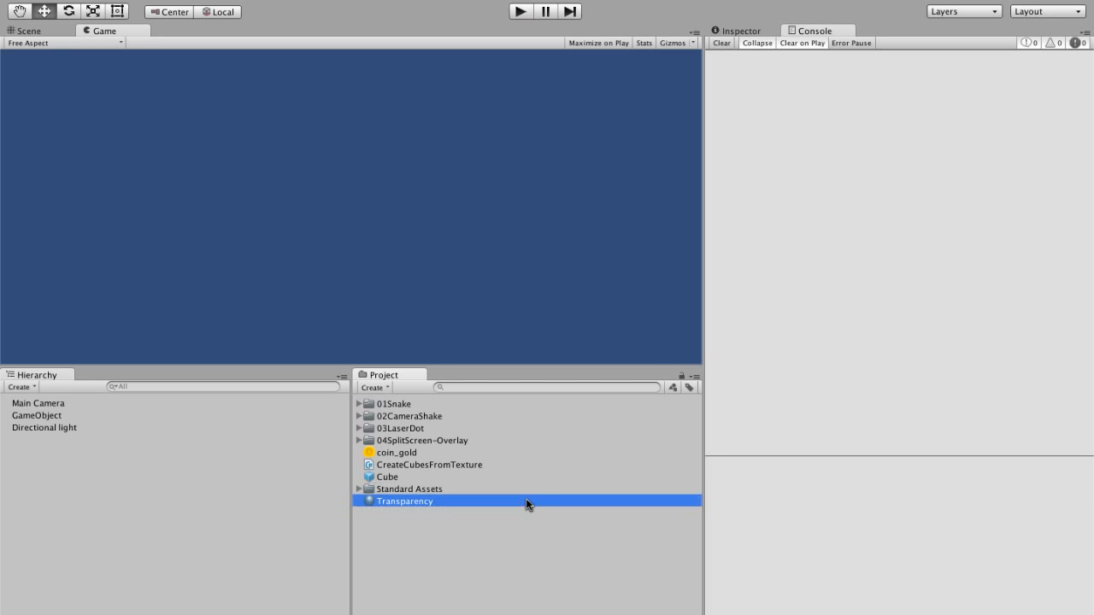
click(404, 500)
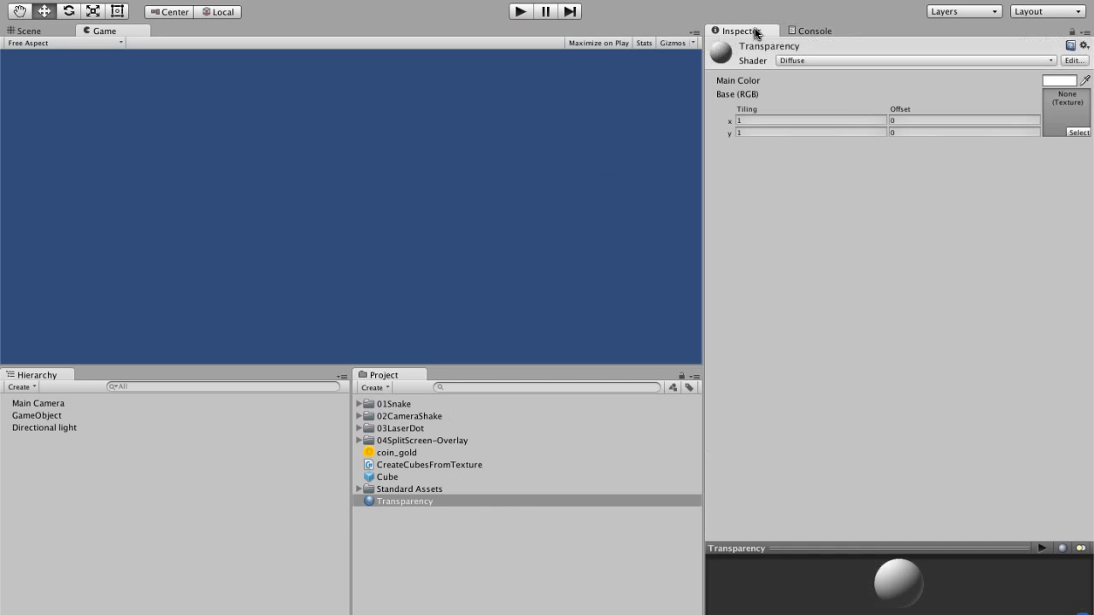
click(915, 60)
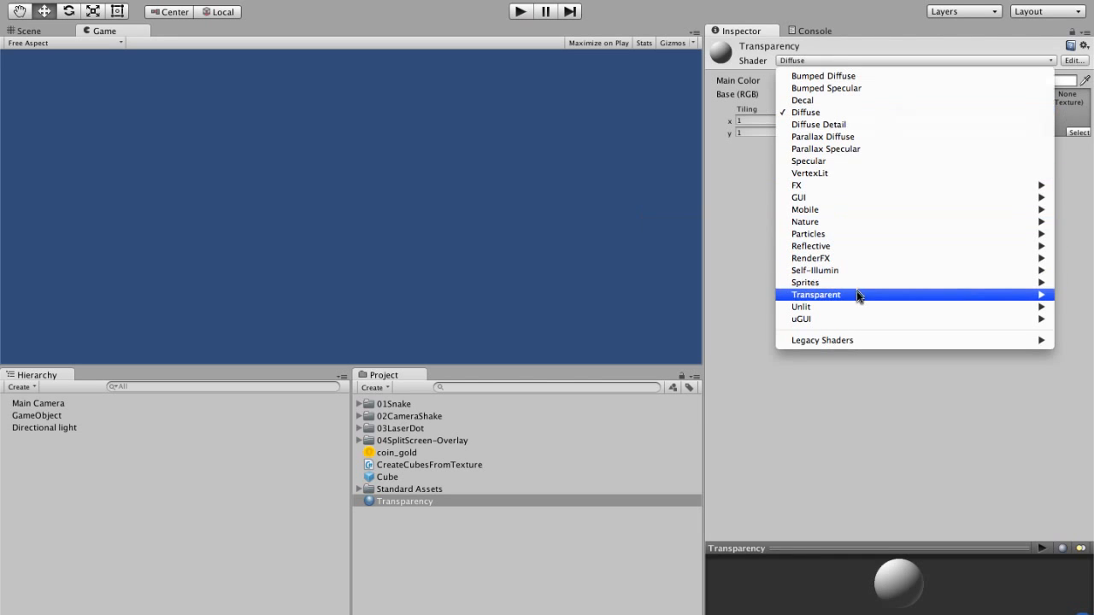
click(815, 294)
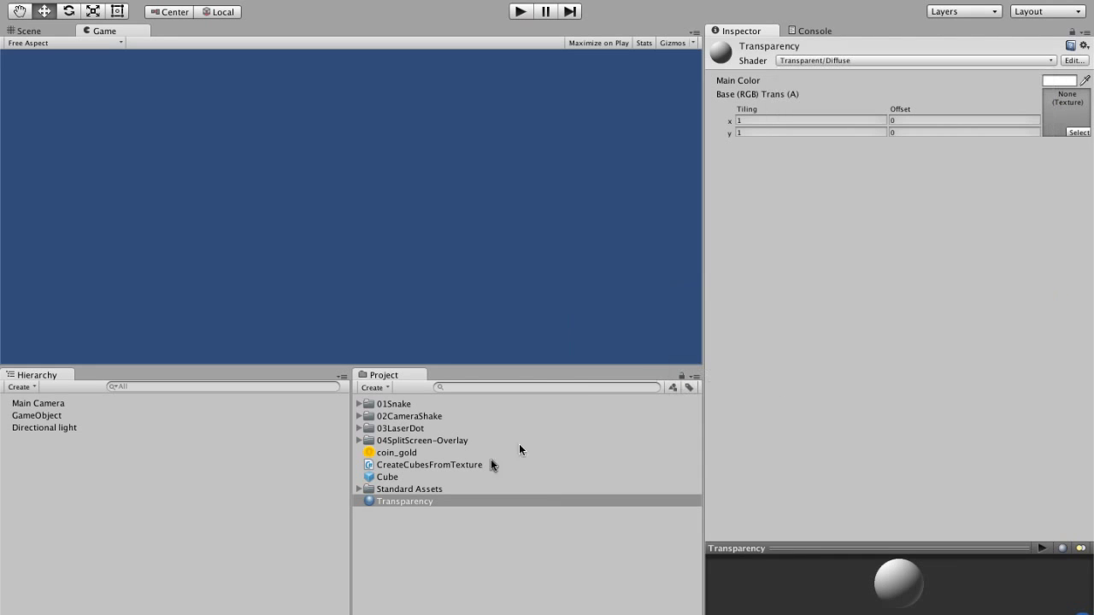
click(403, 501)
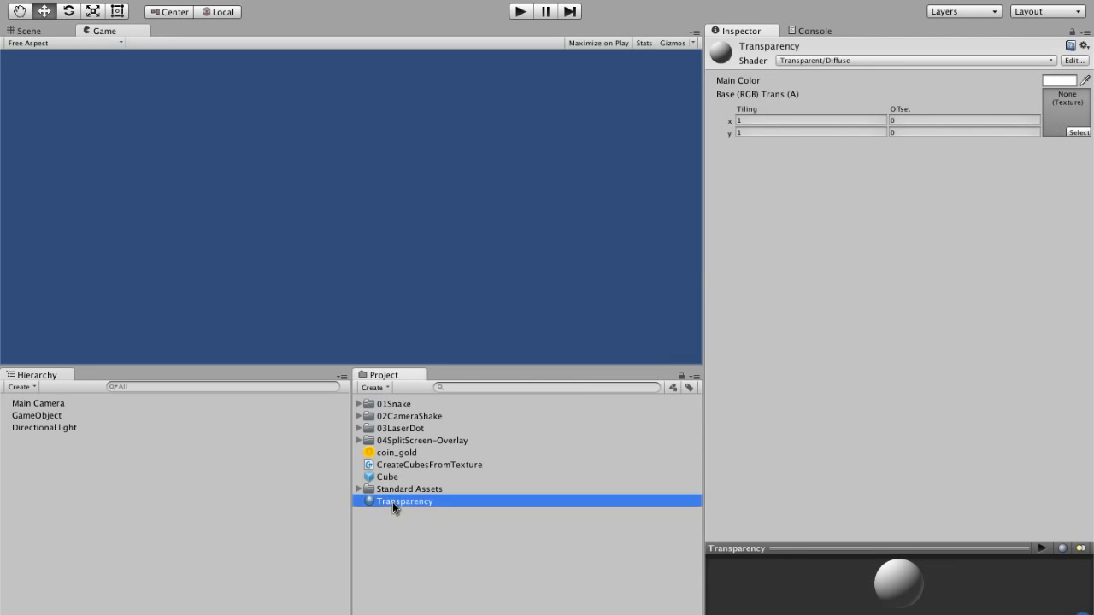
click(519, 10)
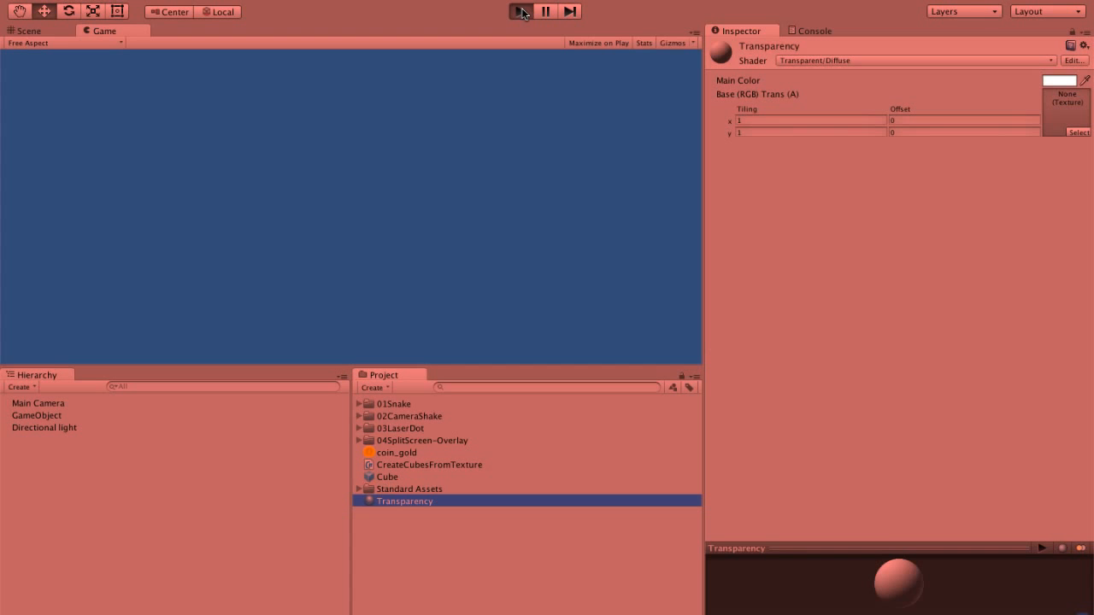
click(520, 11)
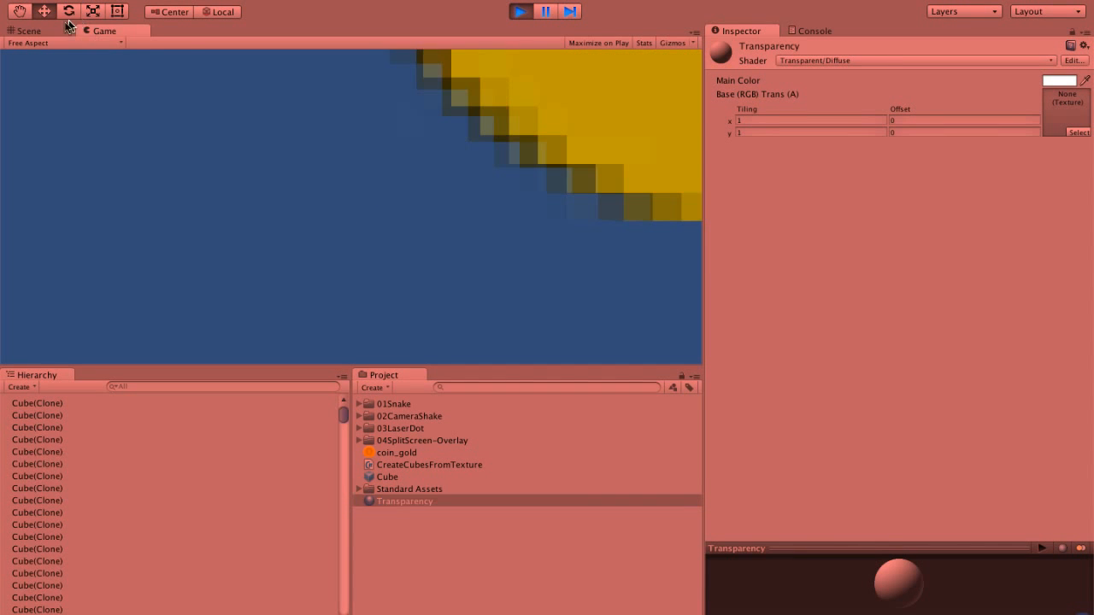
click(27, 31)
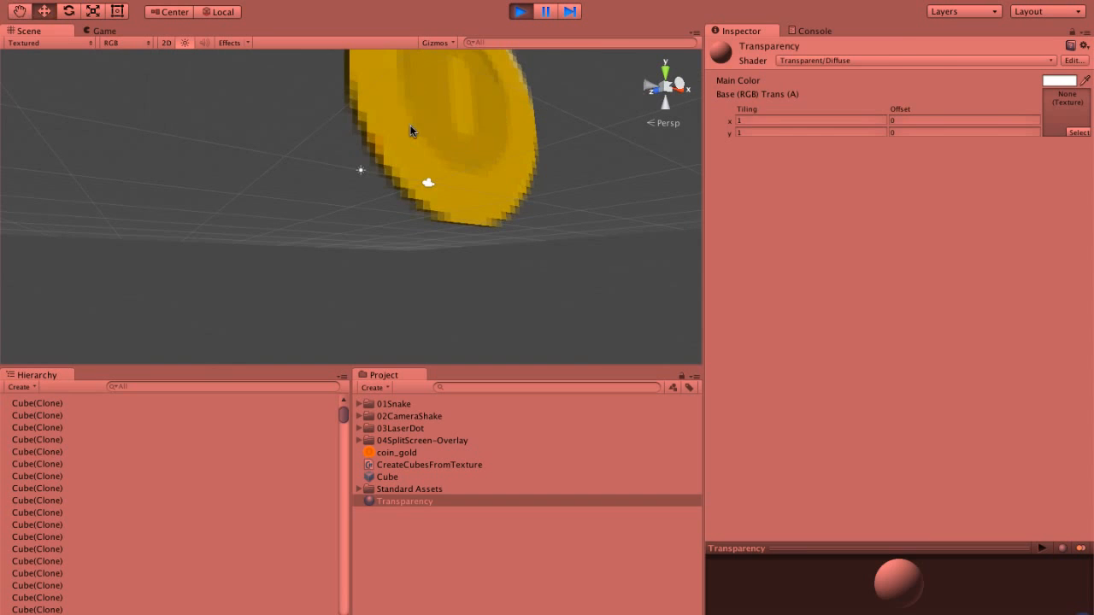
click(38, 404)
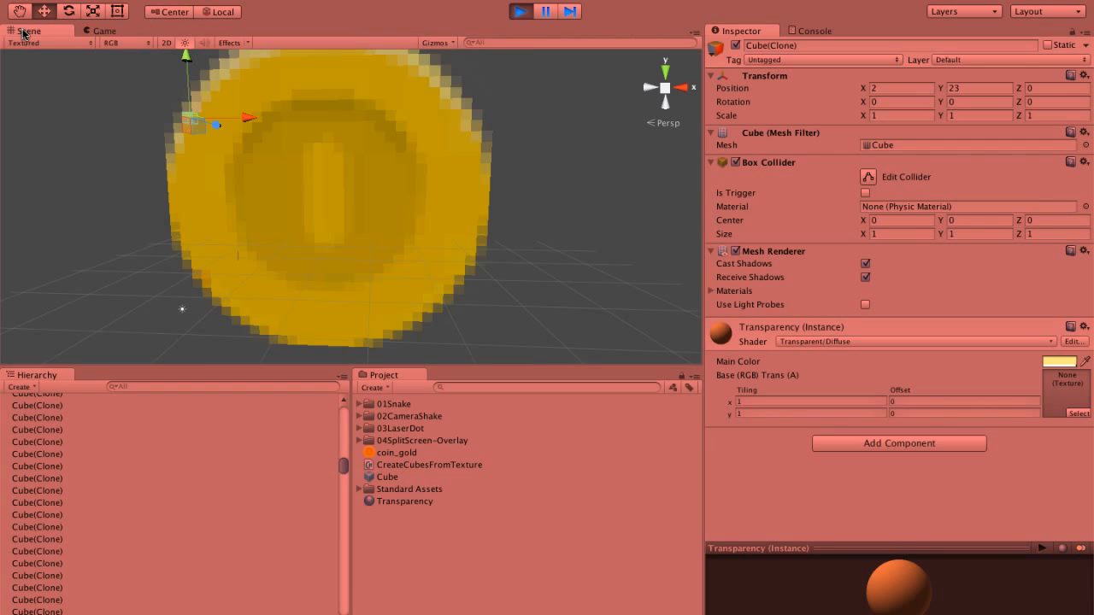
mouse_move(220, 109)
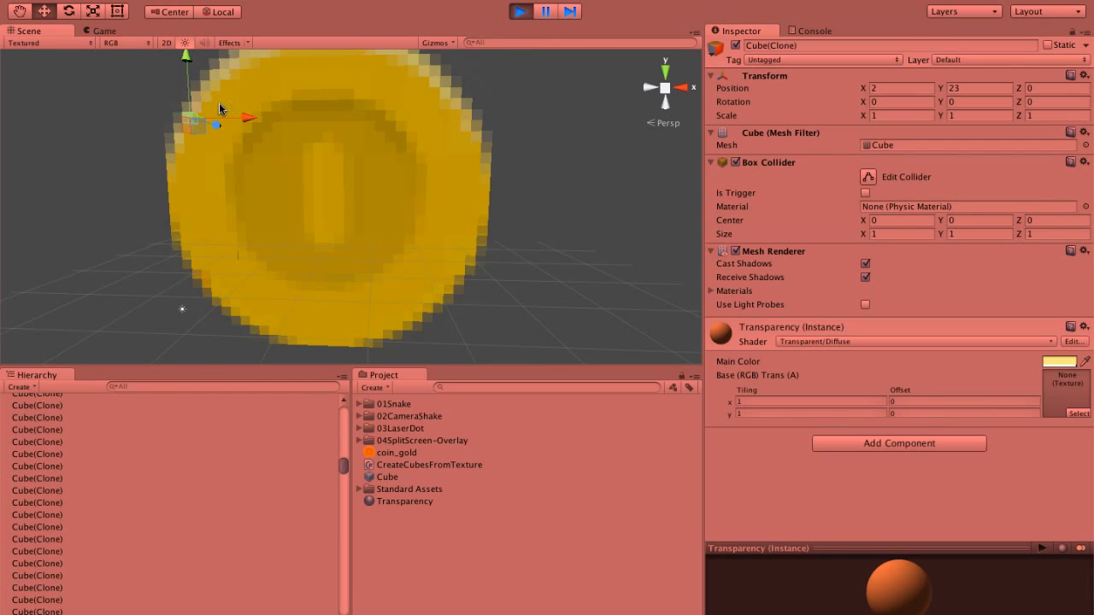
click(102, 30)
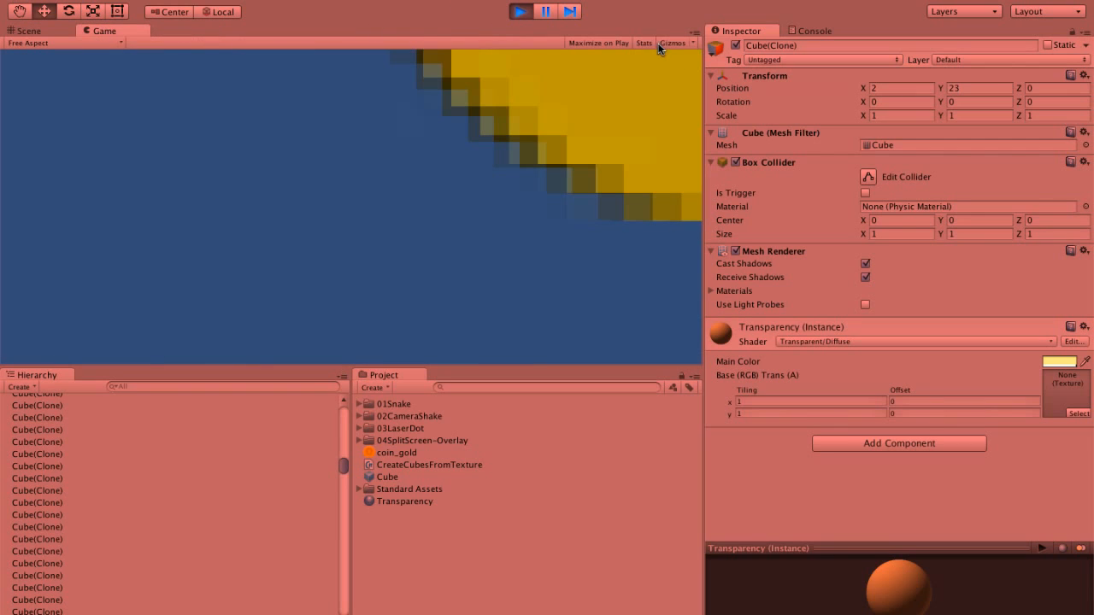
click(643, 43)
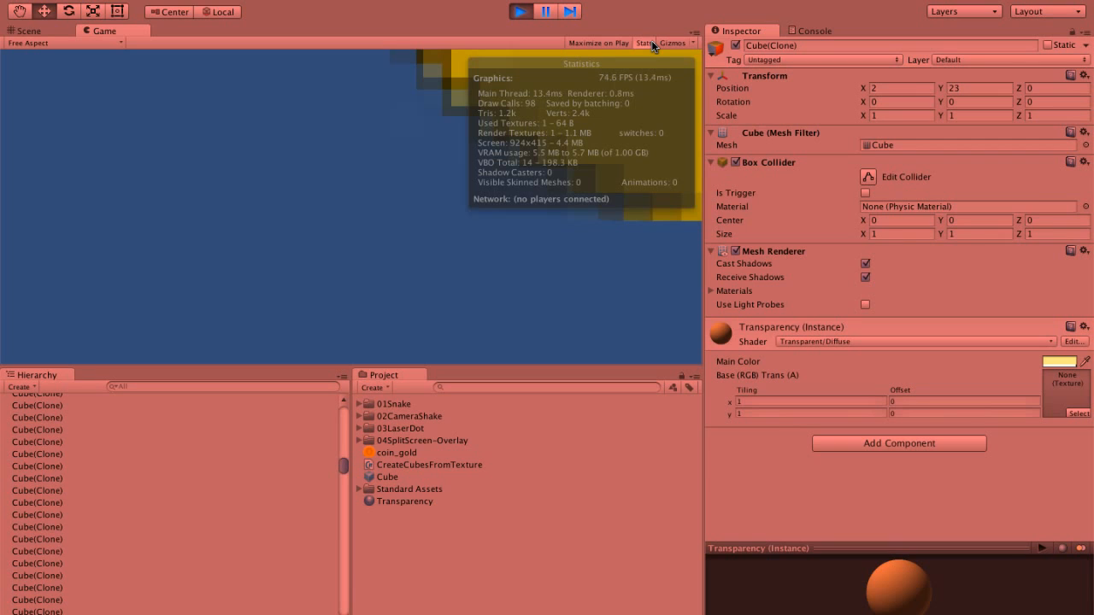
click(520, 10)
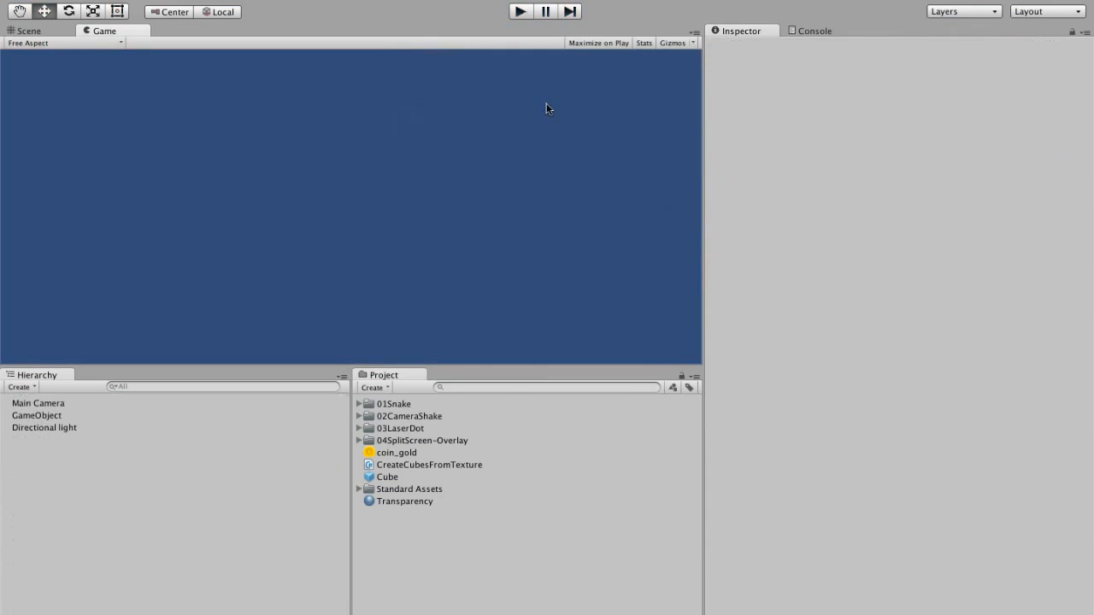
Switch the Cube prefab's Element 0 material from Transparency to Default-Diffuse
double_click(429, 465)
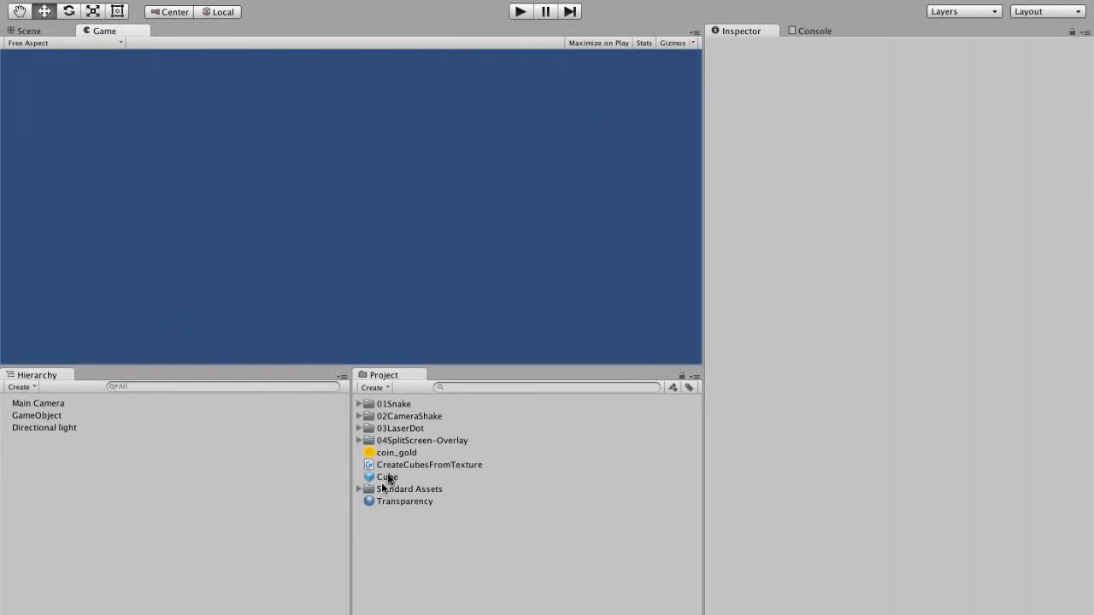
click(386, 477)
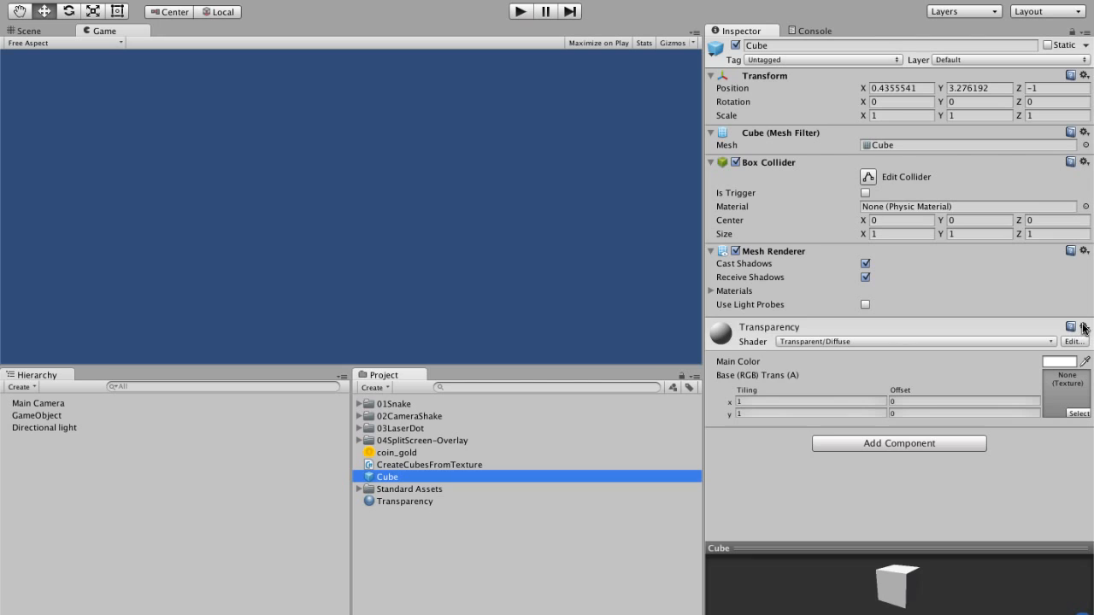
click(1083, 328)
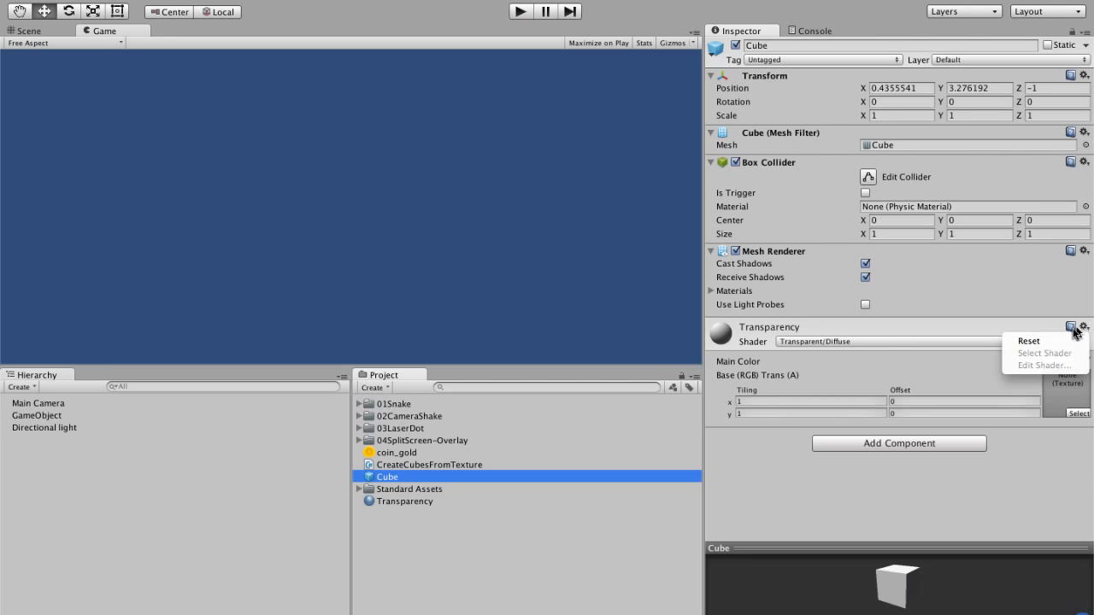
click(711, 291)
text(d)
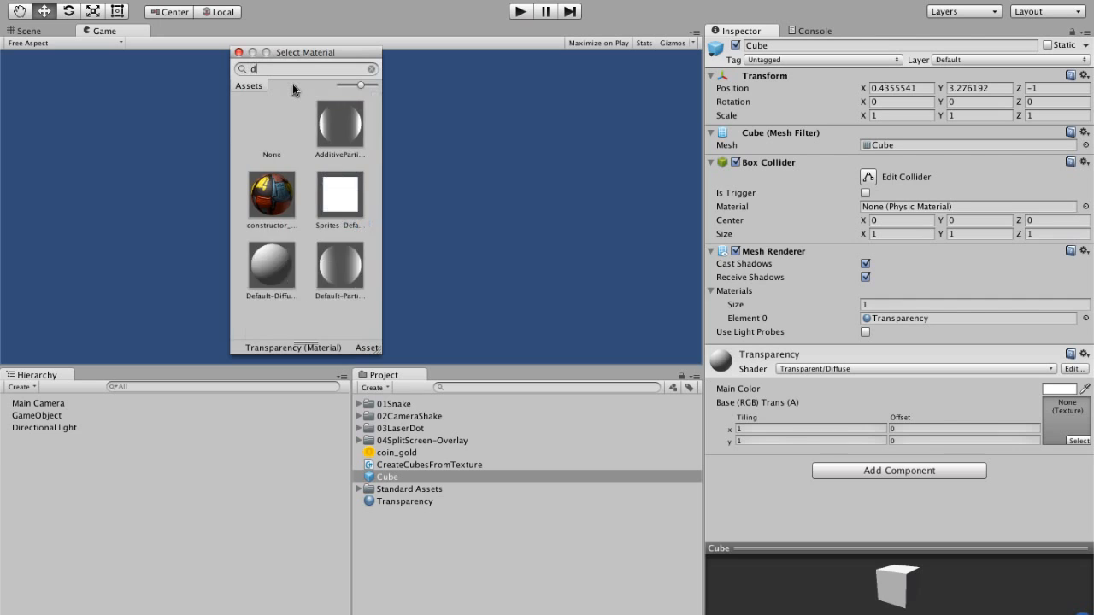
double_click(270, 267)
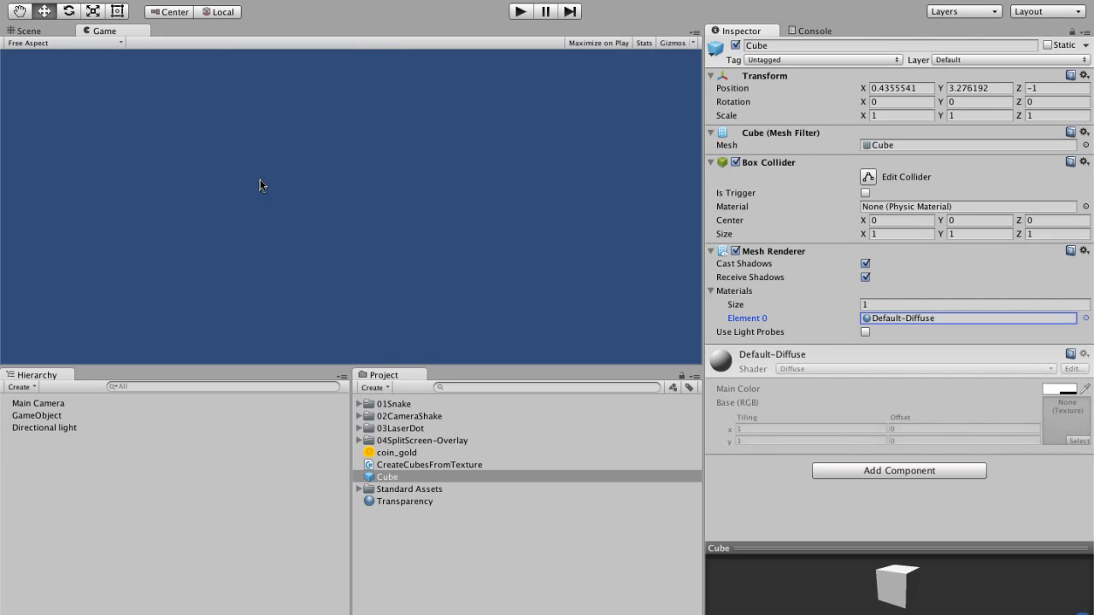
click(520, 11)
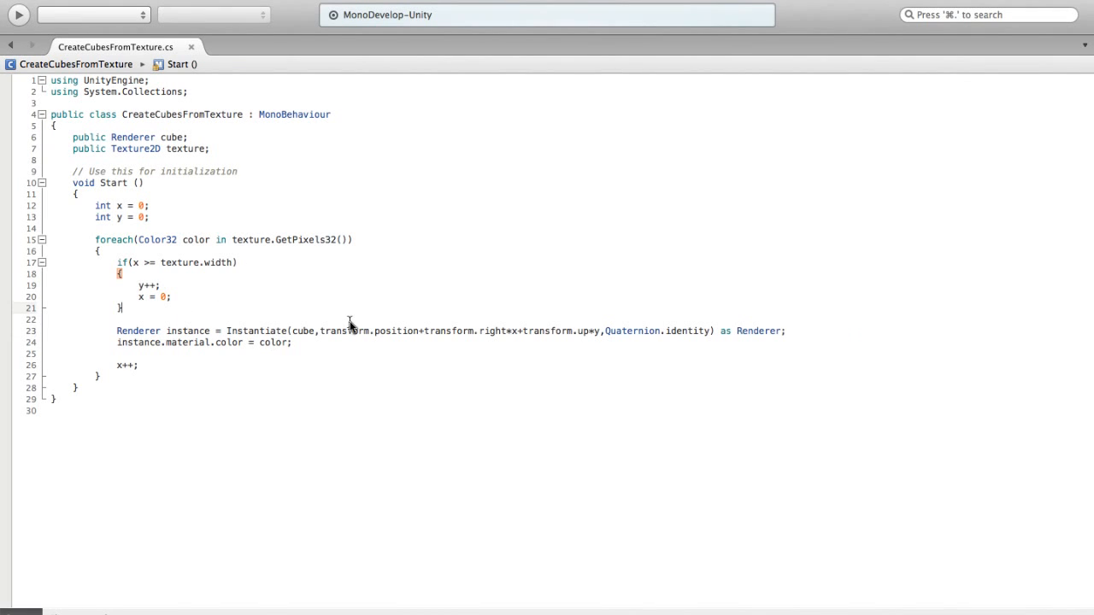
Wrap the cube creation in an if(color.a != 0) check so transparent pixels are skipped
key(Return)
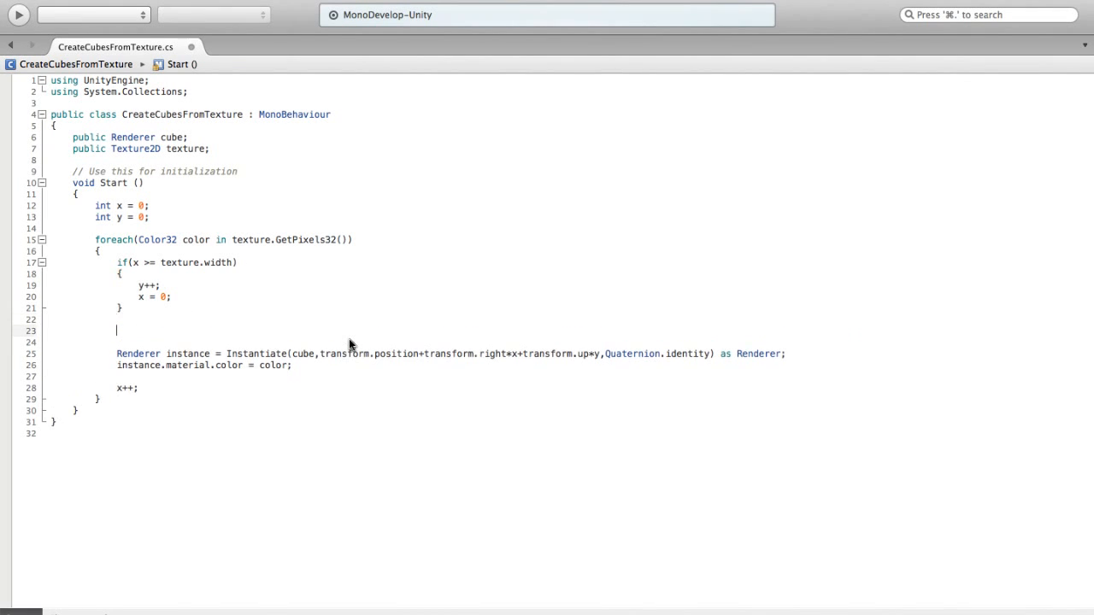
text(if(color)
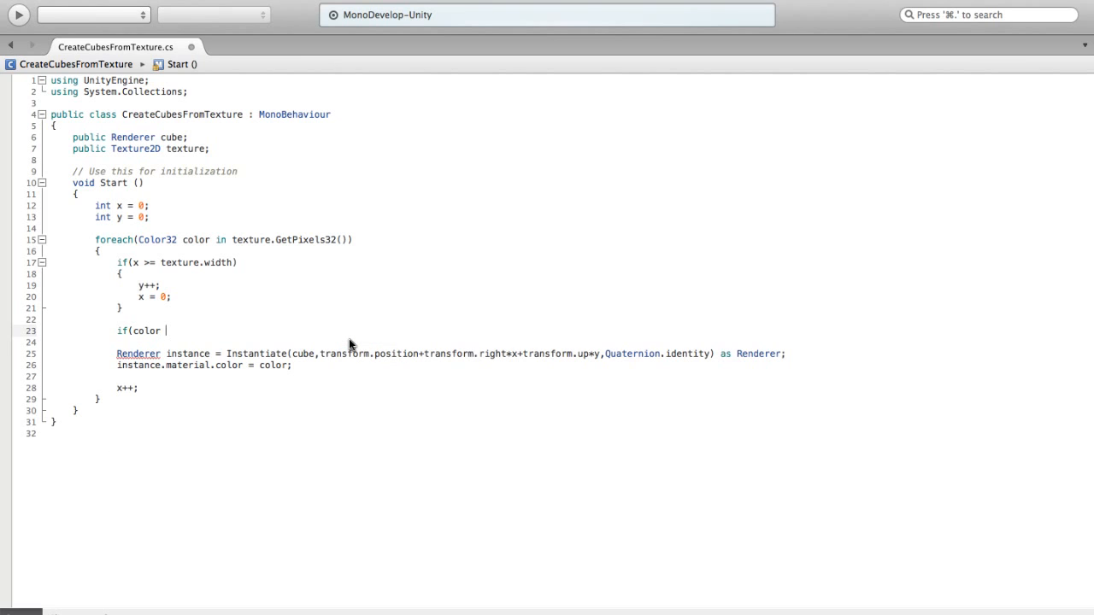
text(.a)
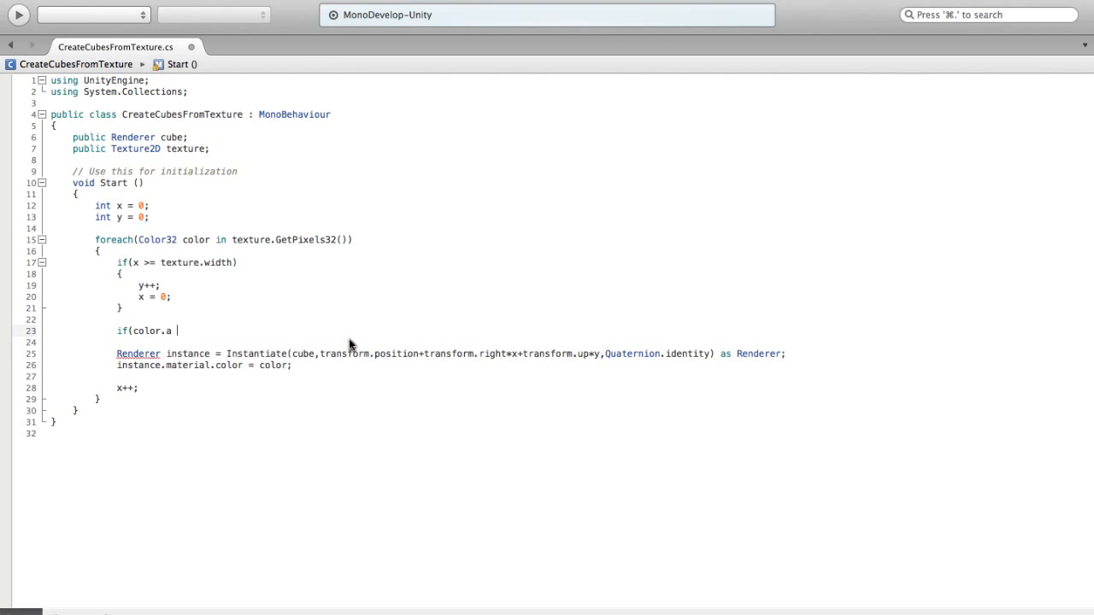
text(!= 0)
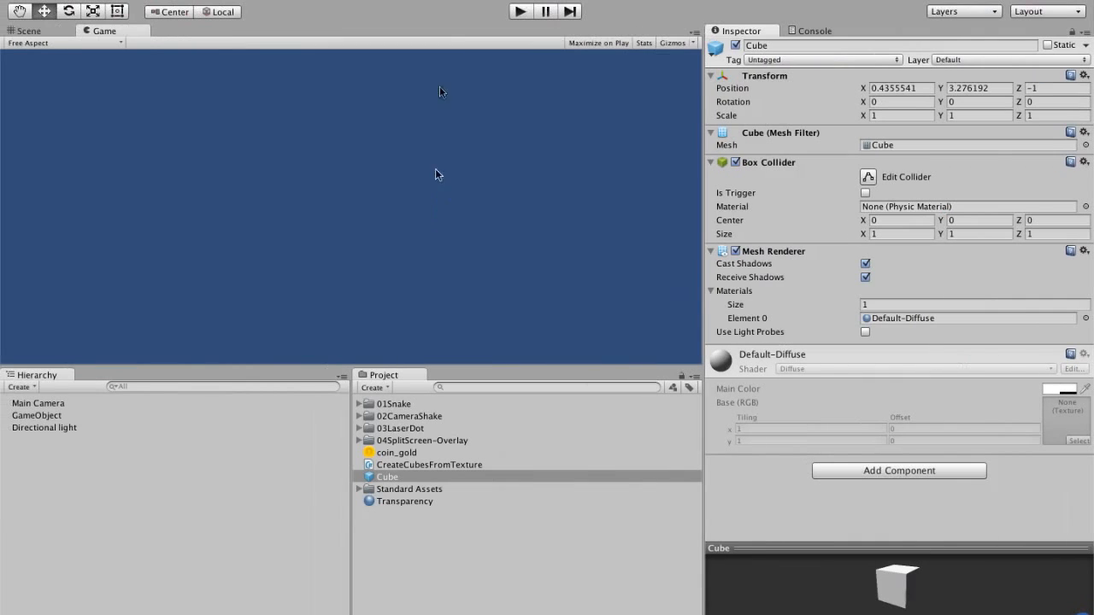
Test-run the game to see the coin cubes with the alpha check, then stop it
click(519, 10)
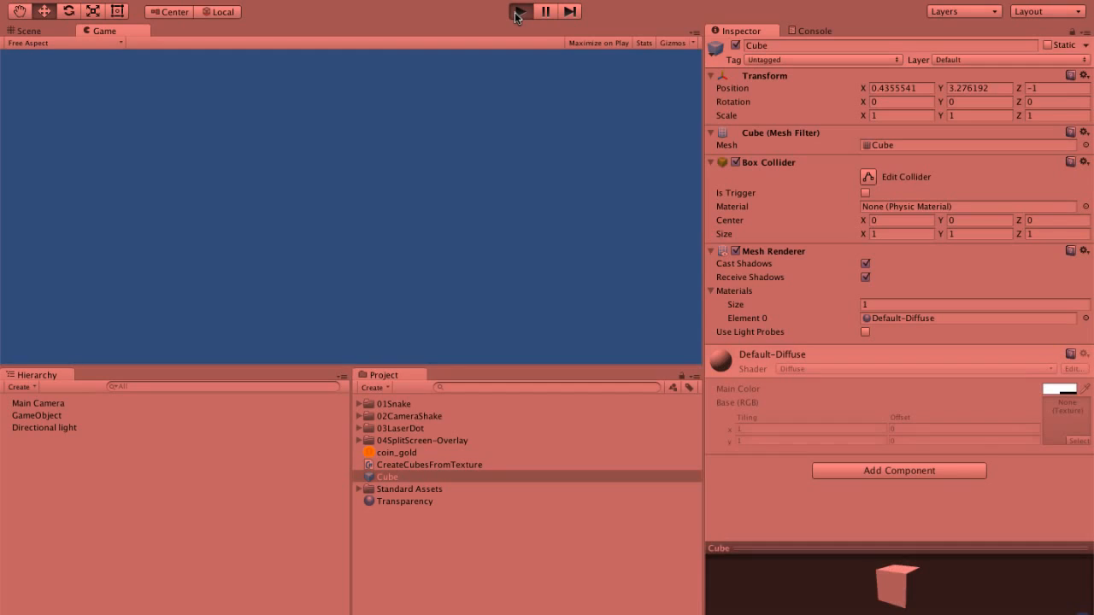
click(520, 10)
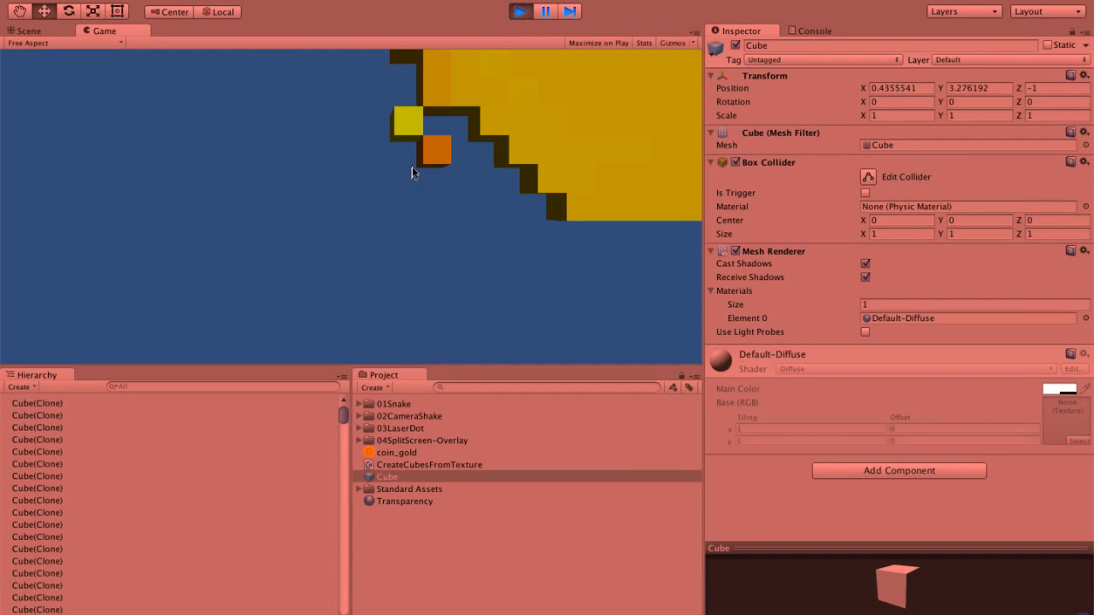
click(28, 30)
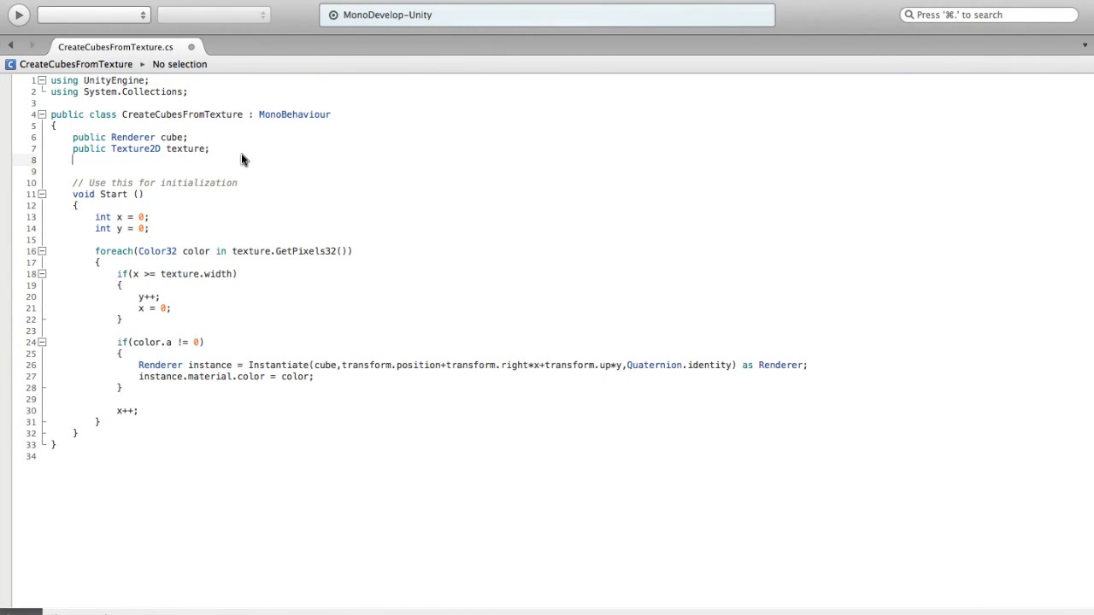
Declare 'public float alphaThreshold = 50;' and use alphaThreshold in the alpha if-condition
text(public float)
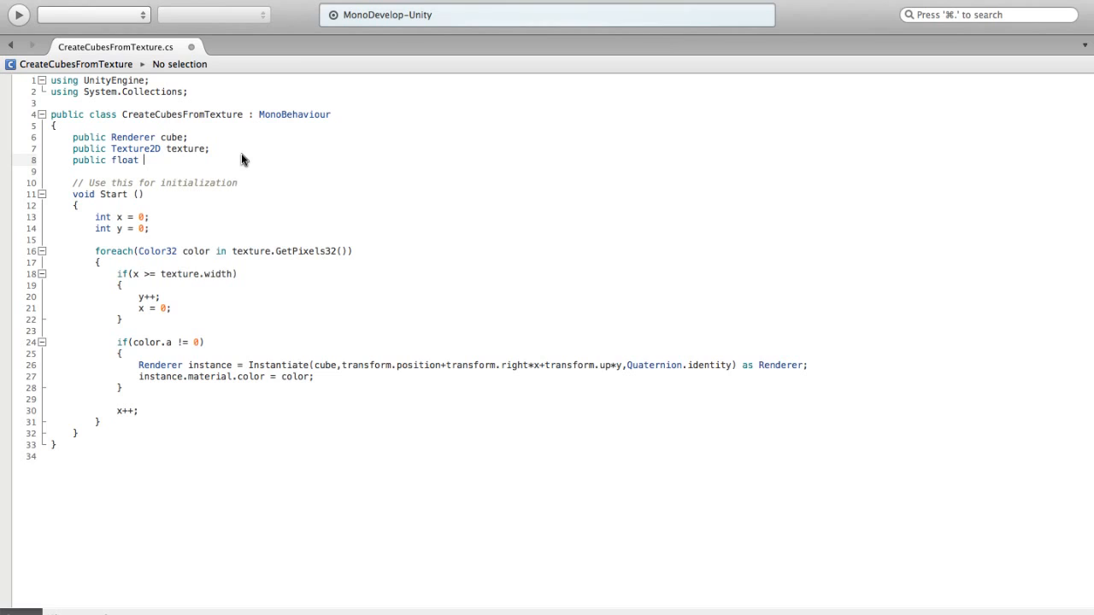
text(alphaThr)
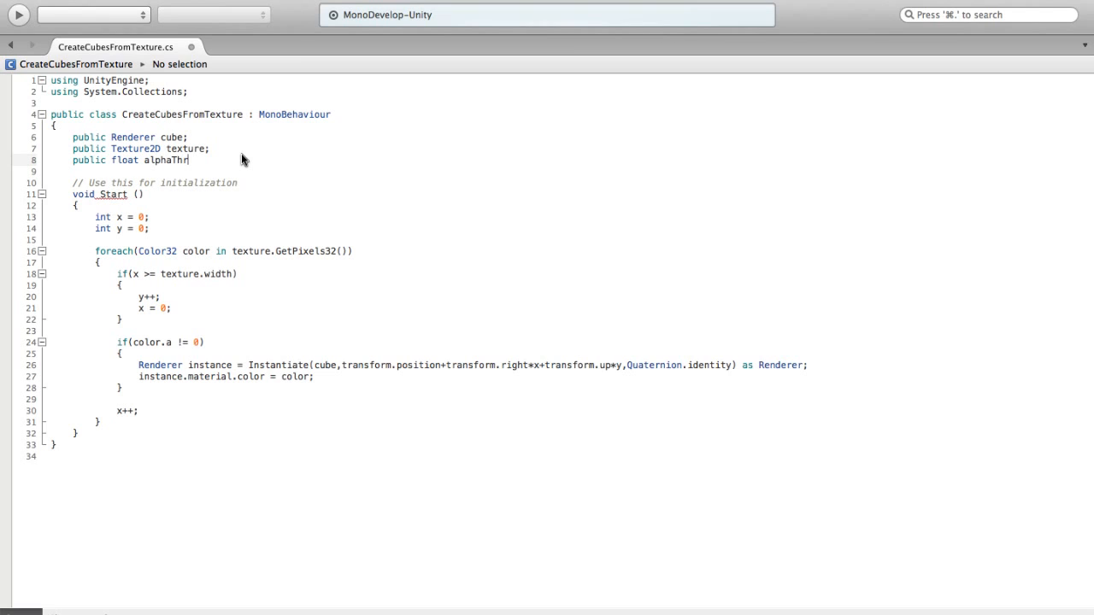
text(eshold =)
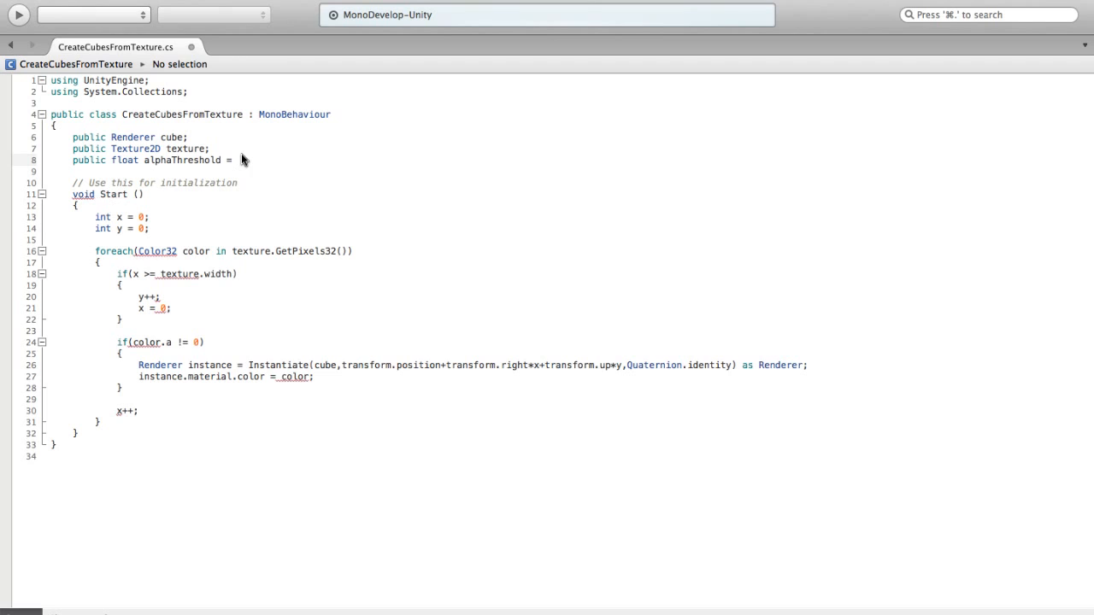
text(5;)
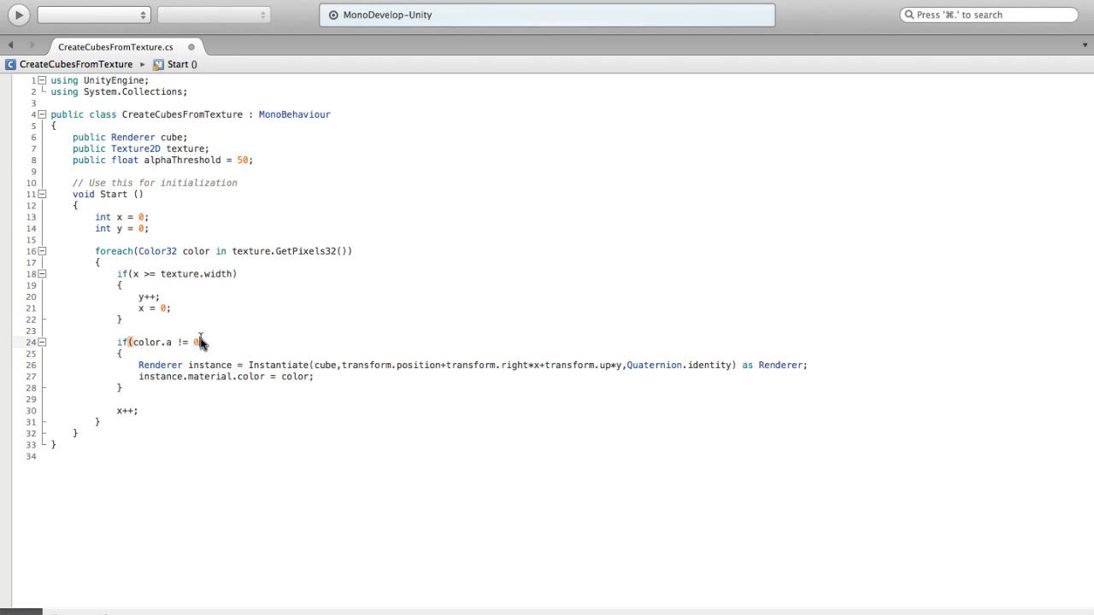
text(alphaThreshold)
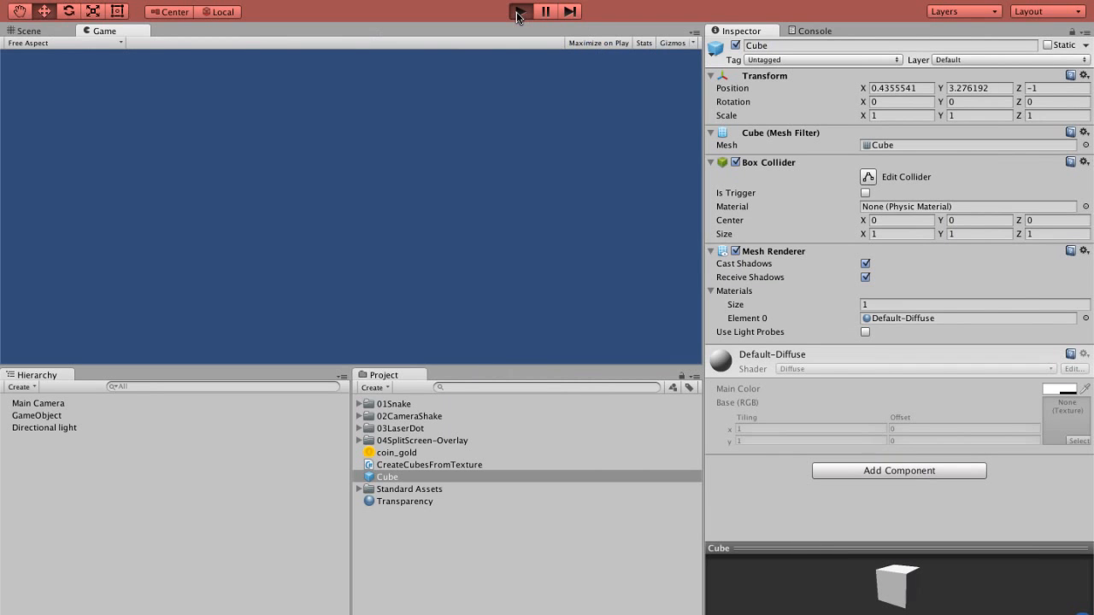
Stop the running game to exit play mode
click(520, 11)
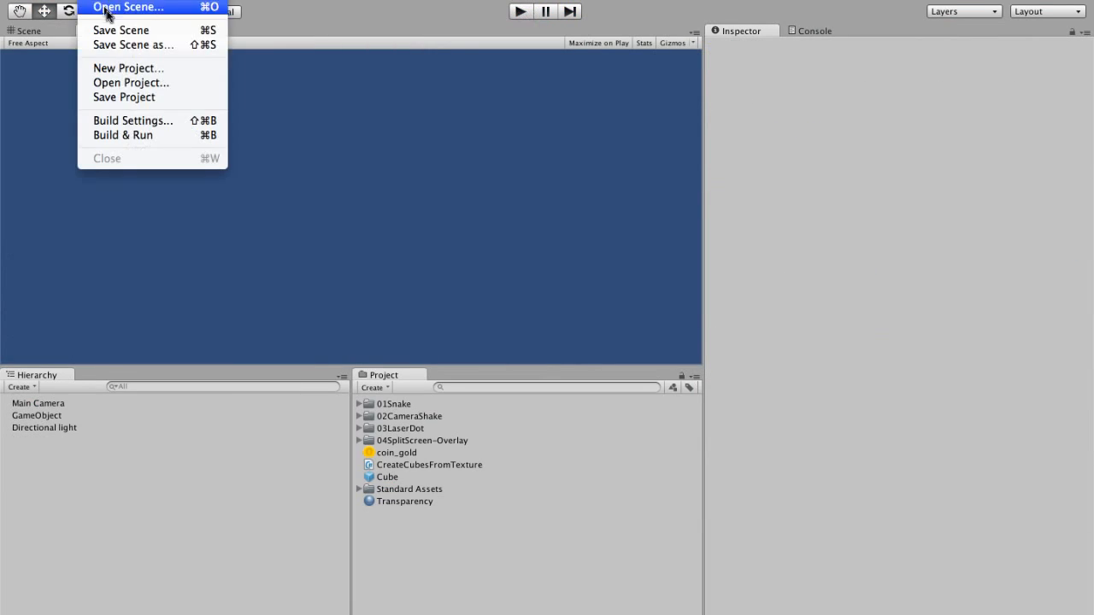
Save the scene as TextureToCubes in Assets, then reopen the cube-spawning script
click(119, 31)
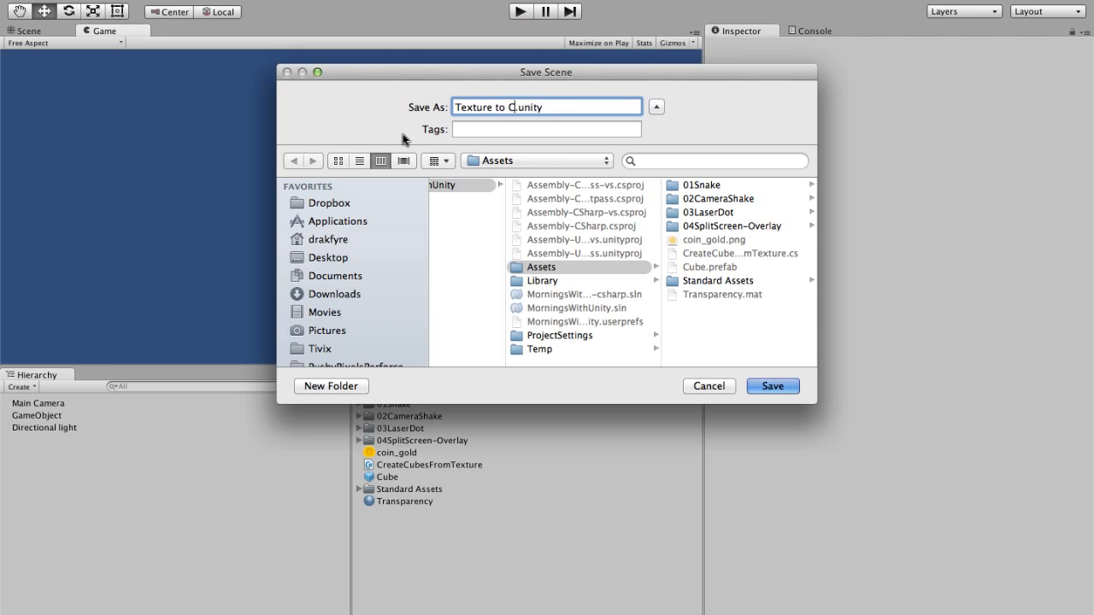
key(Backspace)
text(T)
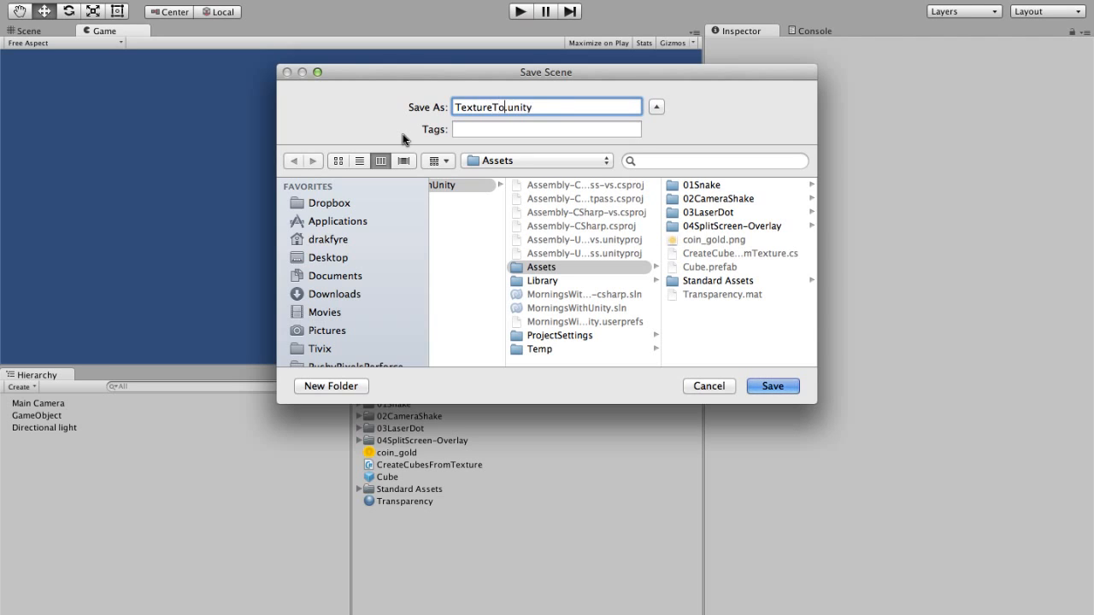
click(772, 386)
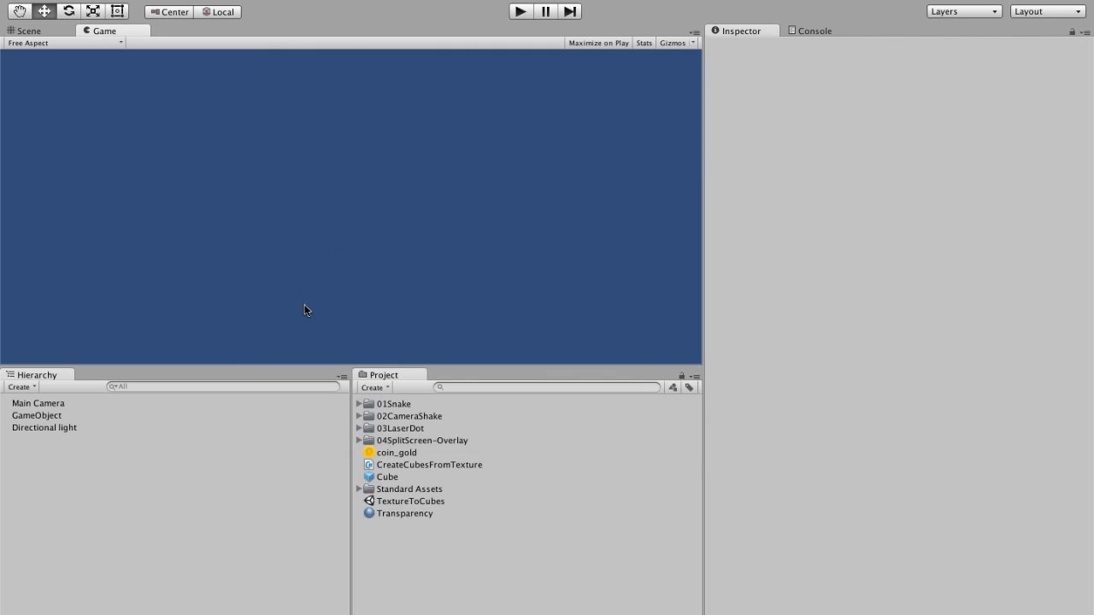
mouse_move(427, 478)
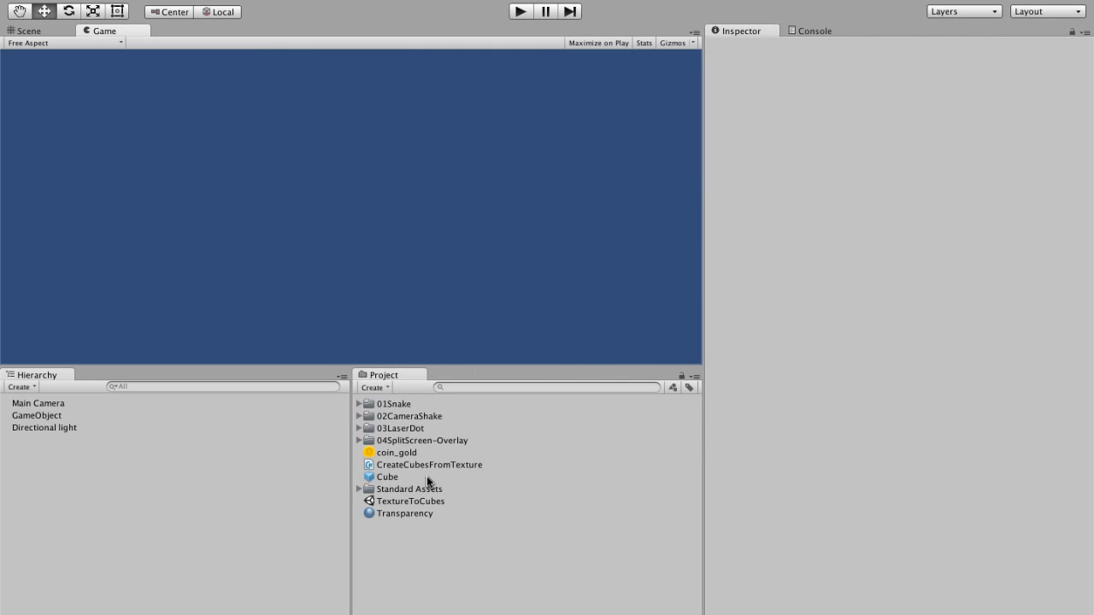
double_click(428, 464)
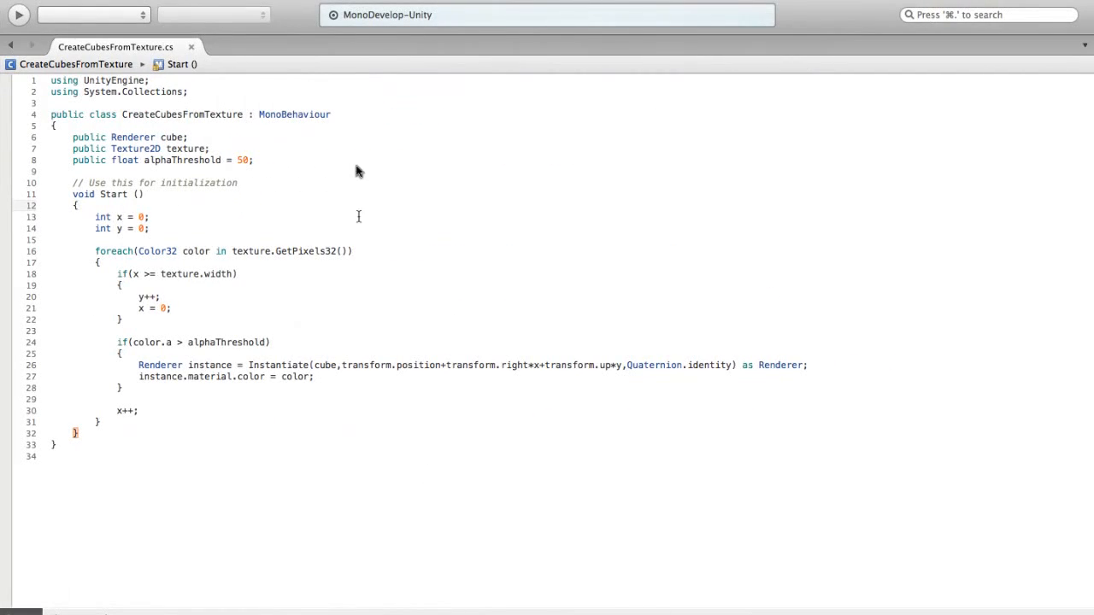
Play the scene in Unity and inspect the cube-built coin in the Scene view
click(280, 164)
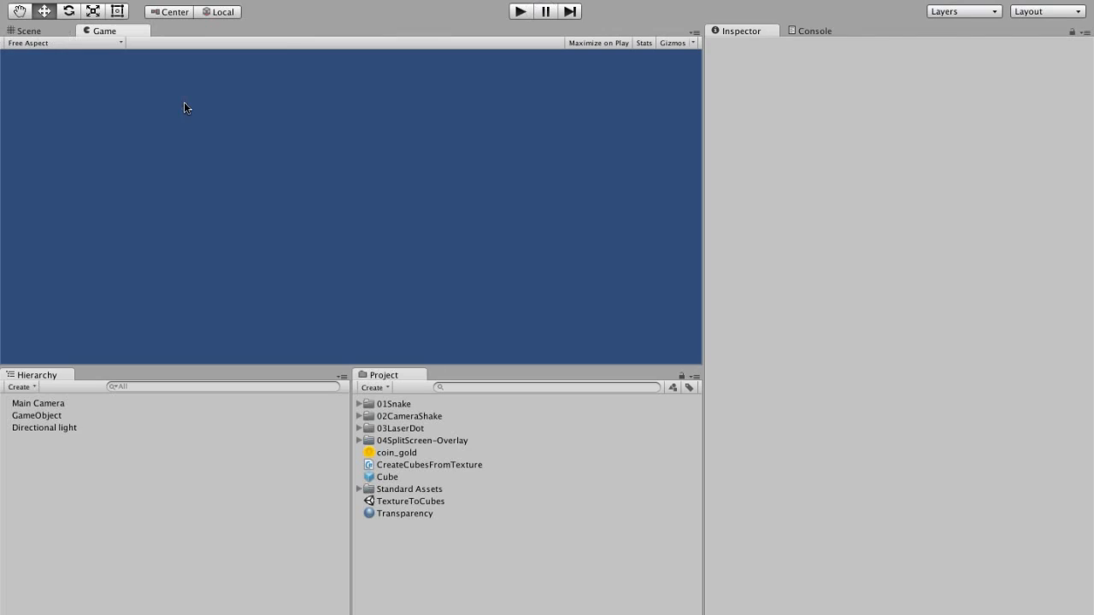
click(520, 10)
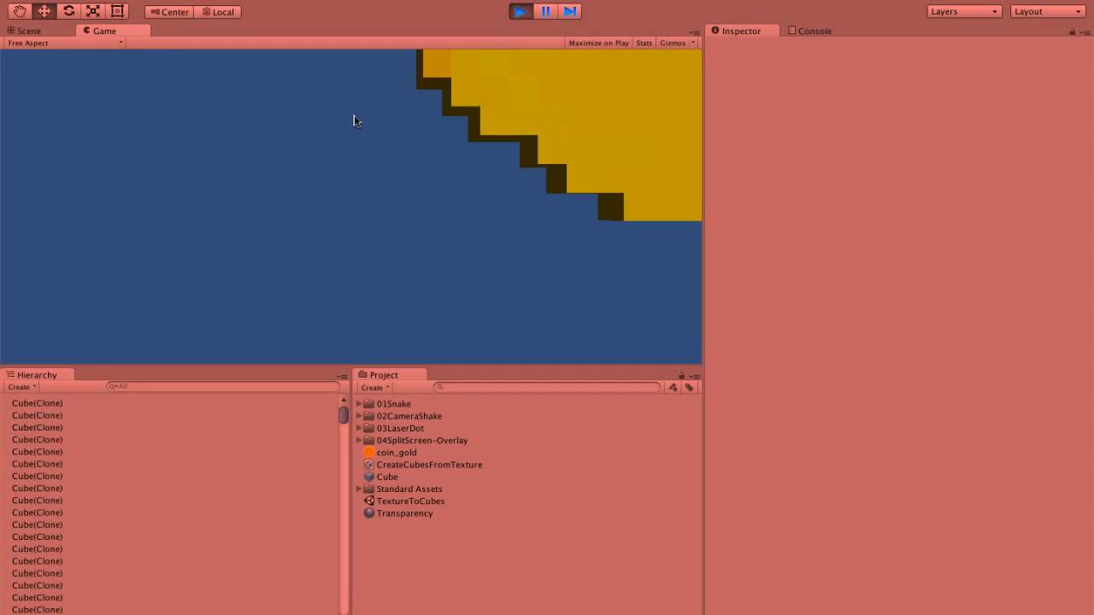
click(27, 31)
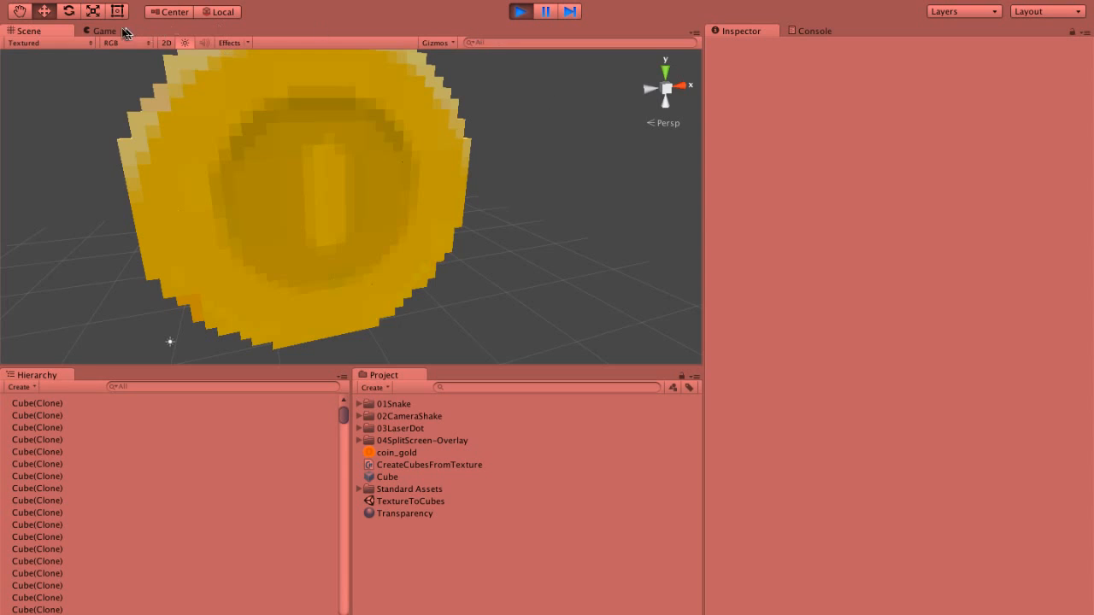
click(104, 30)
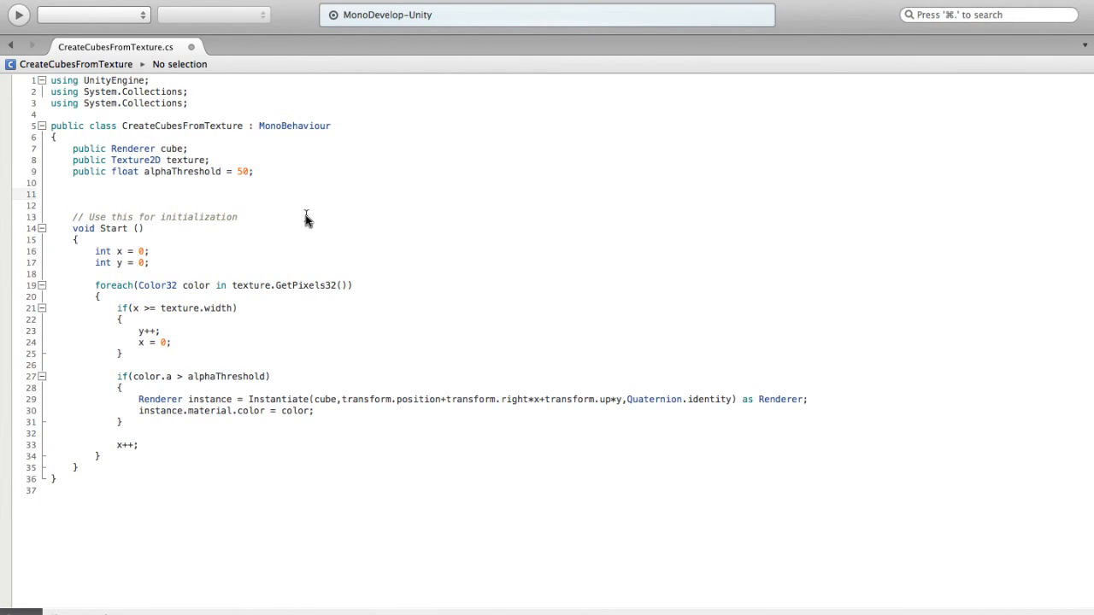
Declare 'public List<Material> pallette = new List<Material>();' with System.Collections.Generic imported
click(73, 193)
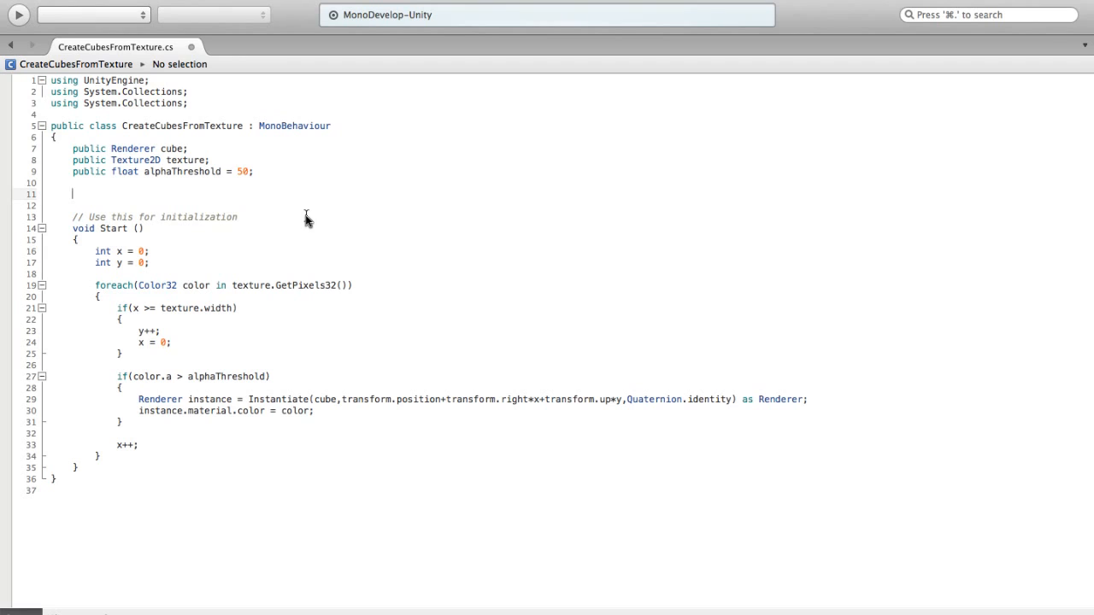
text(public)
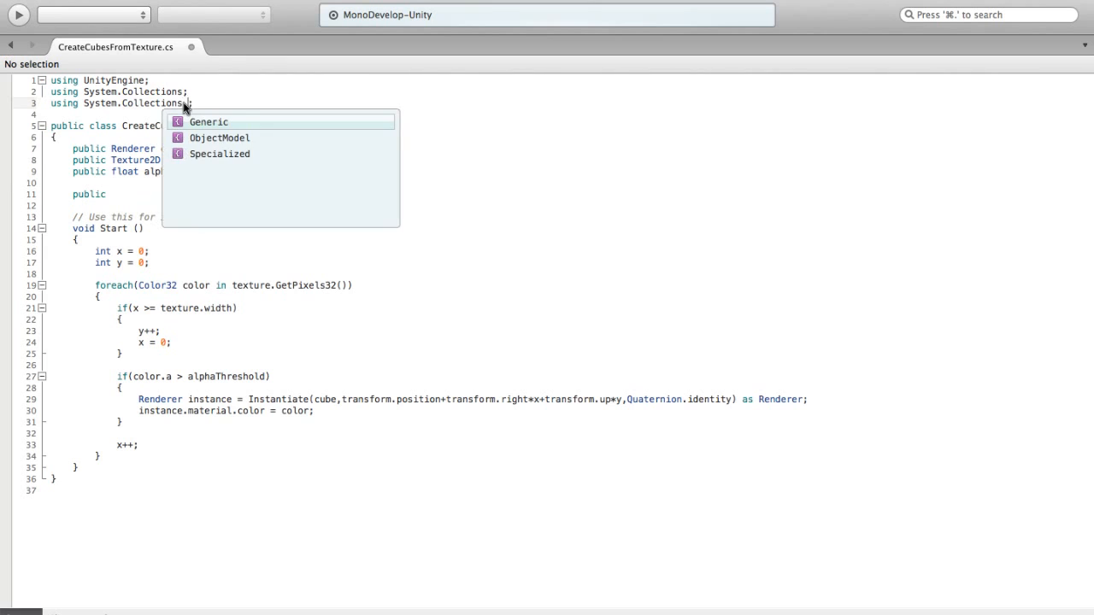
click(208, 122)
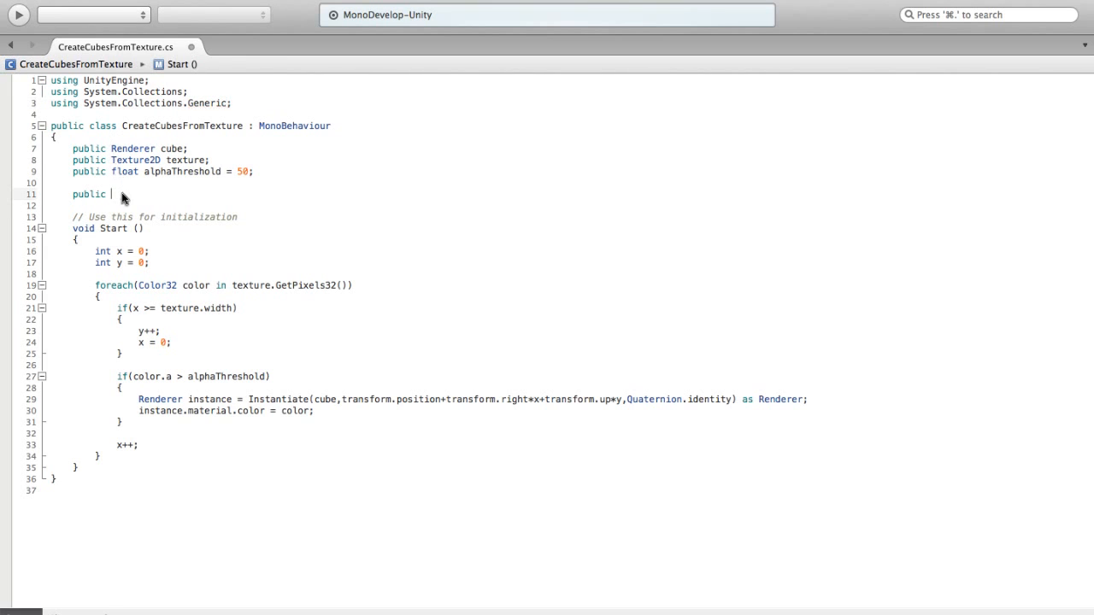
text(List)
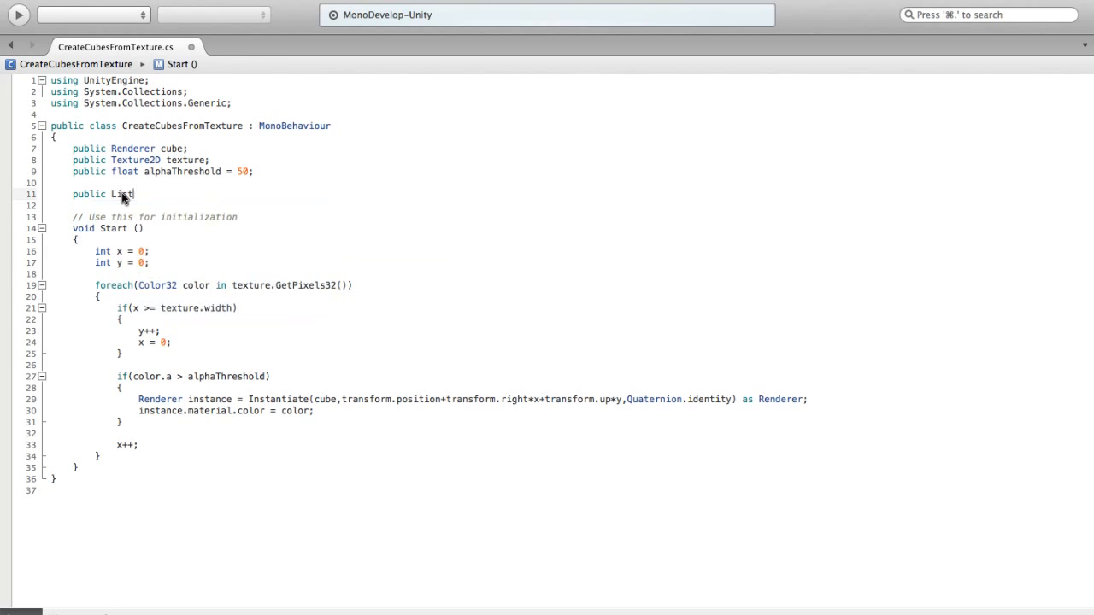
text(<)
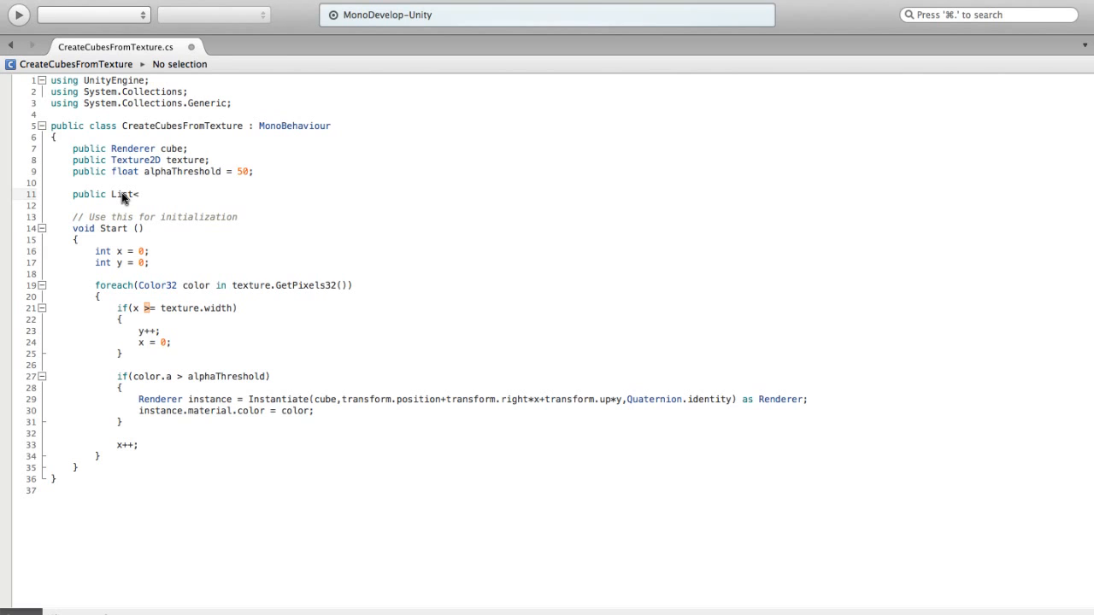
text(Material>)
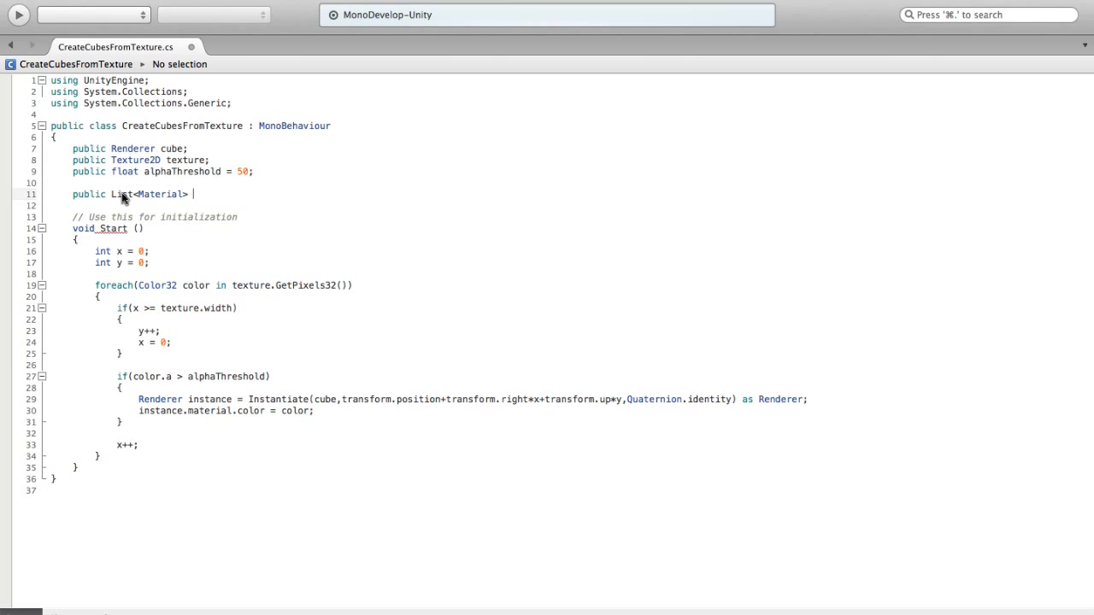
text(pallet)
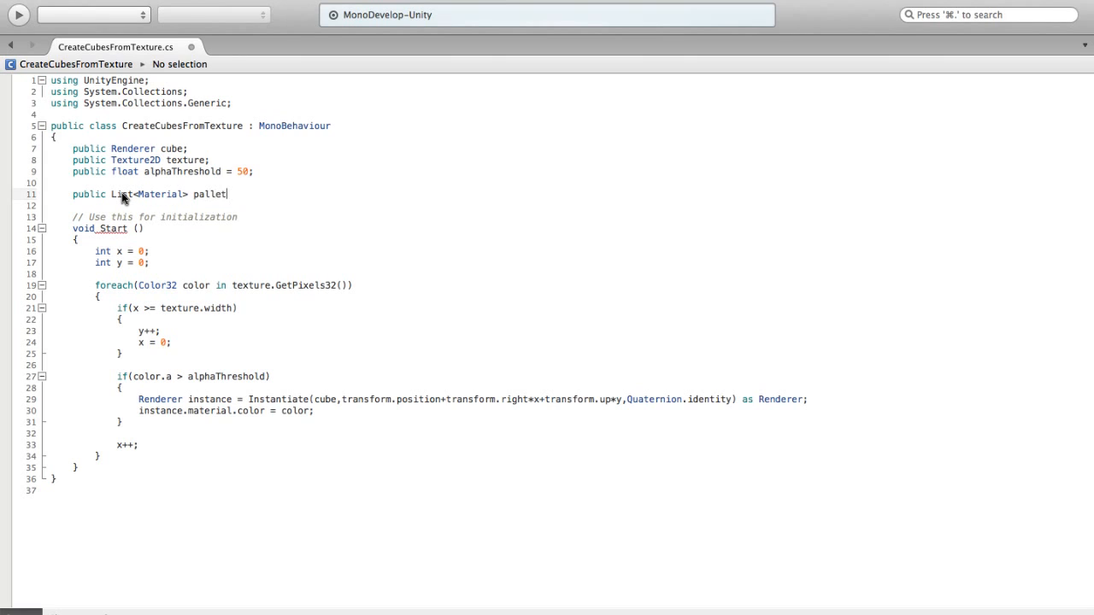
text(te)
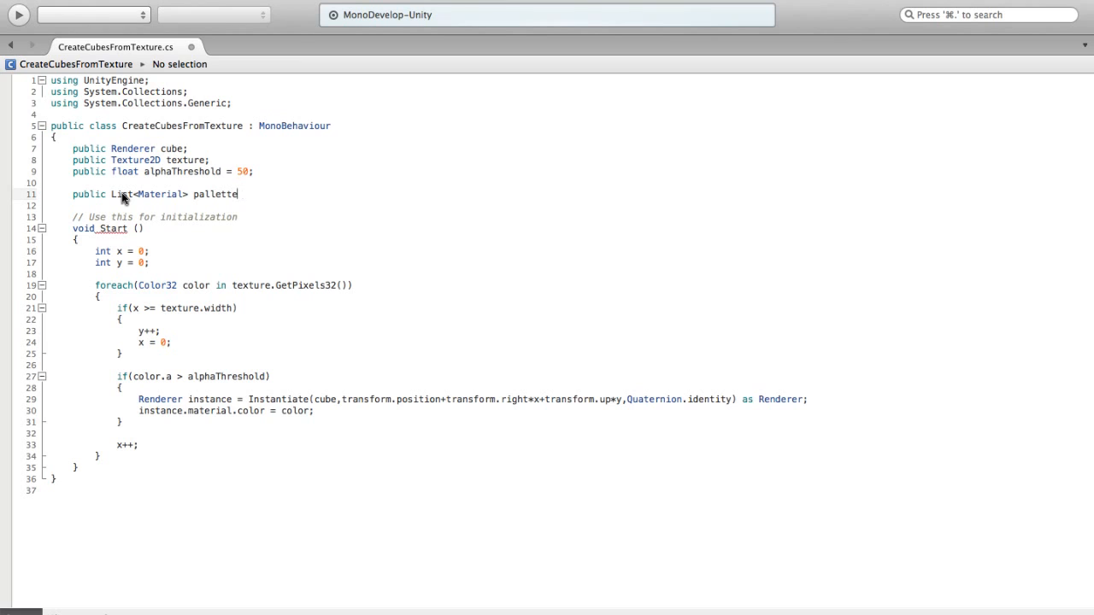
text(= new List<>)
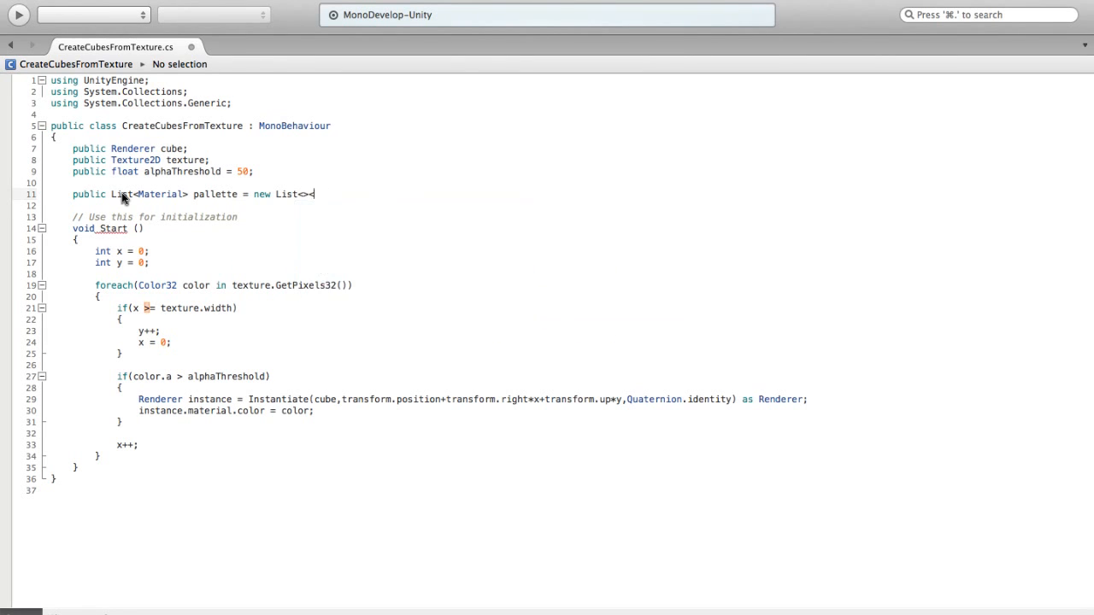
text(Material>)
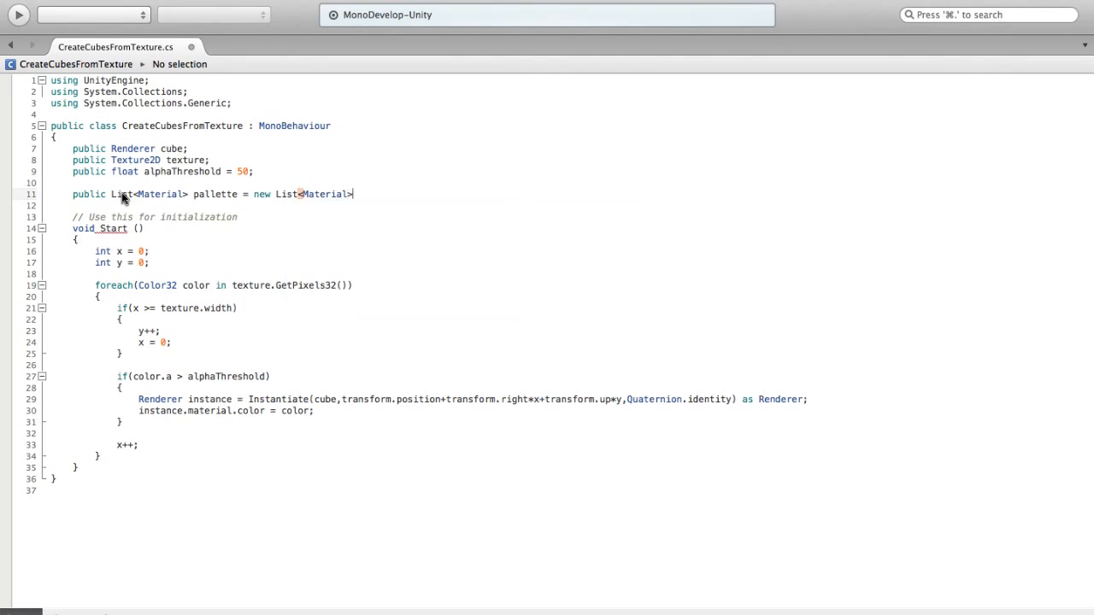
text(();)
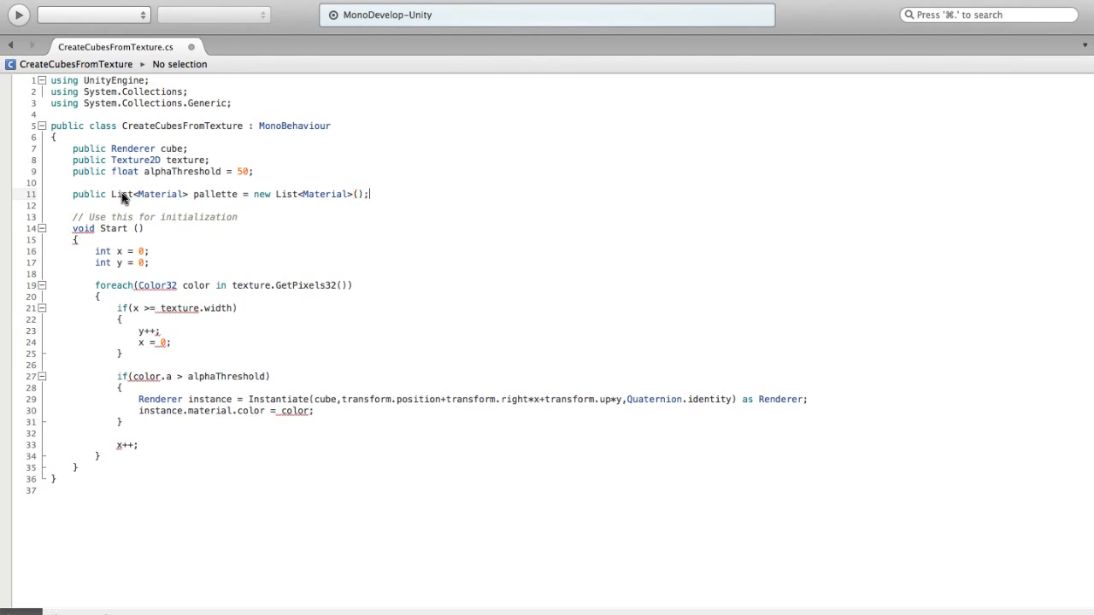
key(Return)
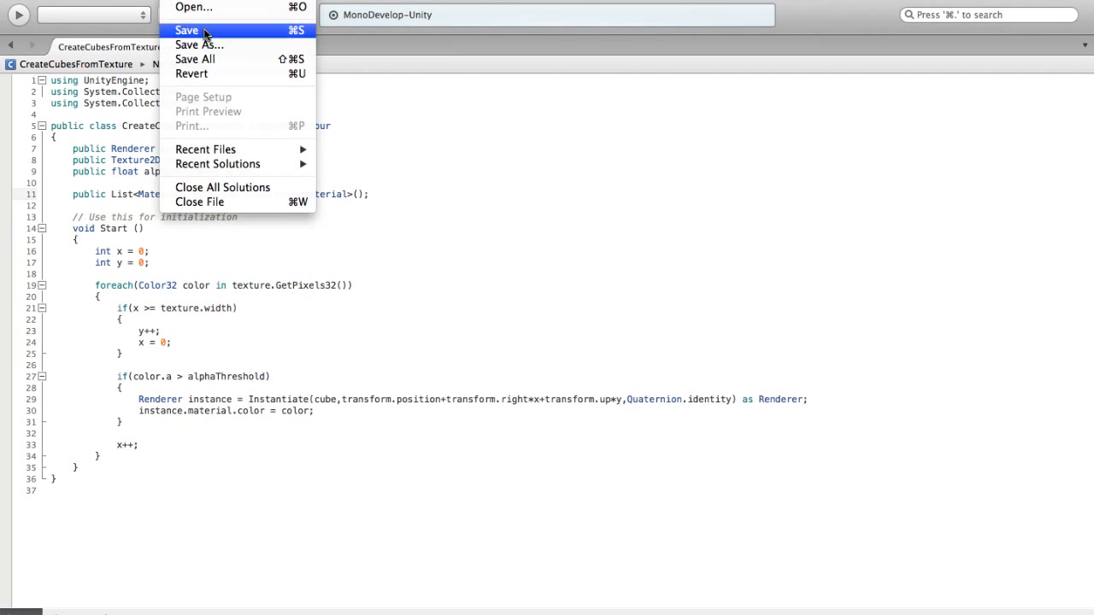
Save the script, then start changing pallette to a Dictionary<Color32,Material>
click(186, 31)
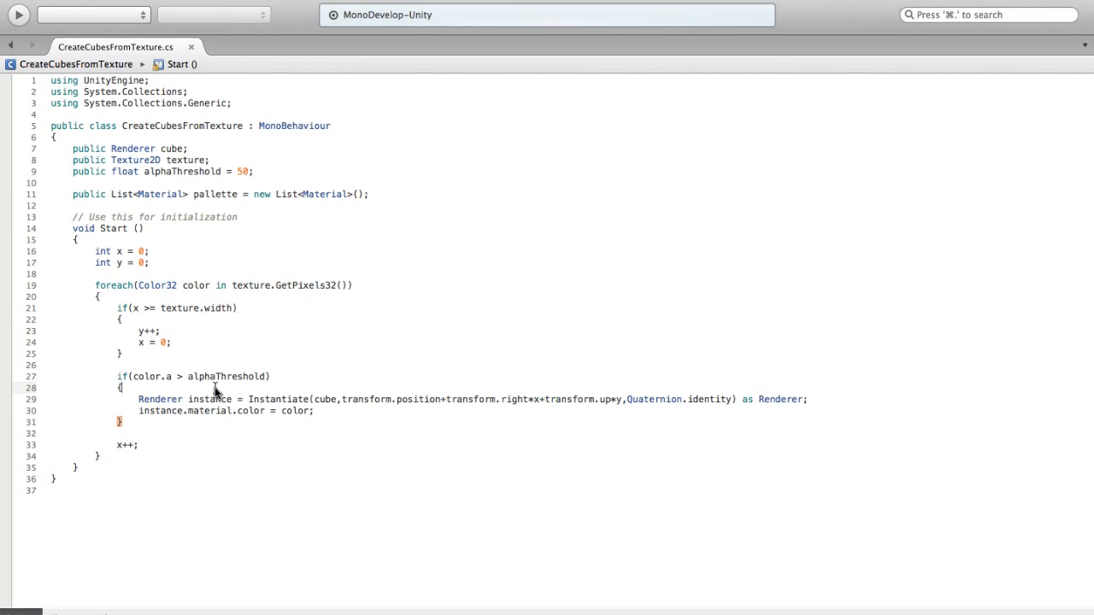
key(Return)
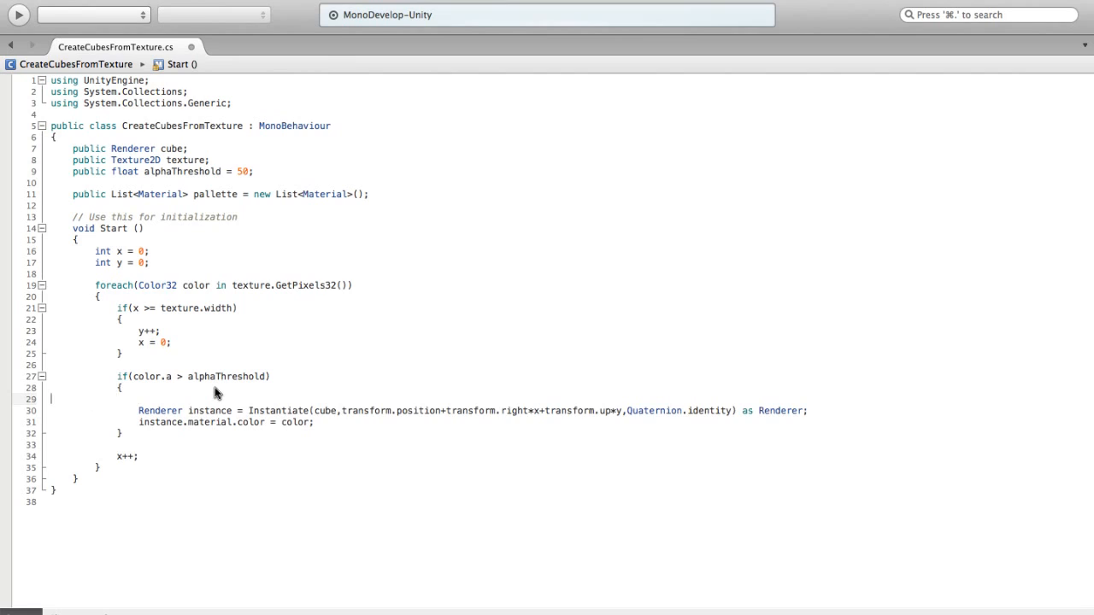
key(Delete)
text(Dictionary)
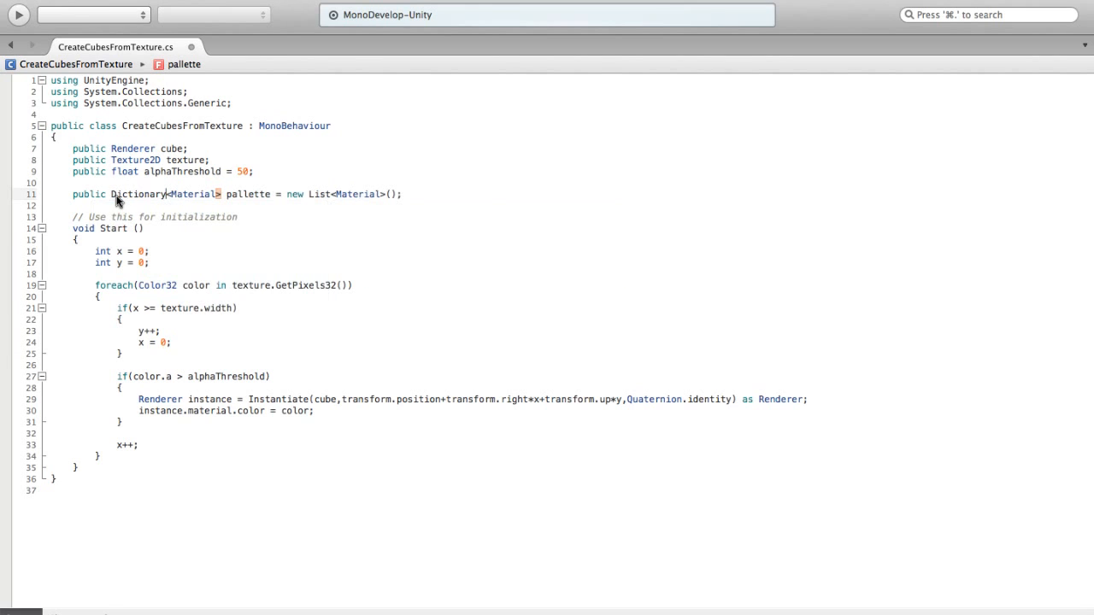
text(D)
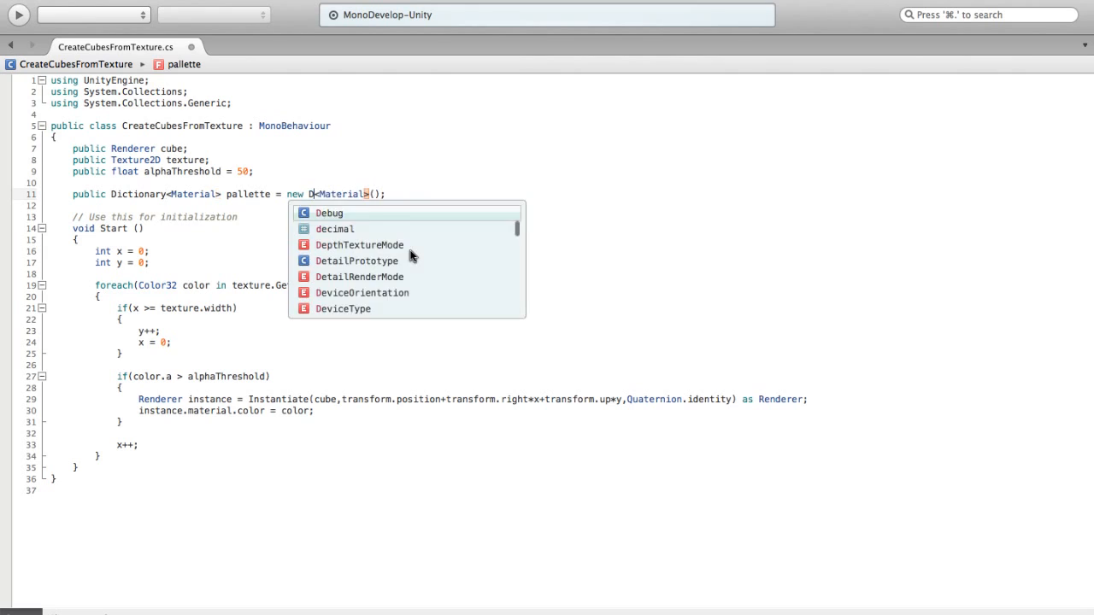
text(ictionary)
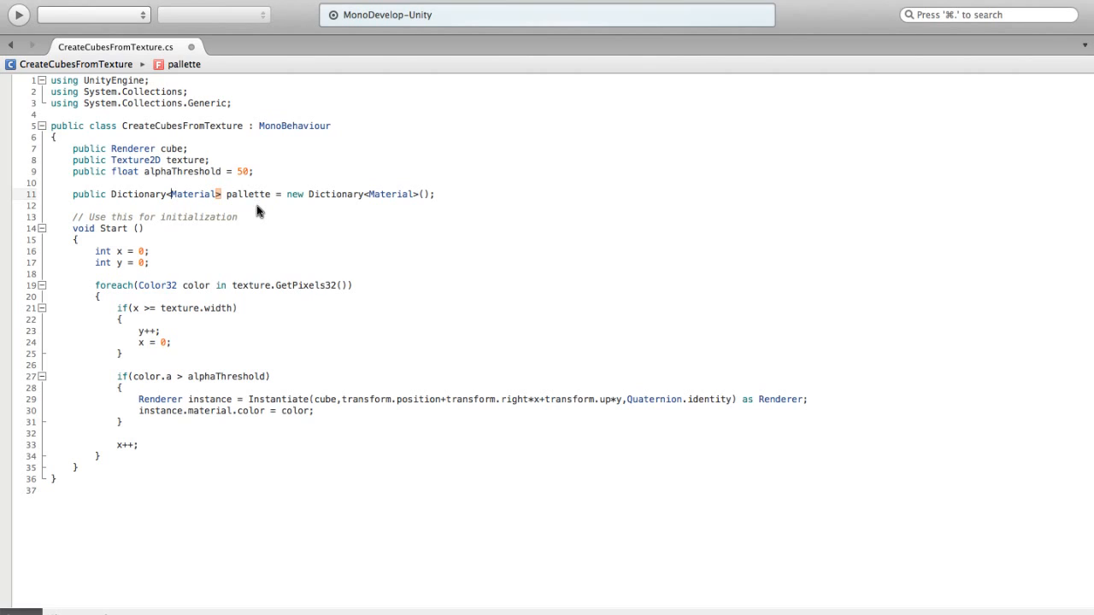
text(Color321)
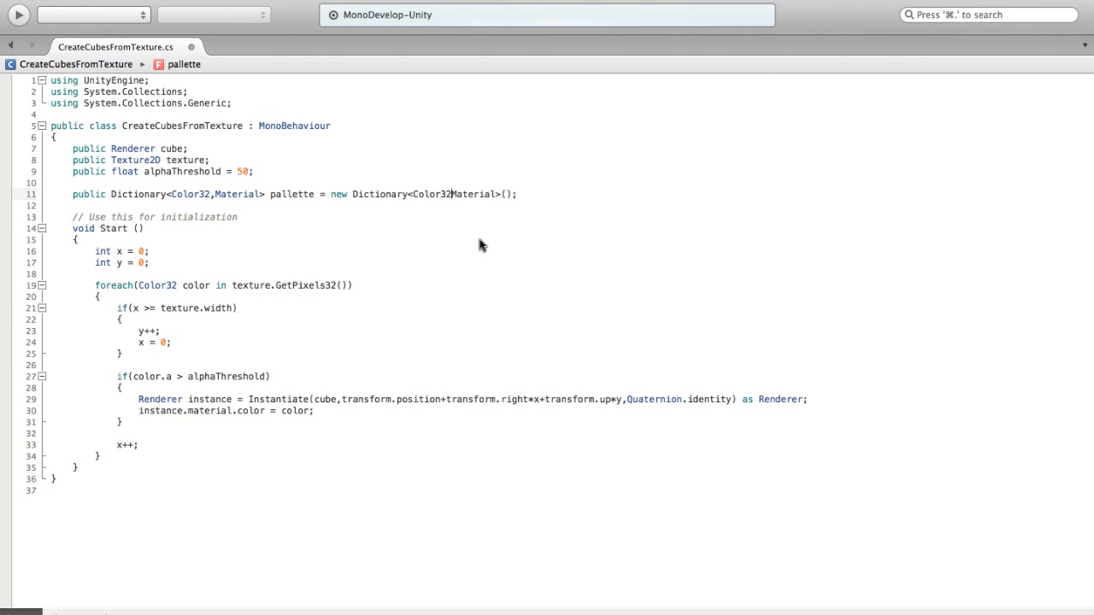
Write an empty if(!pallette.ContainsKey(color)) block after the width check in Start
click(239, 354)
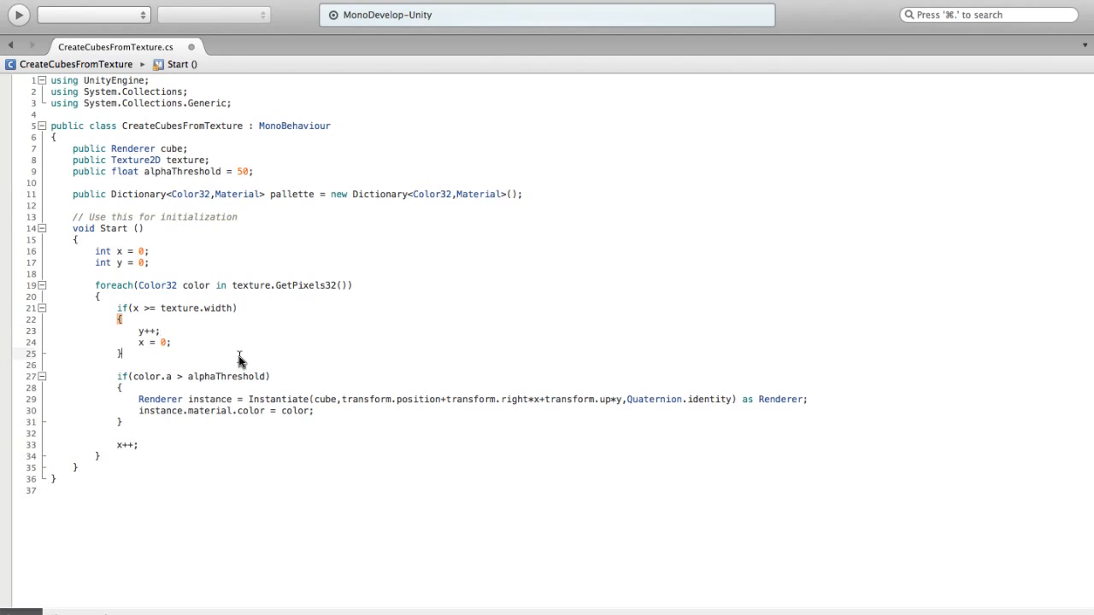
key(Return)
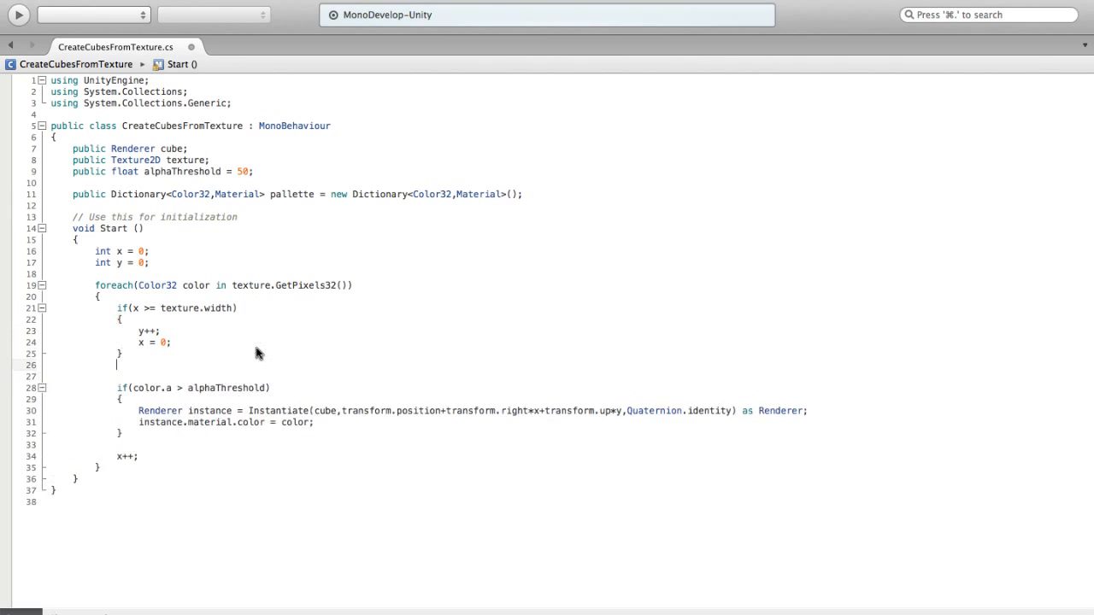
key(Return)
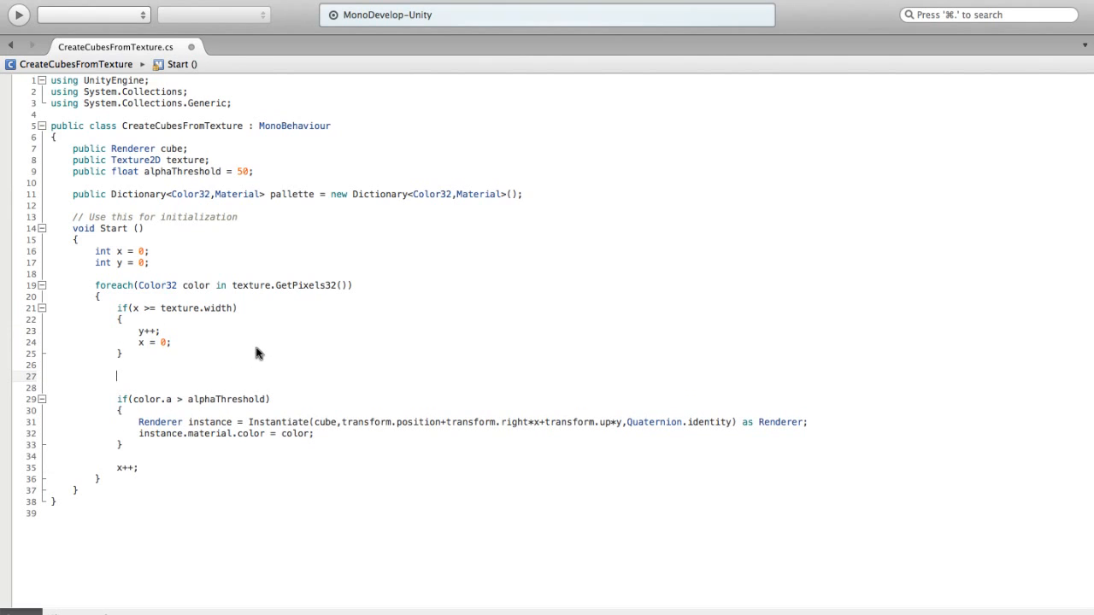
text(if(Dictionary)
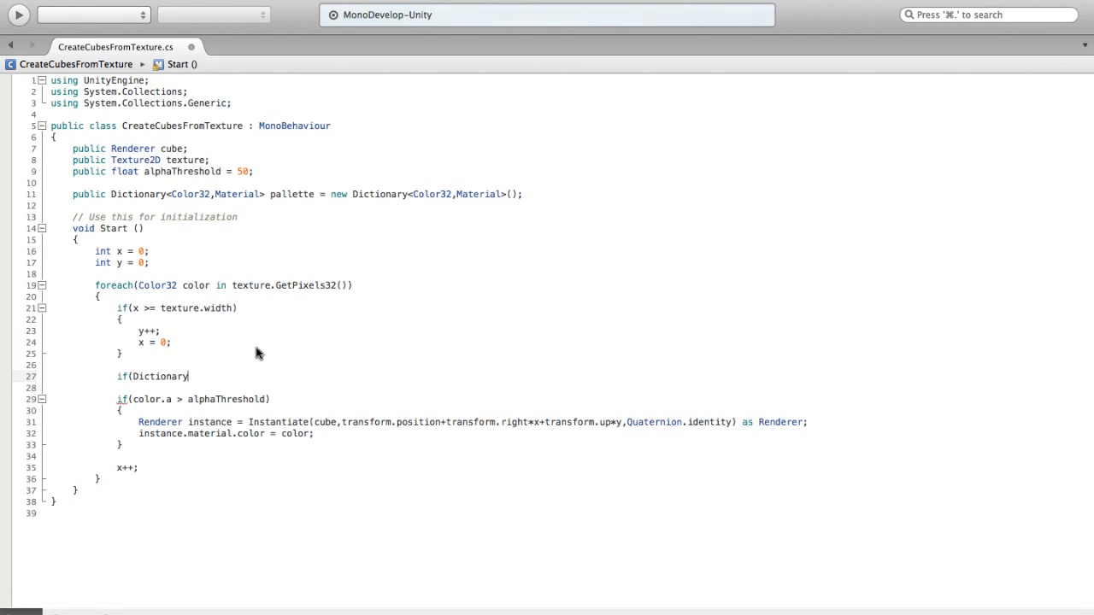
key(Backspace)
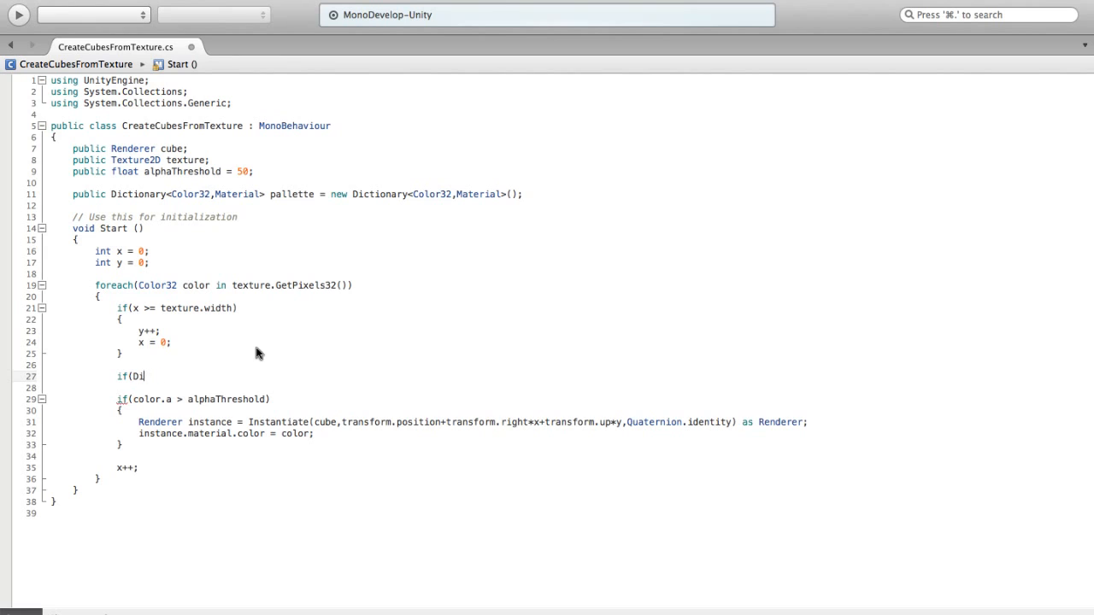
text(pallette.ContainsKey()
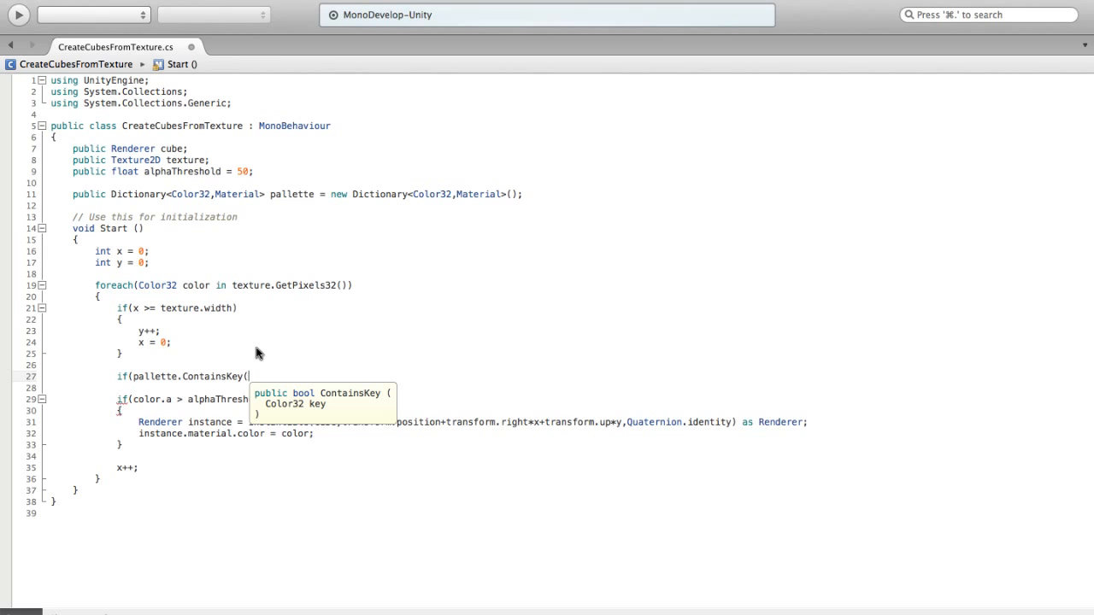
text(Color3)
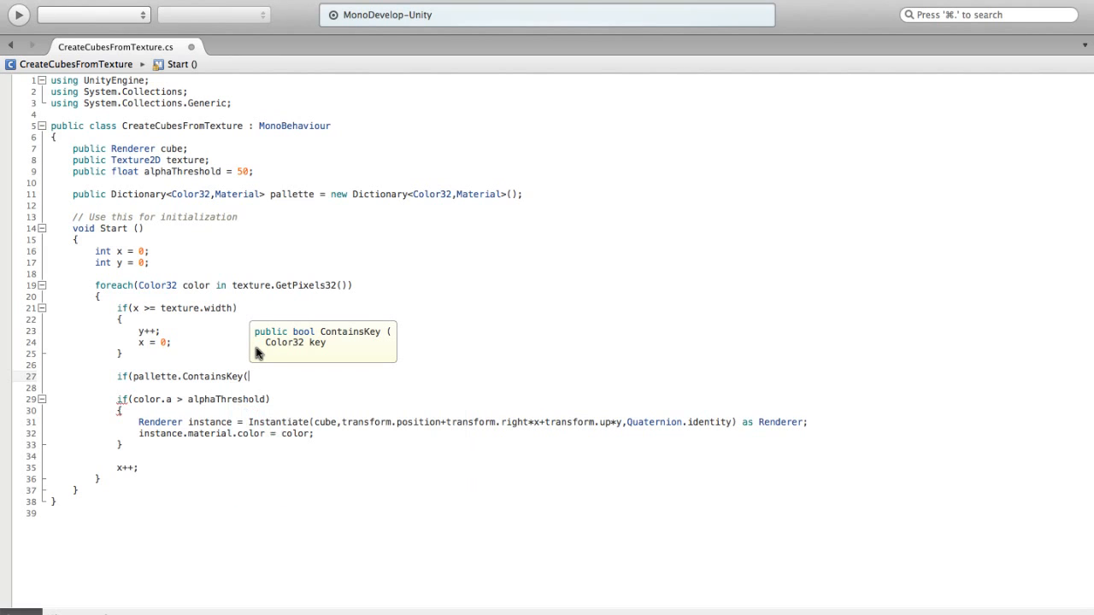
text(color)))
text({)
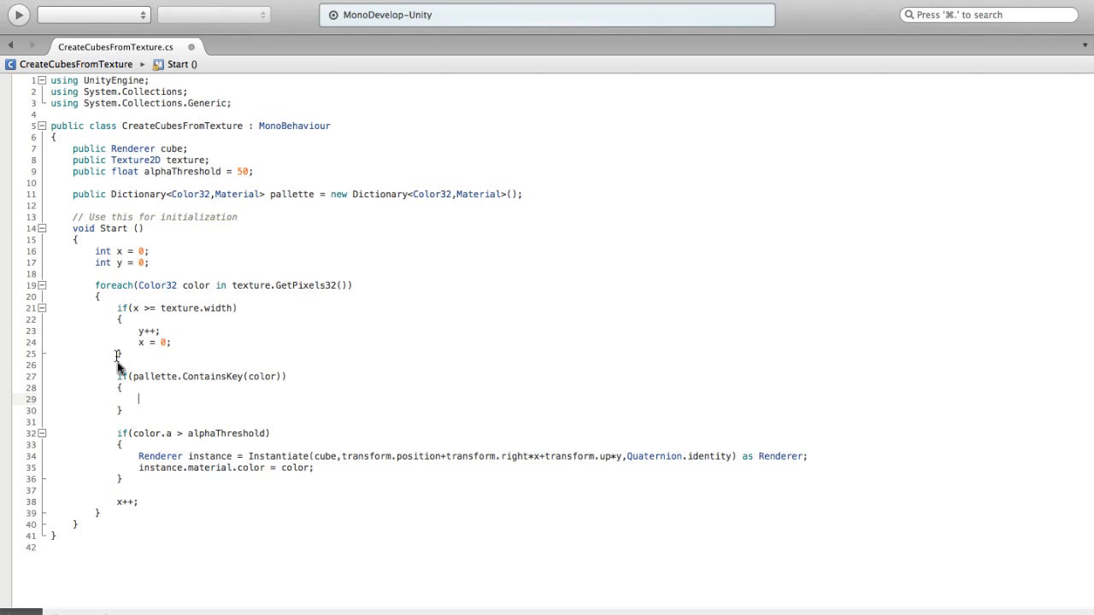
text(!)
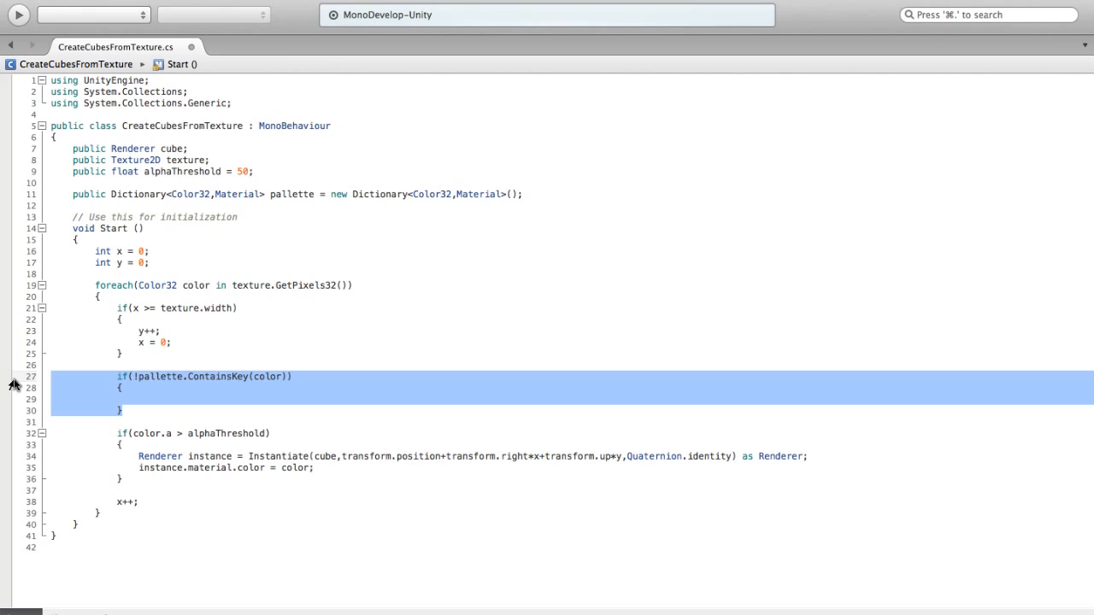
Move the ContainsKey check into the alphaThreshold block, then remove it so the loop is unchanged
key(delete)
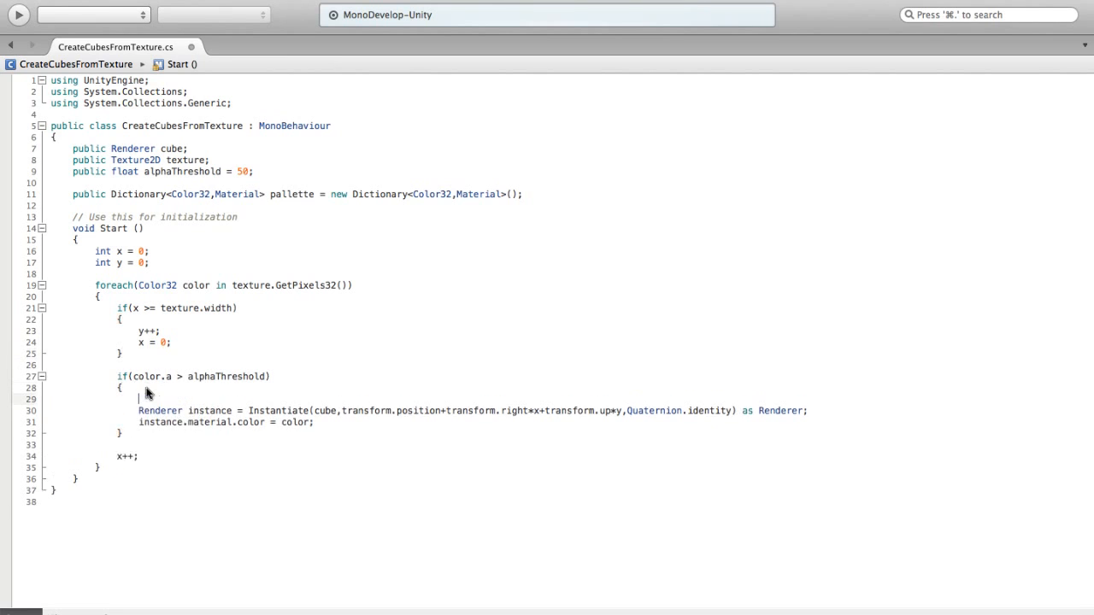
text(if(!pallette.ContainsKey(color)))
text({)
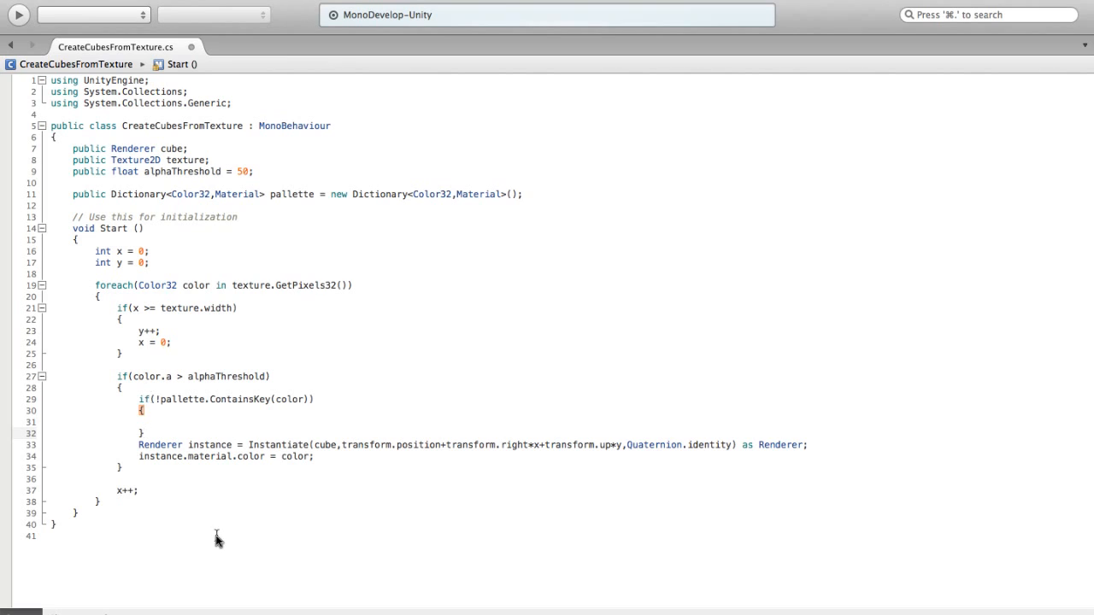
click(138, 432)
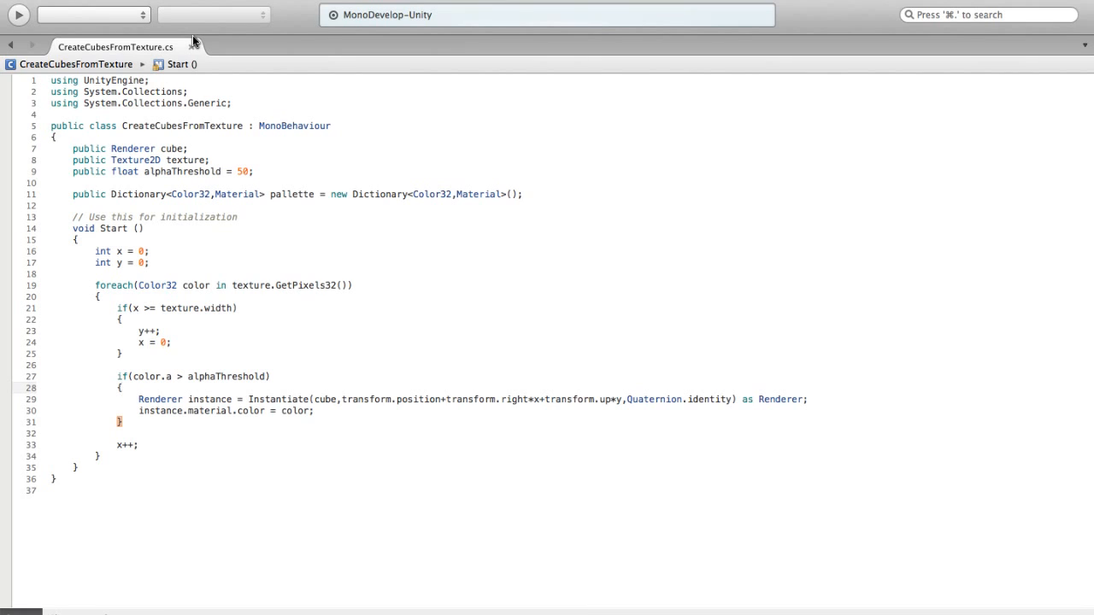
mouse_move(175, 420)
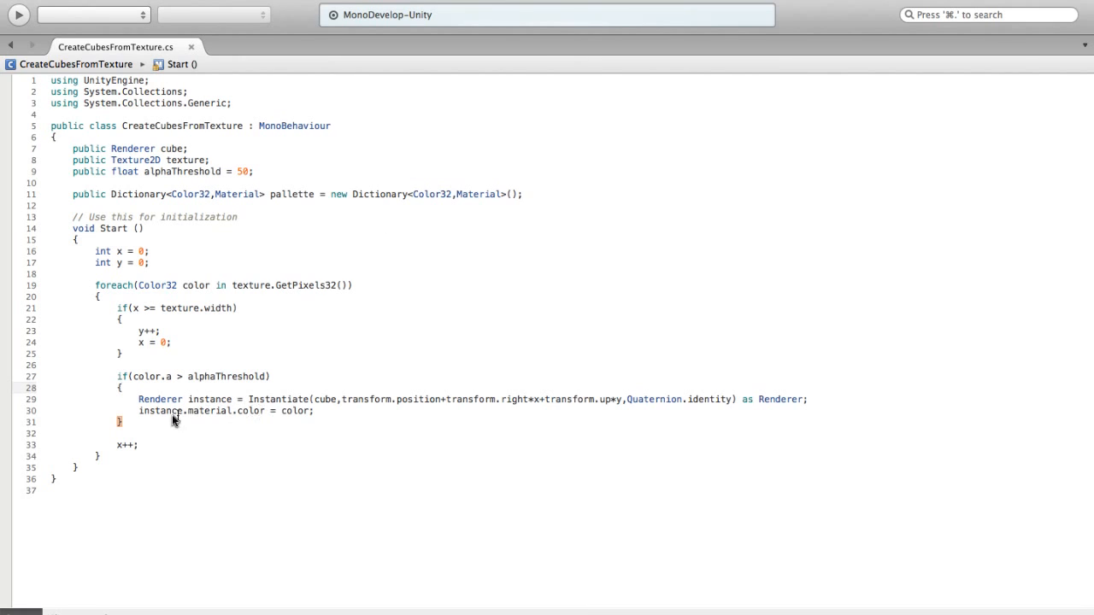